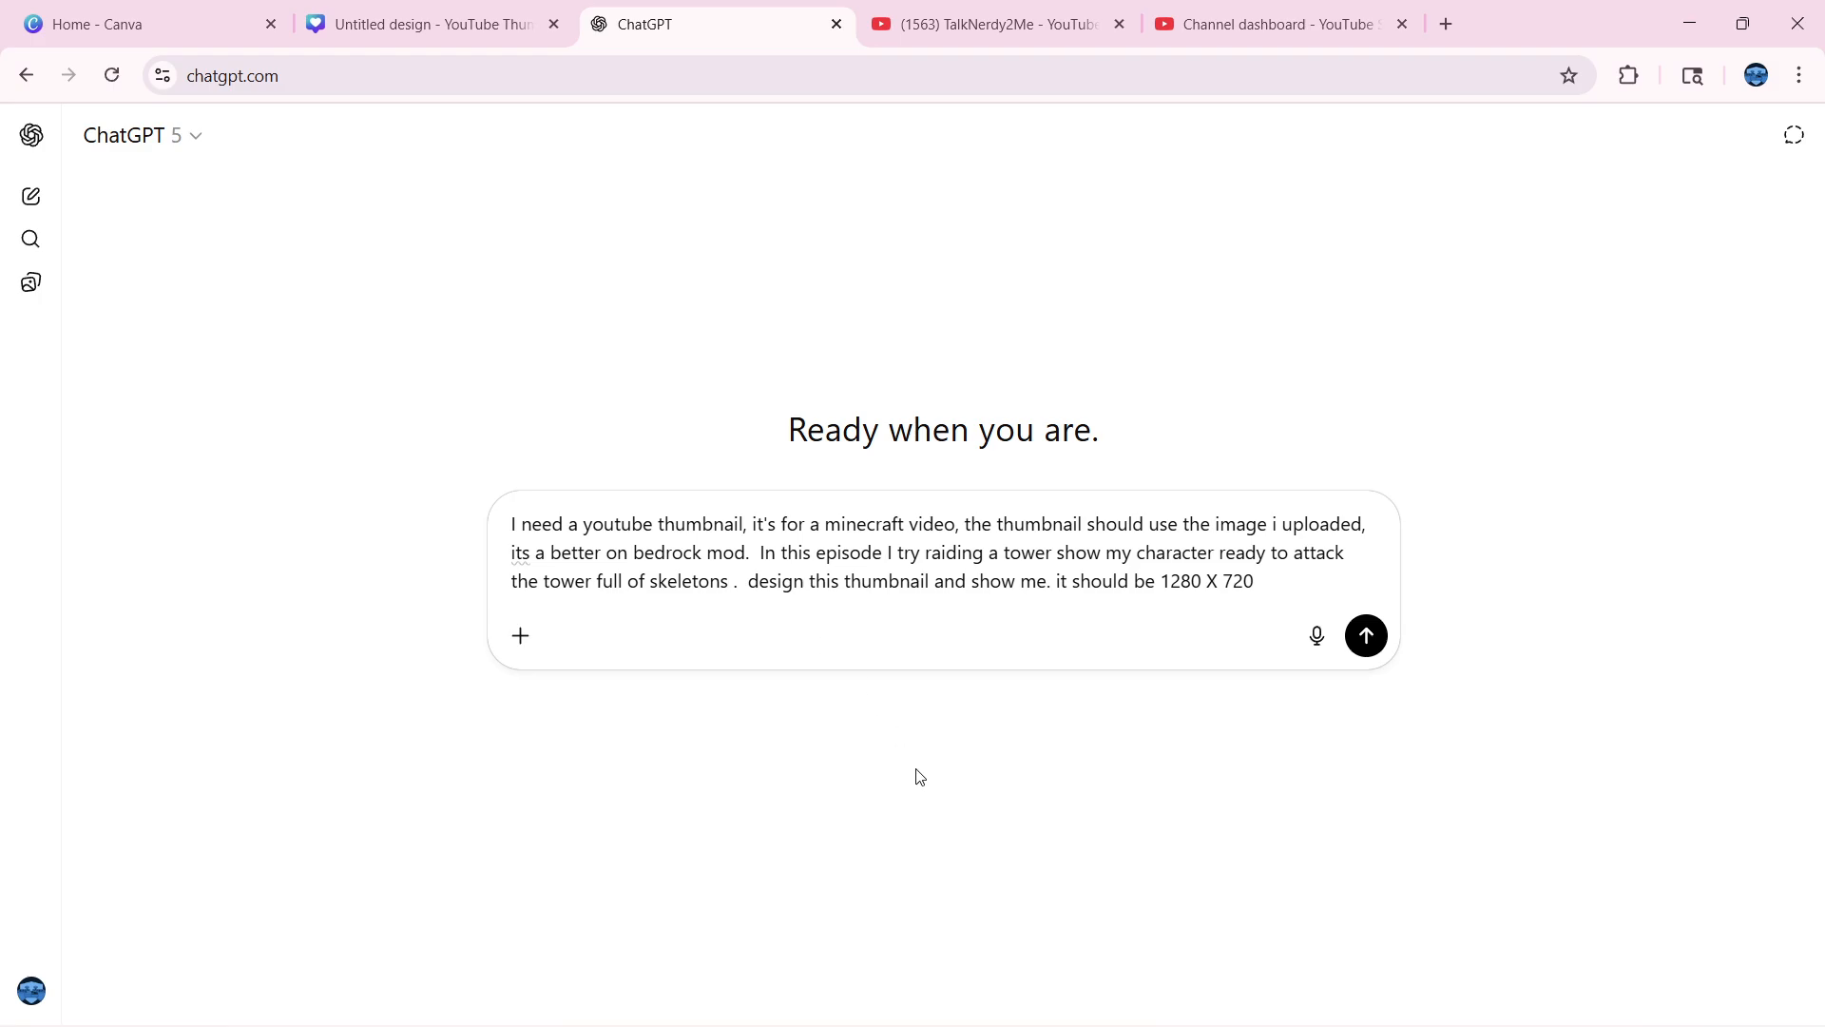
{"action": "mouse_move", "coordinate": [949, 616]}
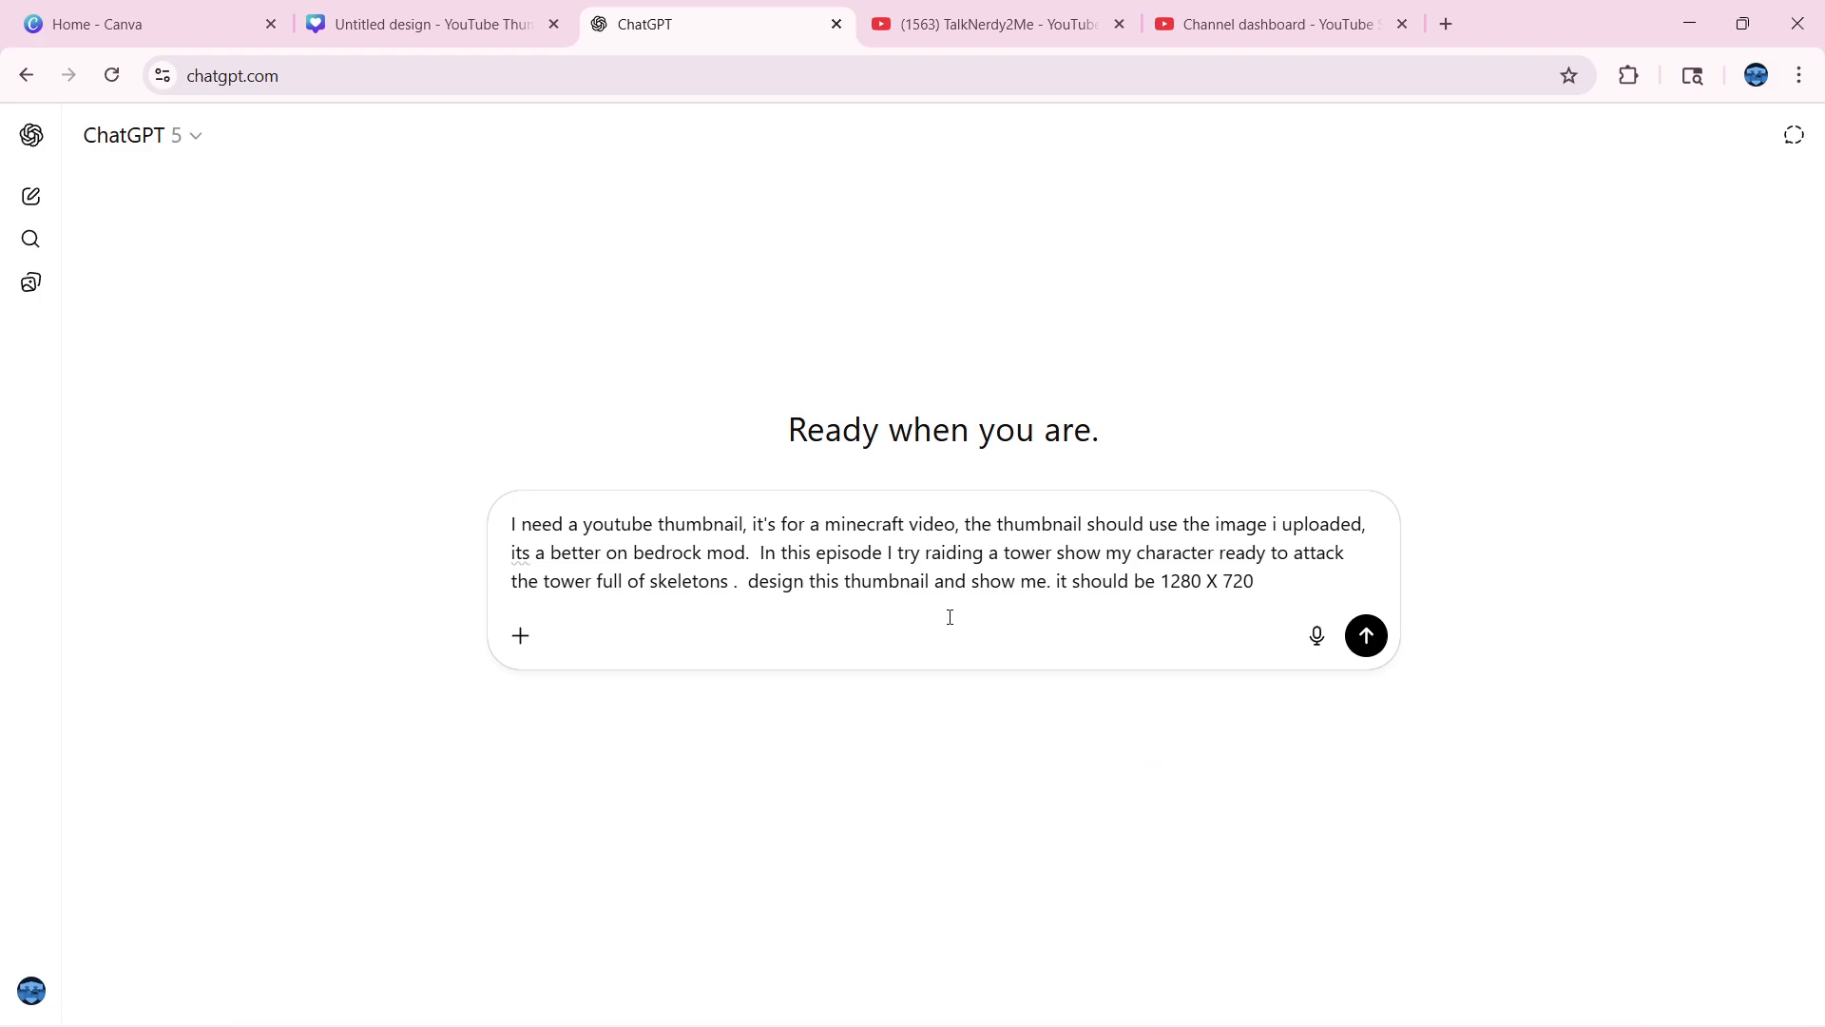
Attach the Minecraft character screenshot to the typed 1280×720 thumbnail request
{"action": "left_click", "coordinate": [519, 635]}
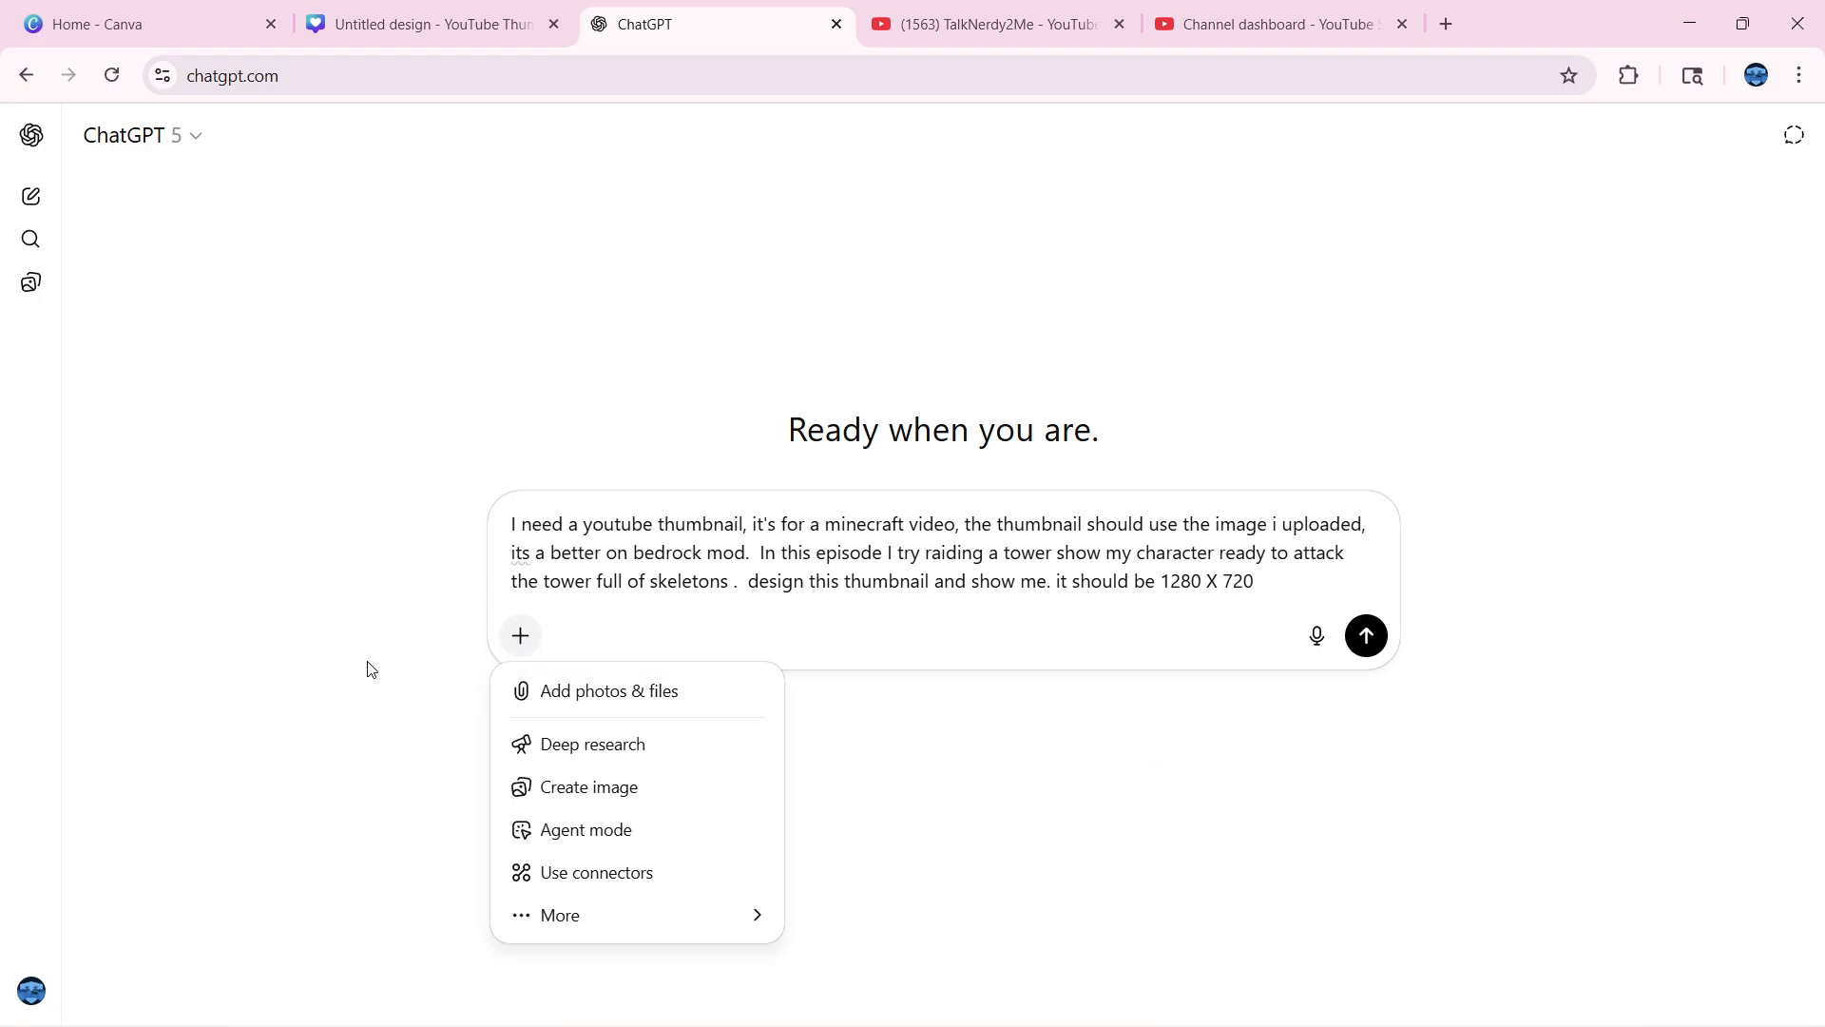
{"action": "mouse_move", "coordinate": [494, 796]}
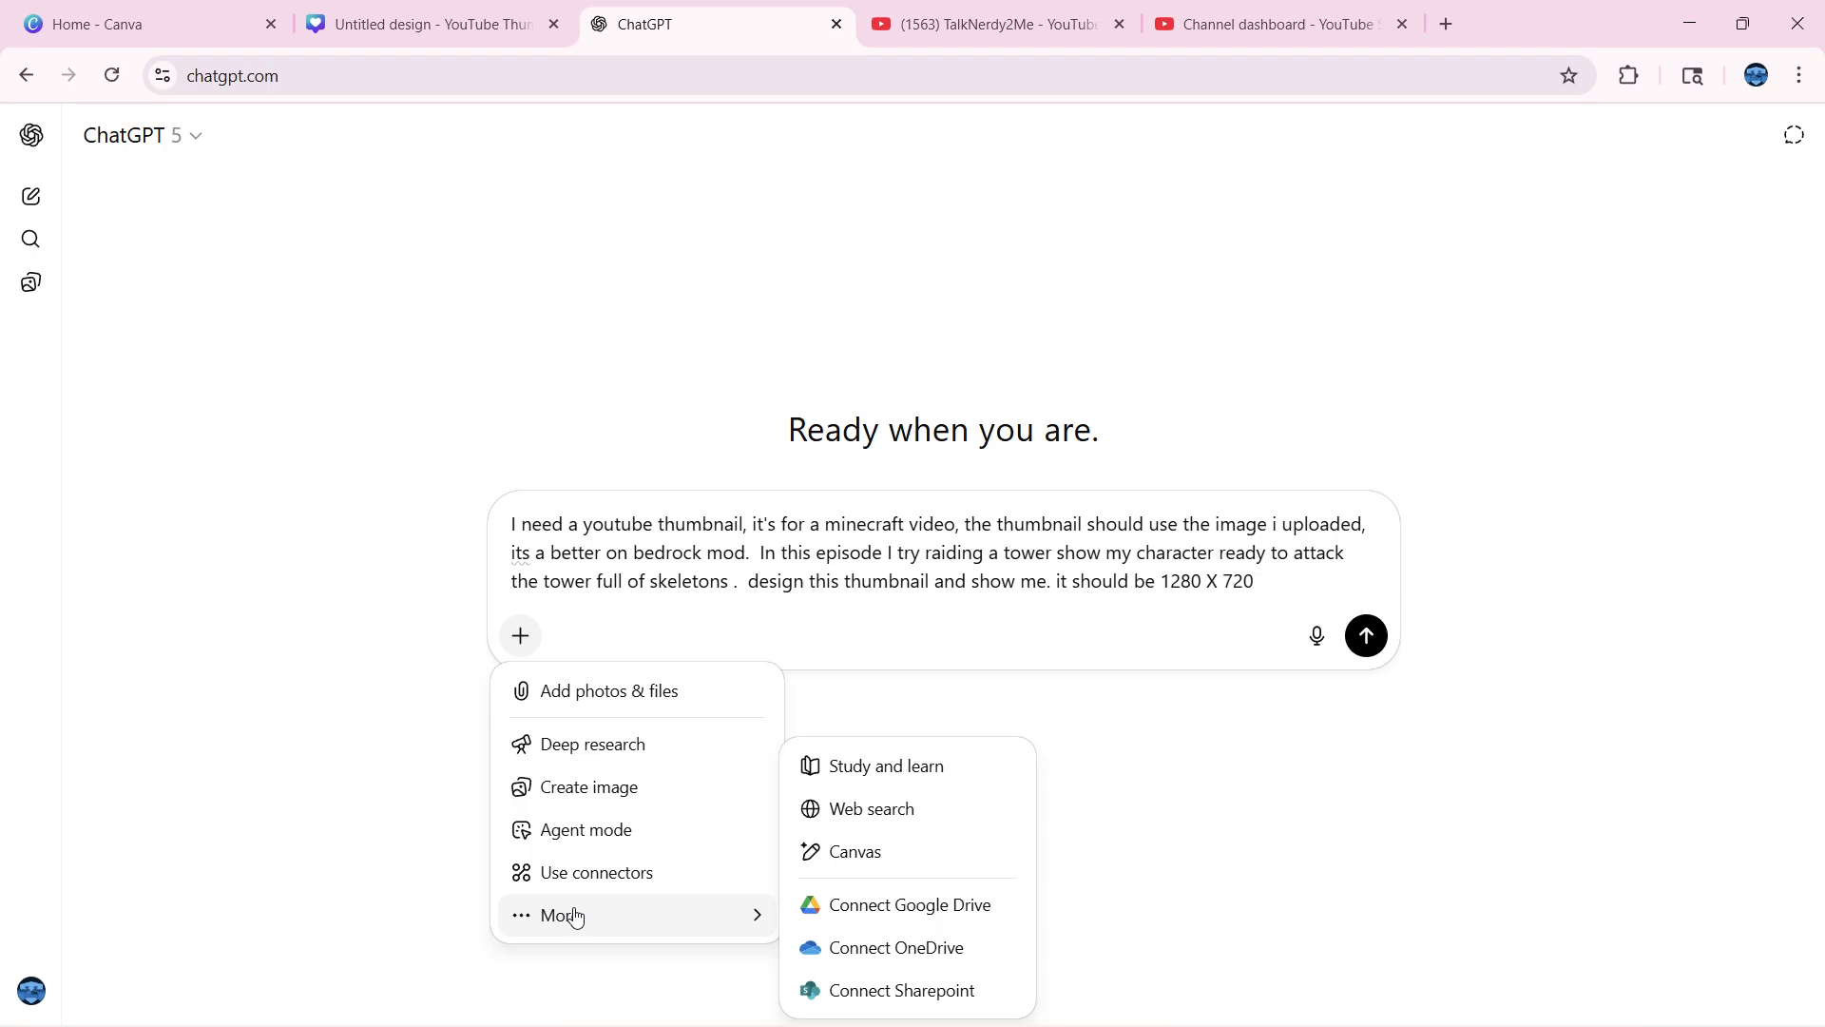
{"action": "left_click", "coordinate": [607, 690]}
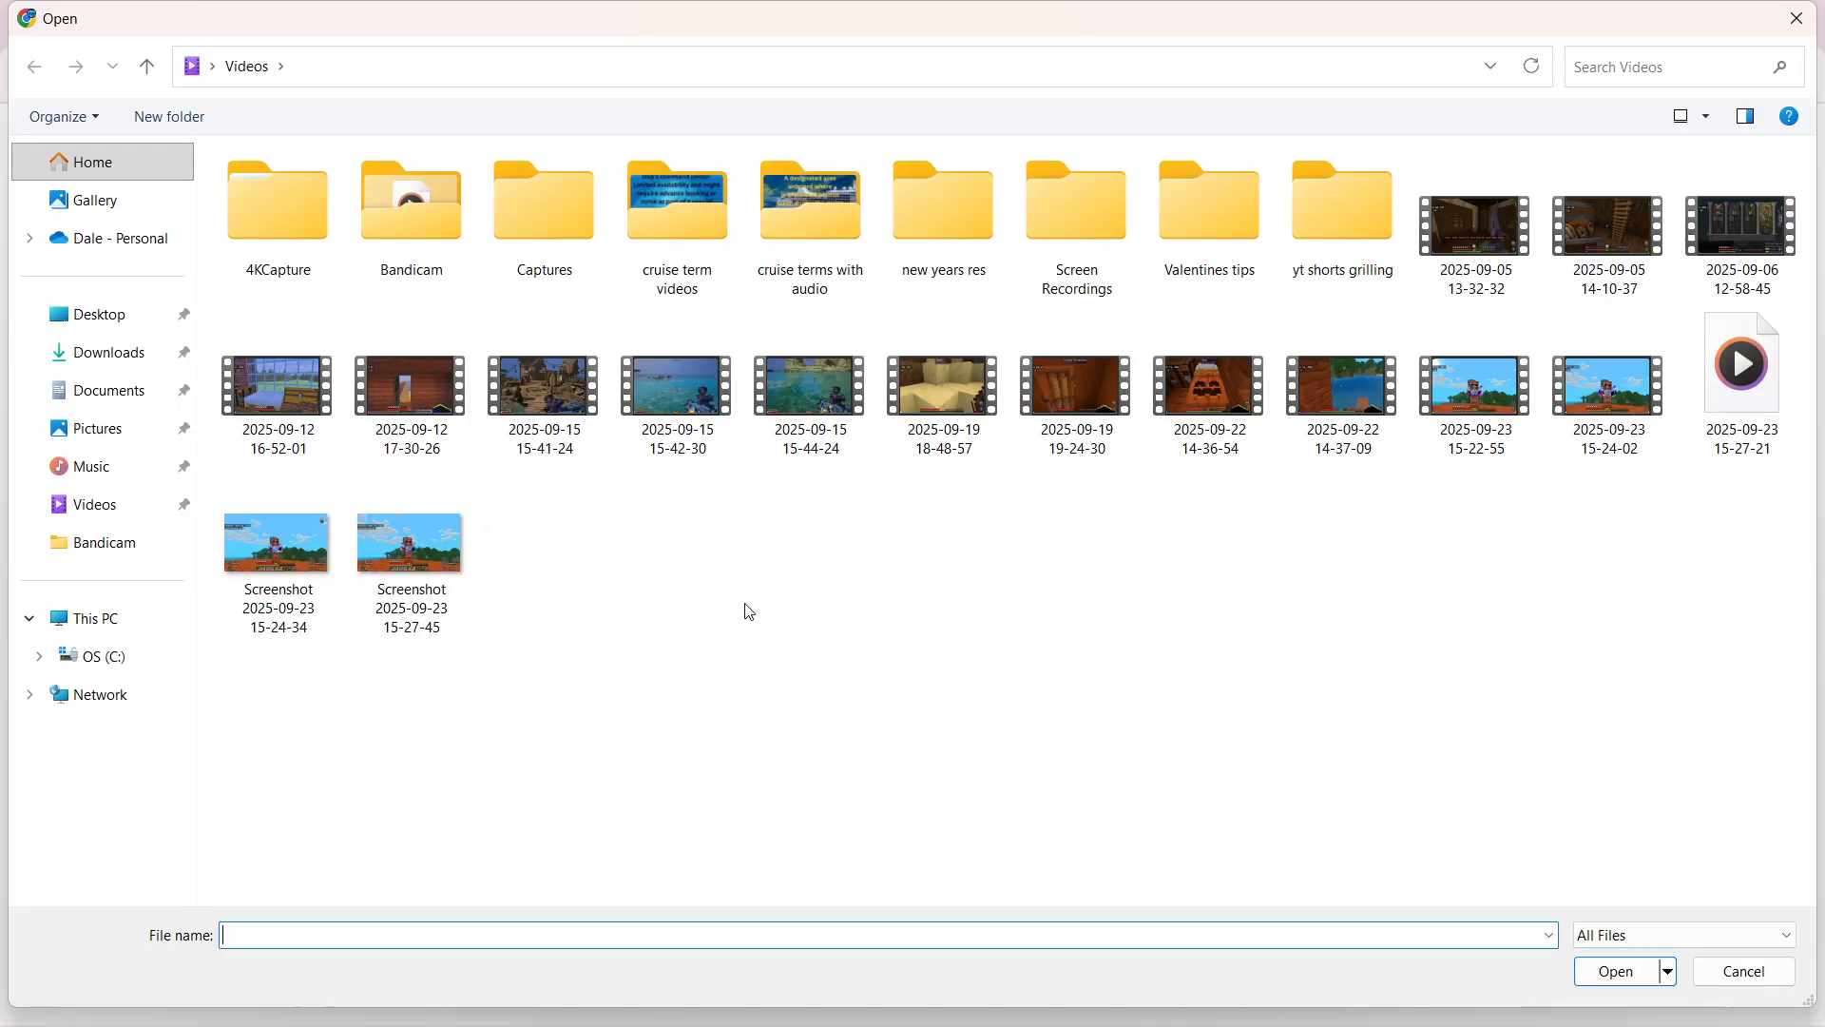
{"action": "mouse_move", "coordinate": [1818, 393]}
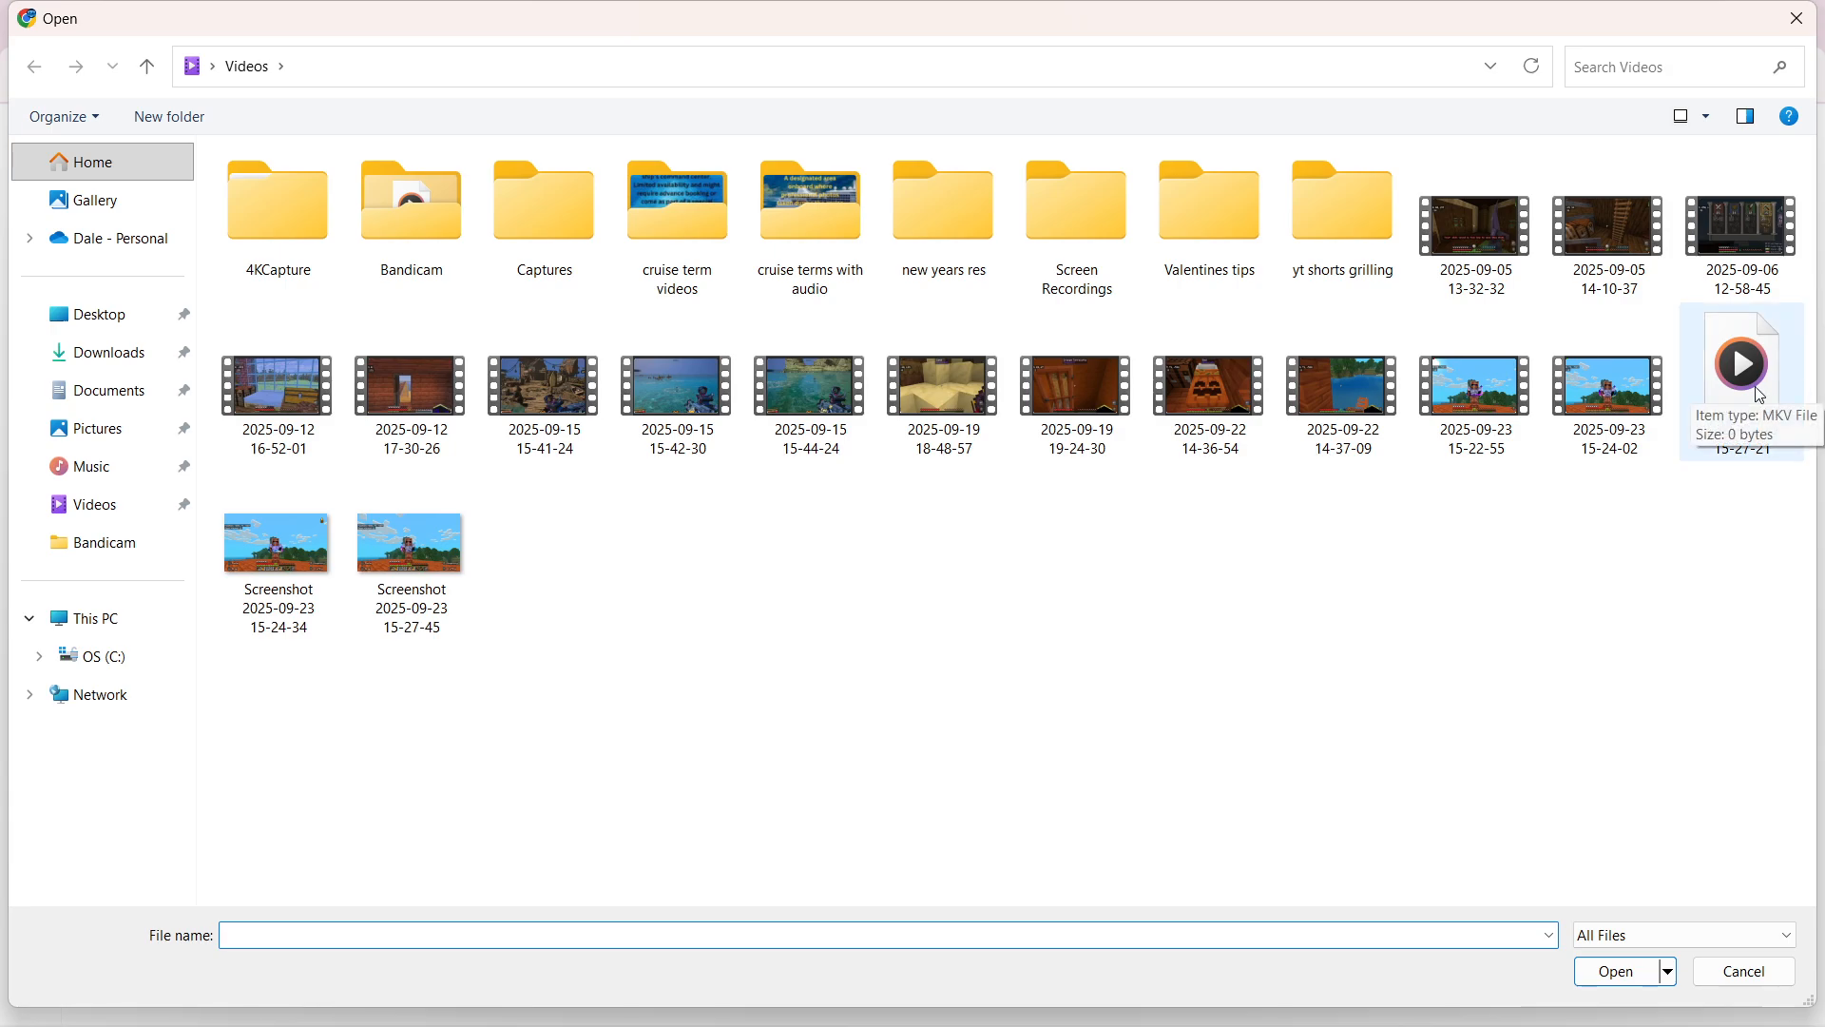
{"action": "mouse_move", "coordinate": [1470, 586]}
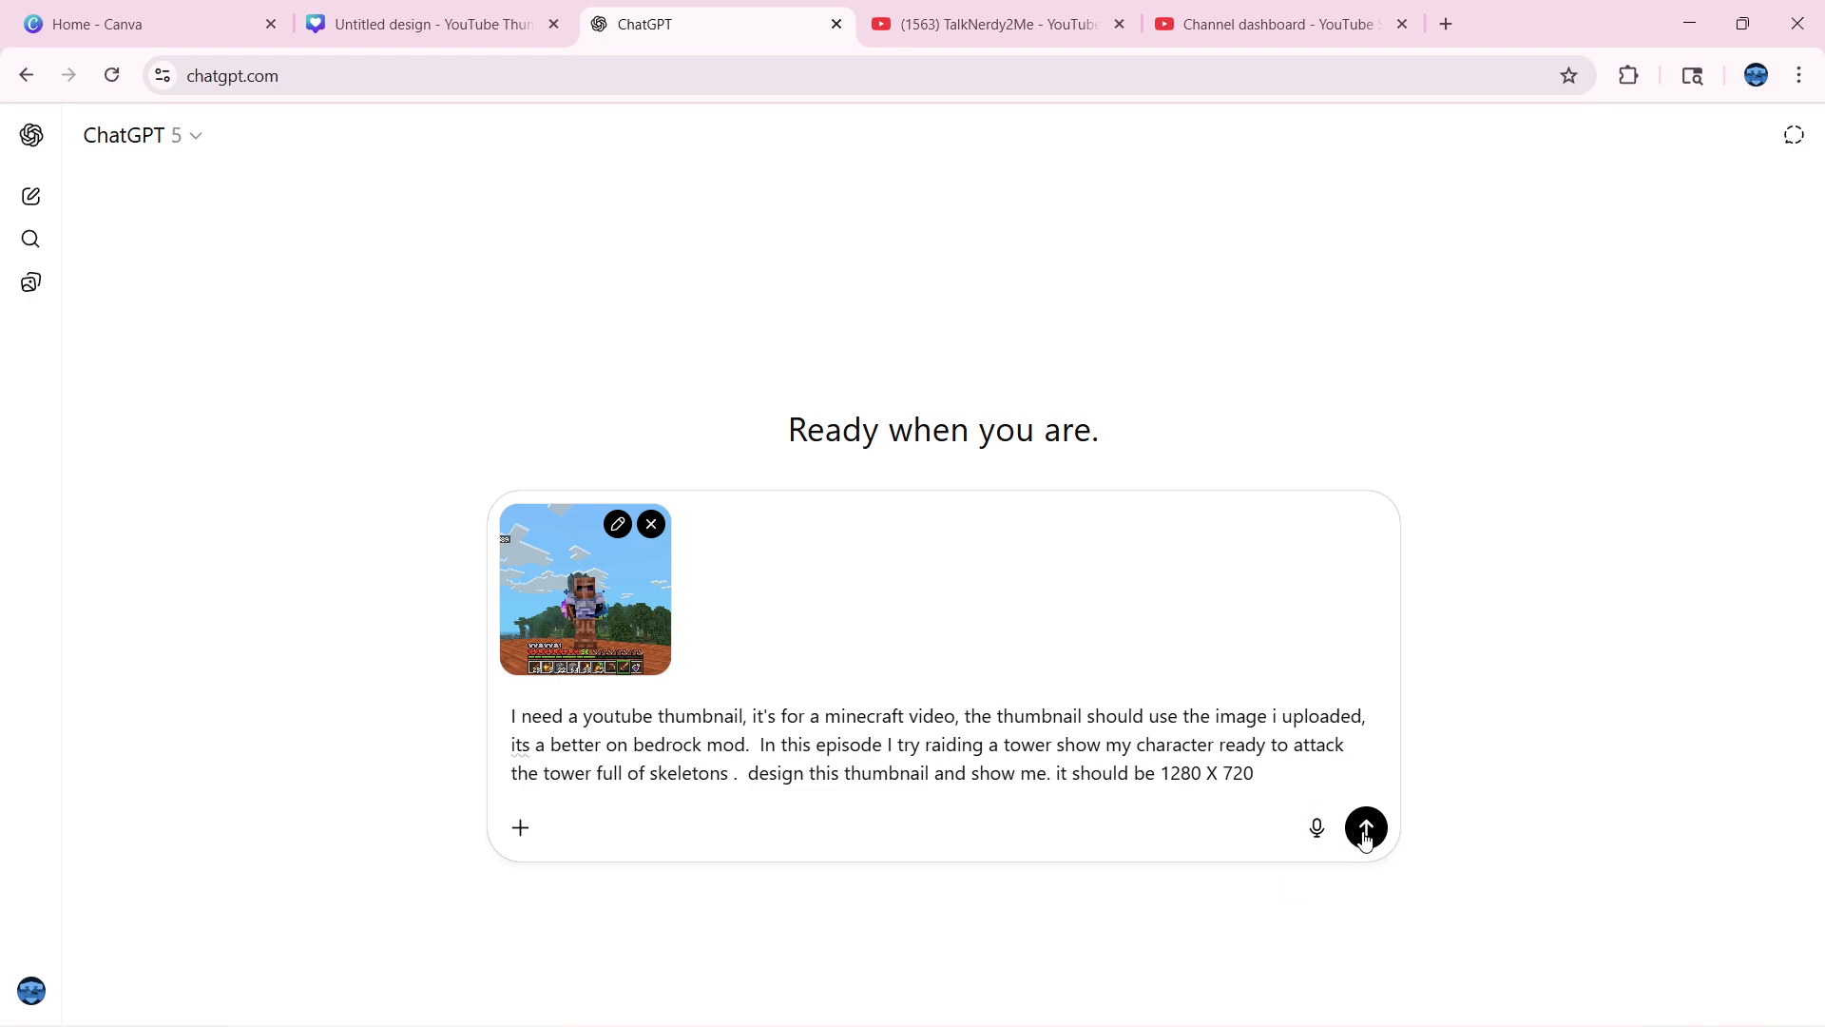
Send the thumbnail request with the attached screenshot to ChatGPT
{"action": "left_click", "coordinate": [1365, 827]}
{"action": "type", "text": "$"}
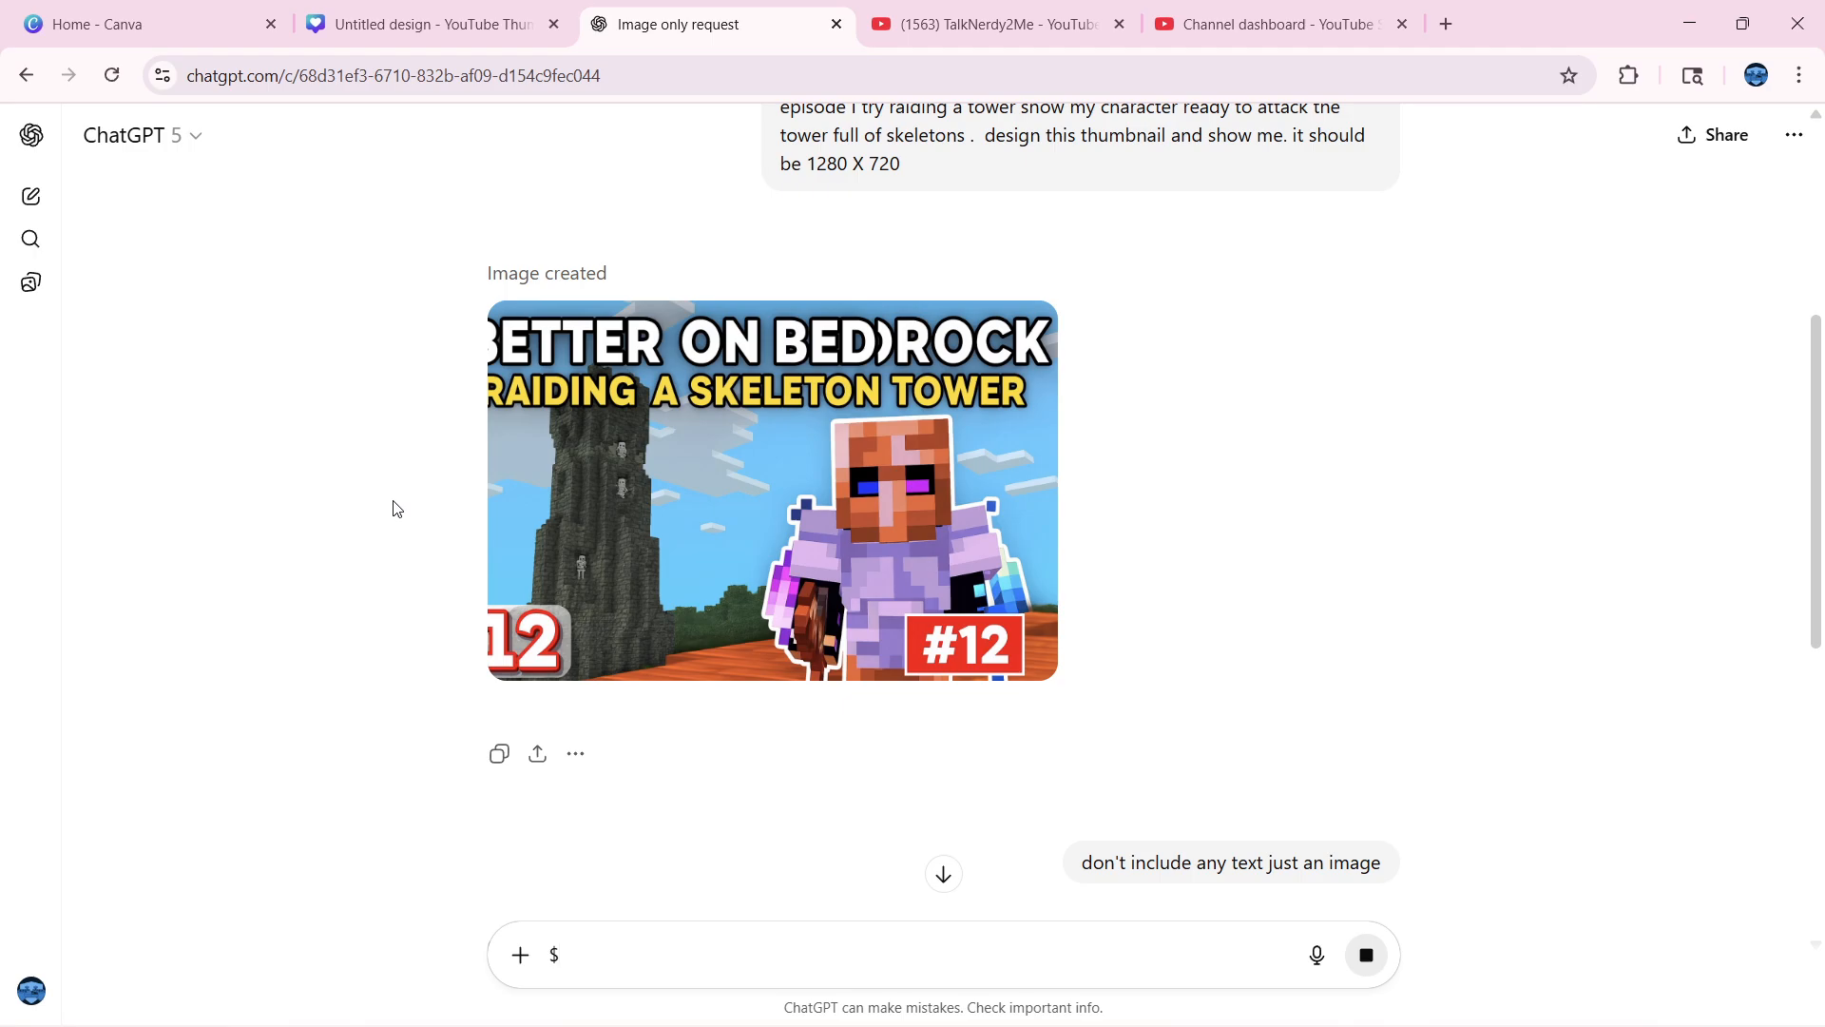
{"action": "mouse_move", "coordinate": [593, 733]}
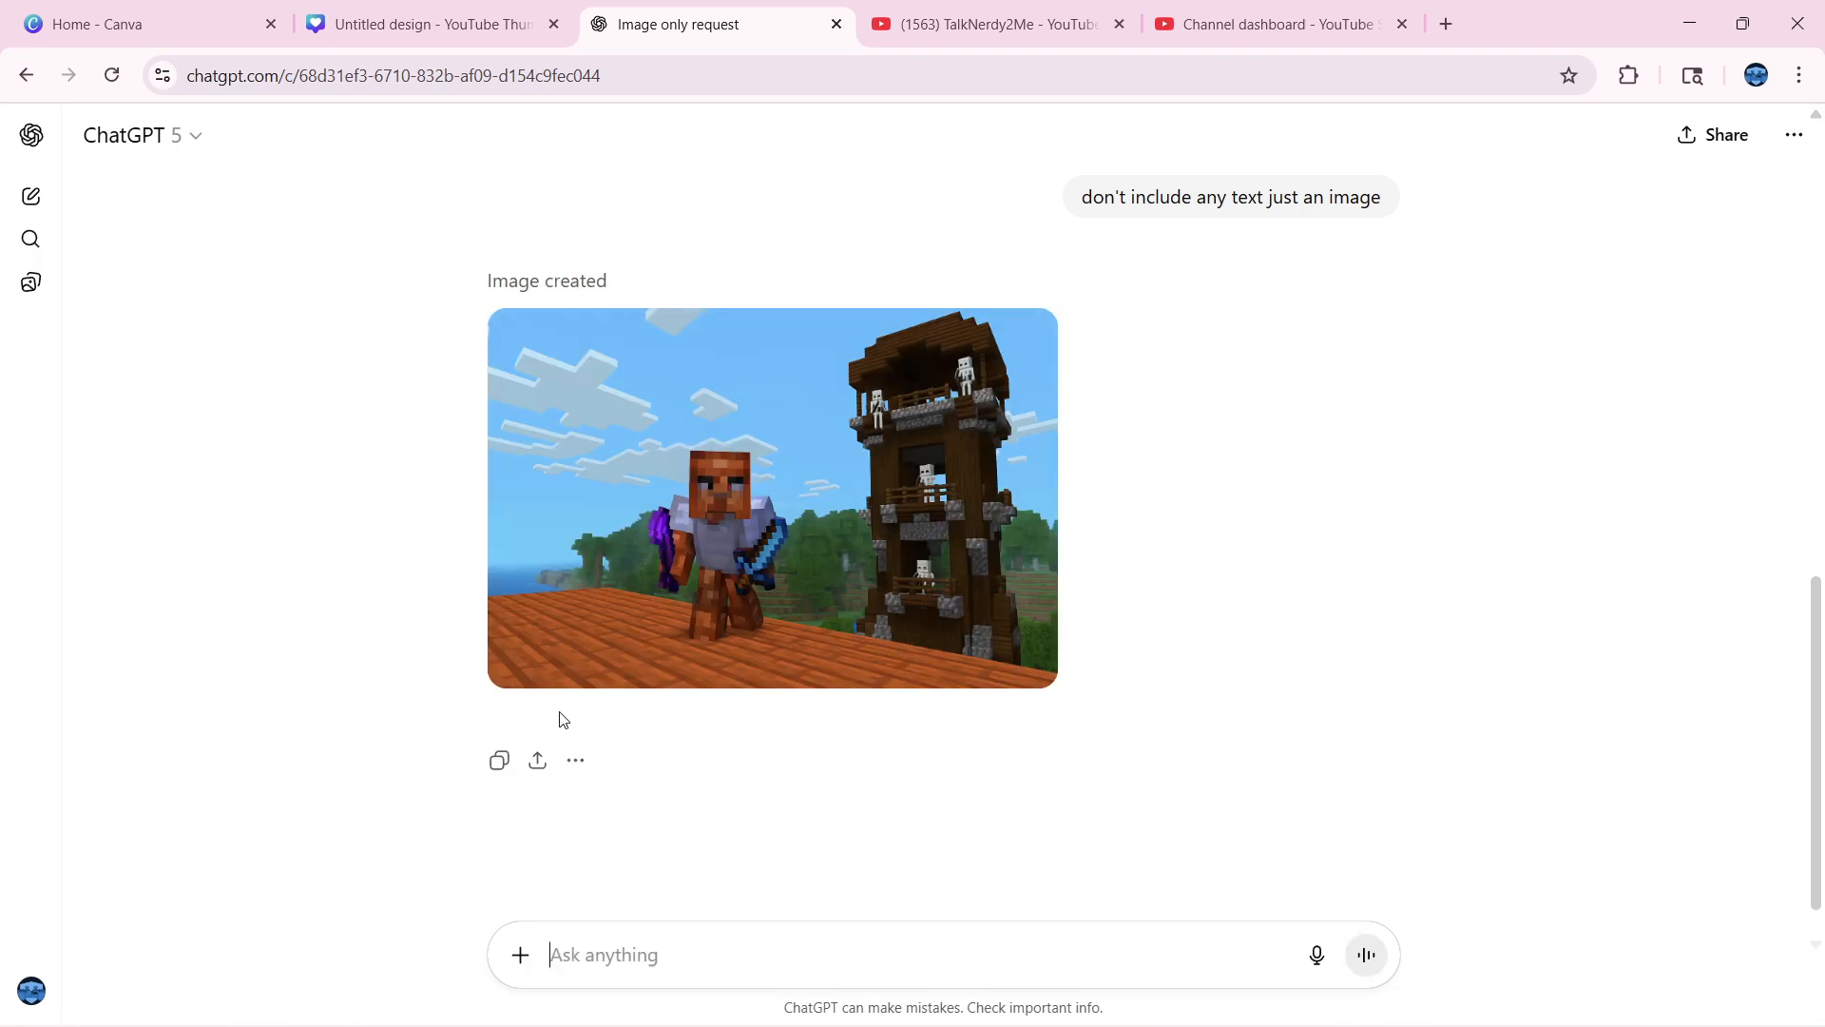
Save the full-size generated image to Downloads as mcboob3.png
{"action": "right_click", "coordinate": [729, 502]}
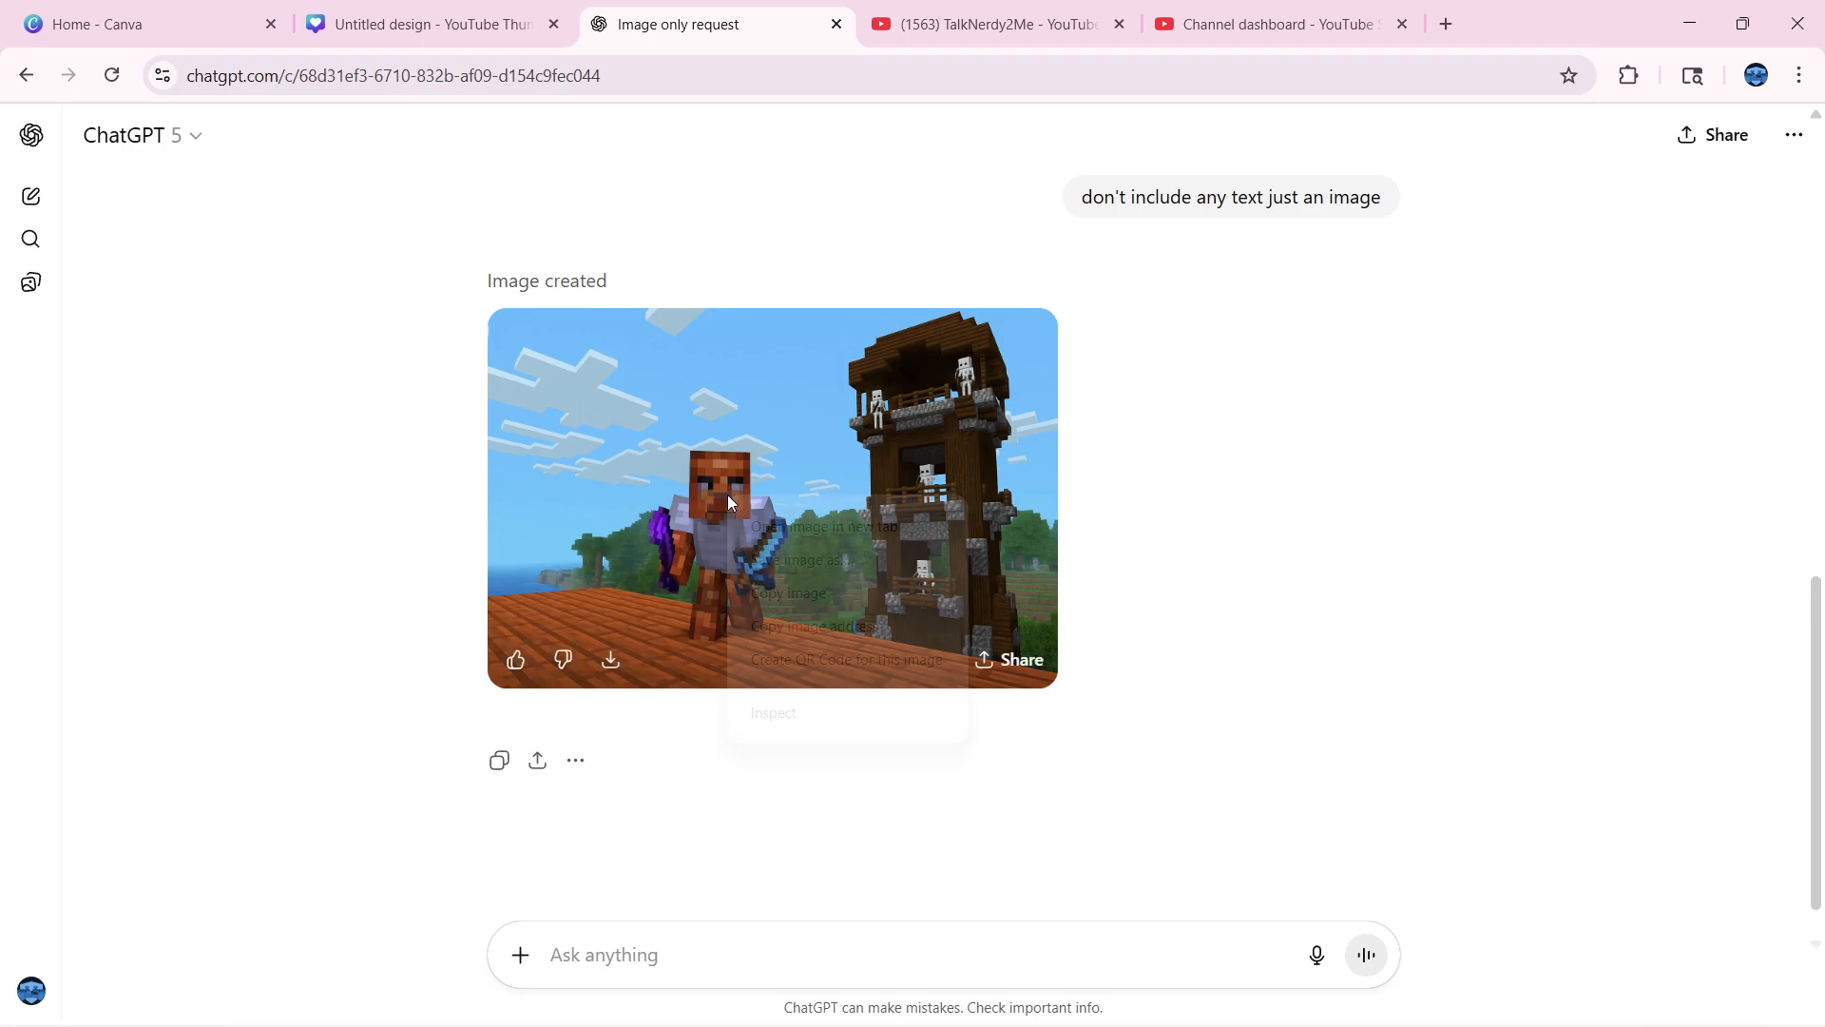
{"action": "right_click", "coordinate": [728, 500]}
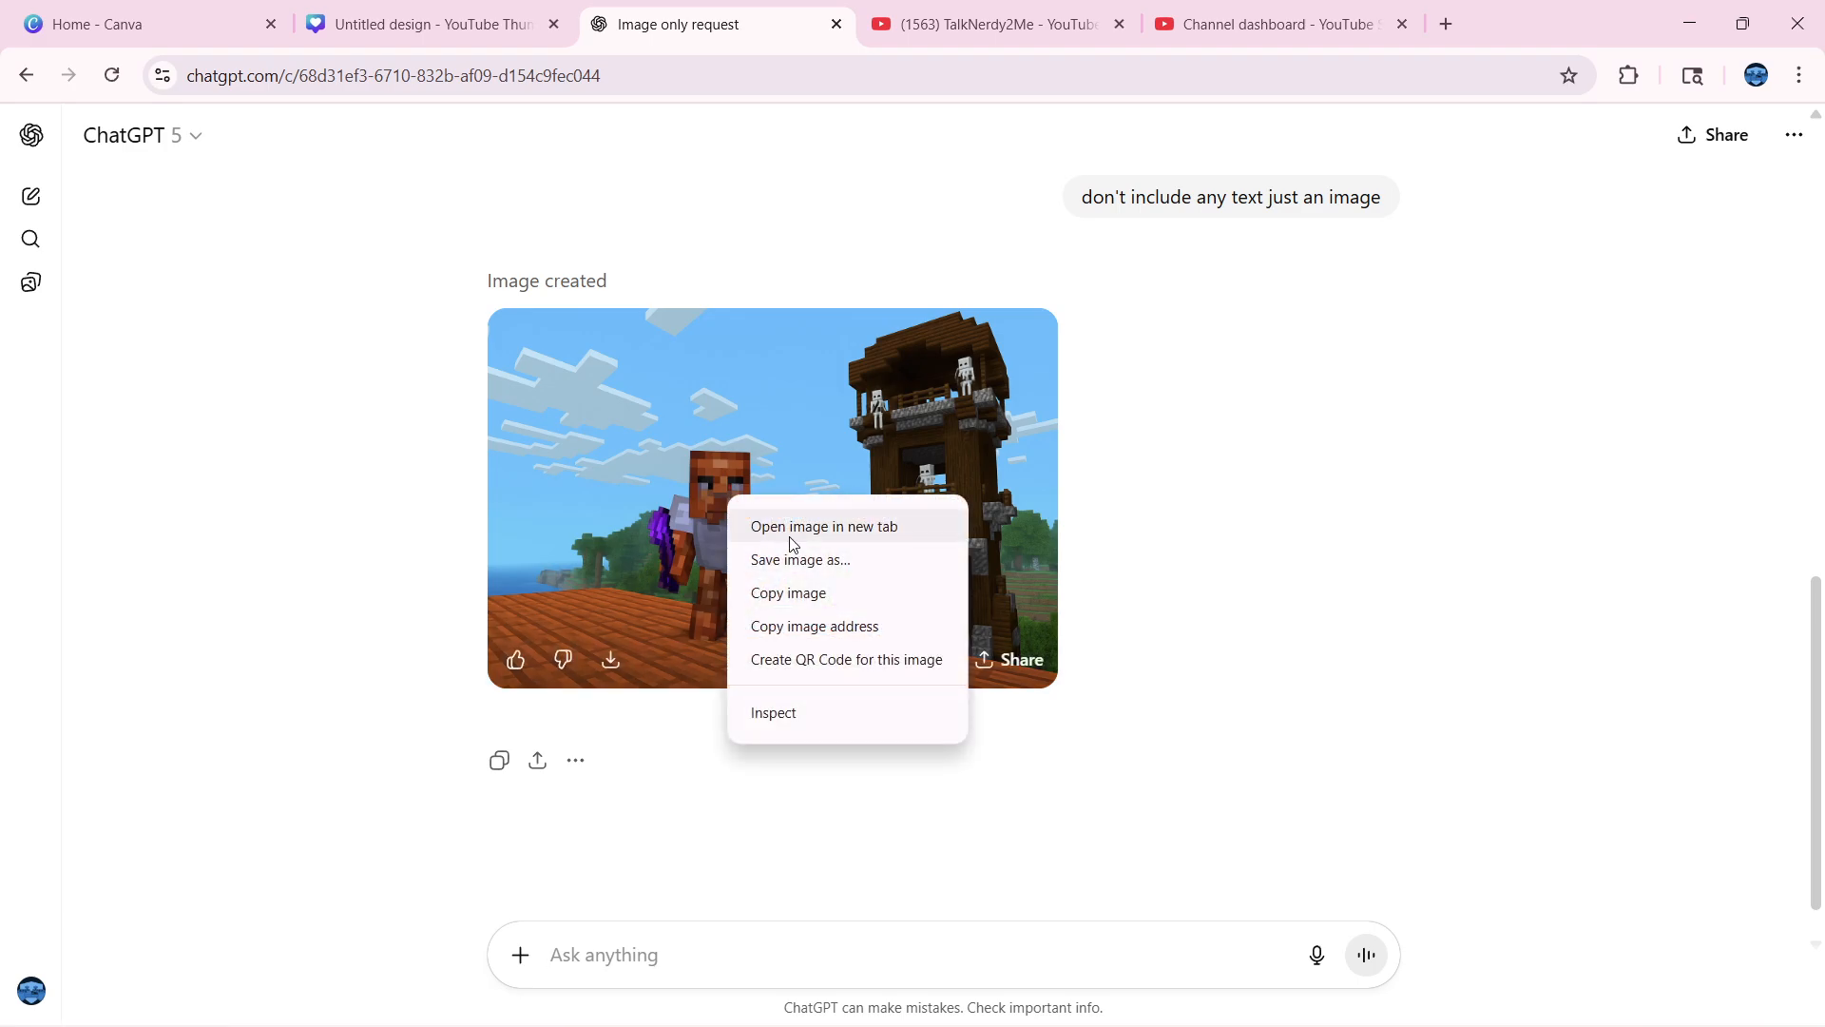
{"action": "left_click", "coordinate": [823, 527]}
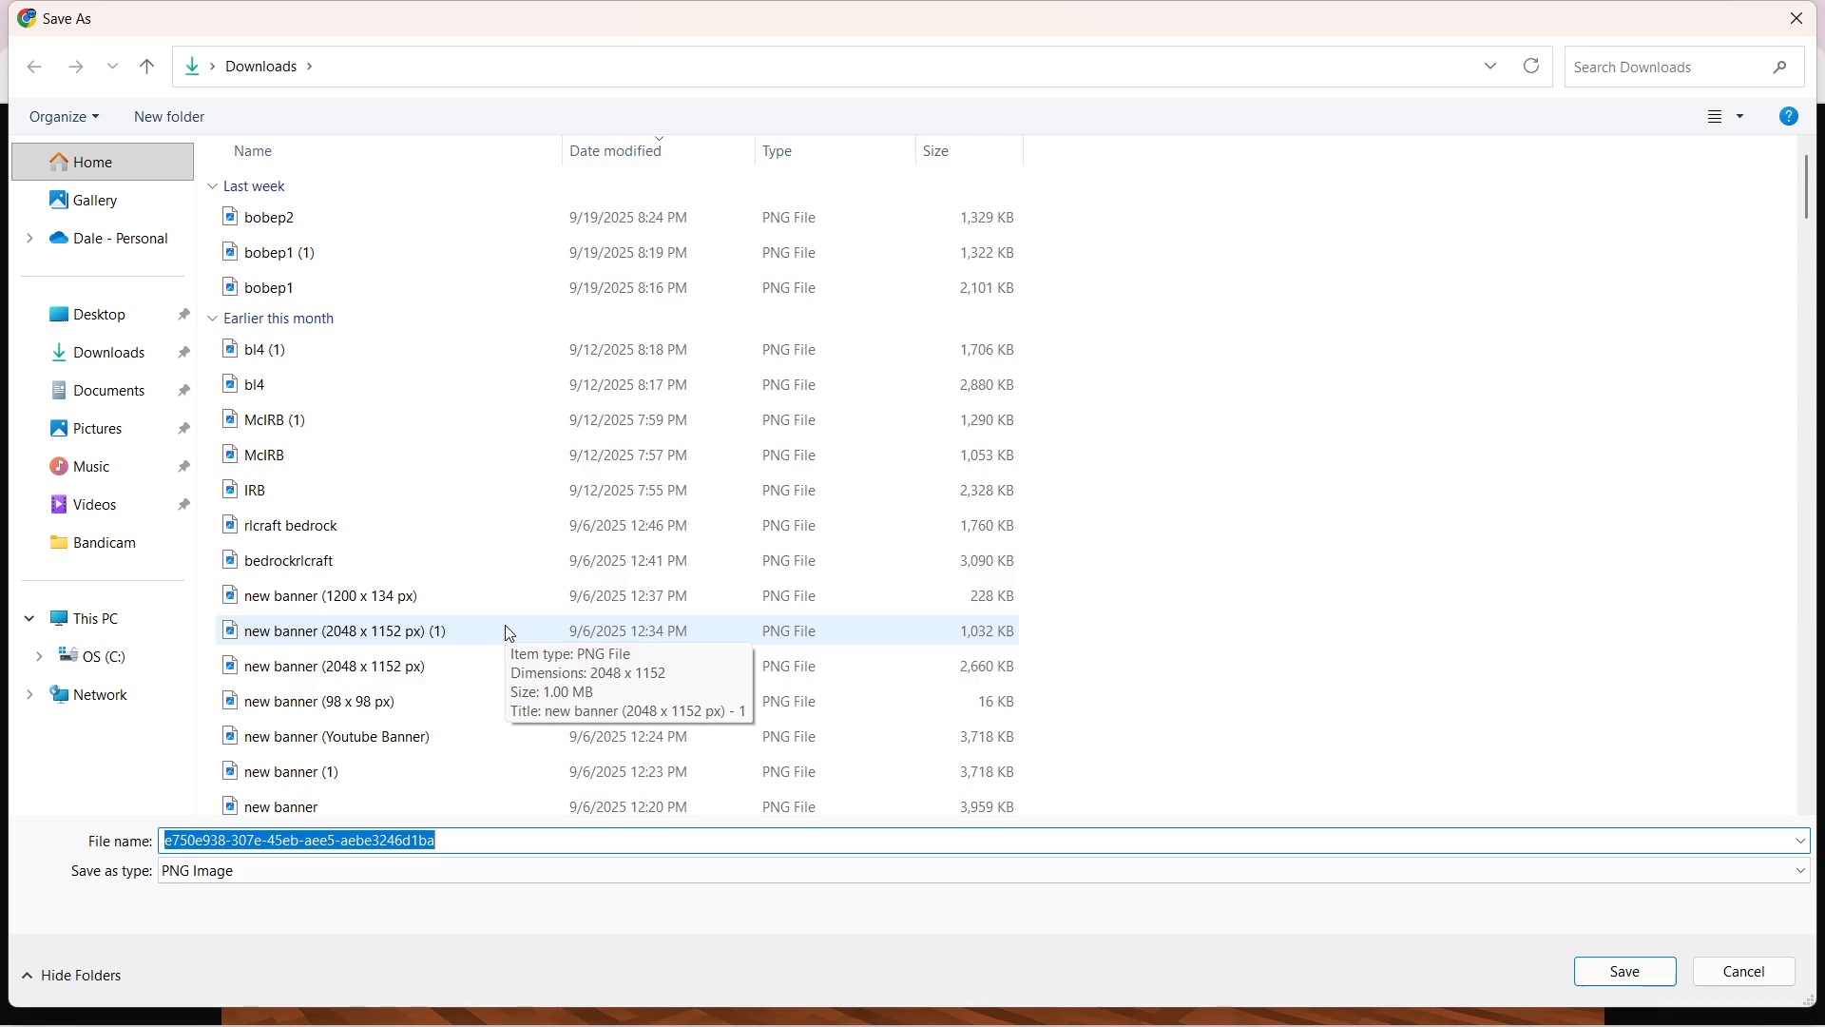
{"action": "type", "text": "mcboob"}
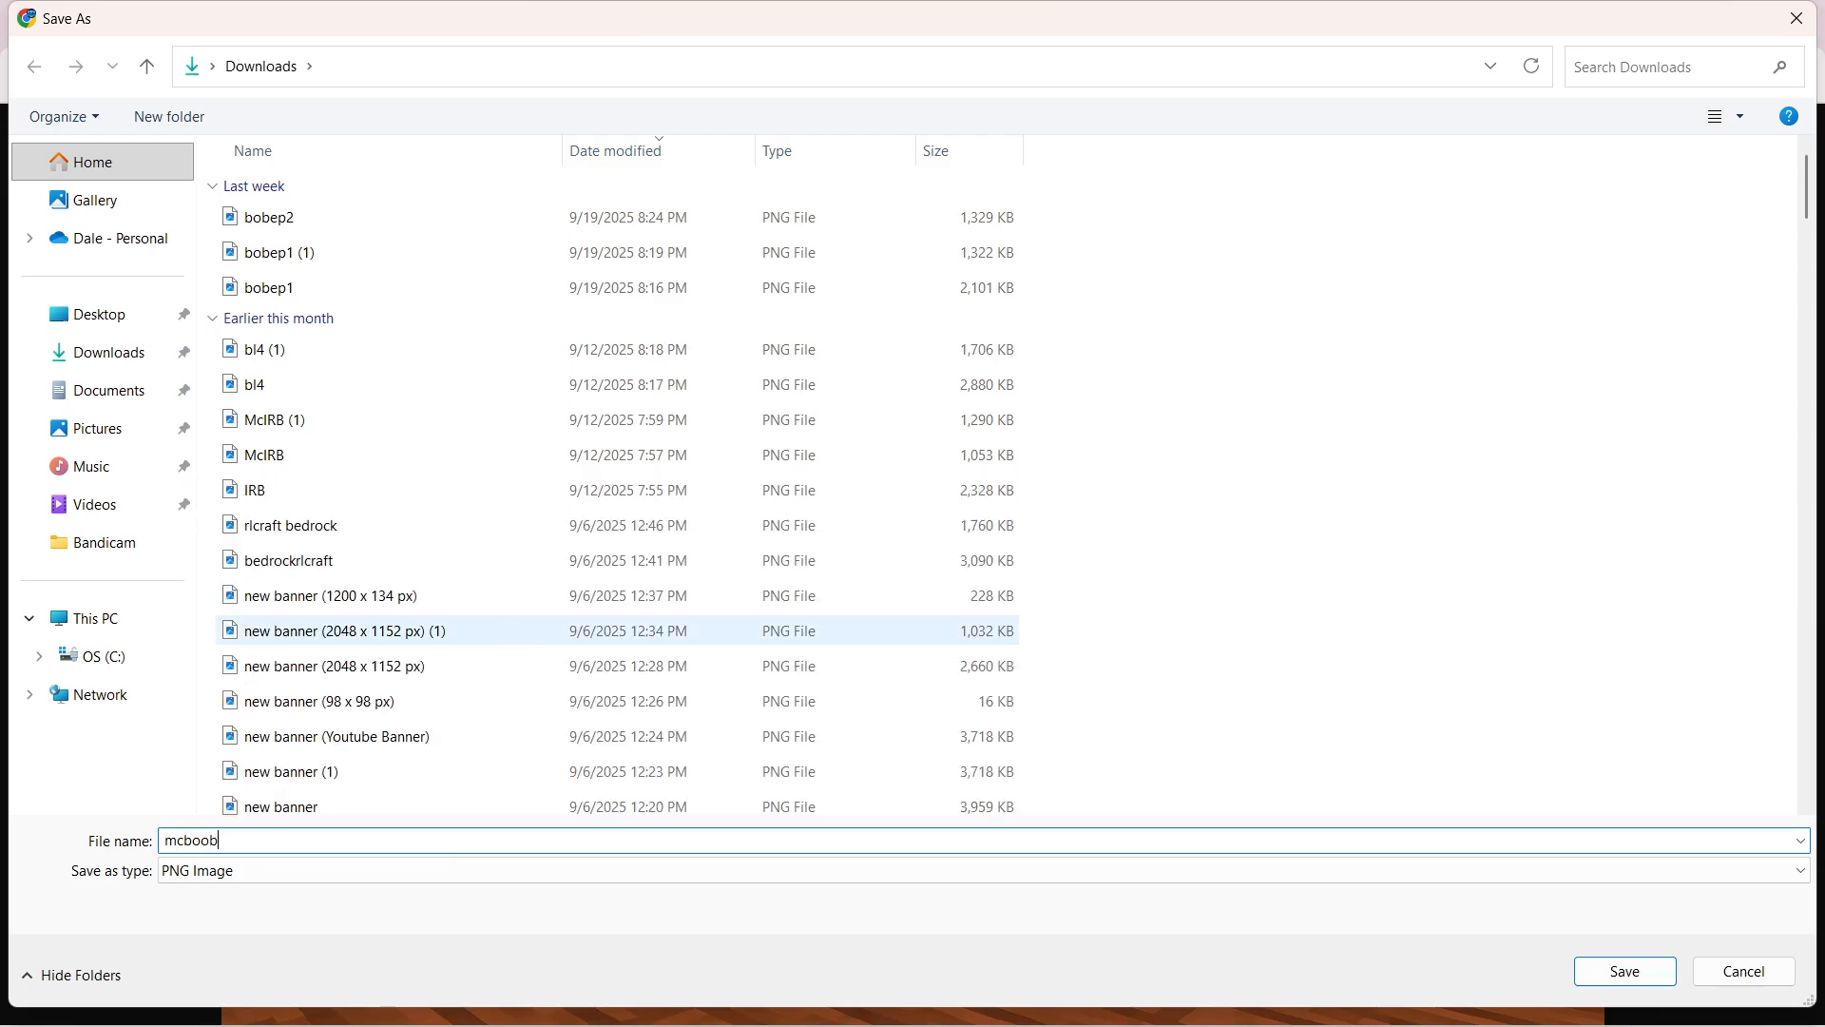
{"action": "left_click", "coordinate": [1622, 970]}
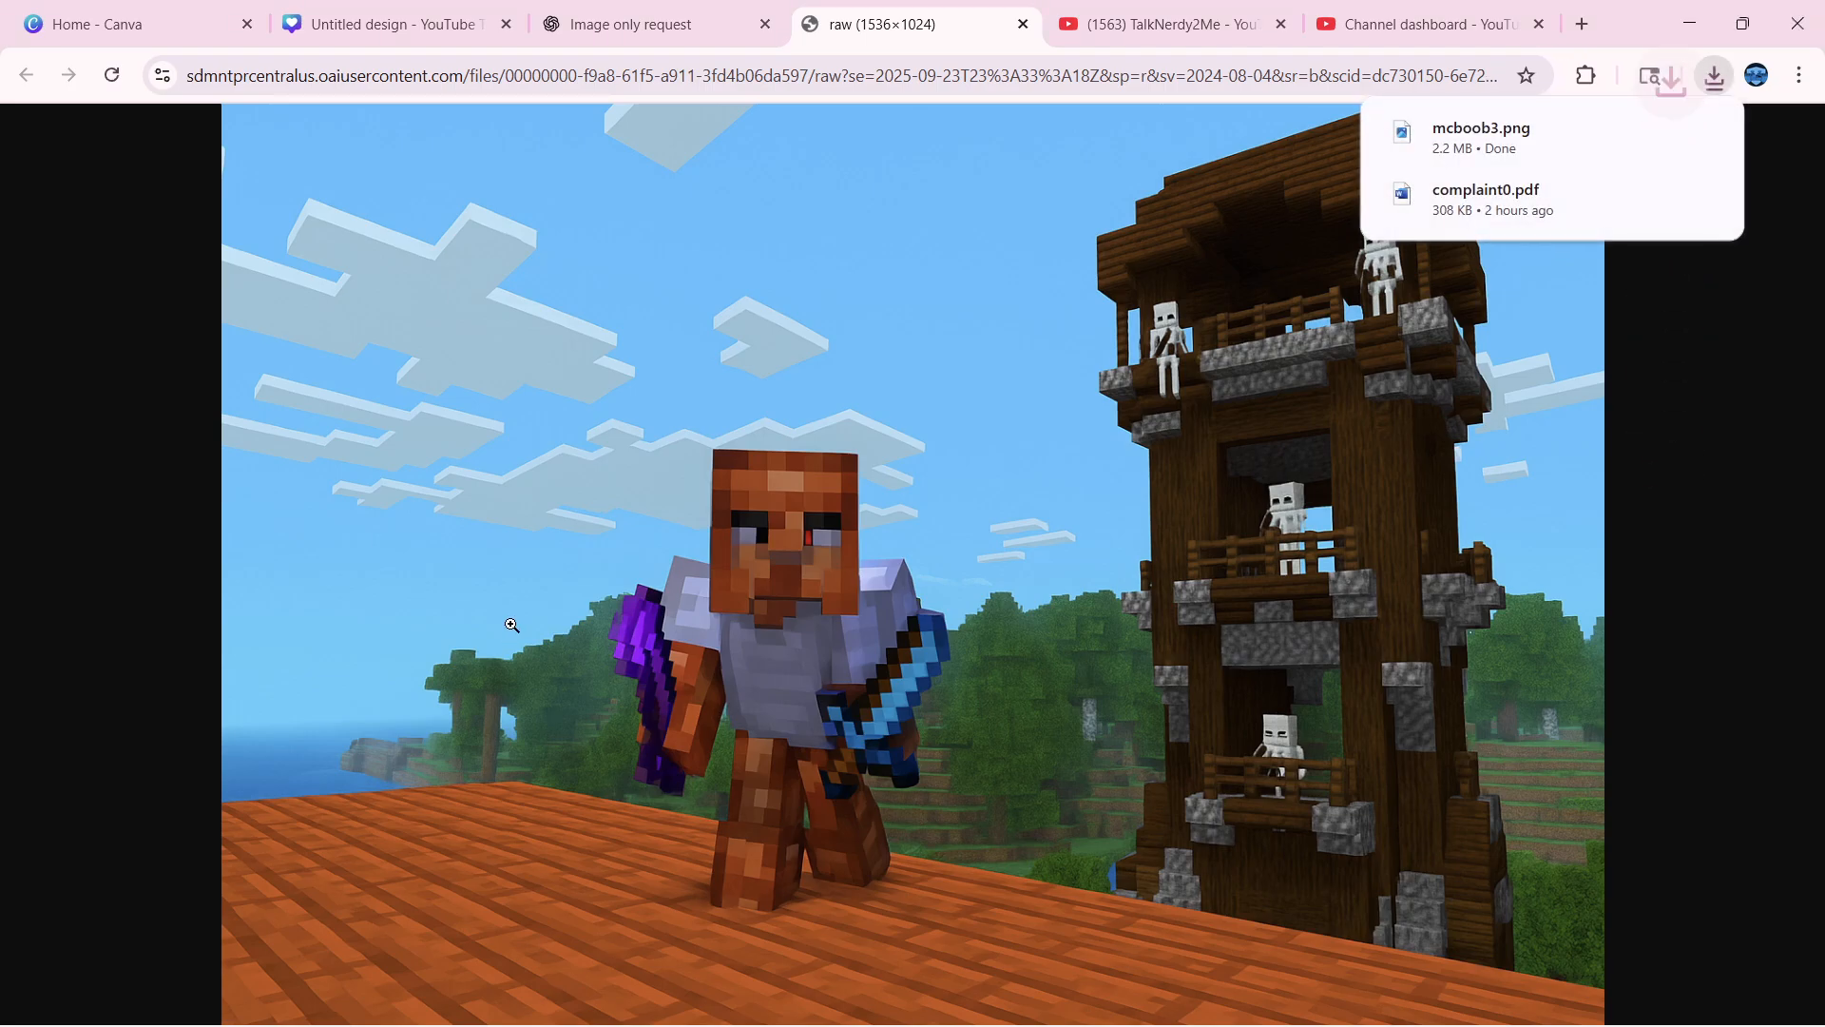
{"action": "mouse_move", "coordinate": [734, 346]}
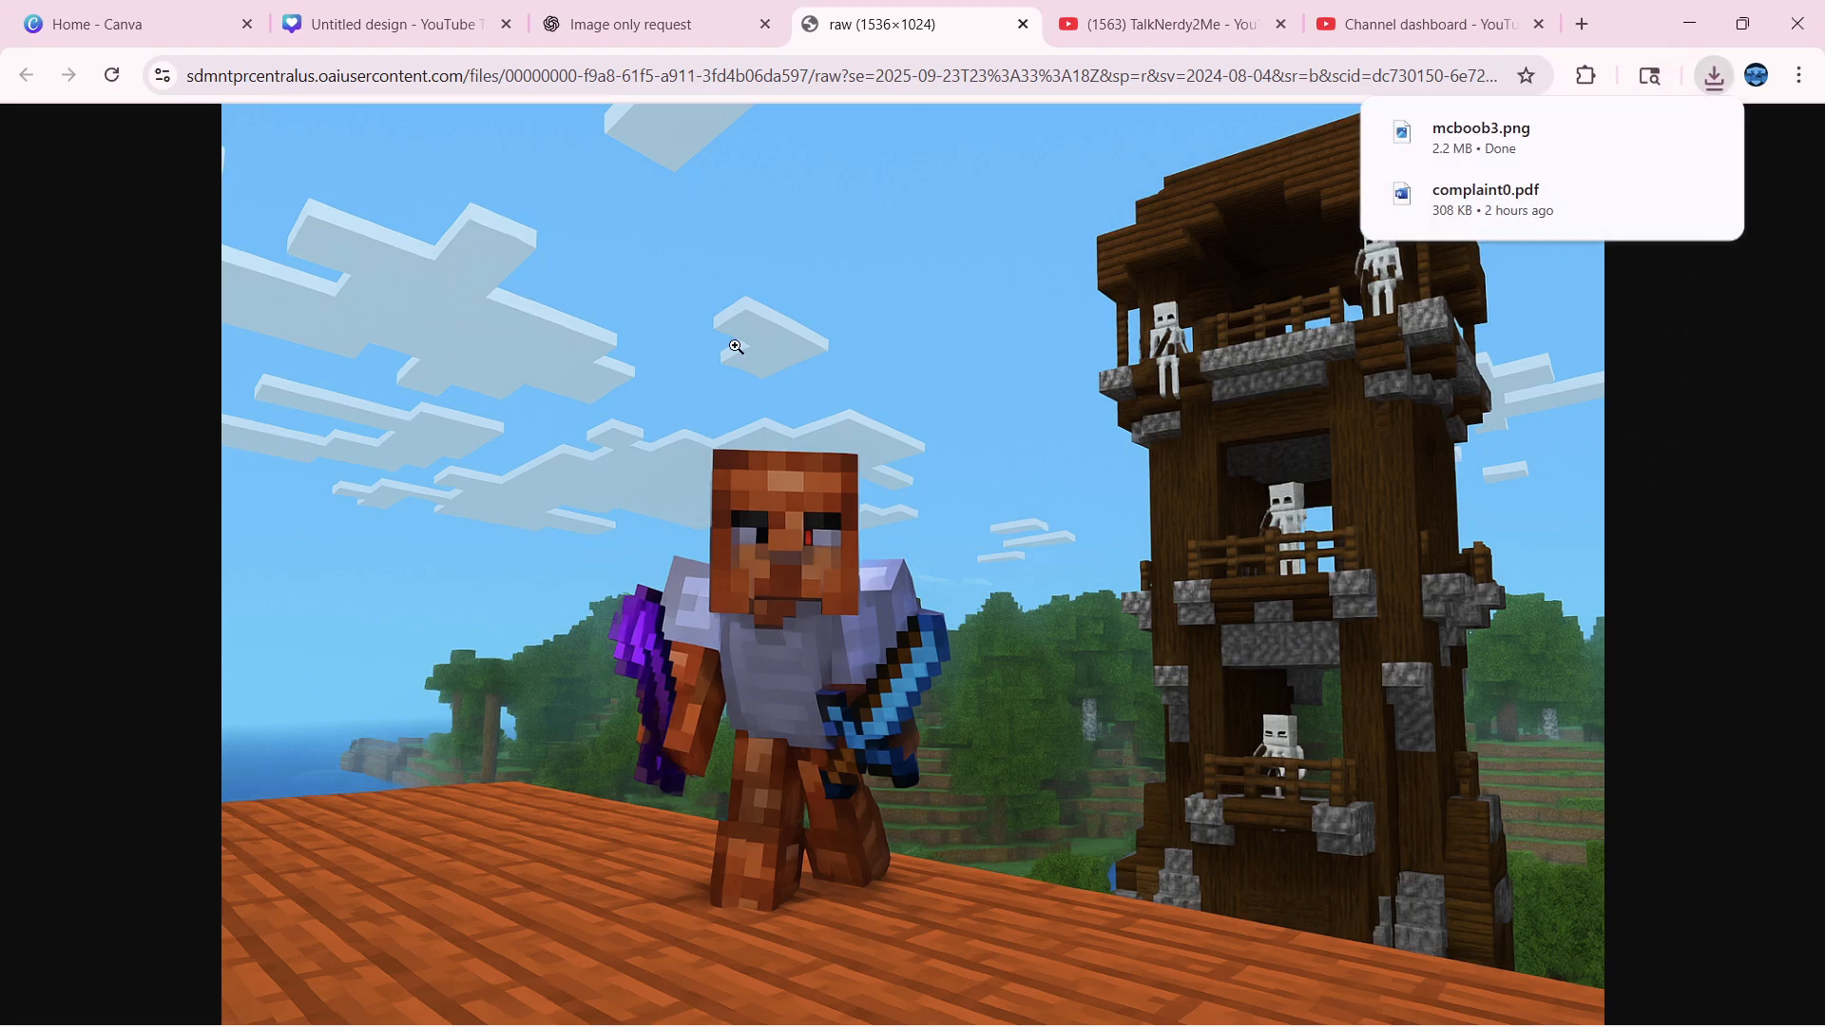
{"action": "mouse_move", "coordinate": [538, 198]}
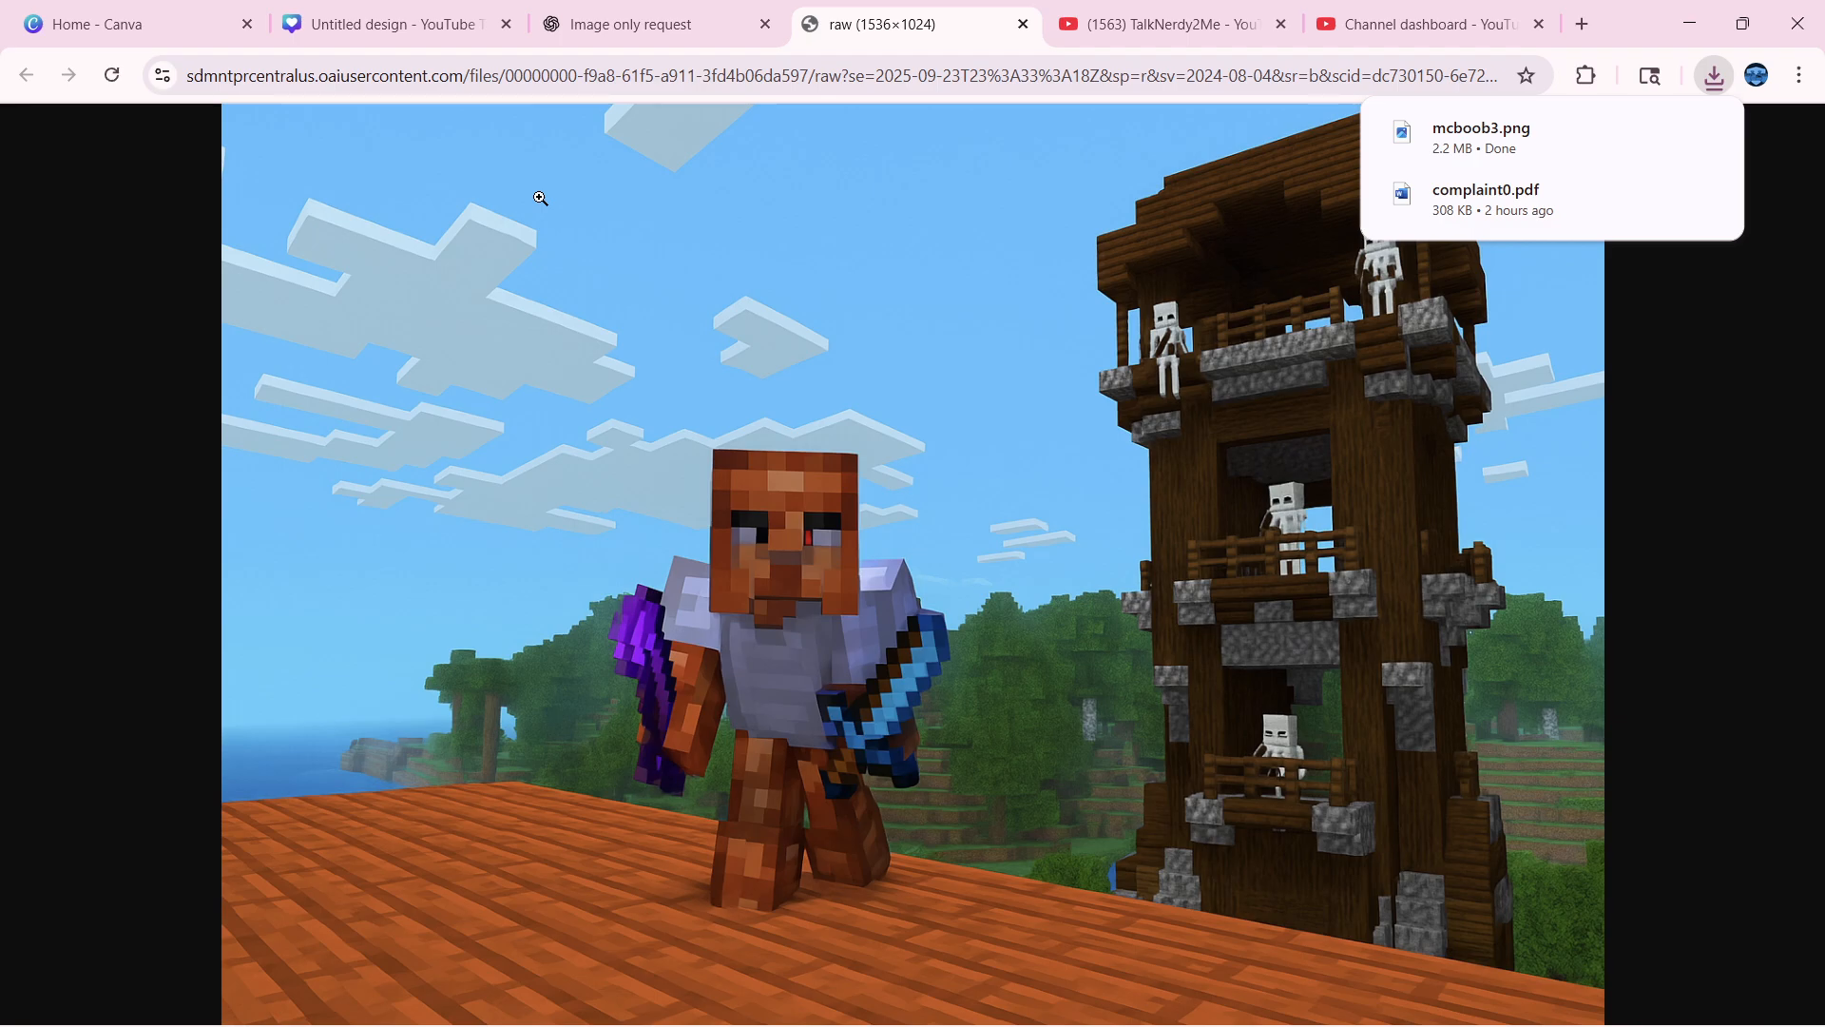
Switch from the downloads panel to the Canva YouTube thumbnail design
{"action": "left_click", "coordinate": [538, 197]}
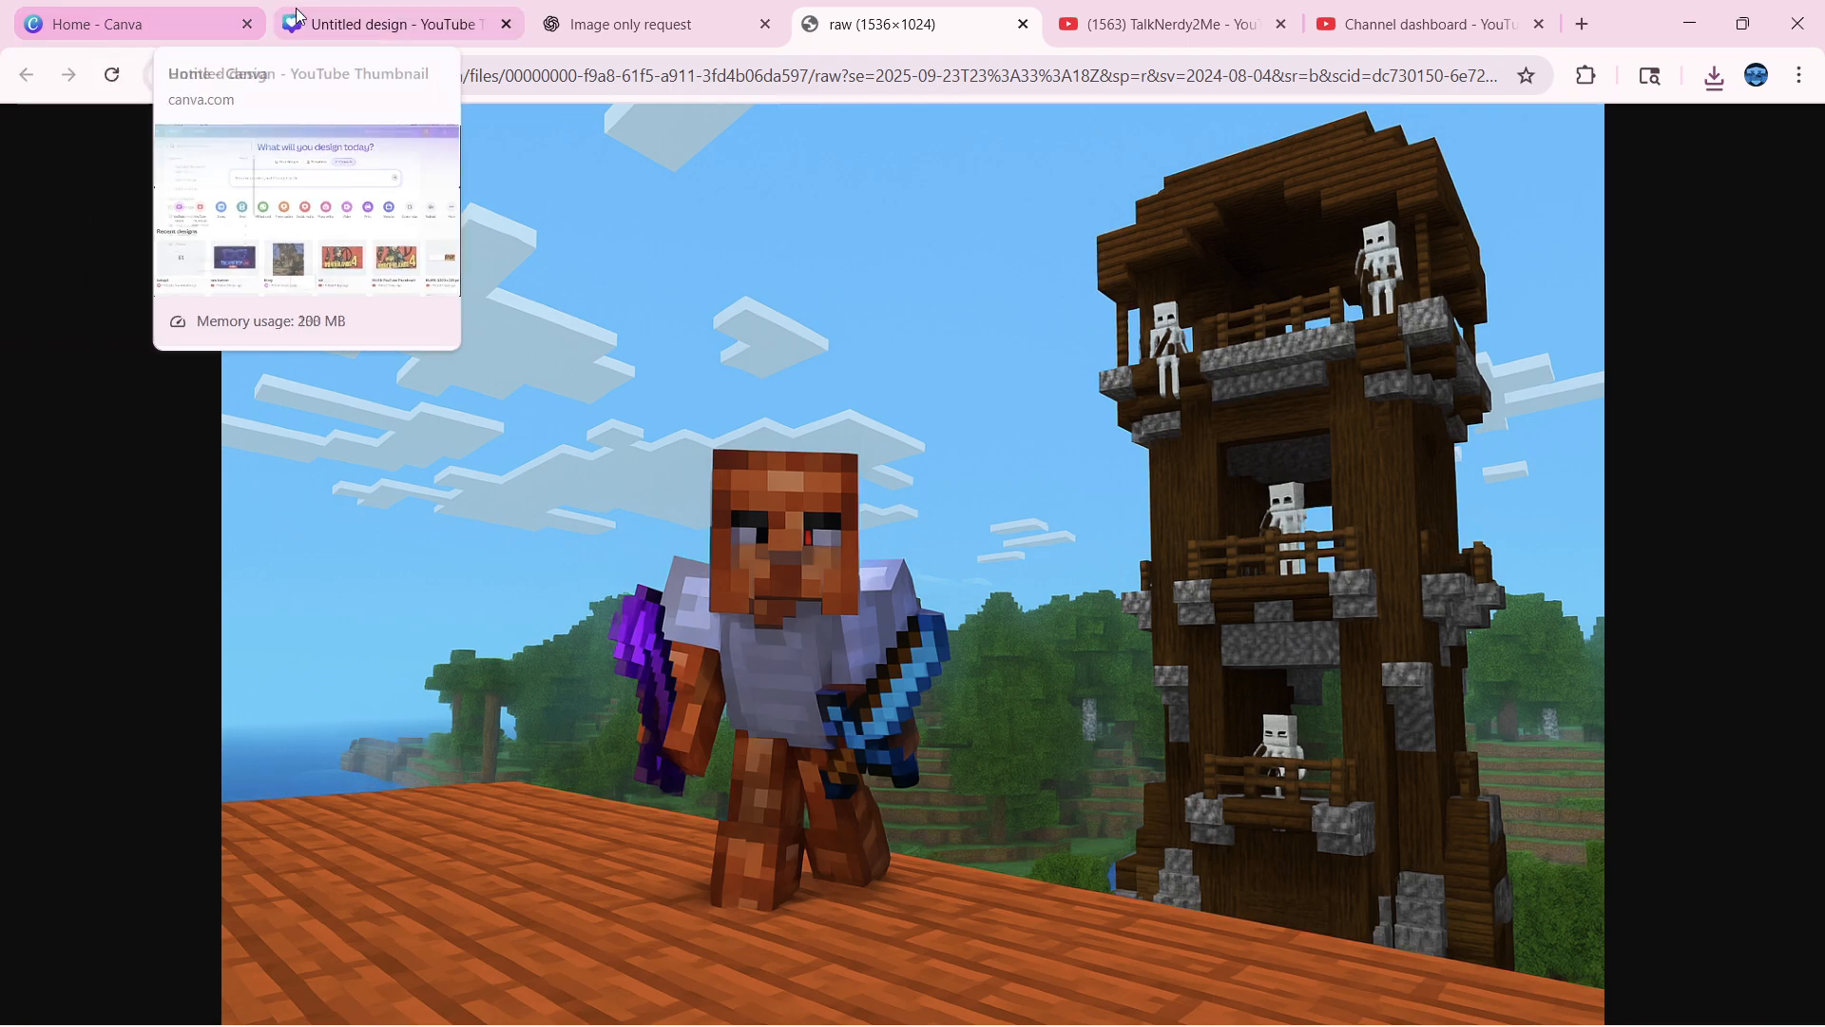
{"action": "left_click", "coordinate": [396, 23]}
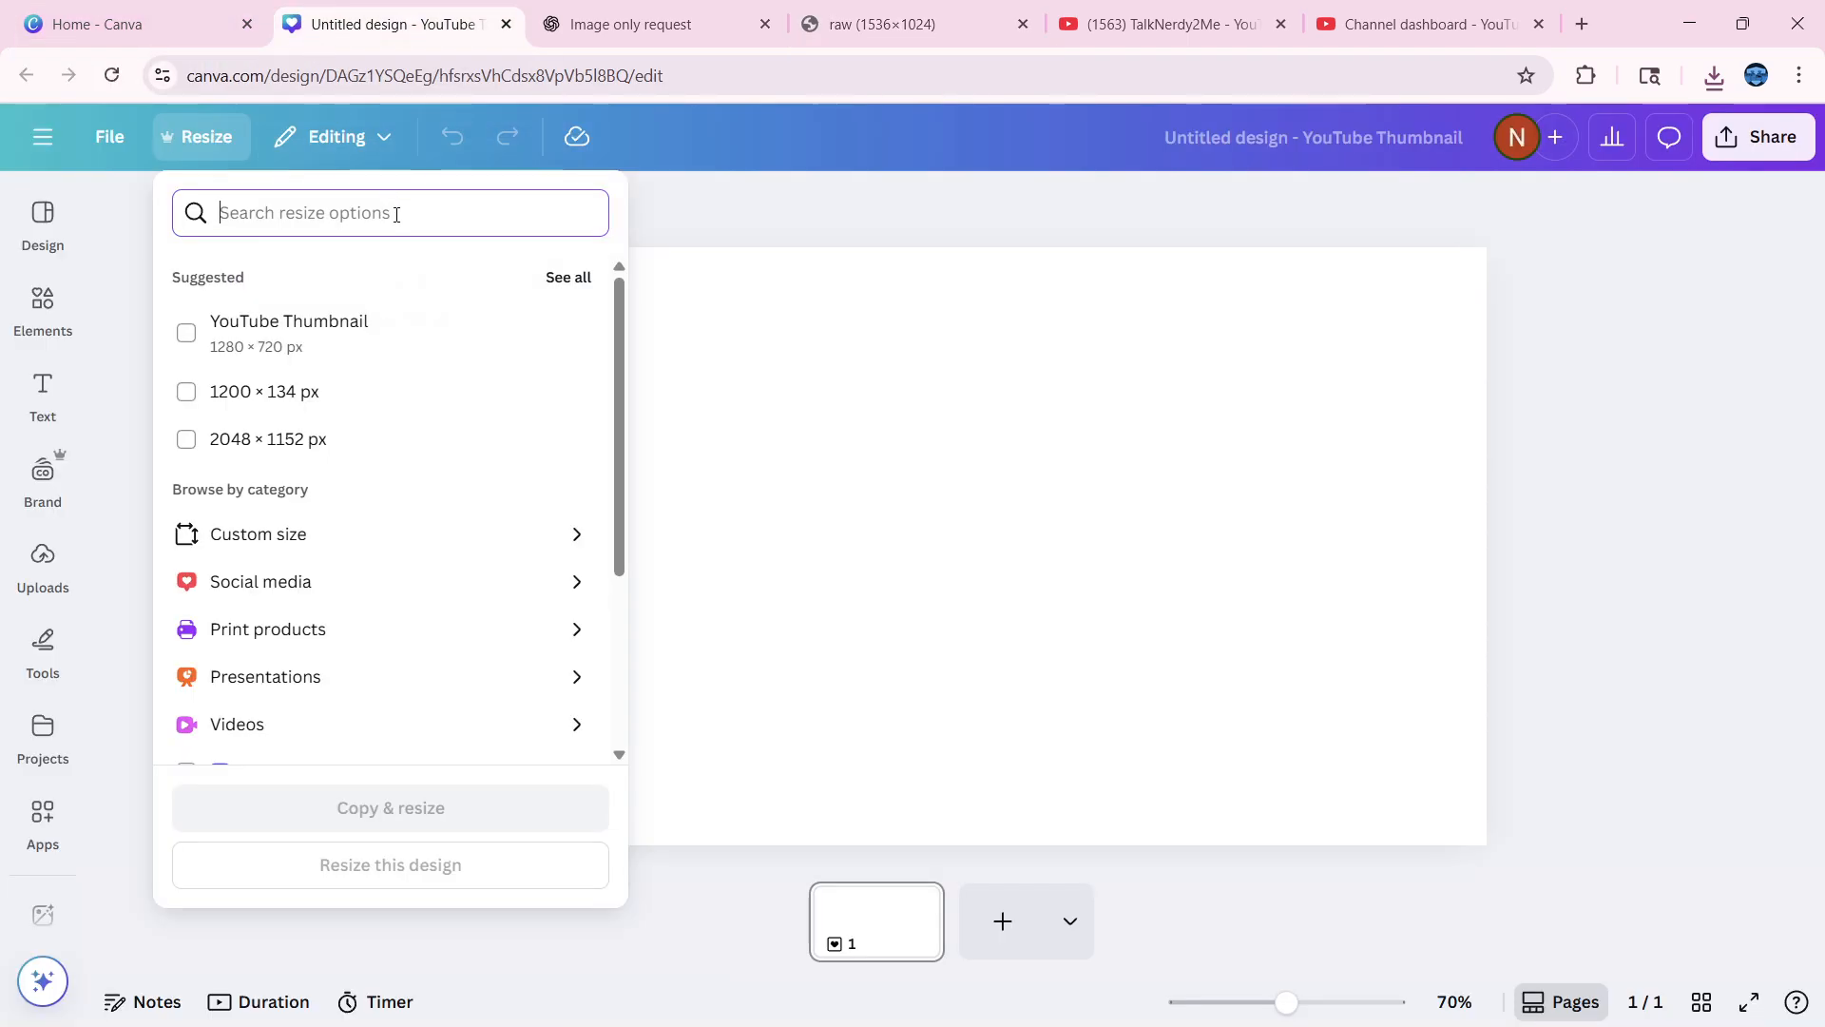
Upload the downloaded skeleton-tower image from Downloads into Canva
{"action": "left_click", "coordinate": [500, 253]}
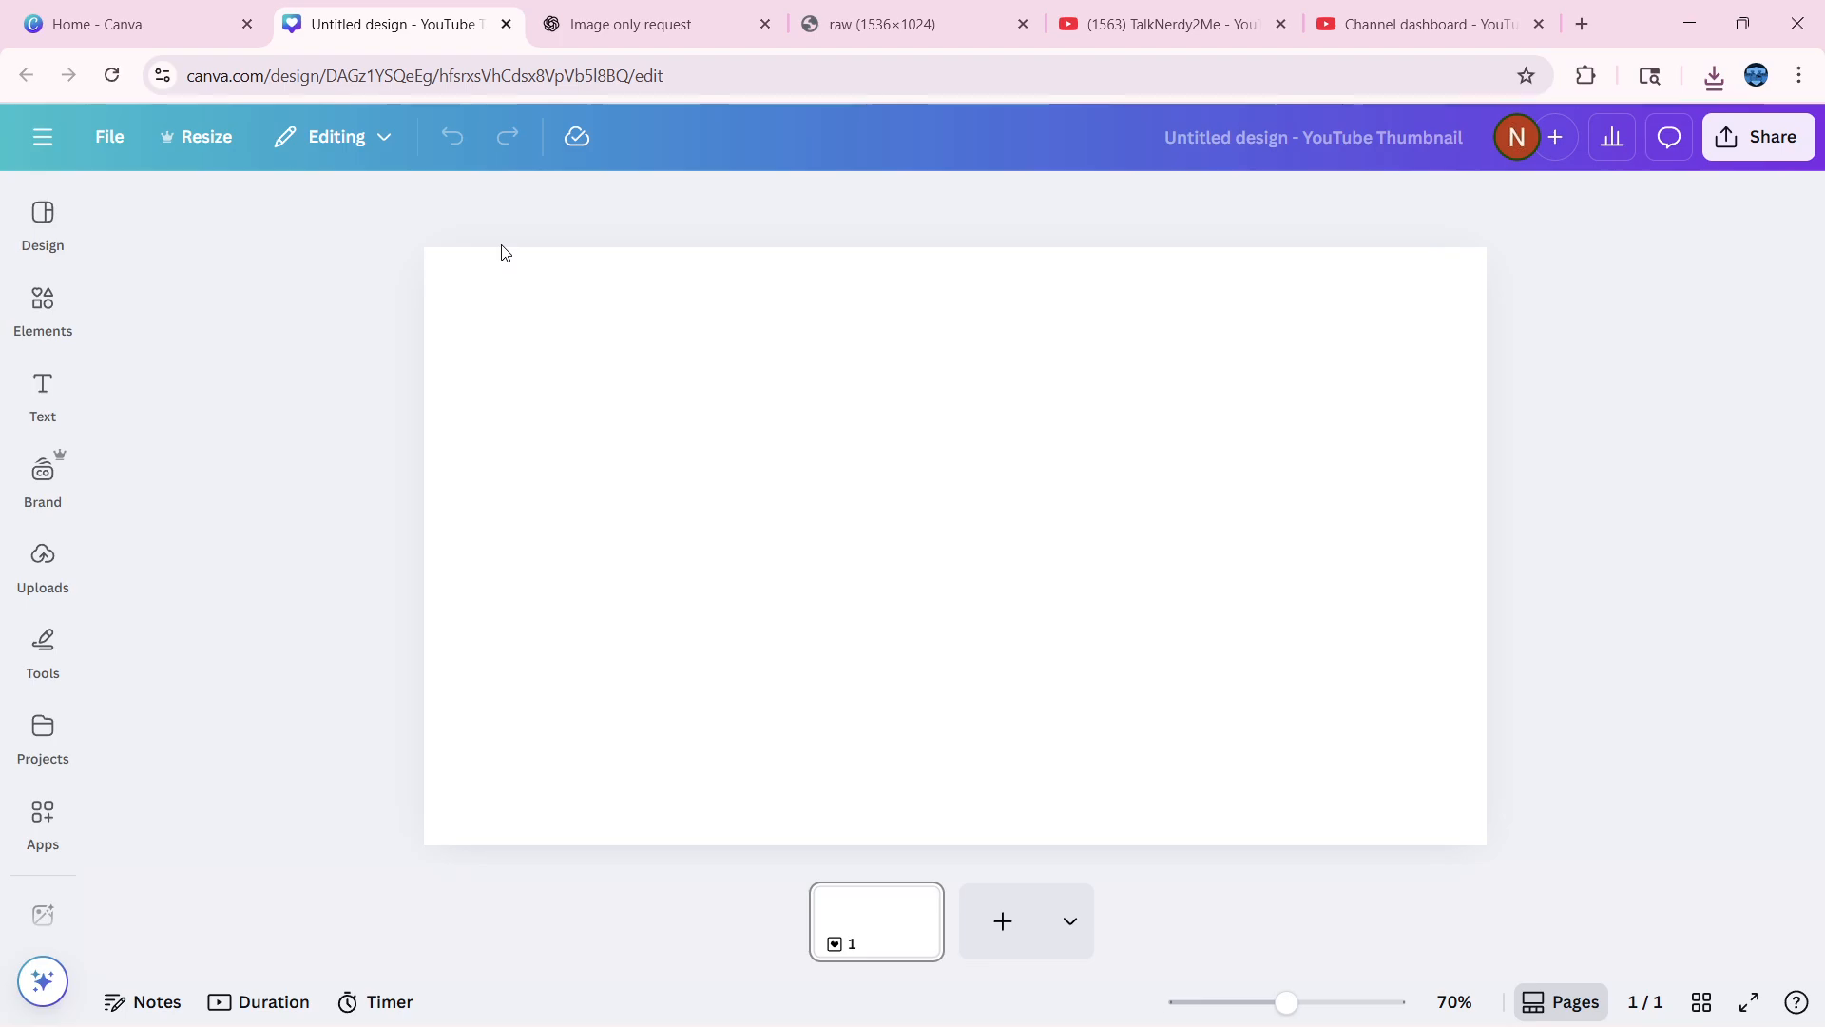
{"action": "left_click", "coordinate": [42, 562]}
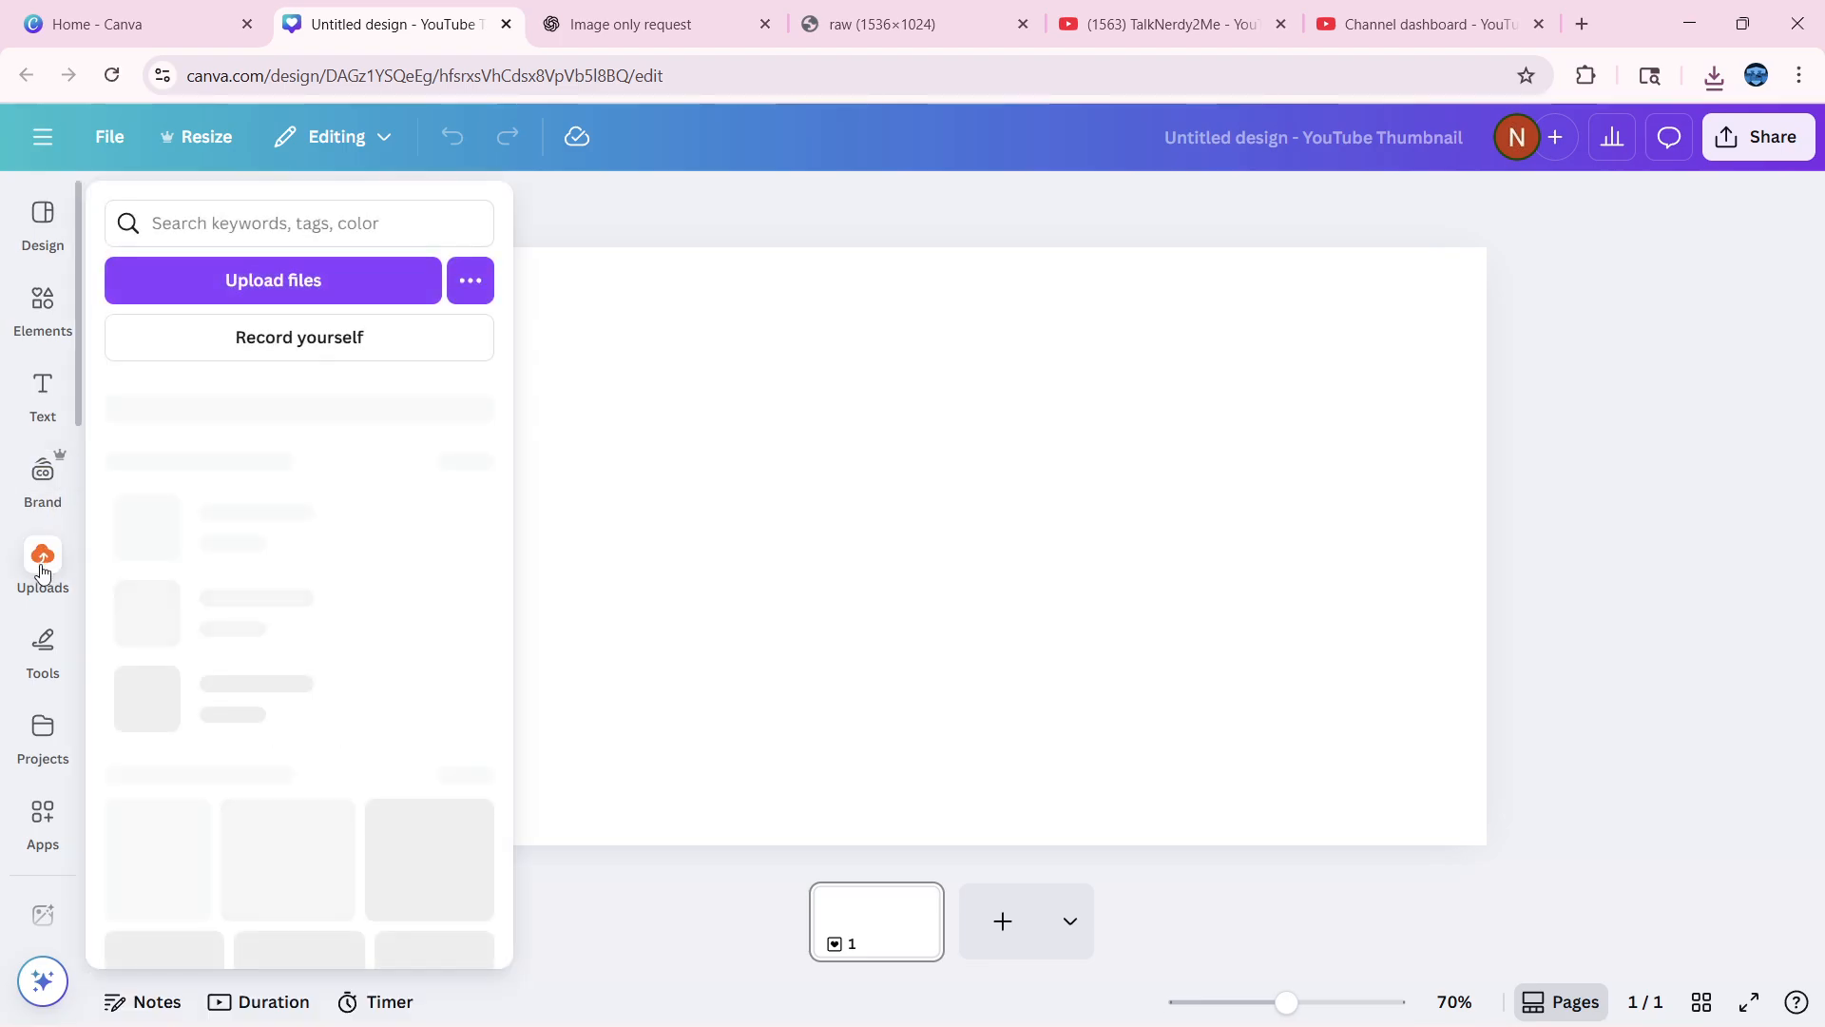
{"action": "left_click", "coordinate": [272, 279]}
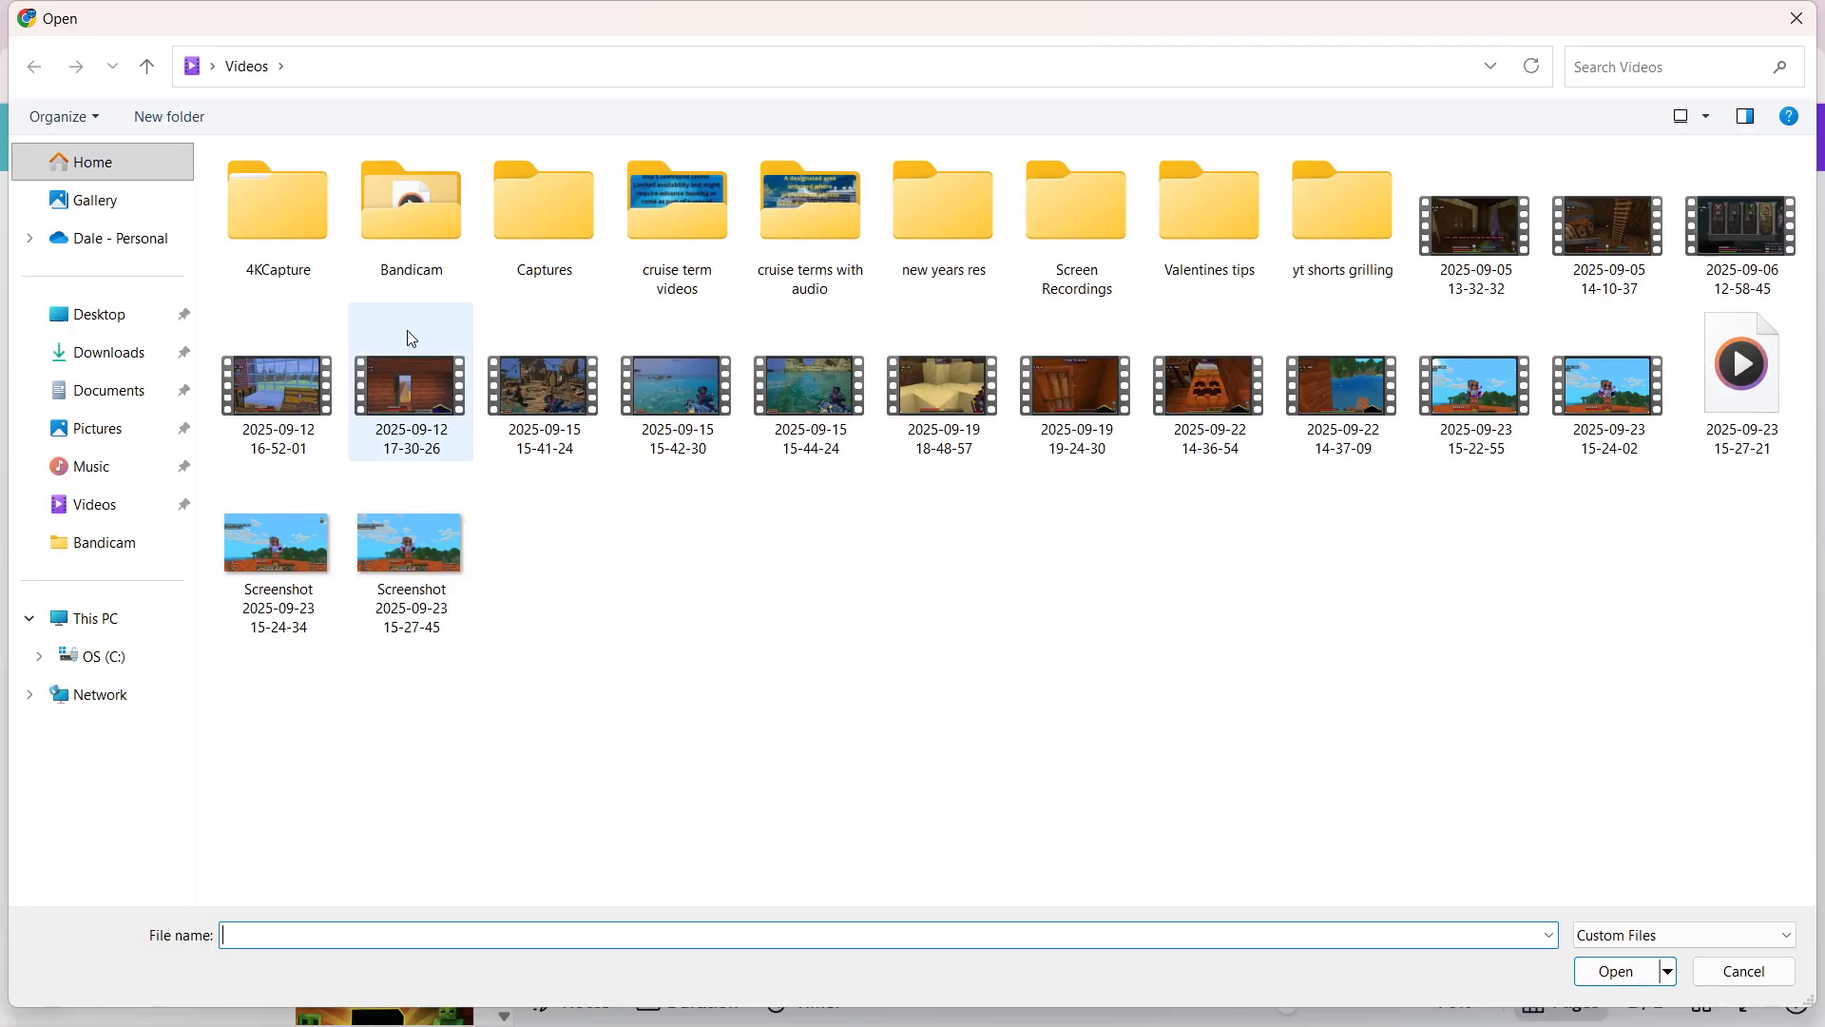
{"action": "mouse_move", "coordinate": [110, 387]}
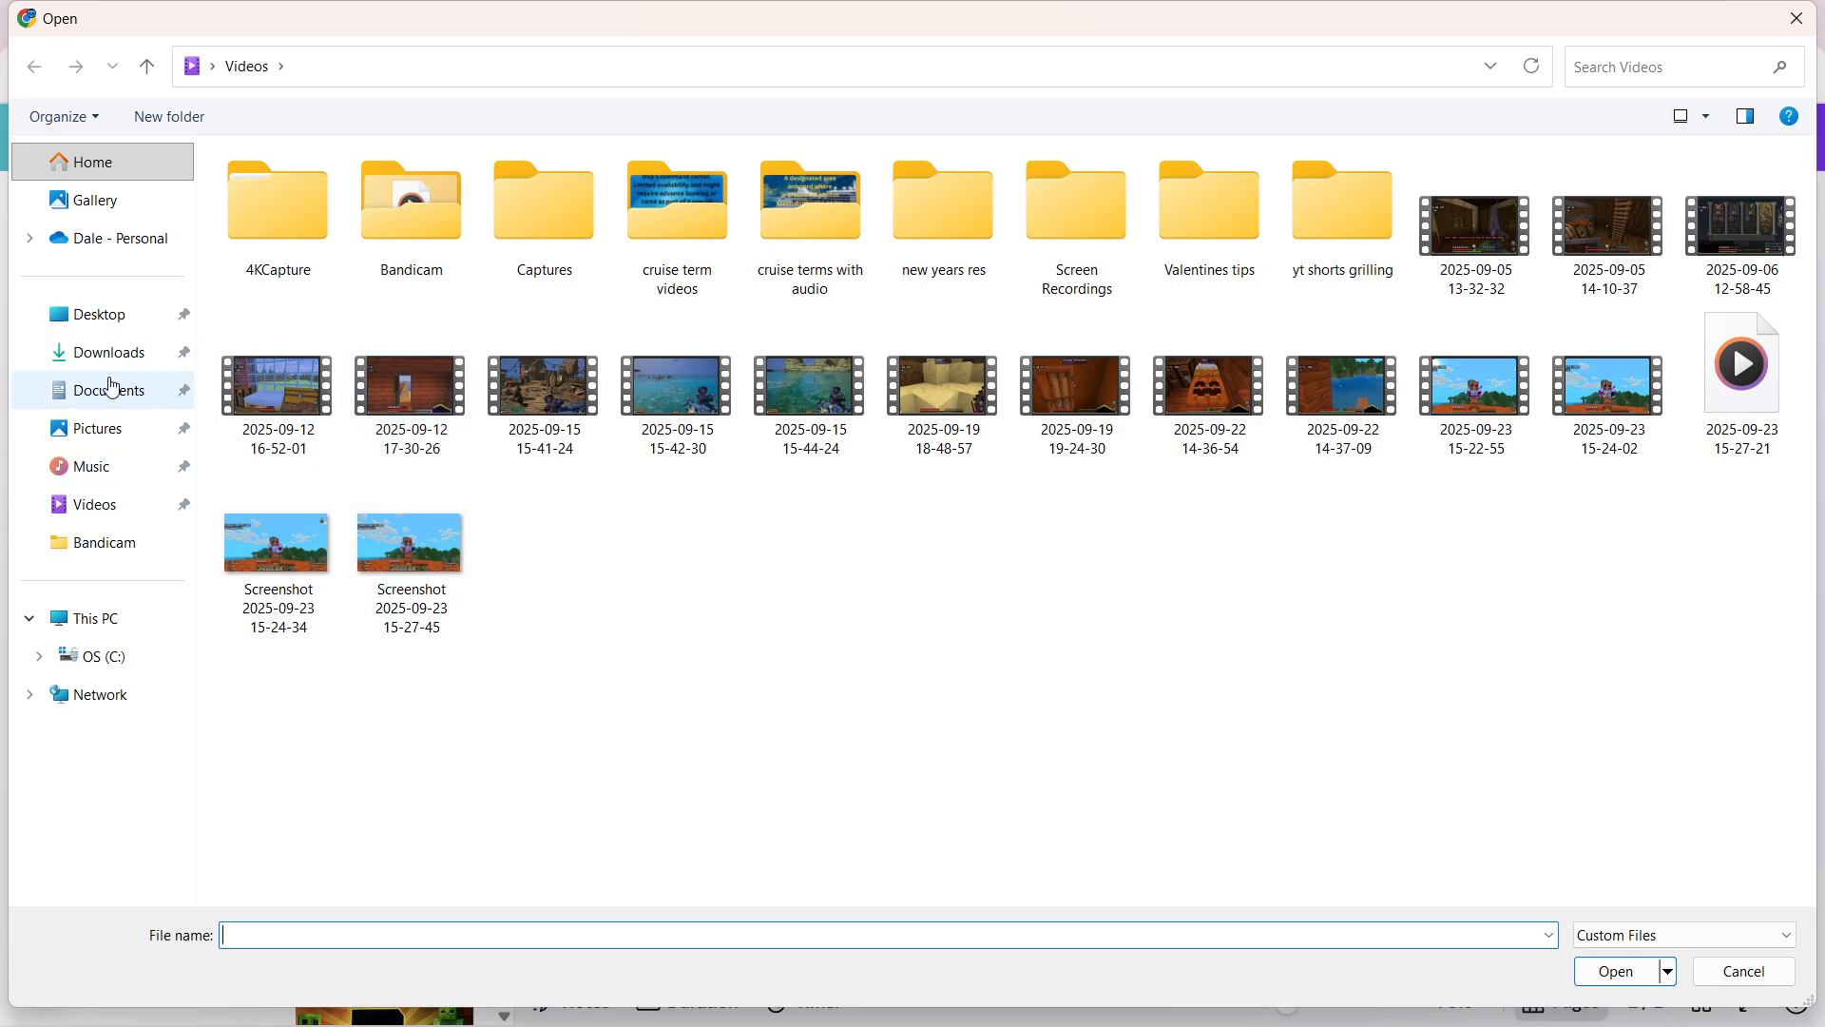
{"action": "left_click", "coordinate": [110, 351]}
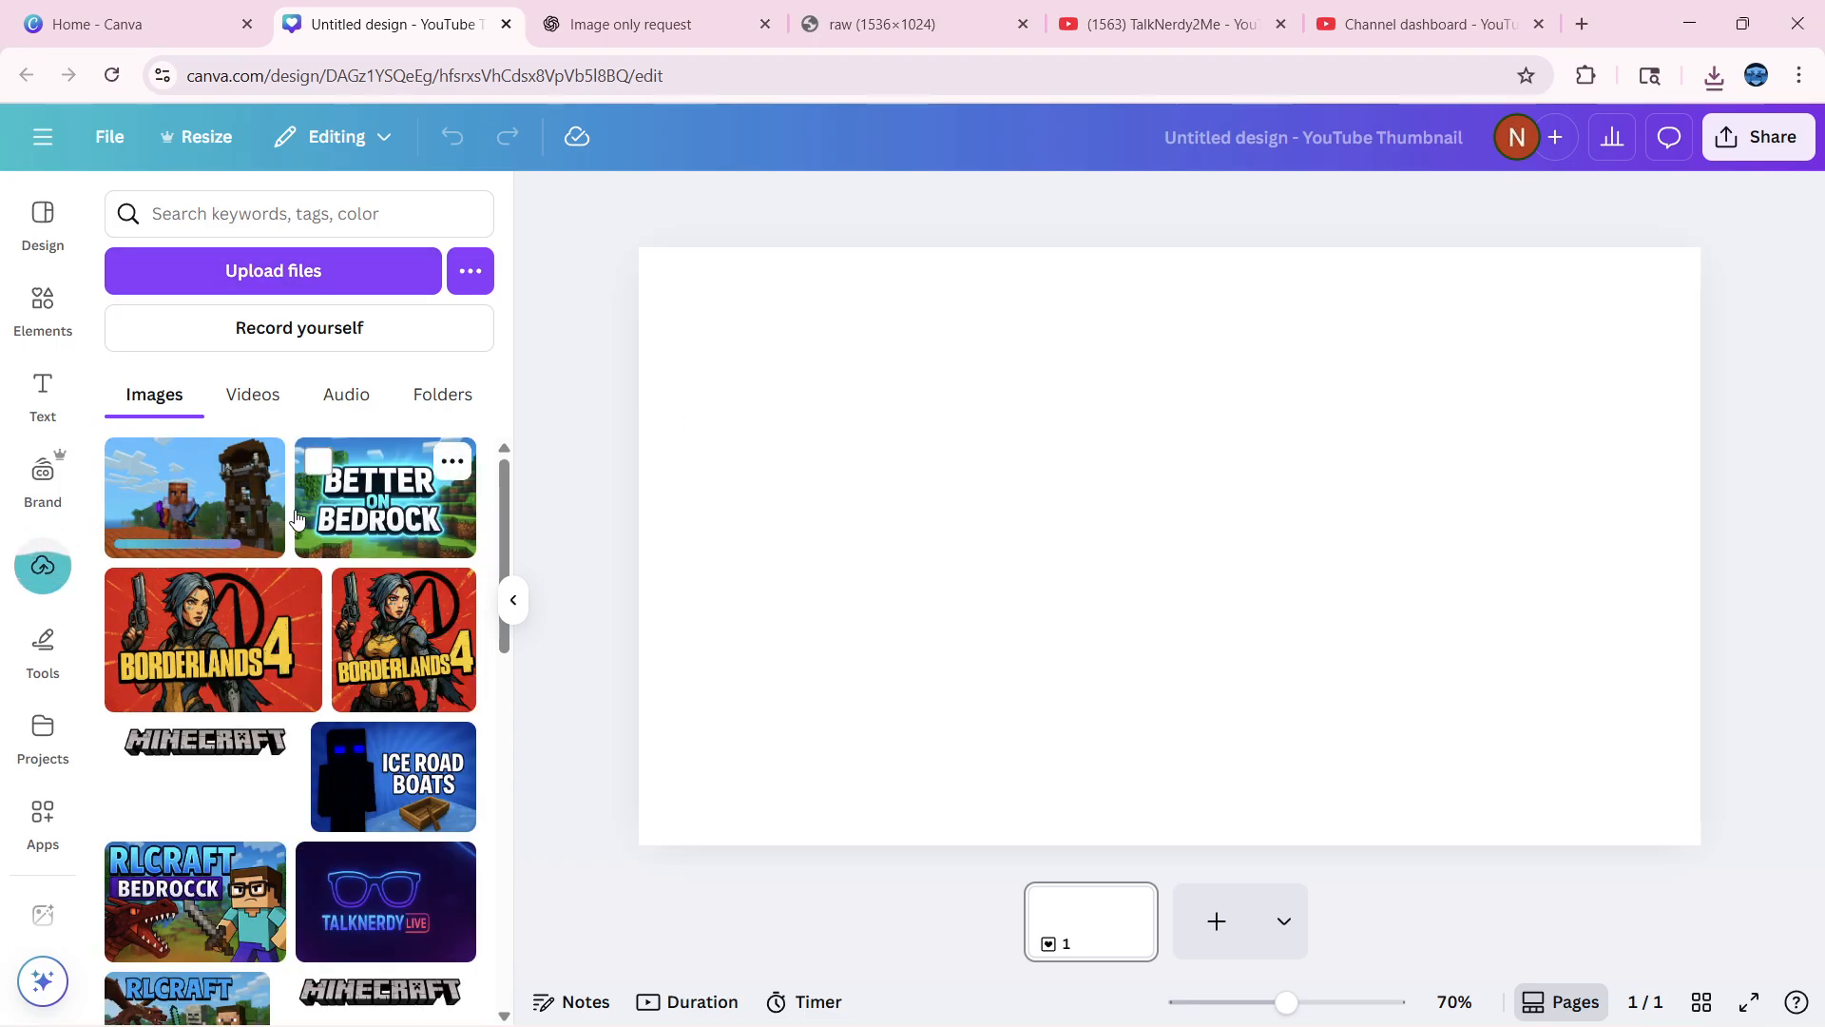
{"action": "mouse_move", "coordinate": [194, 496]}
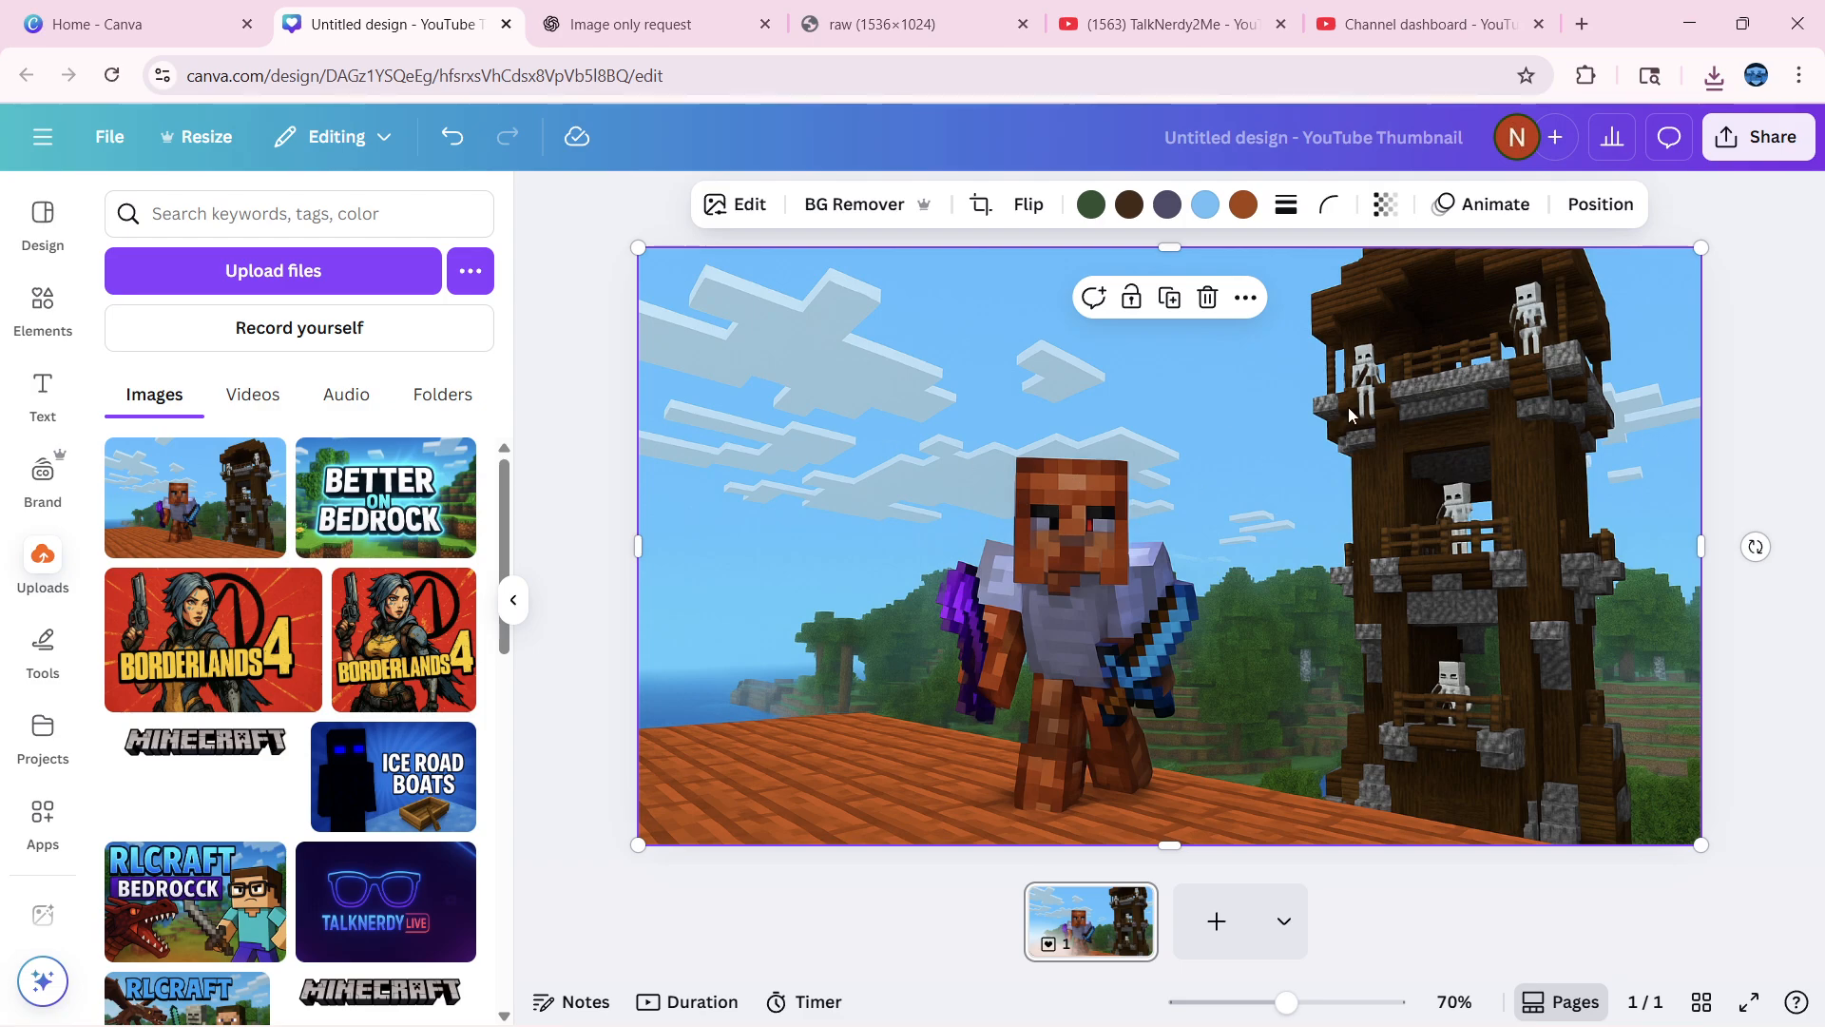
Launch the TypeExtrude text app from the Text panel's Apps section
{"action": "left_click", "coordinate": [42, 395]}
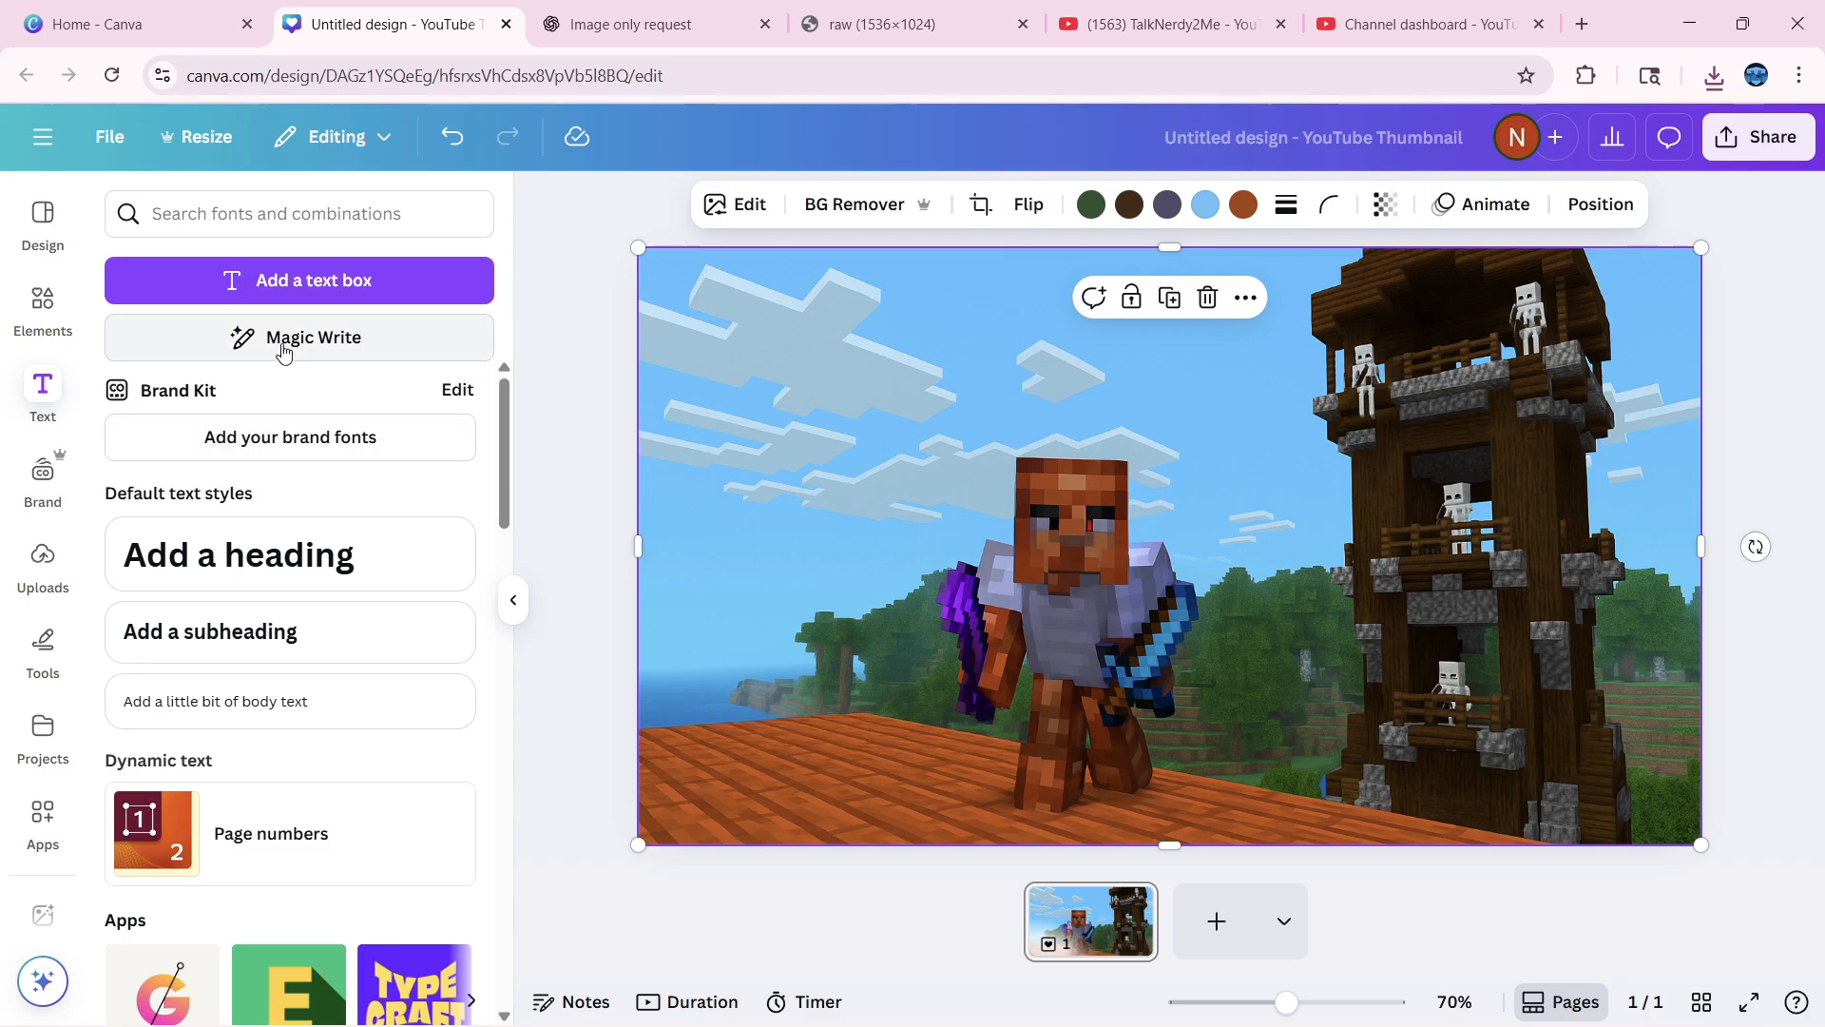
{"action": "left_click", "coordinate": [299, 339]}
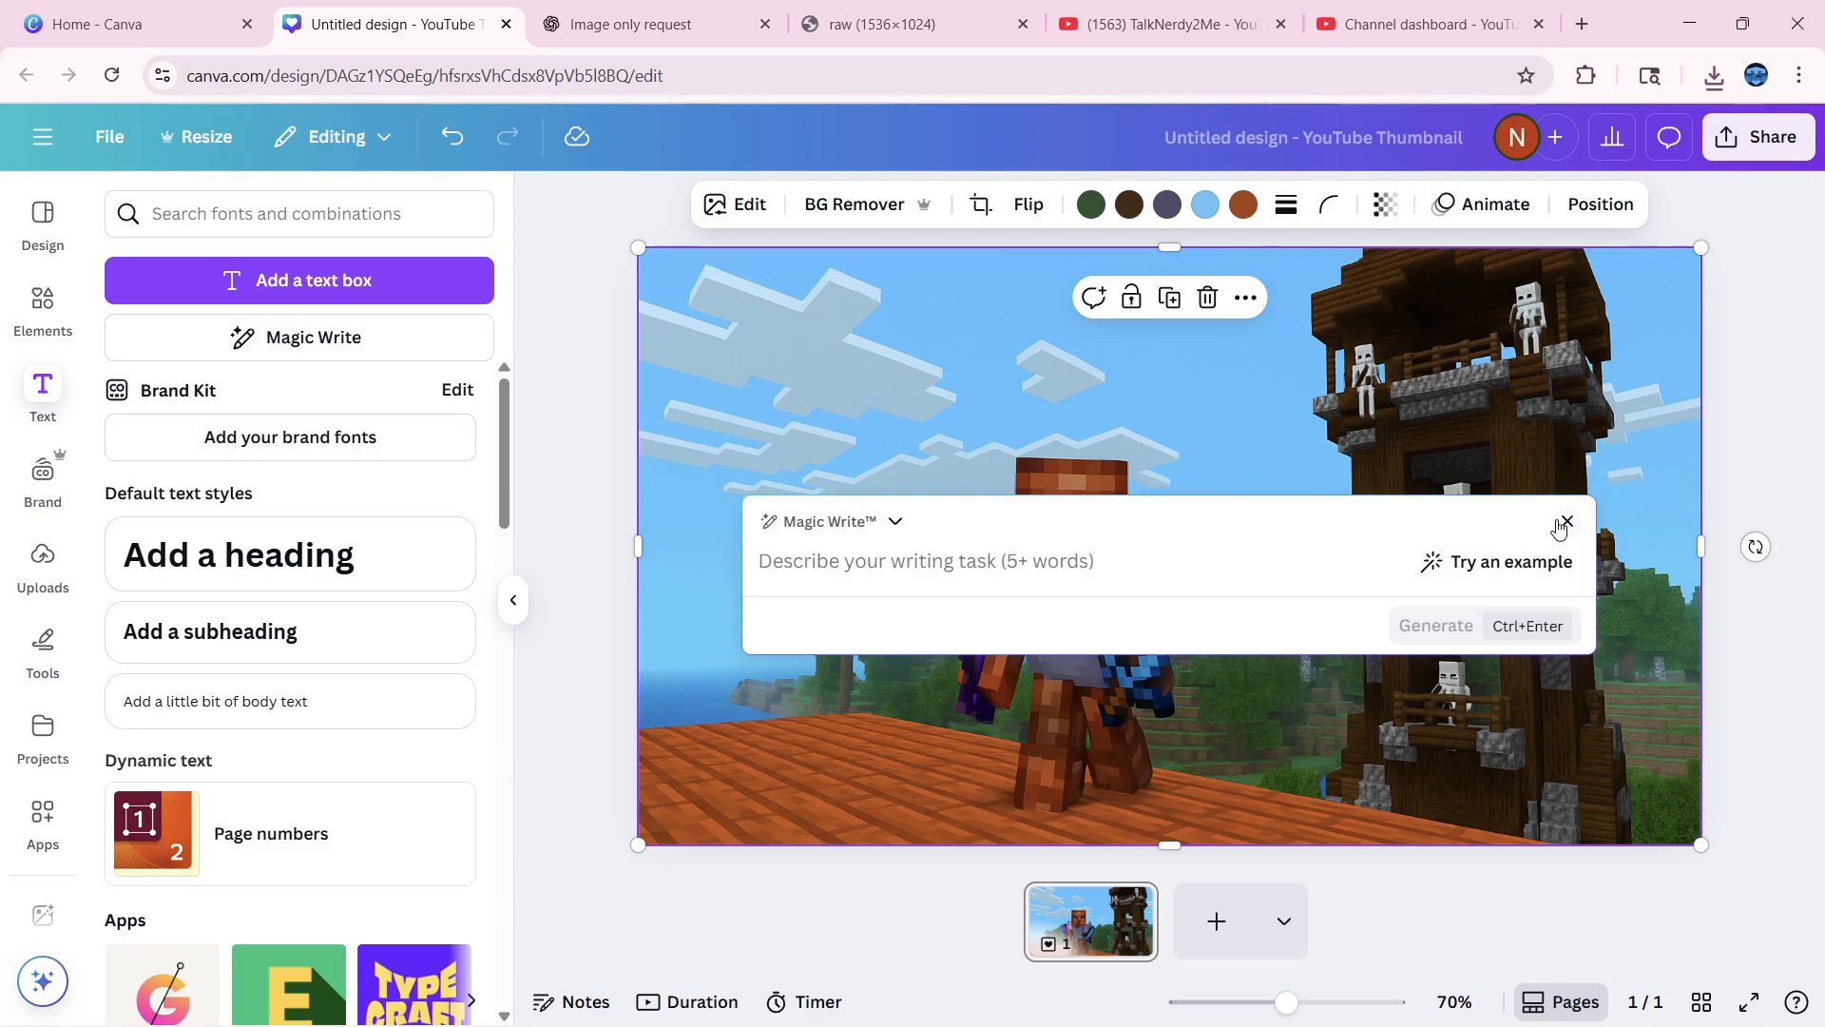
{"action": "left_click", "coordinate": [1564, 521]}
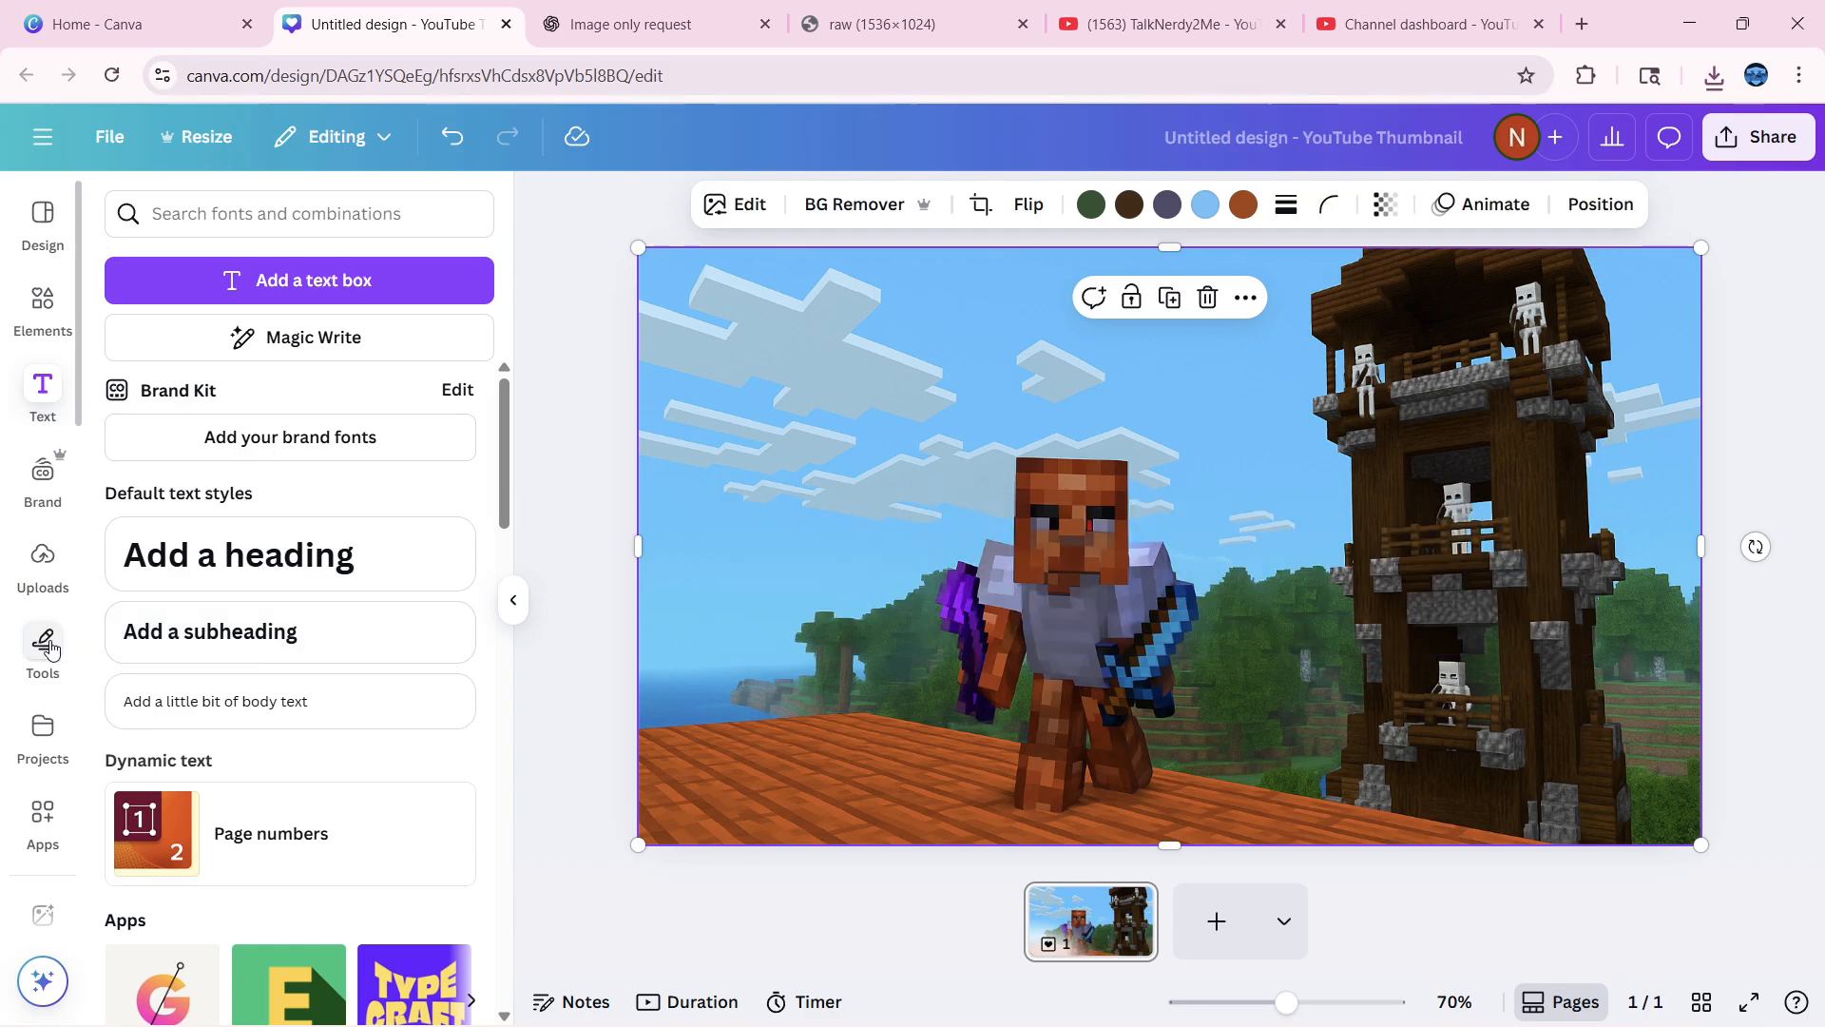
{"action": "scroll", "scroll_direction": "down", "scroll_amount": 3}
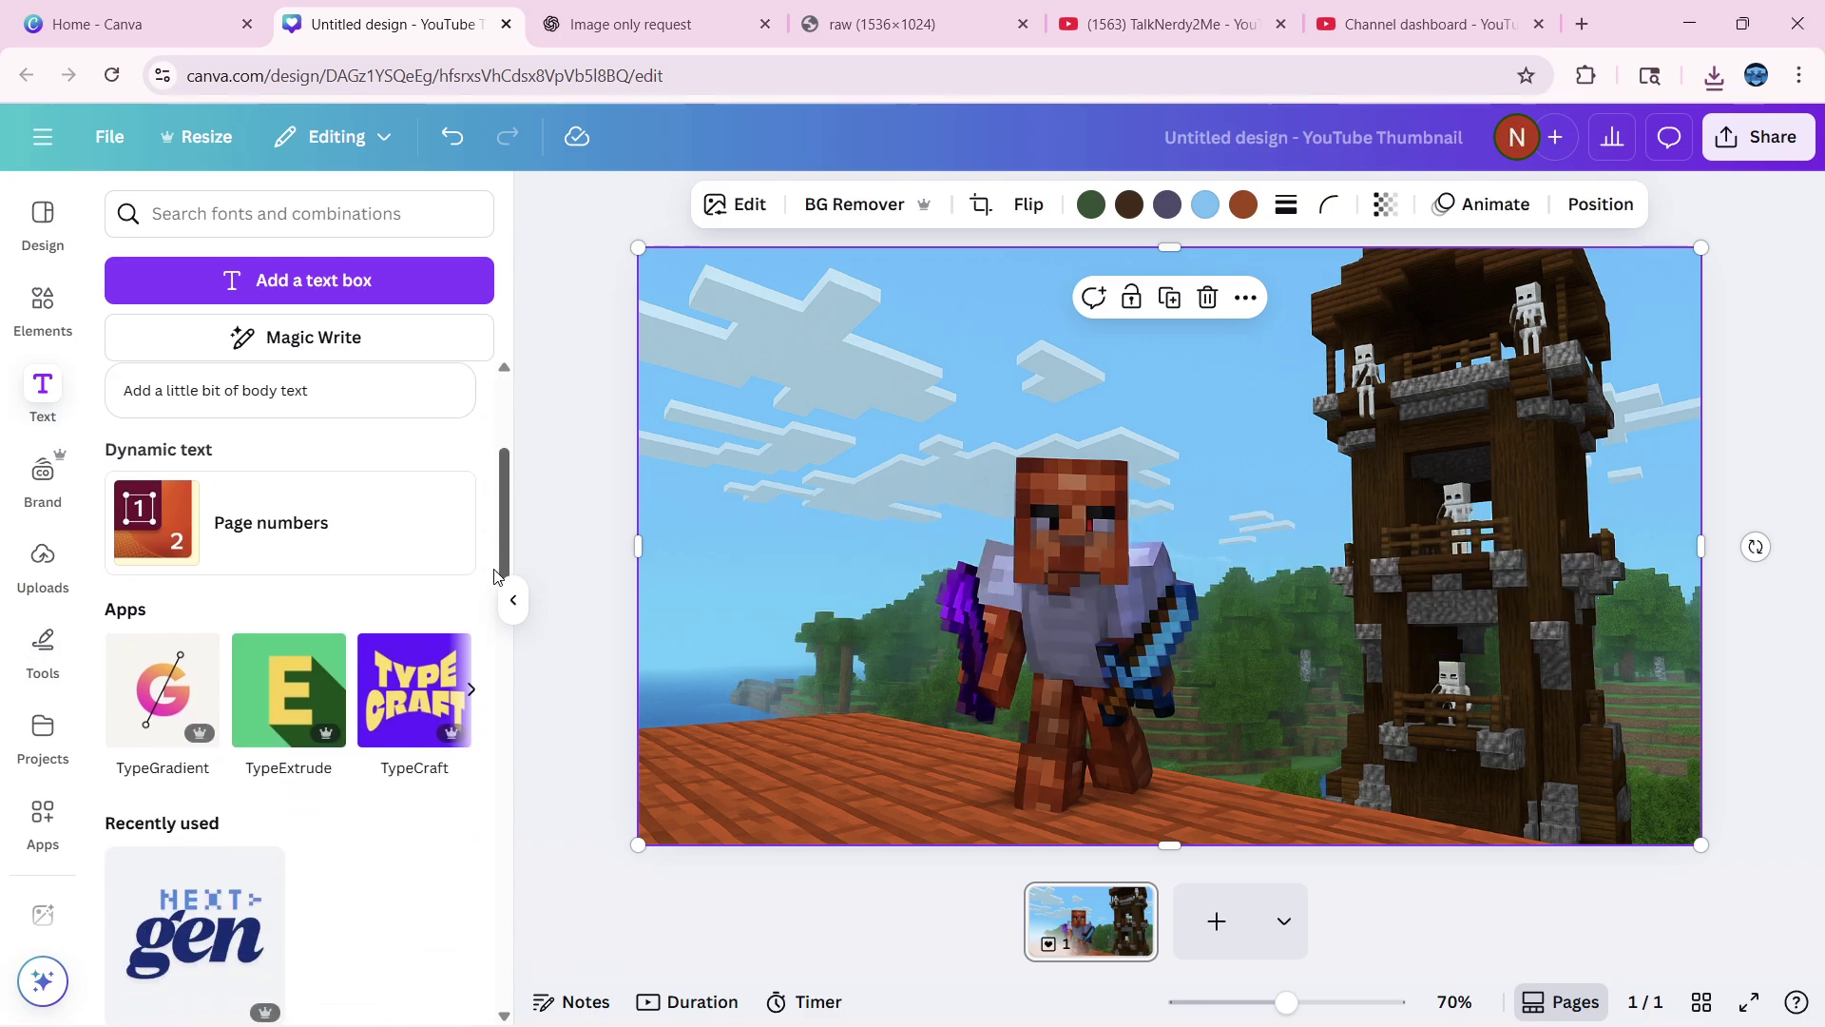
{"action": "left_click", "coordinate": [287, 690]}
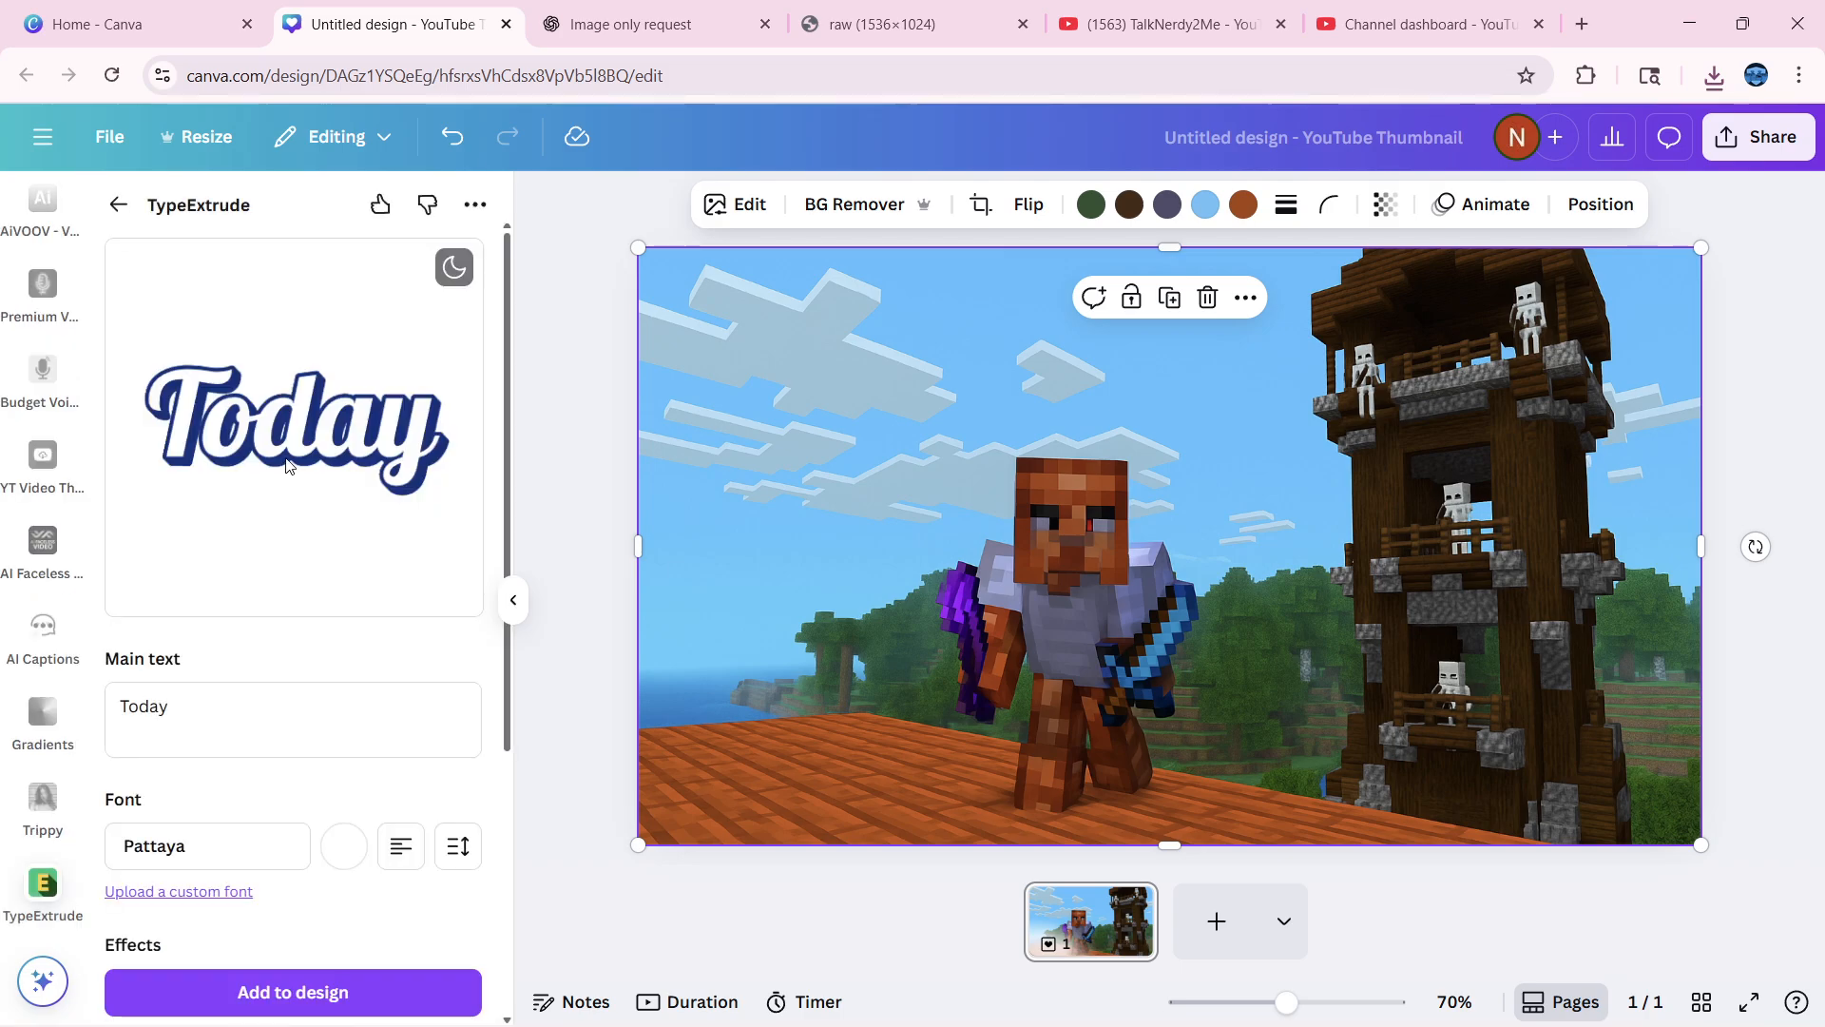
Add extruded MINECRAFT text in the Detail style to the thumbnail
{"action": "left_click", "coordinate": [293, 719]}
{"action": "type", "text": "Mi"}
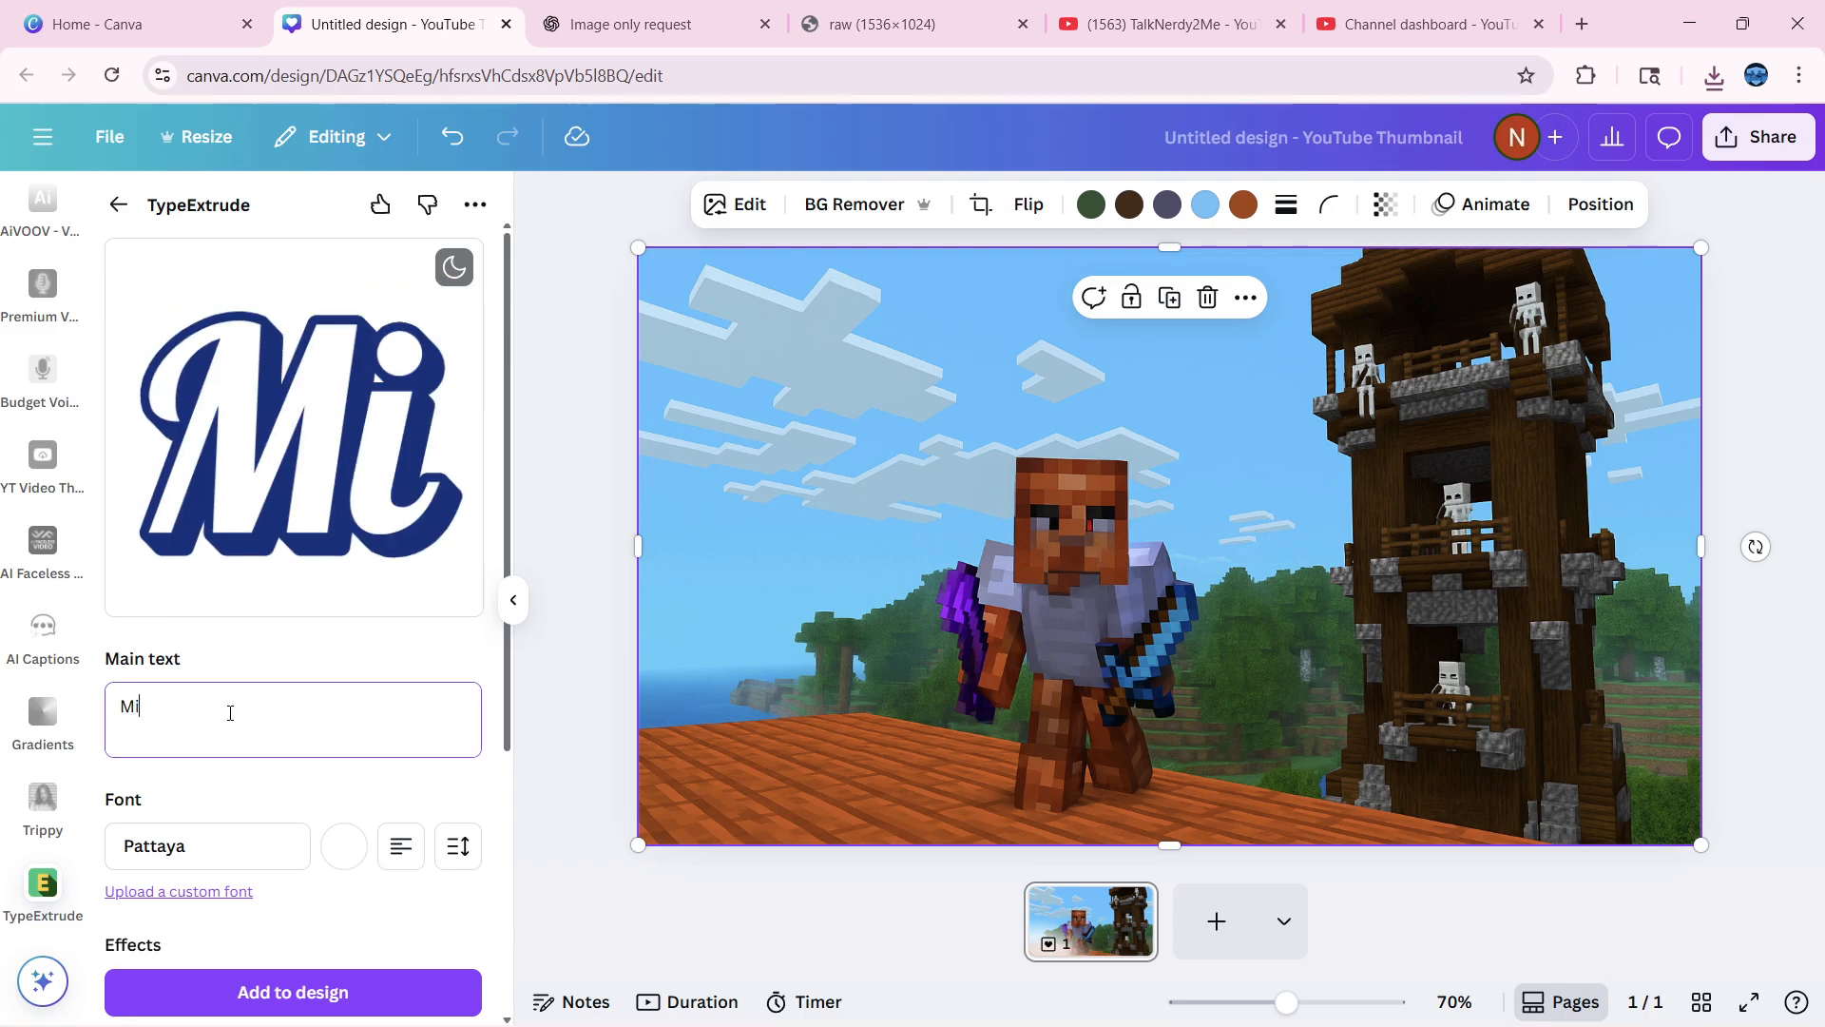
{"action": "type", "text": "ne"}
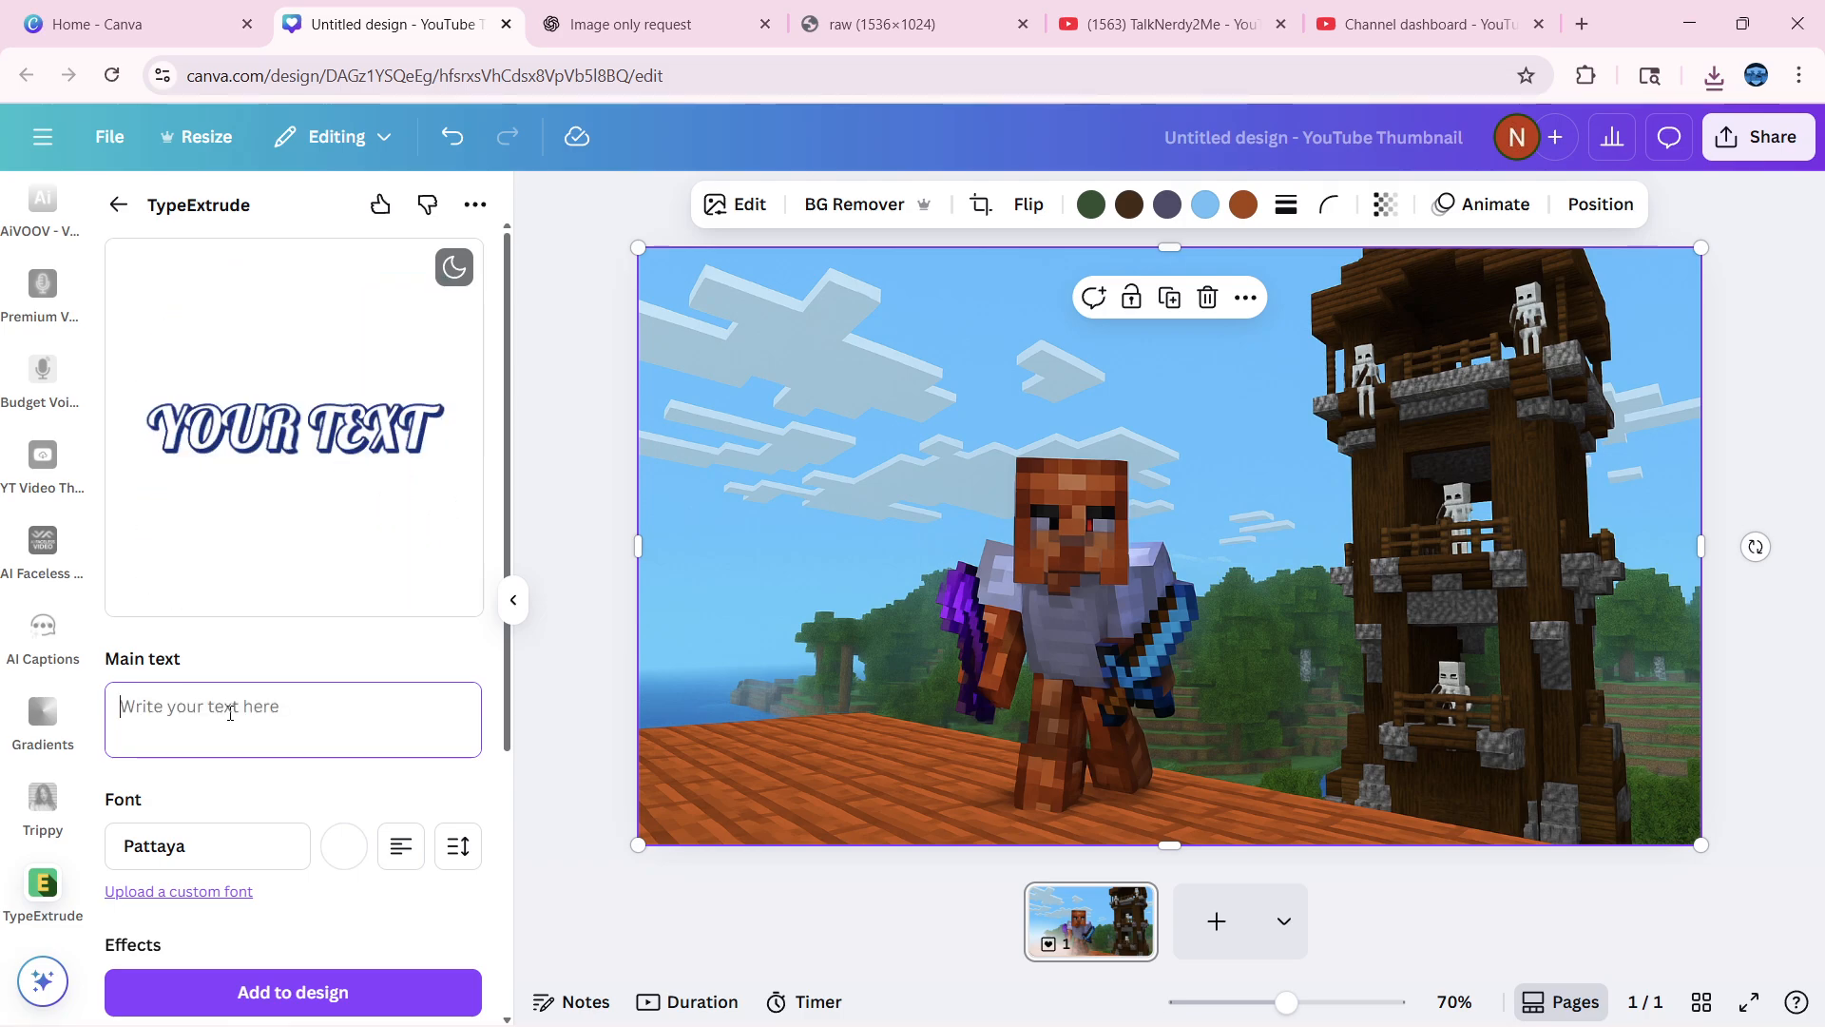
{"action": "type", "text": "M"}
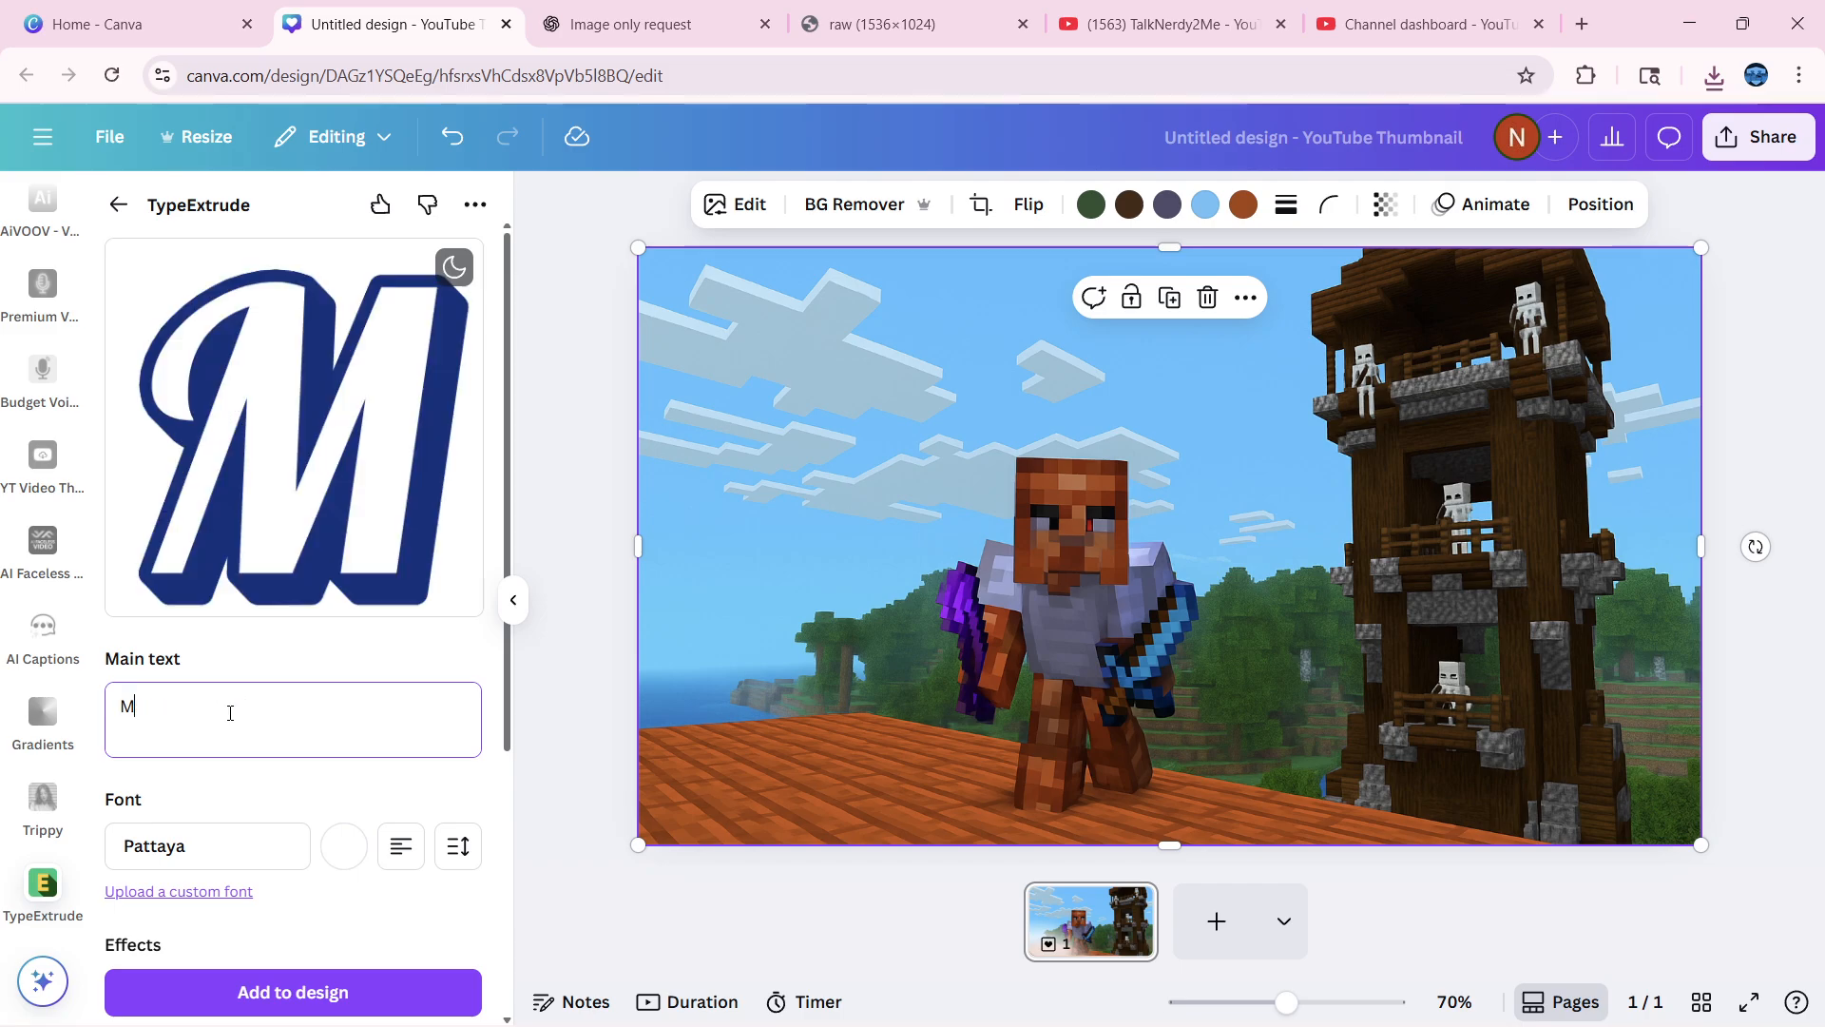
{"action": "type", "text": "INECRA"}
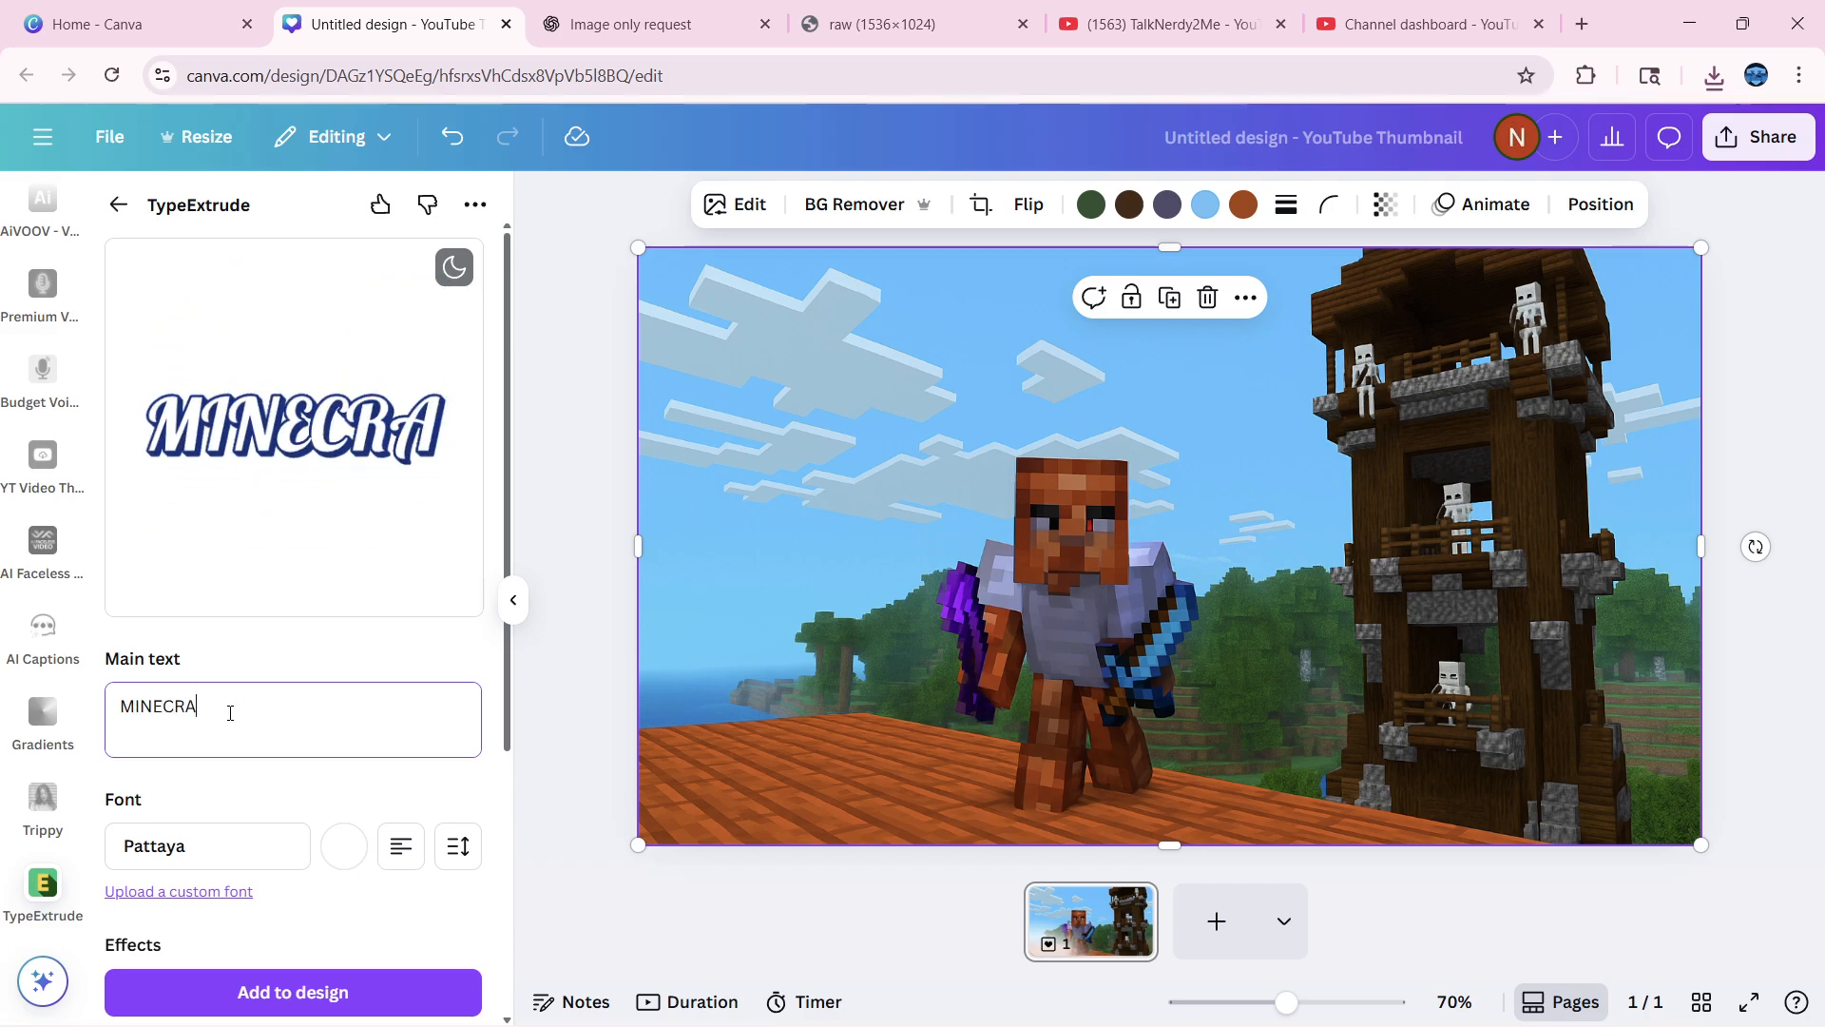
{"action": "type", "text": "FT"}
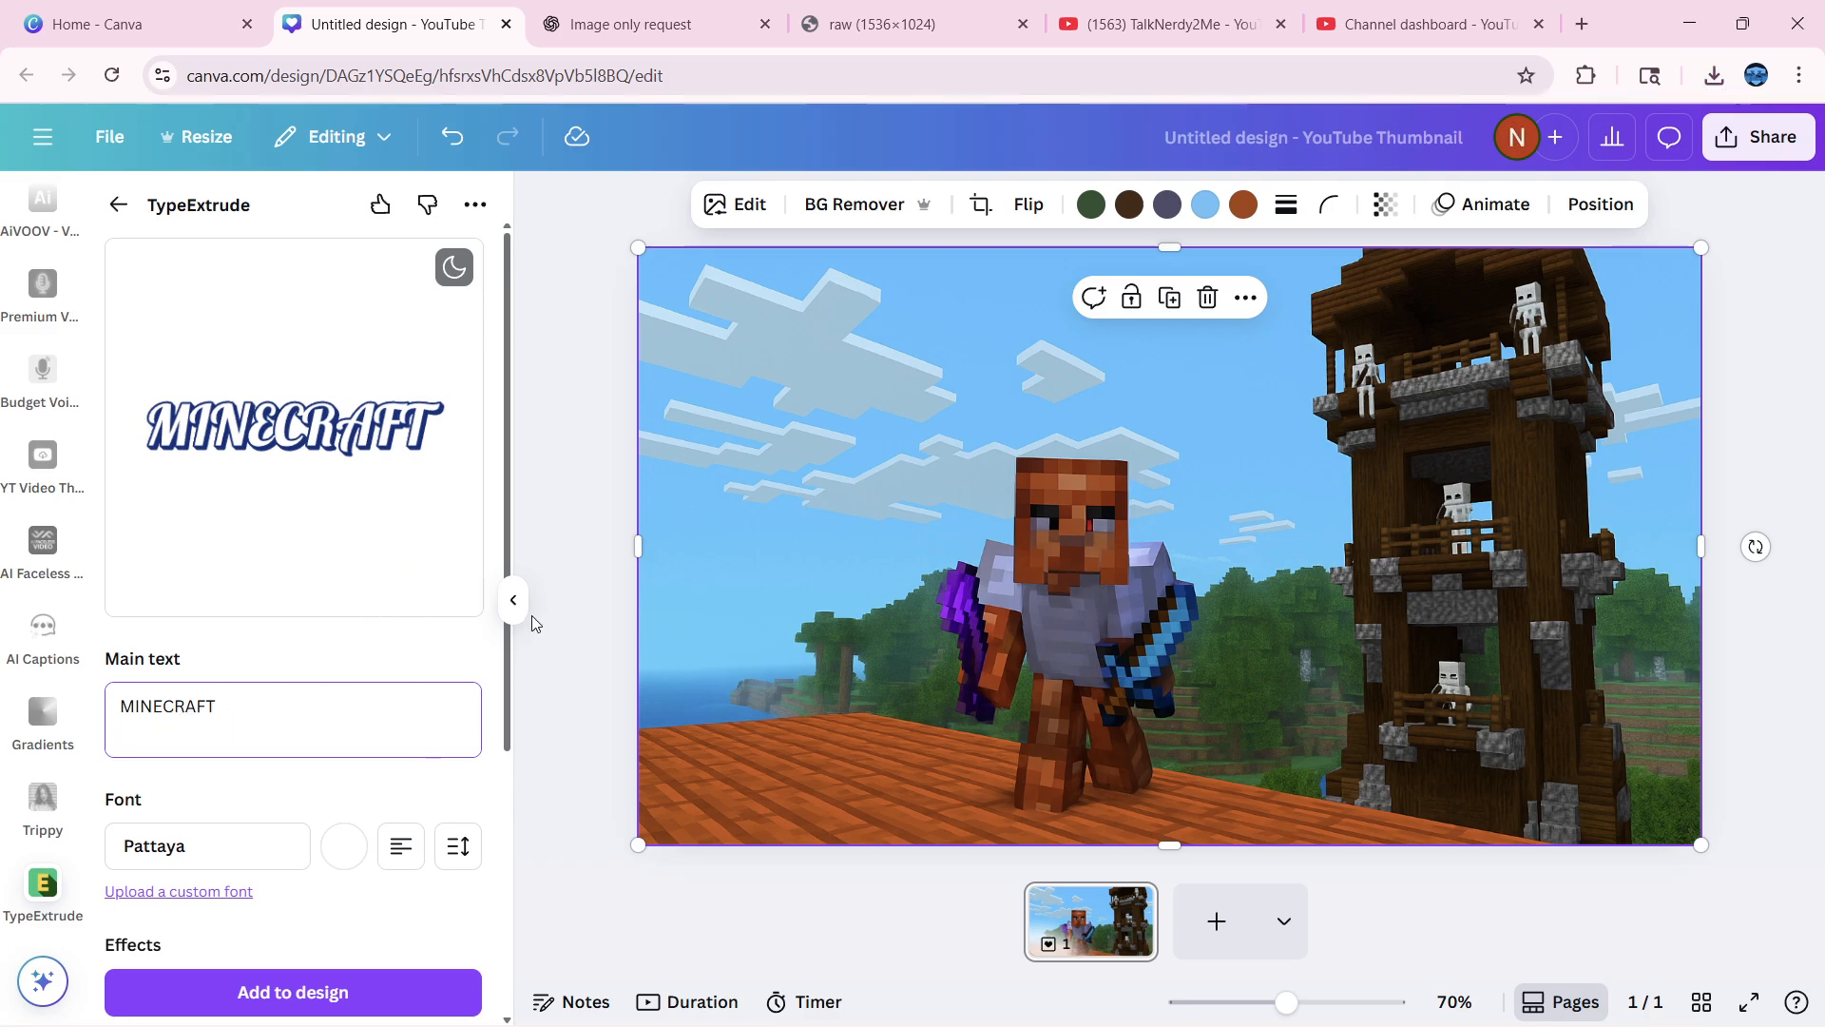
{"action": "scroll", "scroll_direction": "down", "scroll_amount": 3}
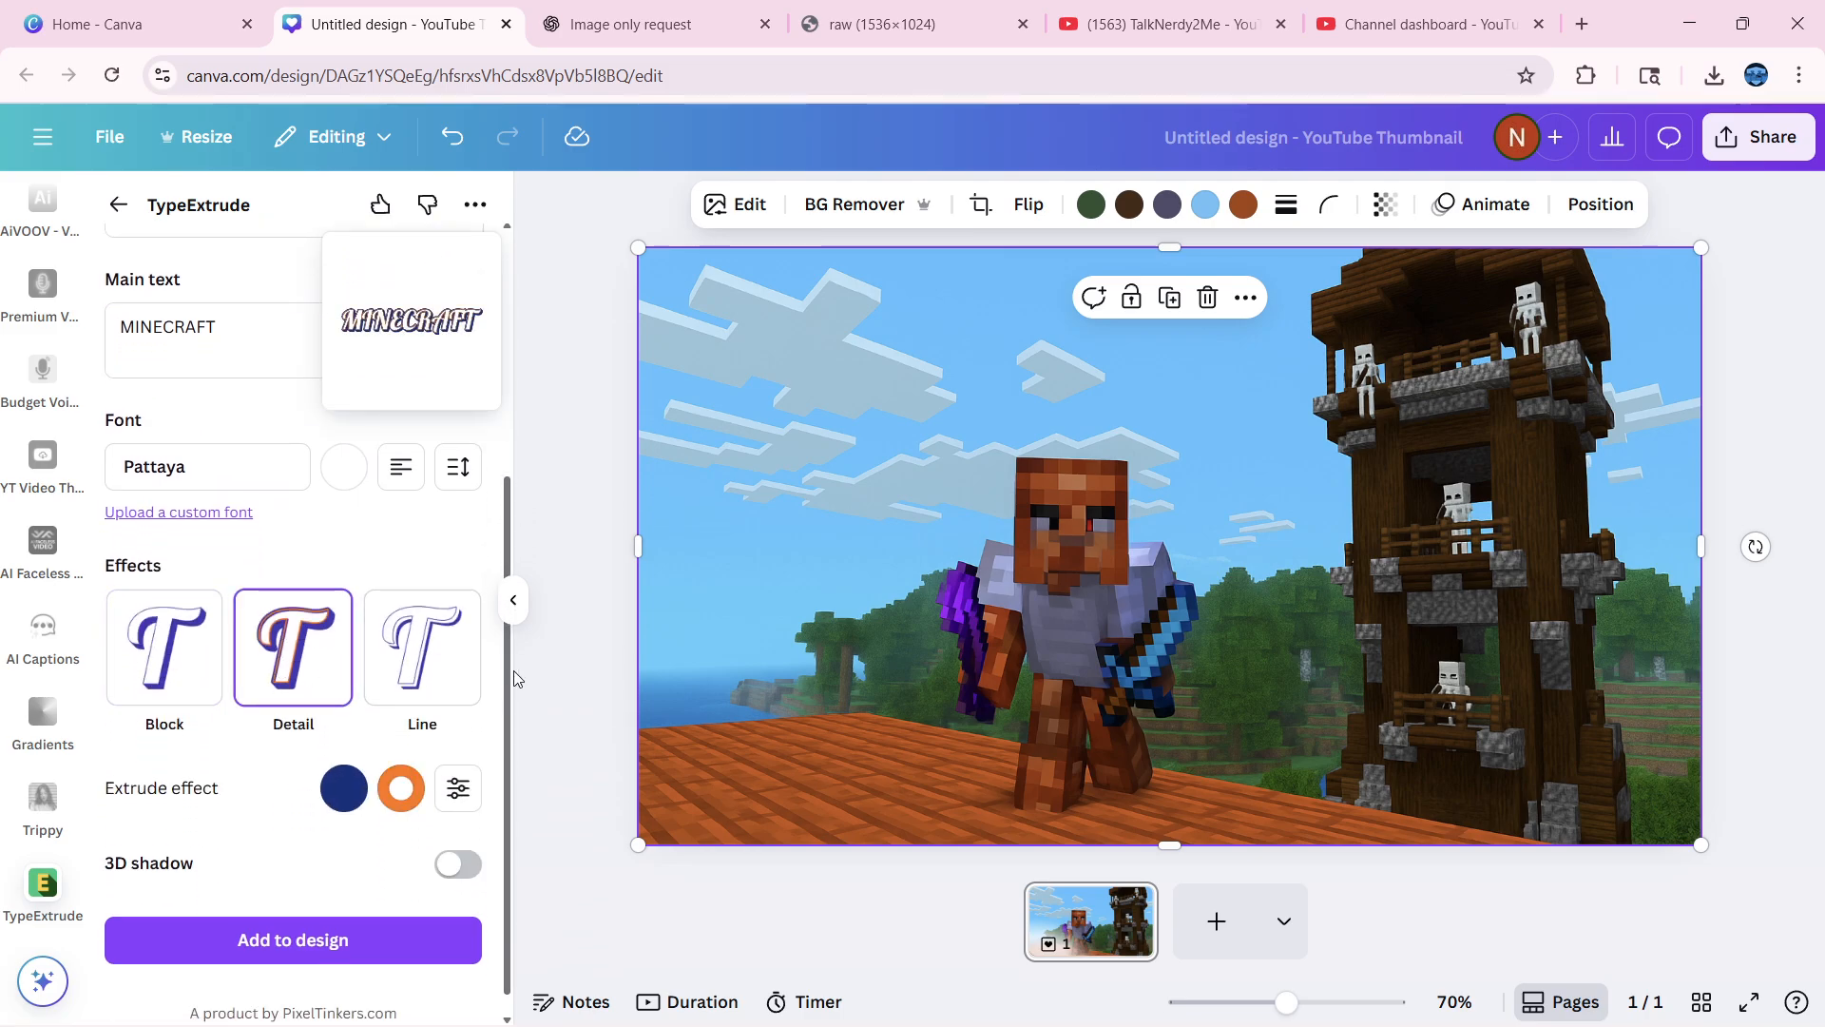
{"action": "left_click", "coordinate": [209, 327]}
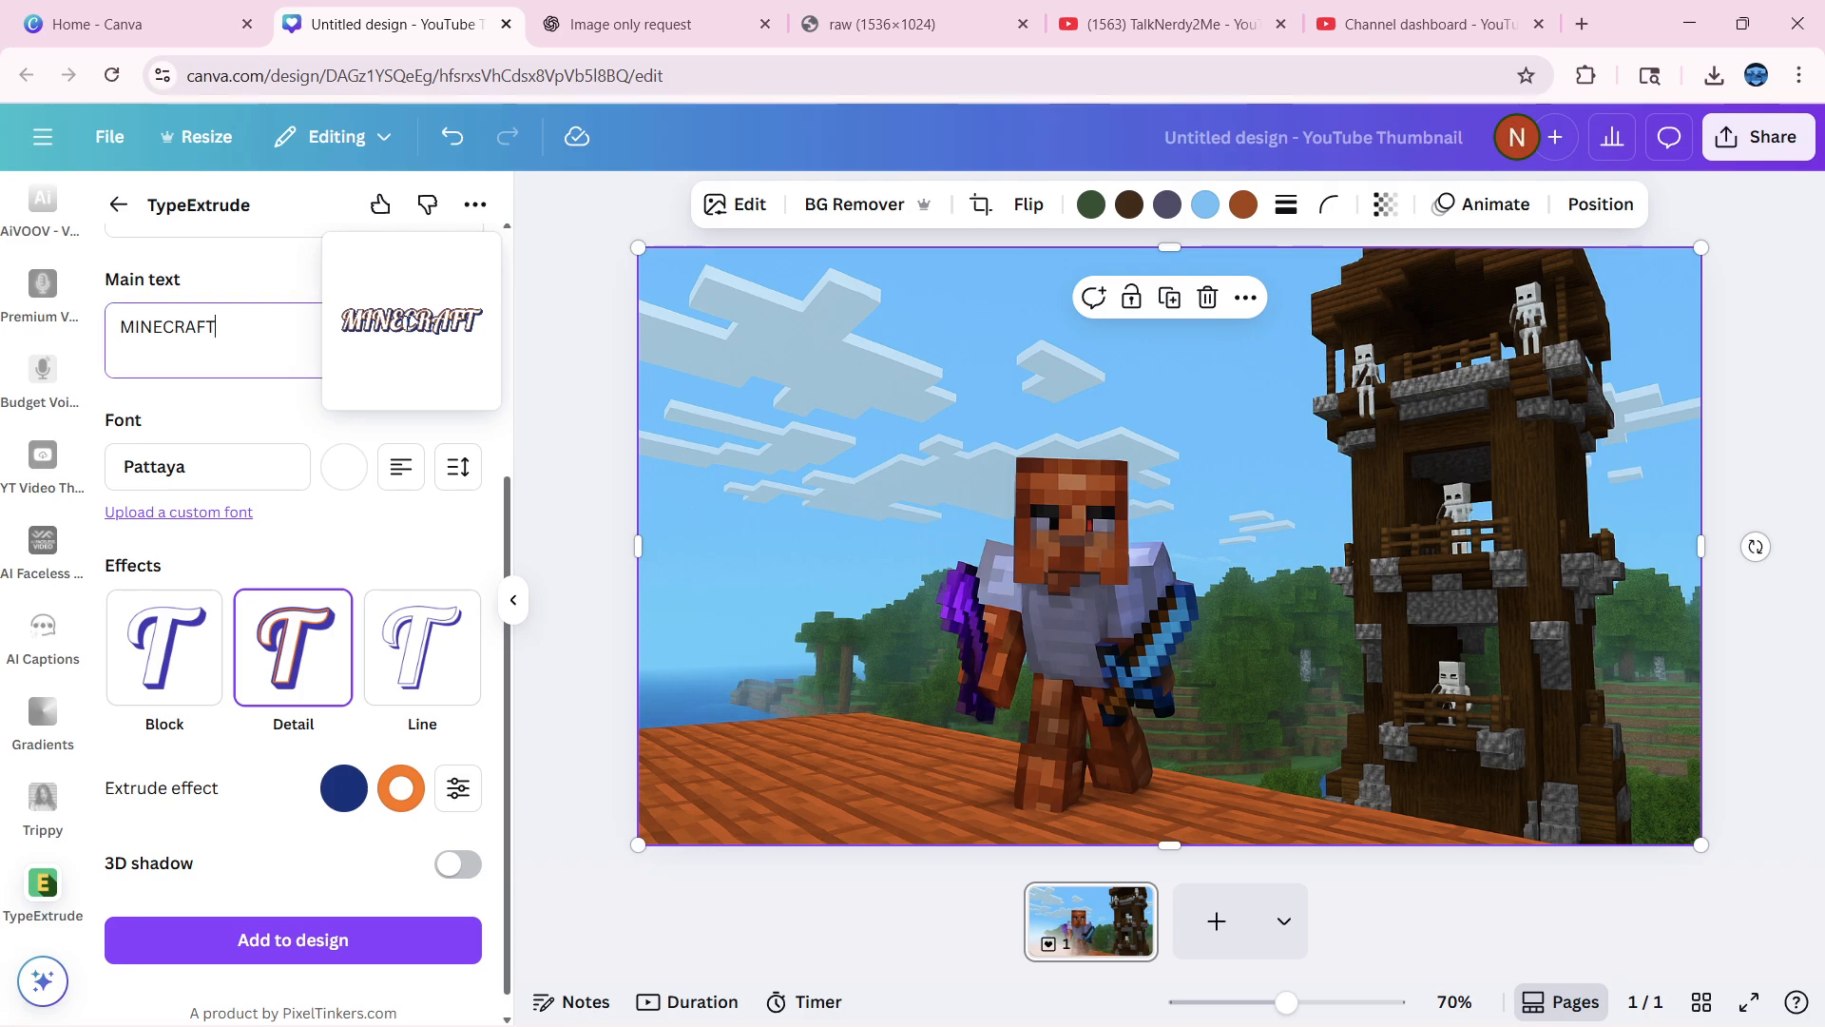
{"action": "left_click", "coordinate": [293, 940]}
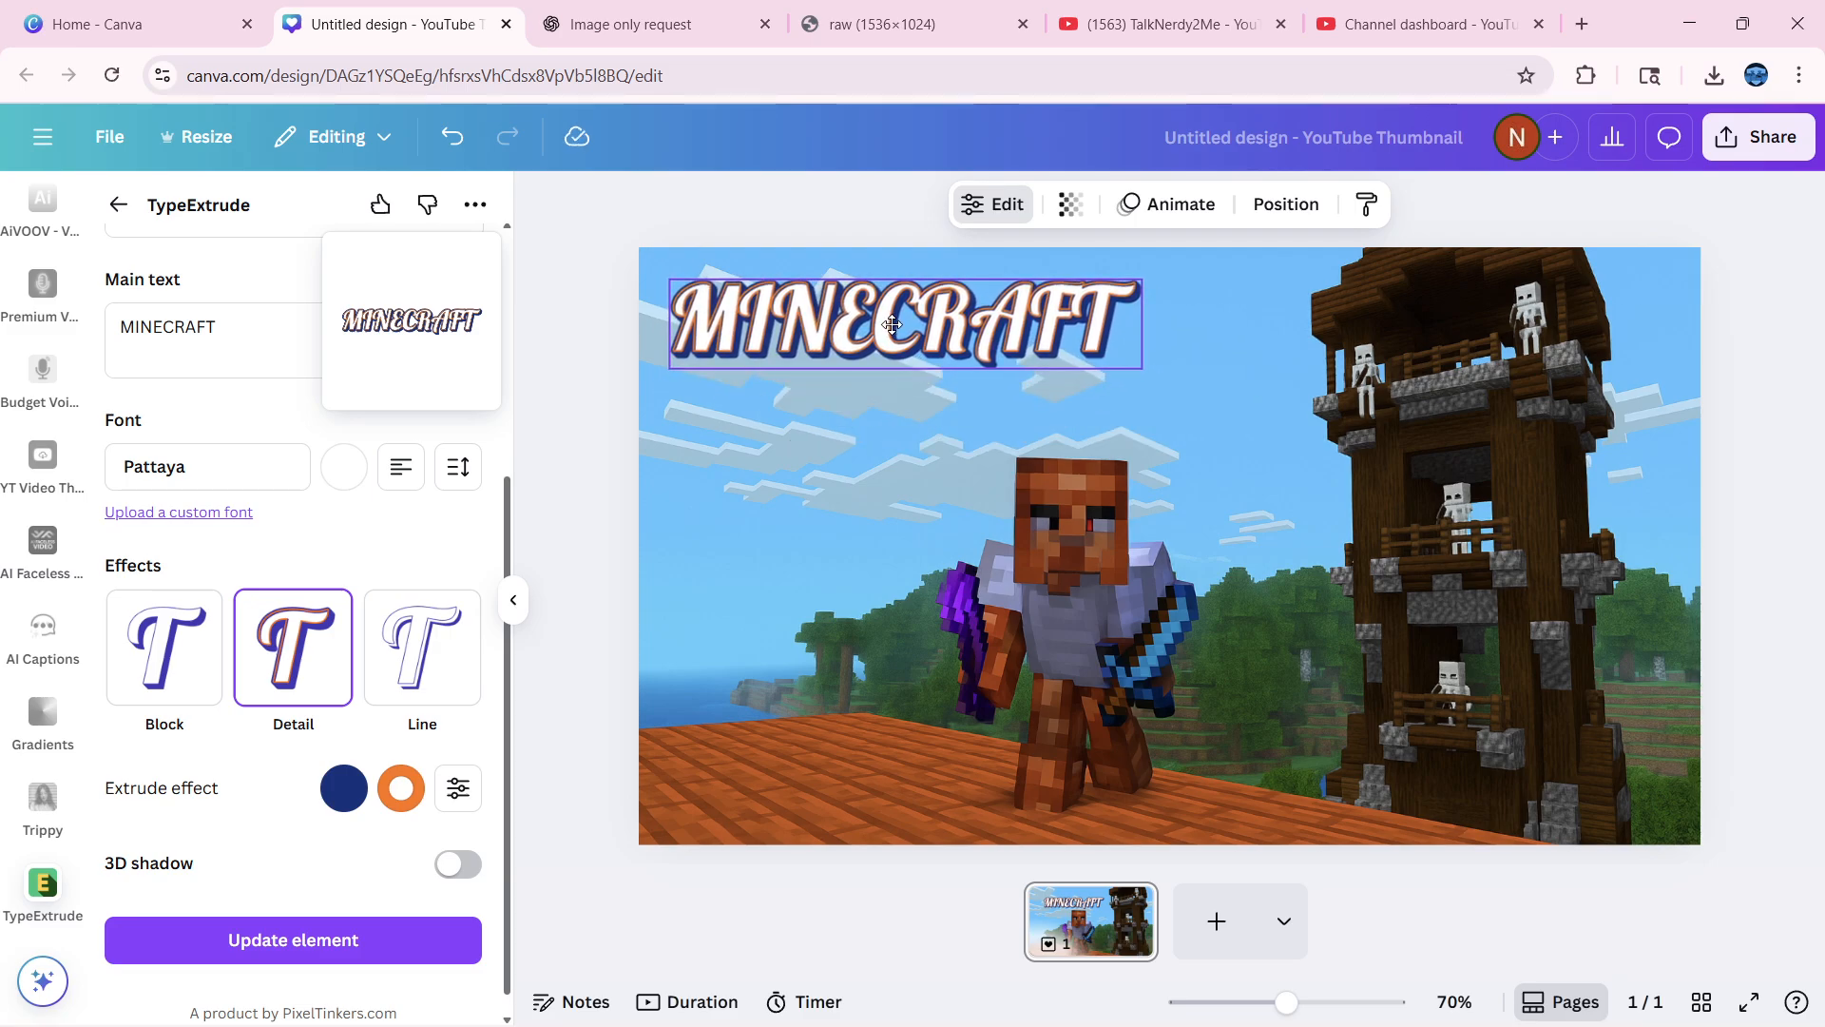
Change the extruded text's wording from MINECRAFT to EPISODE 3
{"action": "left_click", "coordinate": [901, 323]}
{"action": "type", "text": "e"}
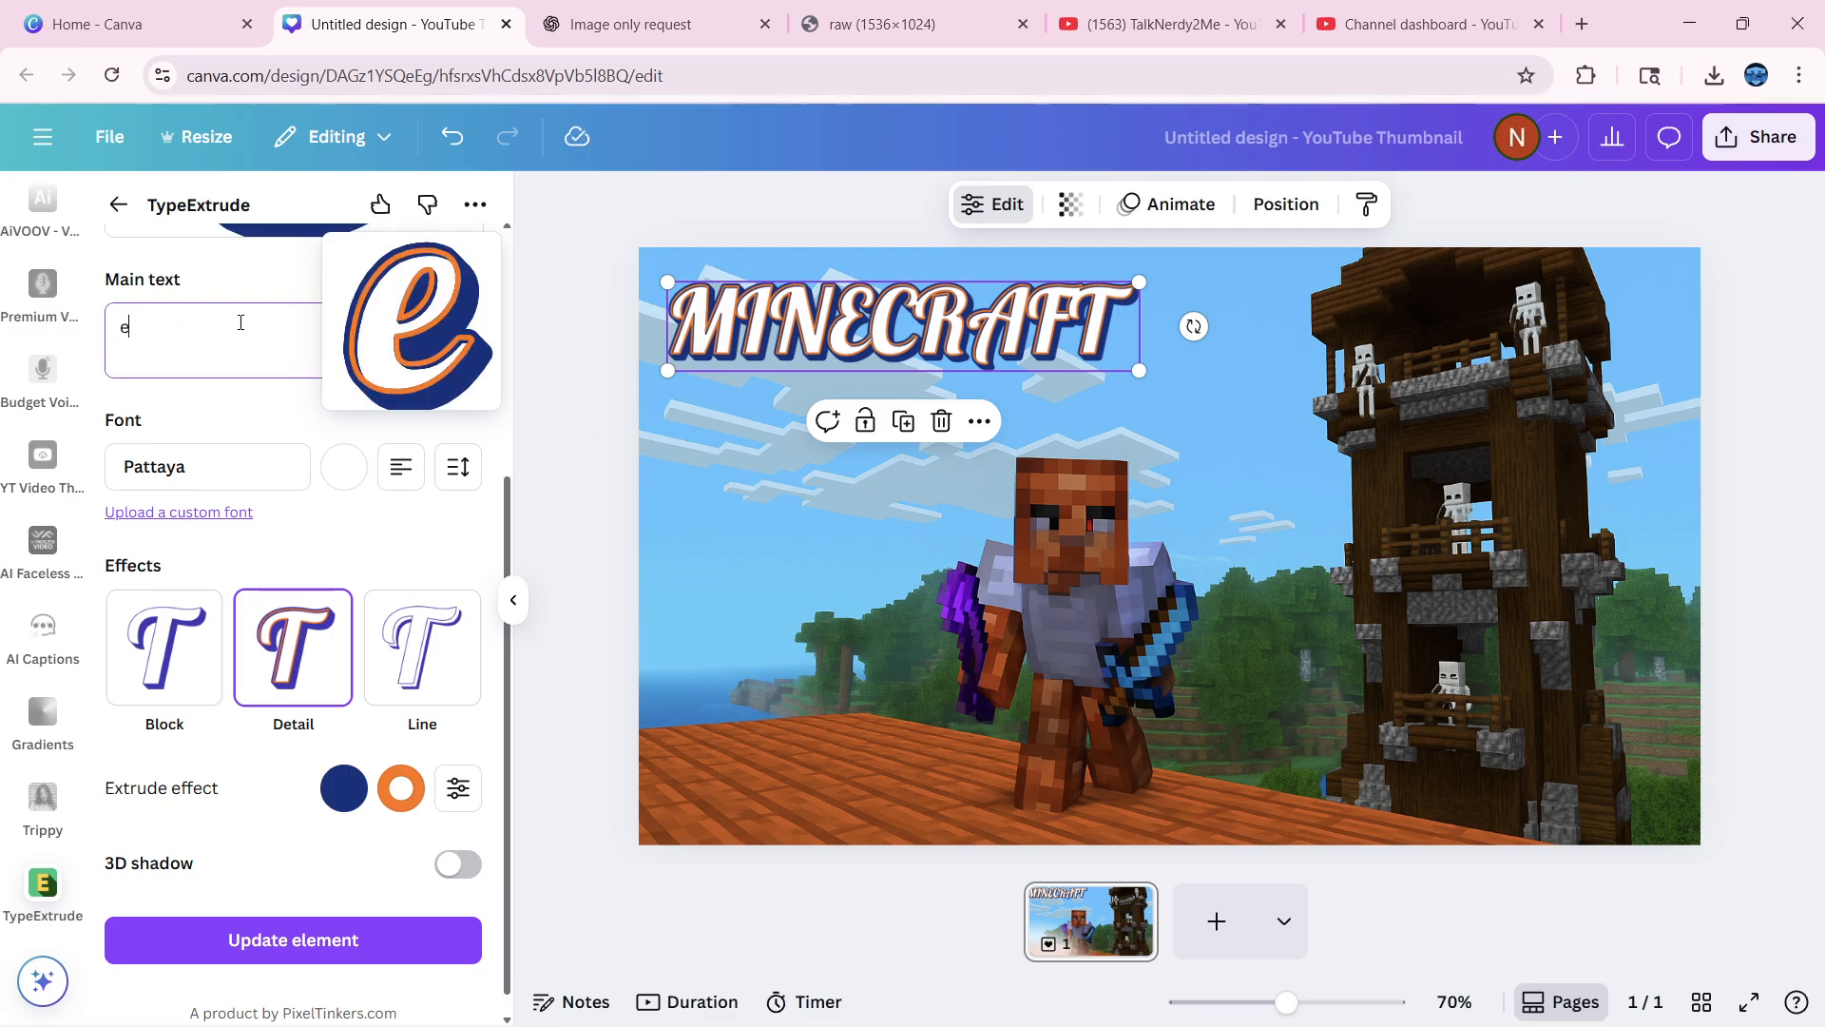
{"action": "key", "text": "Backspace"}
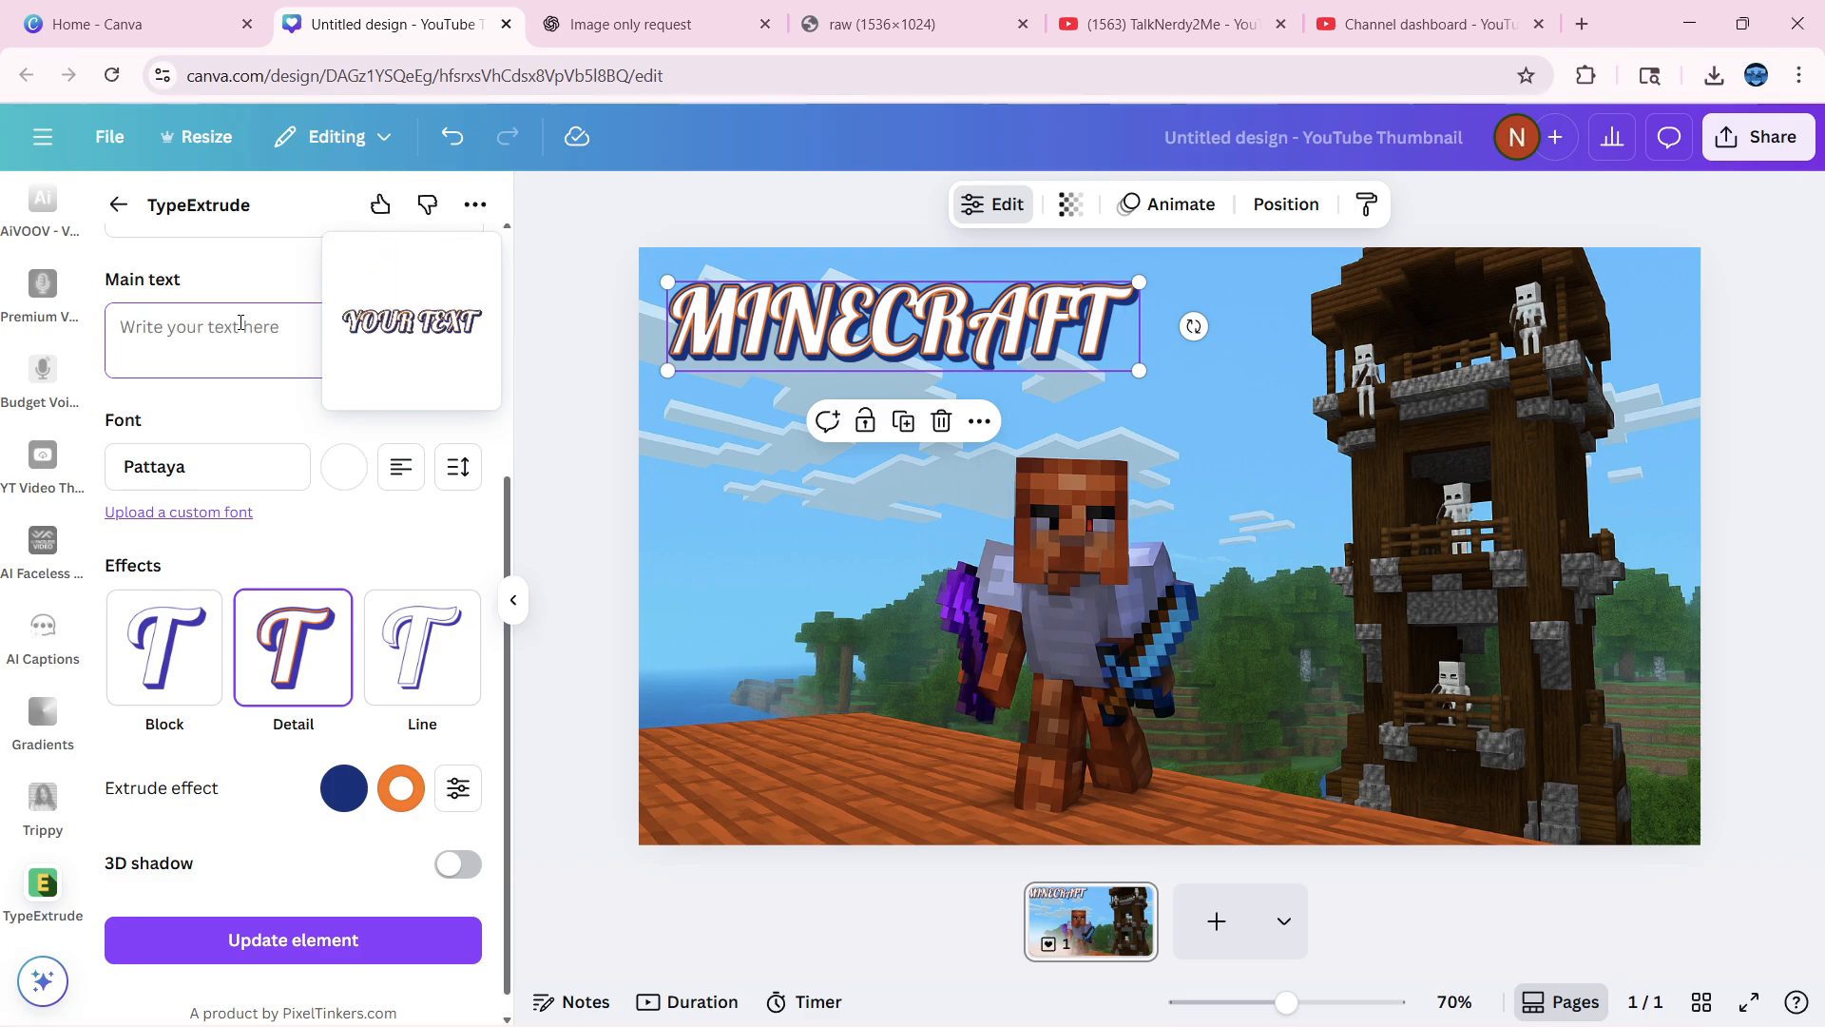
{"action": "type", "text": "EPISODE"}
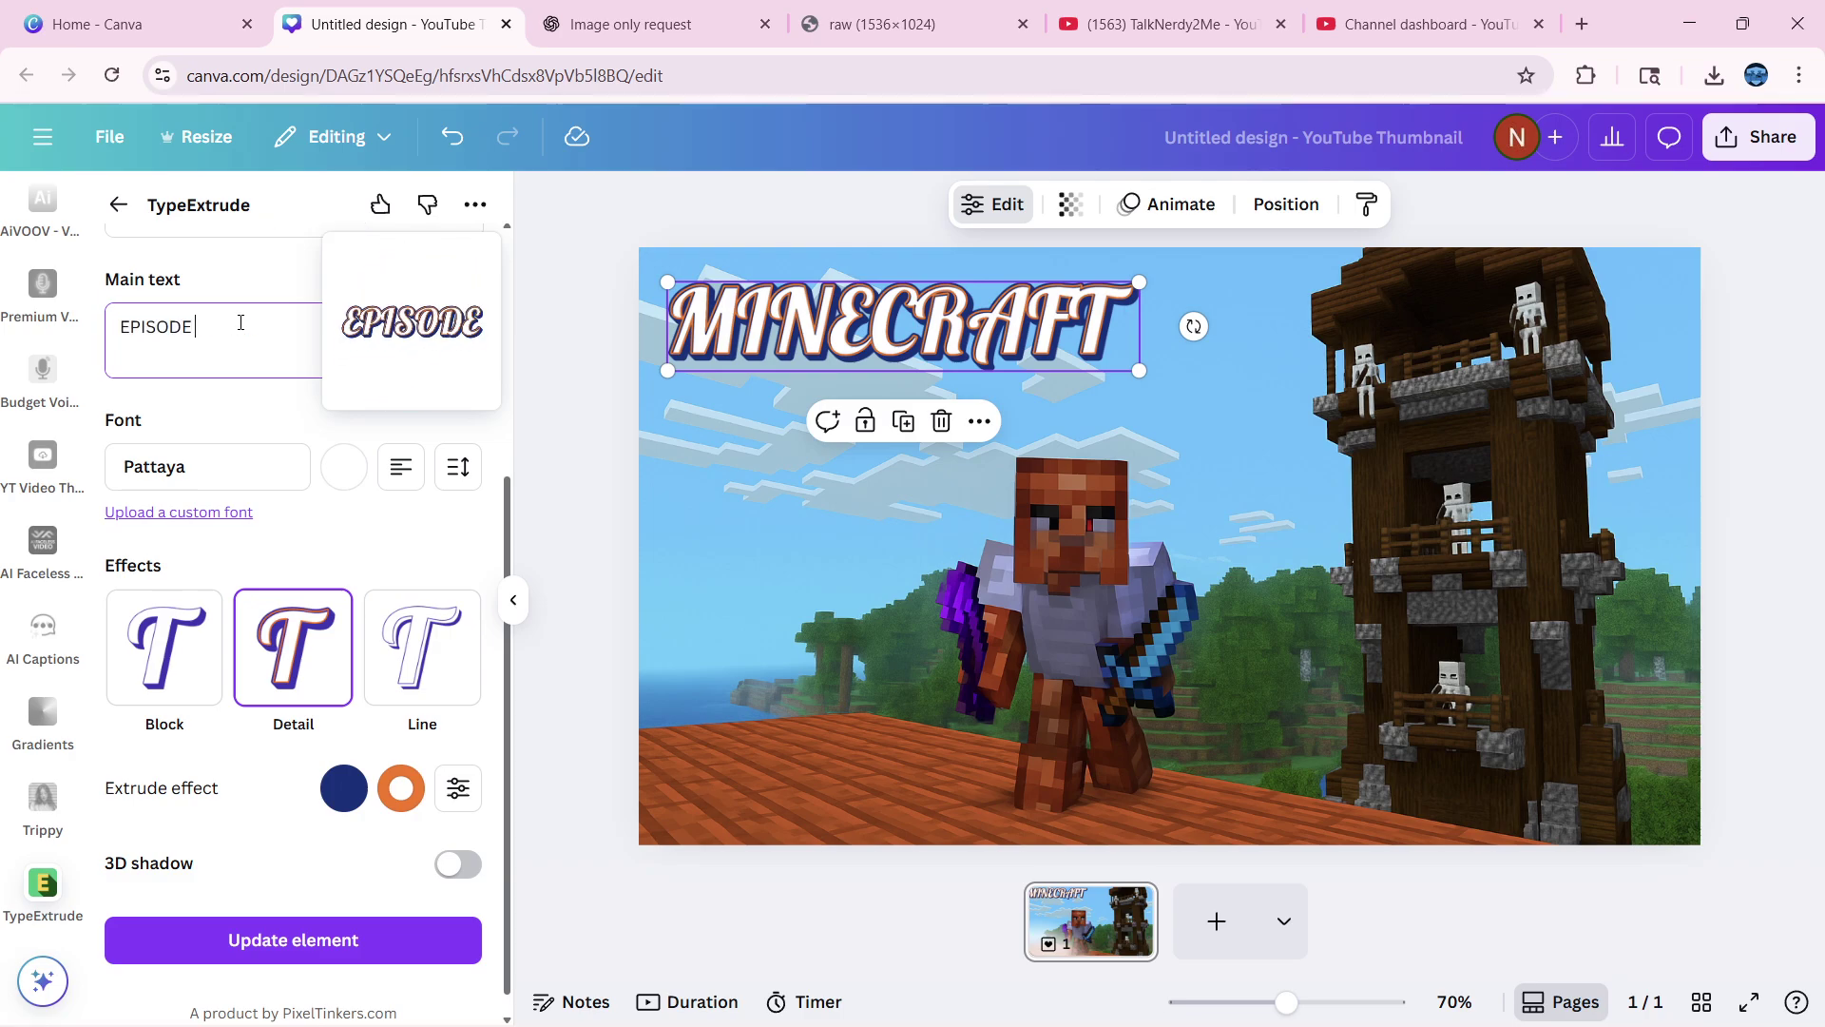
{"action": "type", "text": "3"}
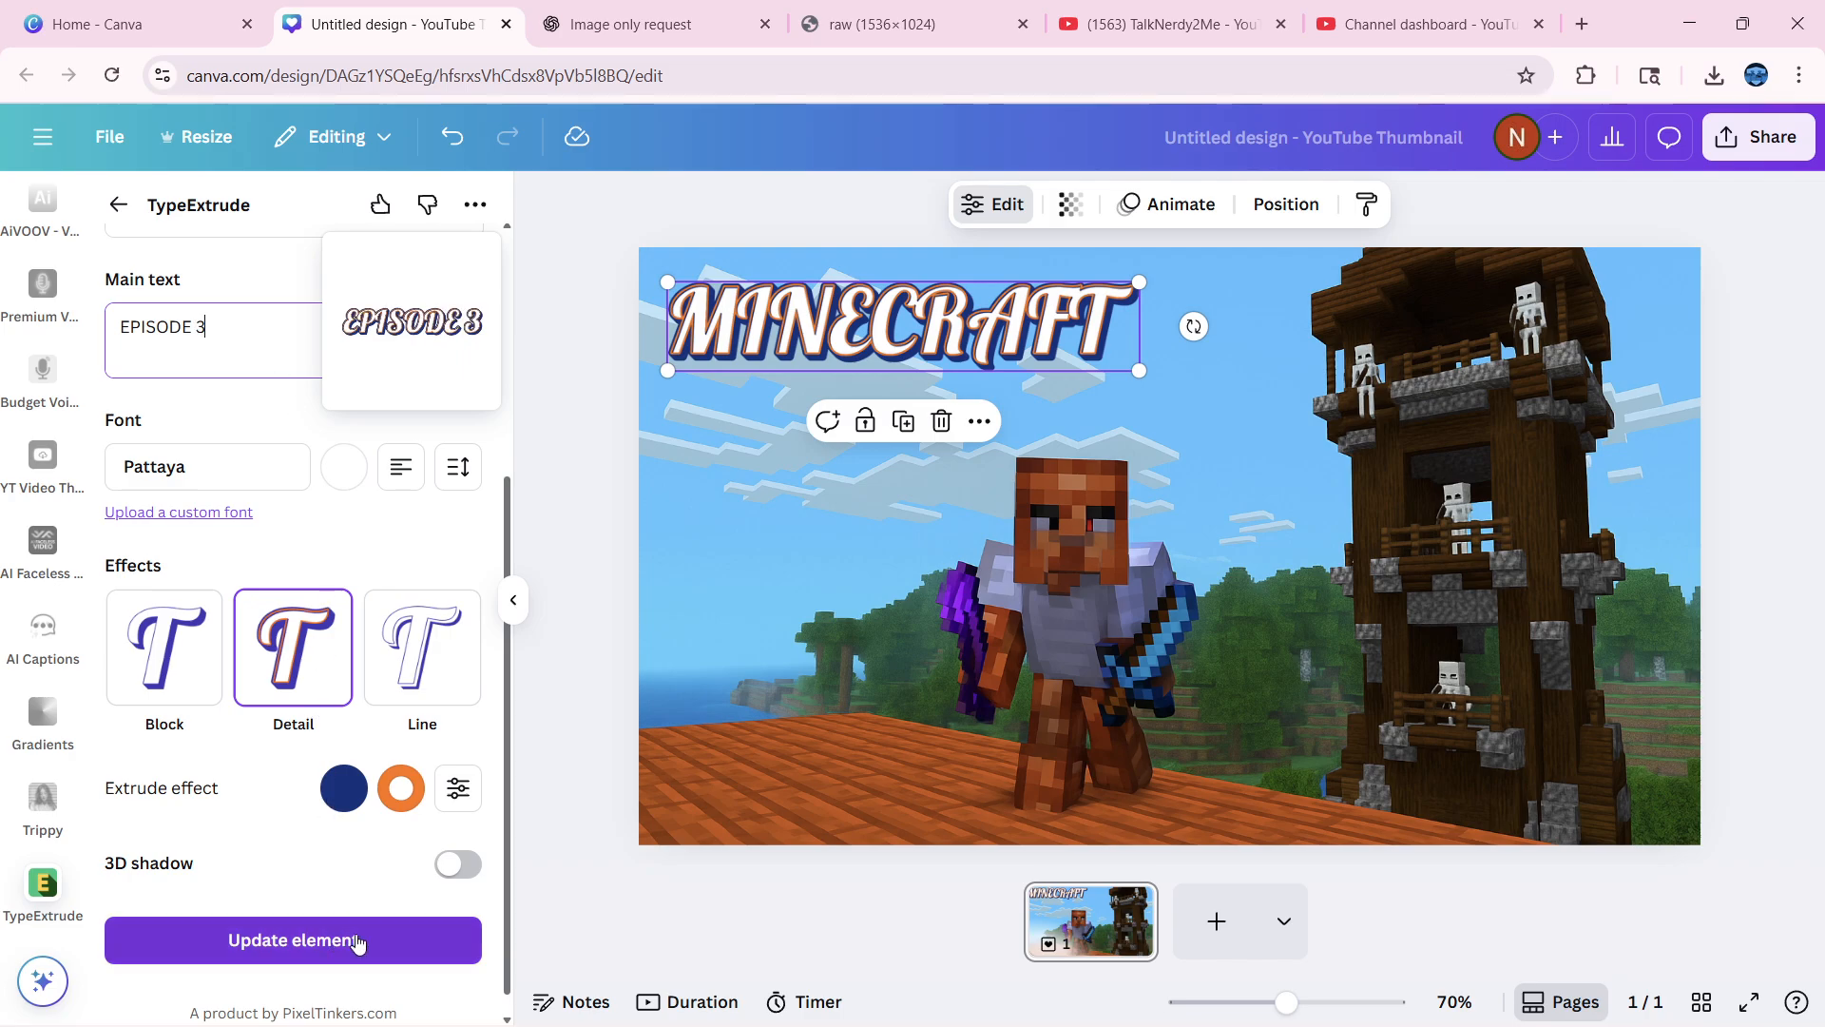
{"action": "left_click", "coordinate": [292, 939]}
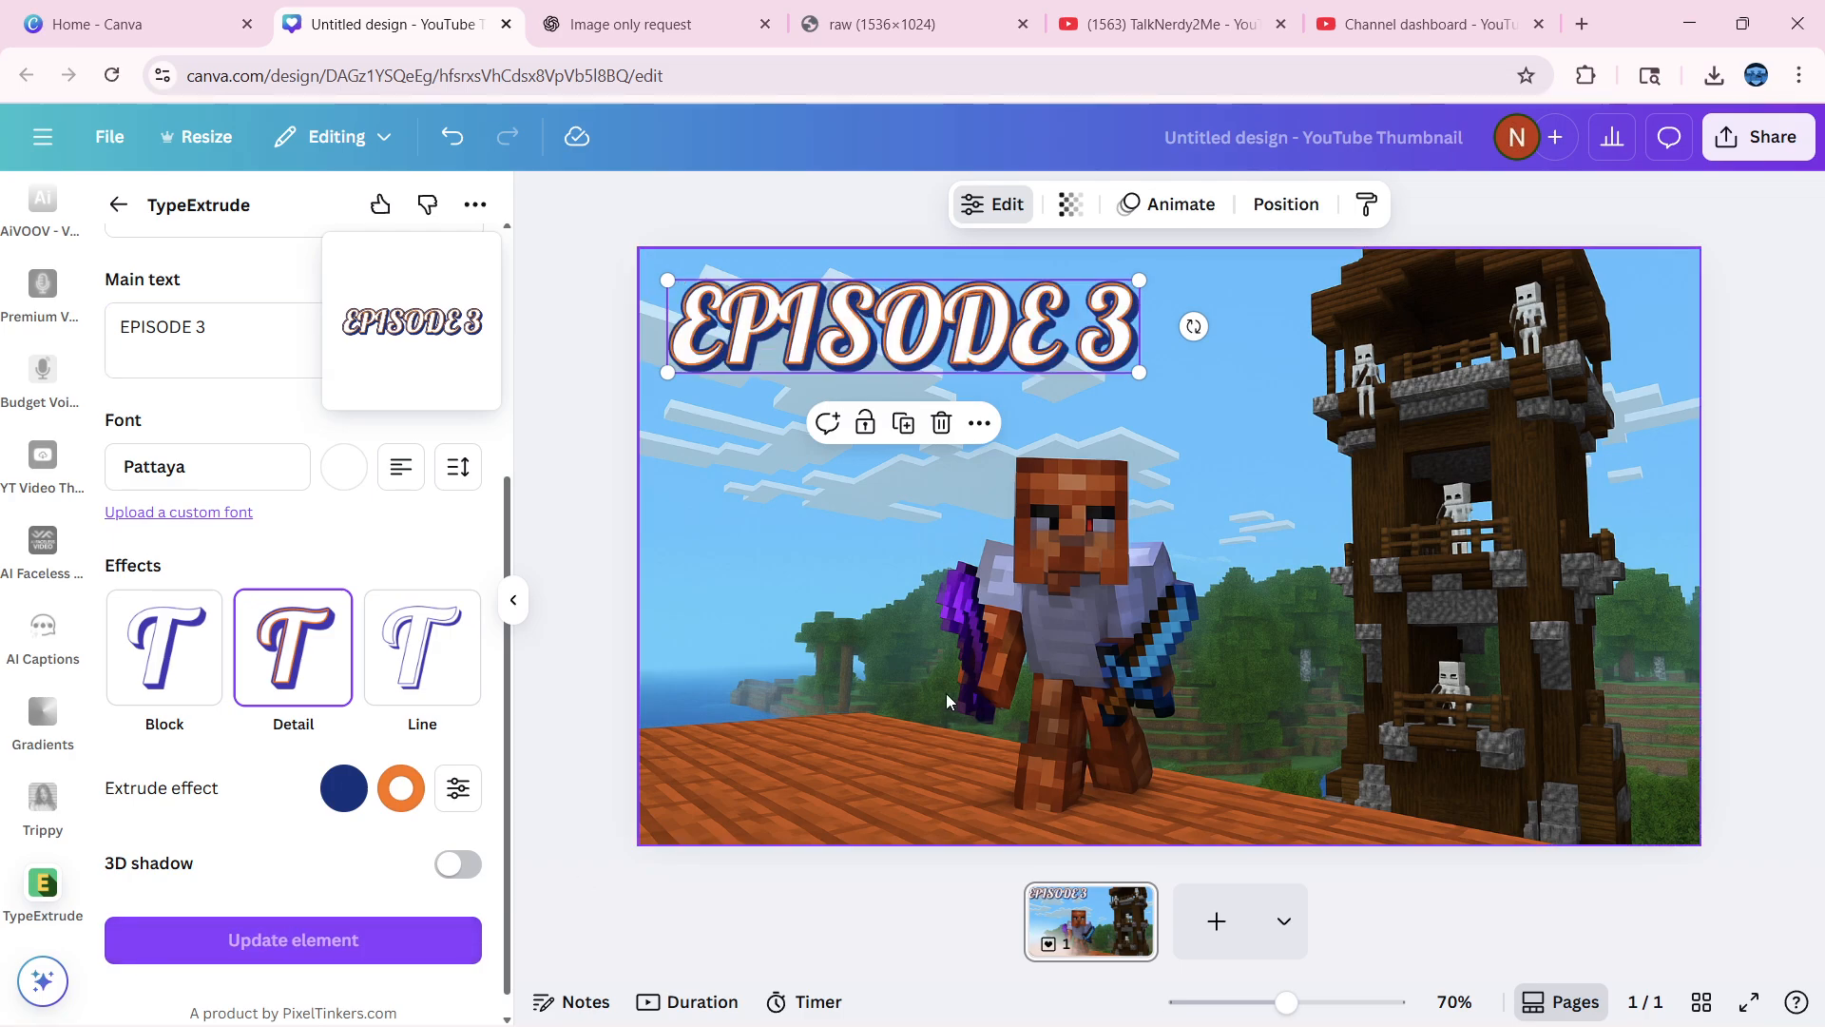
Set the extruded text's Main text back to MINECRAFT and update it
{"action": "left_click", "coordinate": [211, 338]}
{"action": "type", "text": "m"}
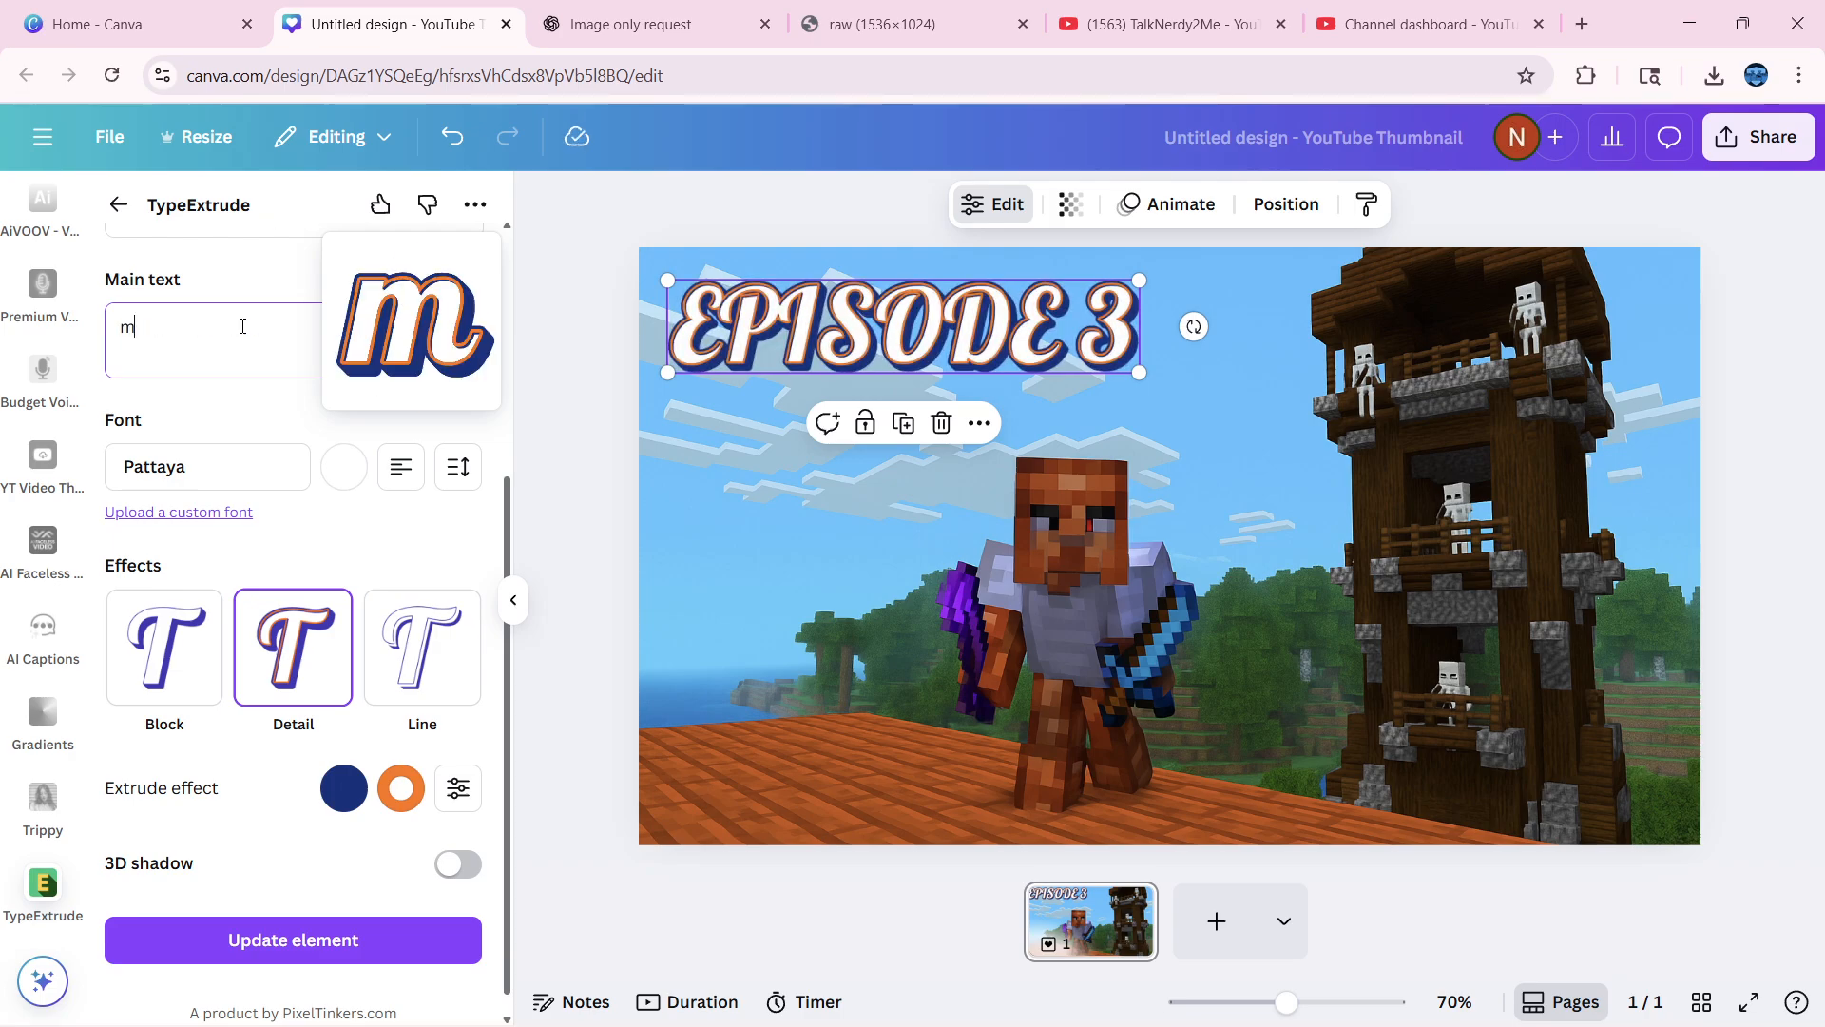
{"action": "key", "text": "Backspace"}
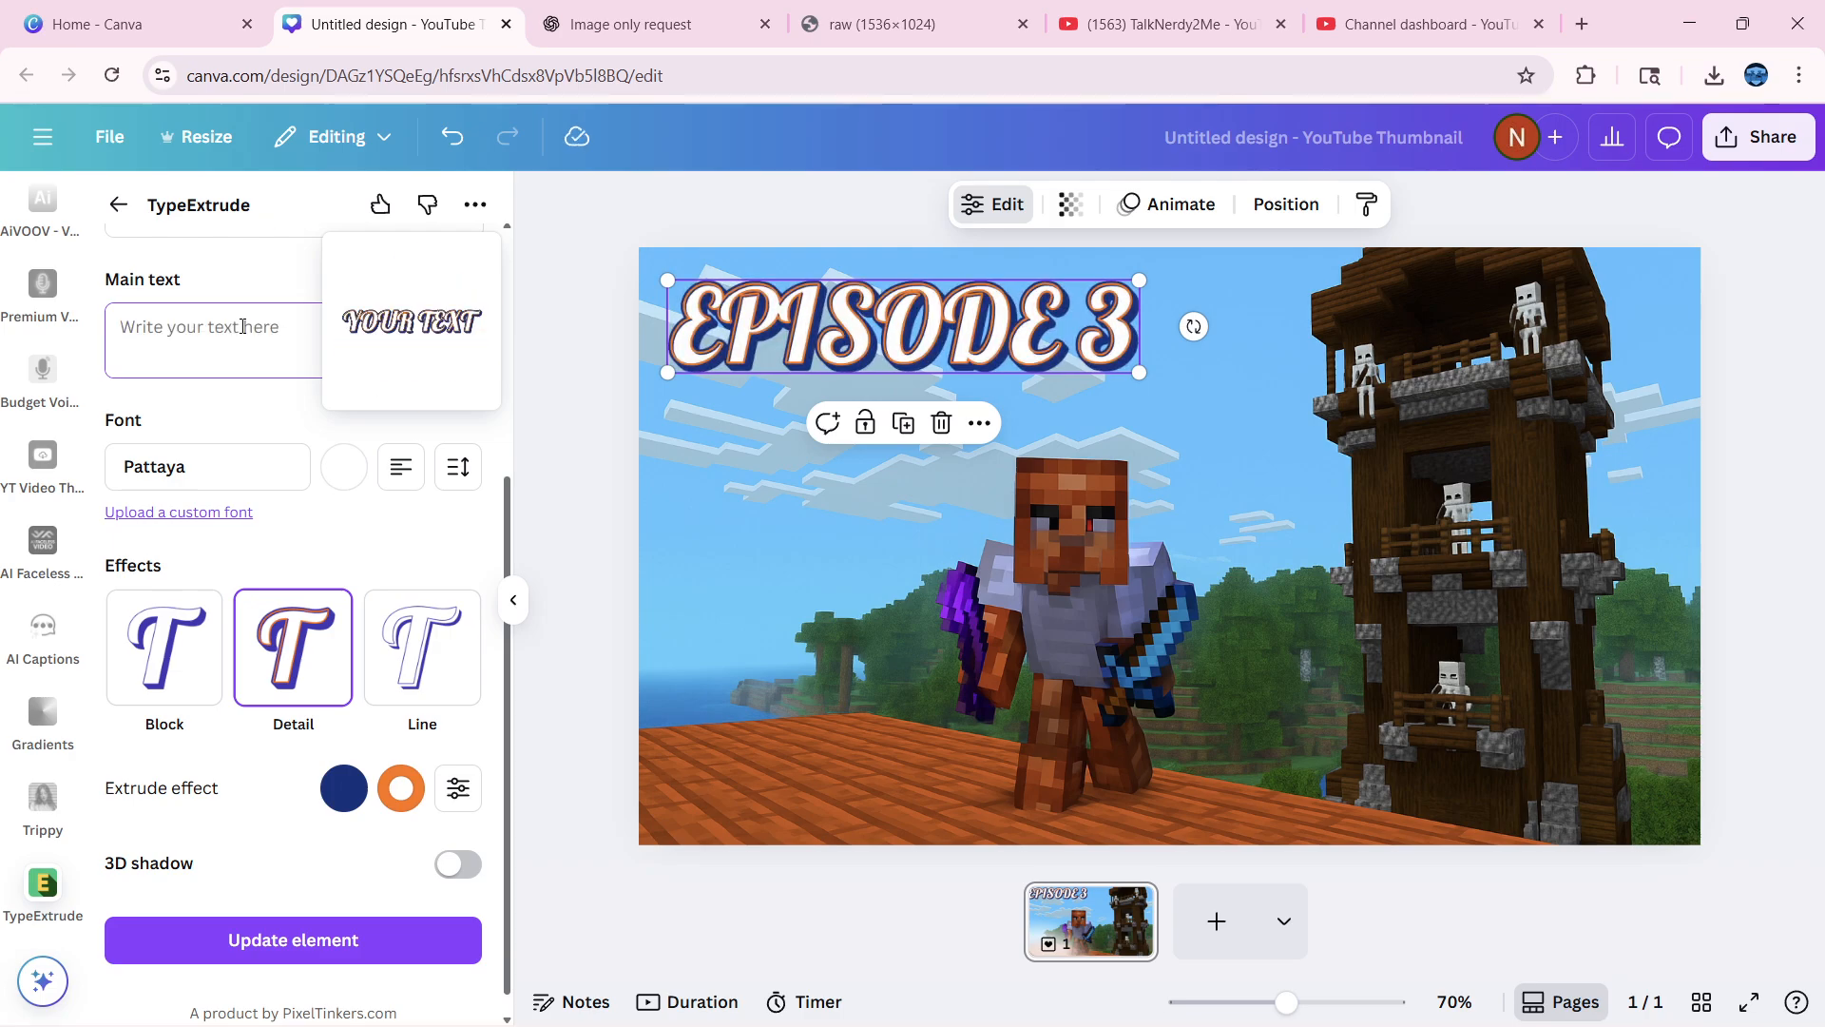
{"action": "type", "text": "MINEC"}
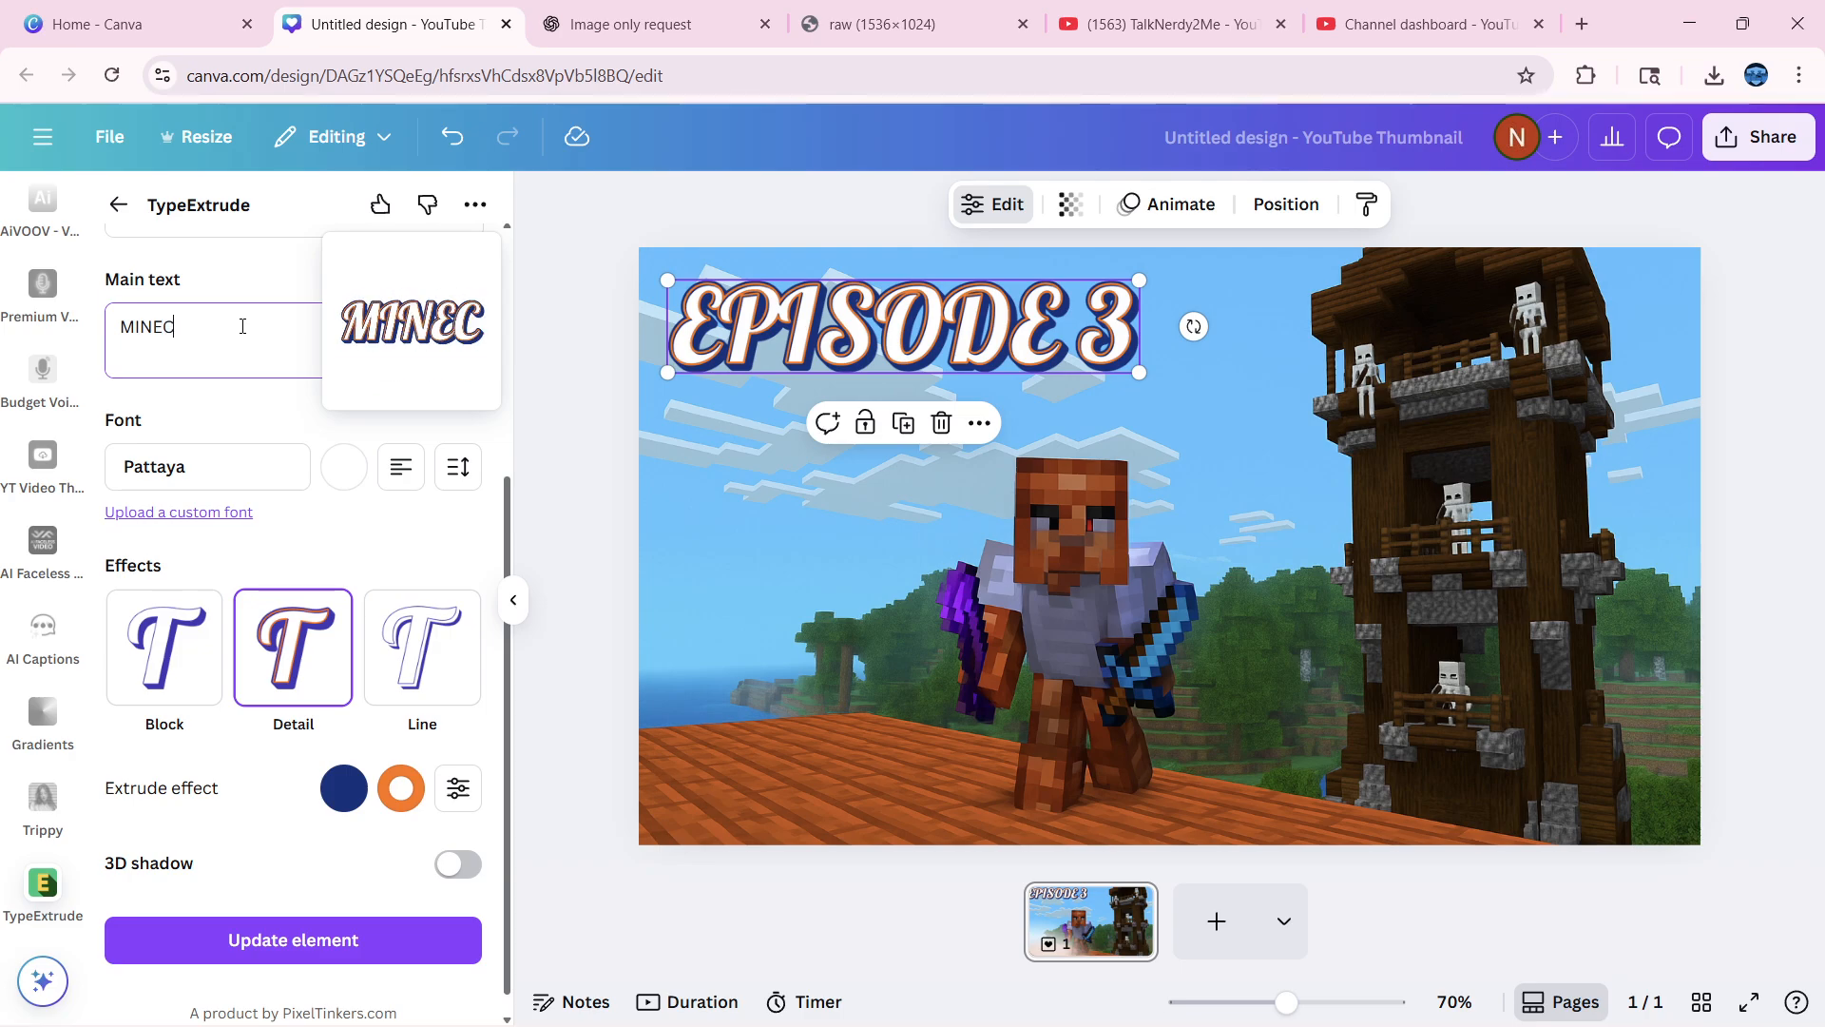
{"action": "type", "text": "RAFT"}
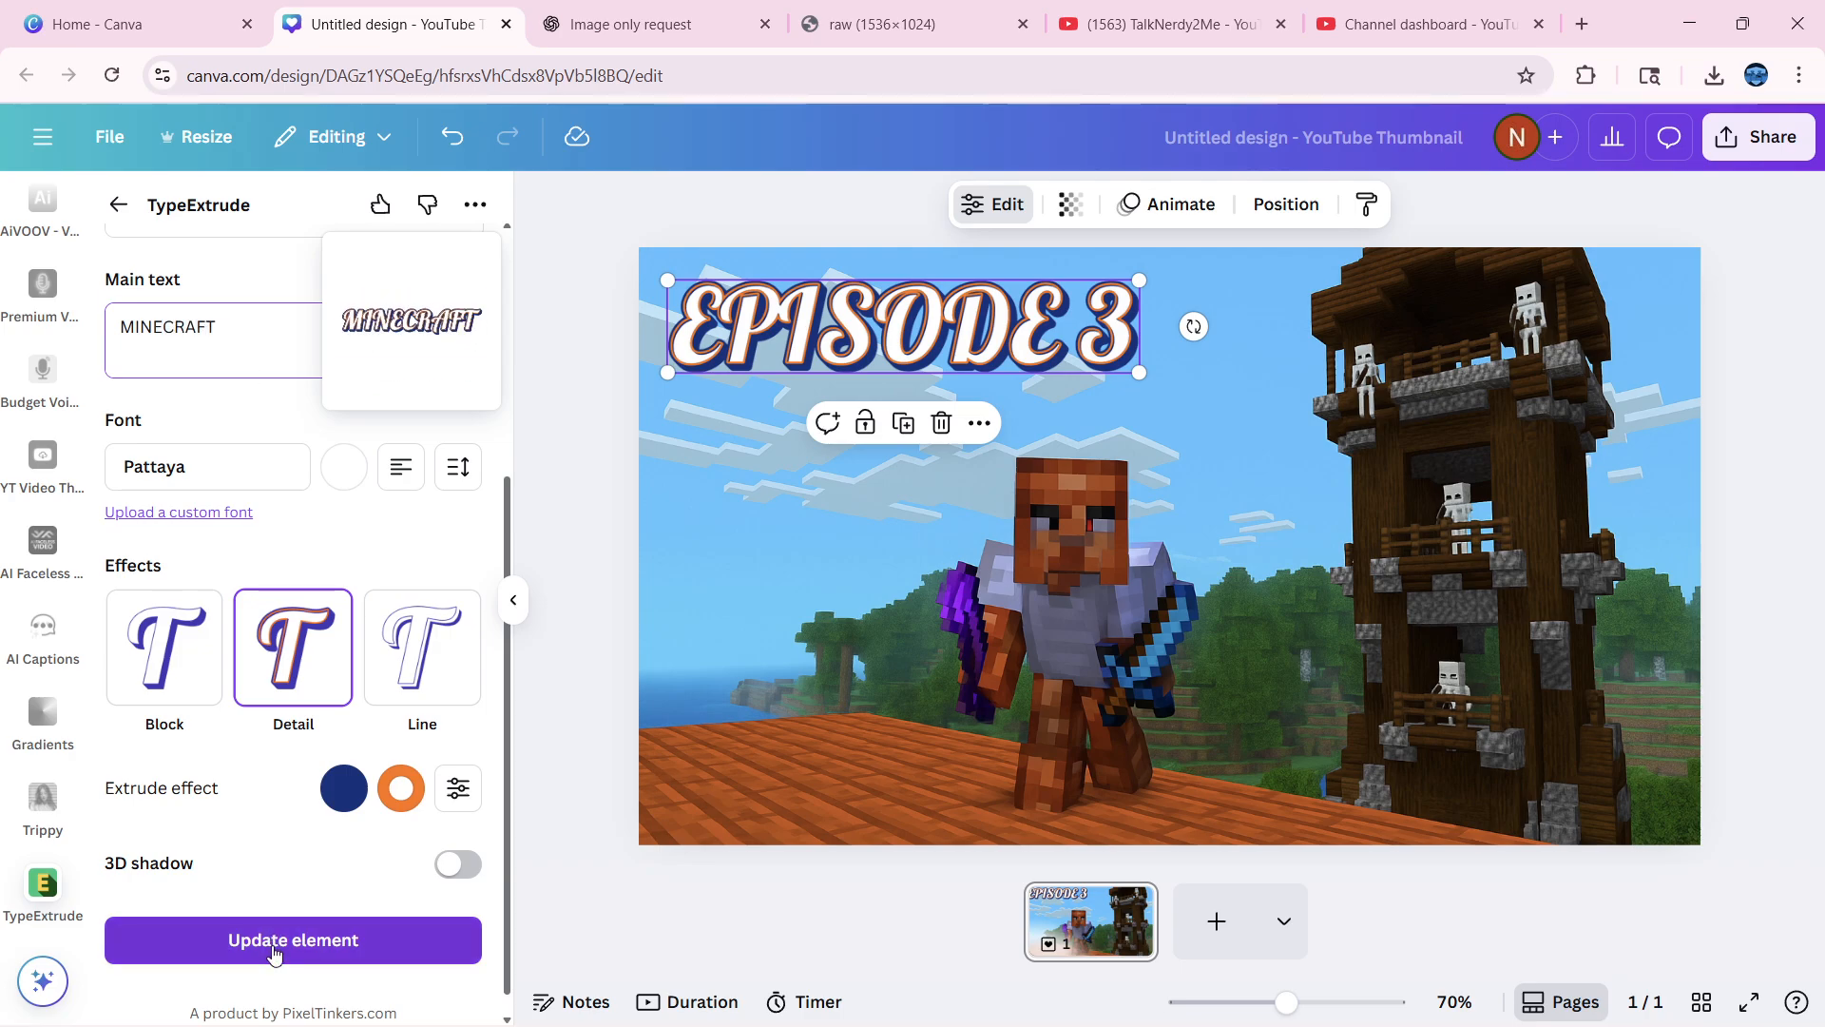
{"action": "left_click", "coordinate": [293, 939]}
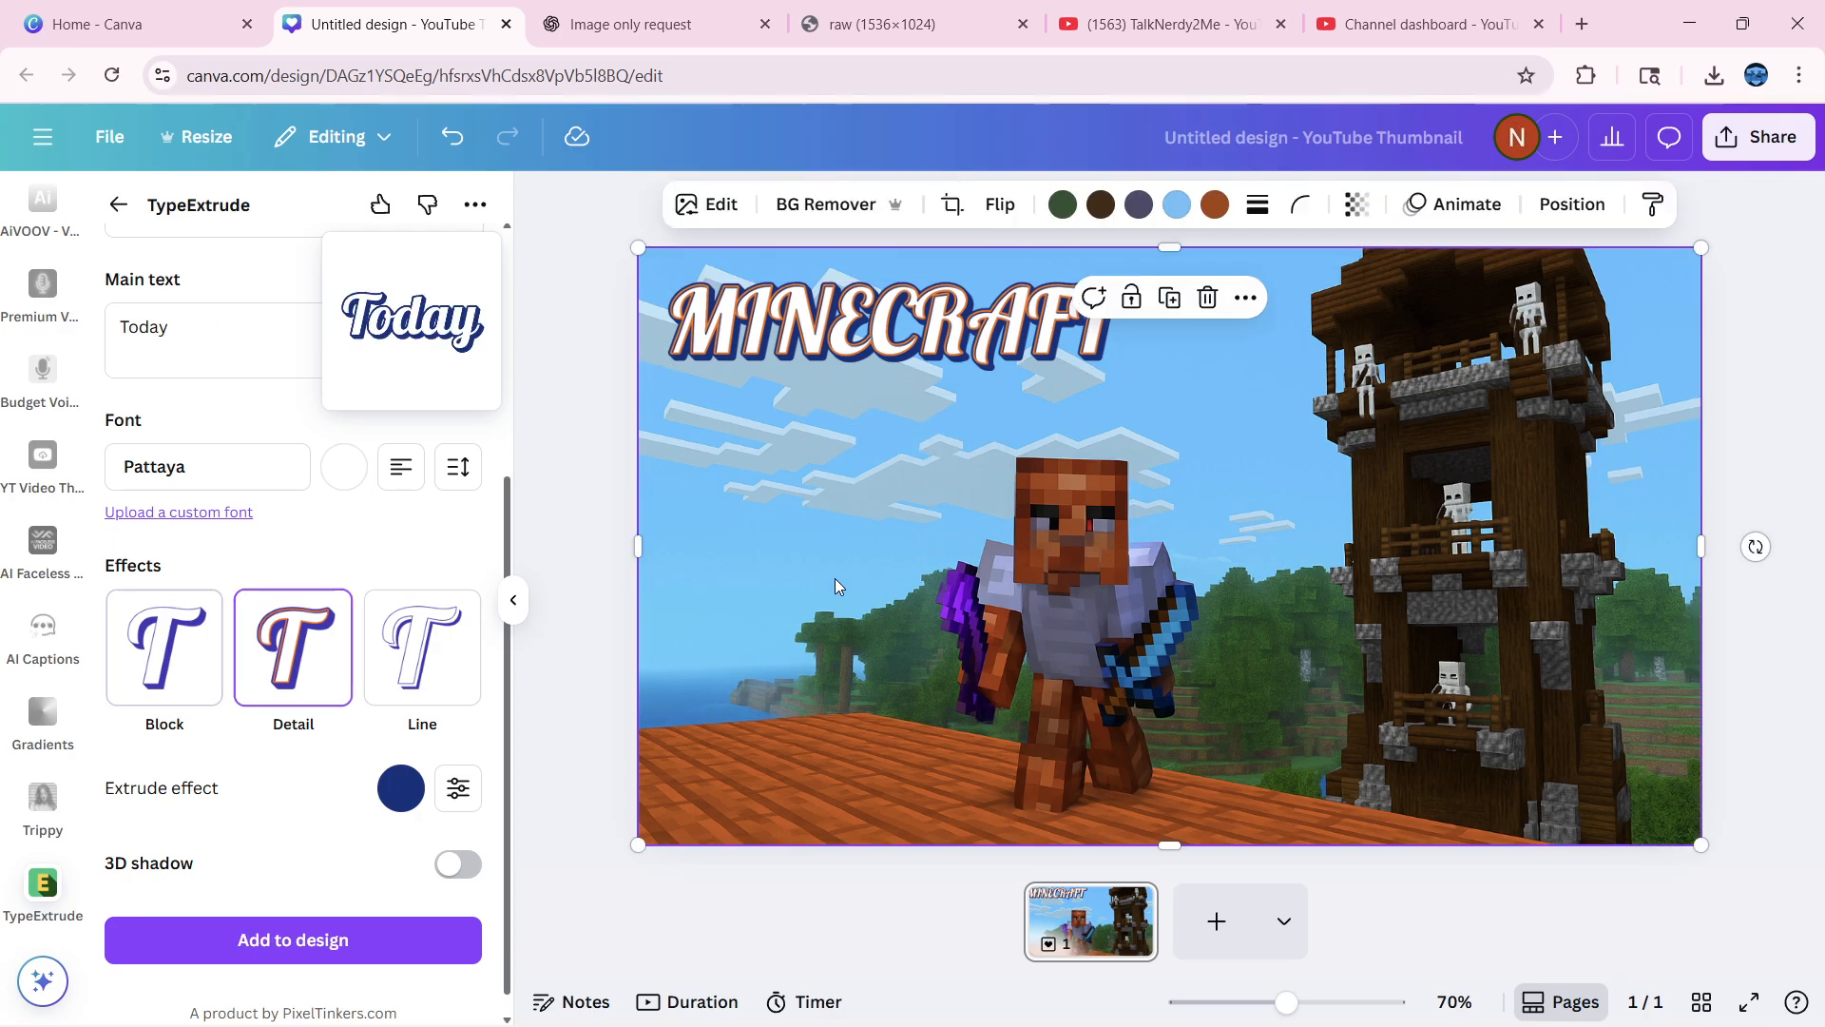
Add a second extruded text reading EPISODE 3 to the design
{"action": "key", "text": "Backspace"}
{"action": "type", "text": "eD"}
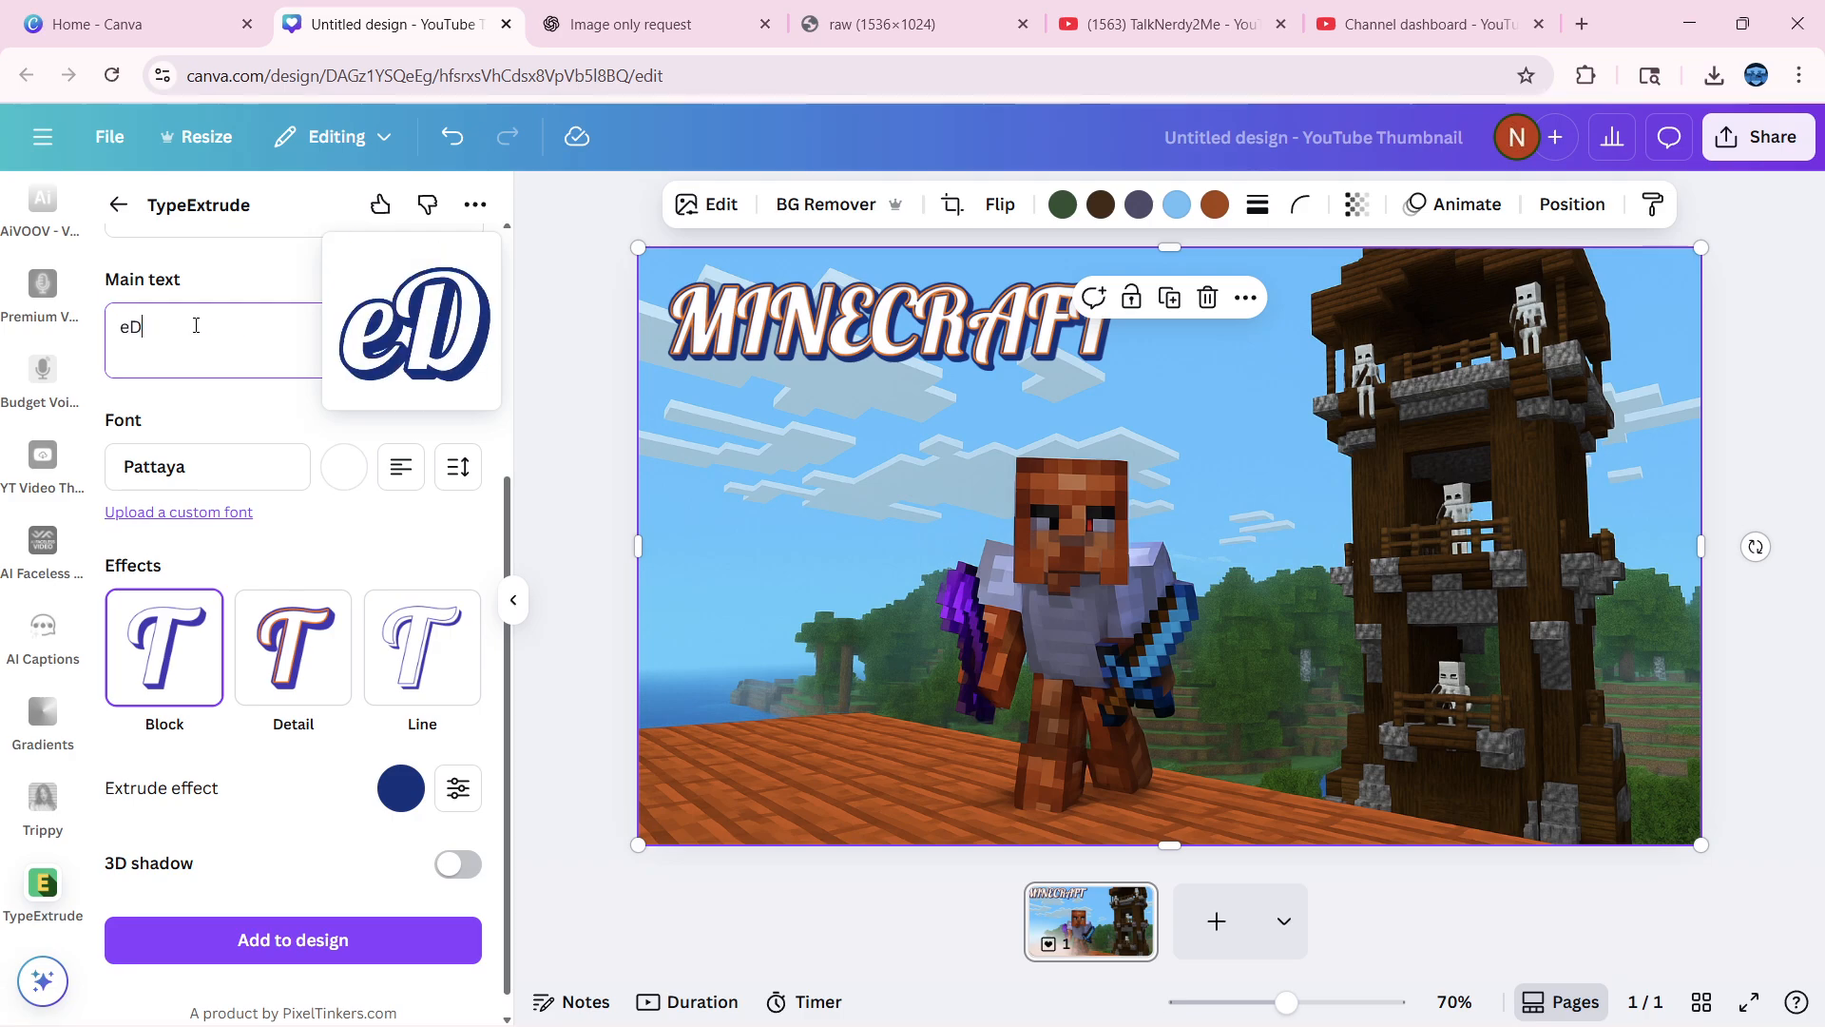
{"action": "type", "text": "EP"}
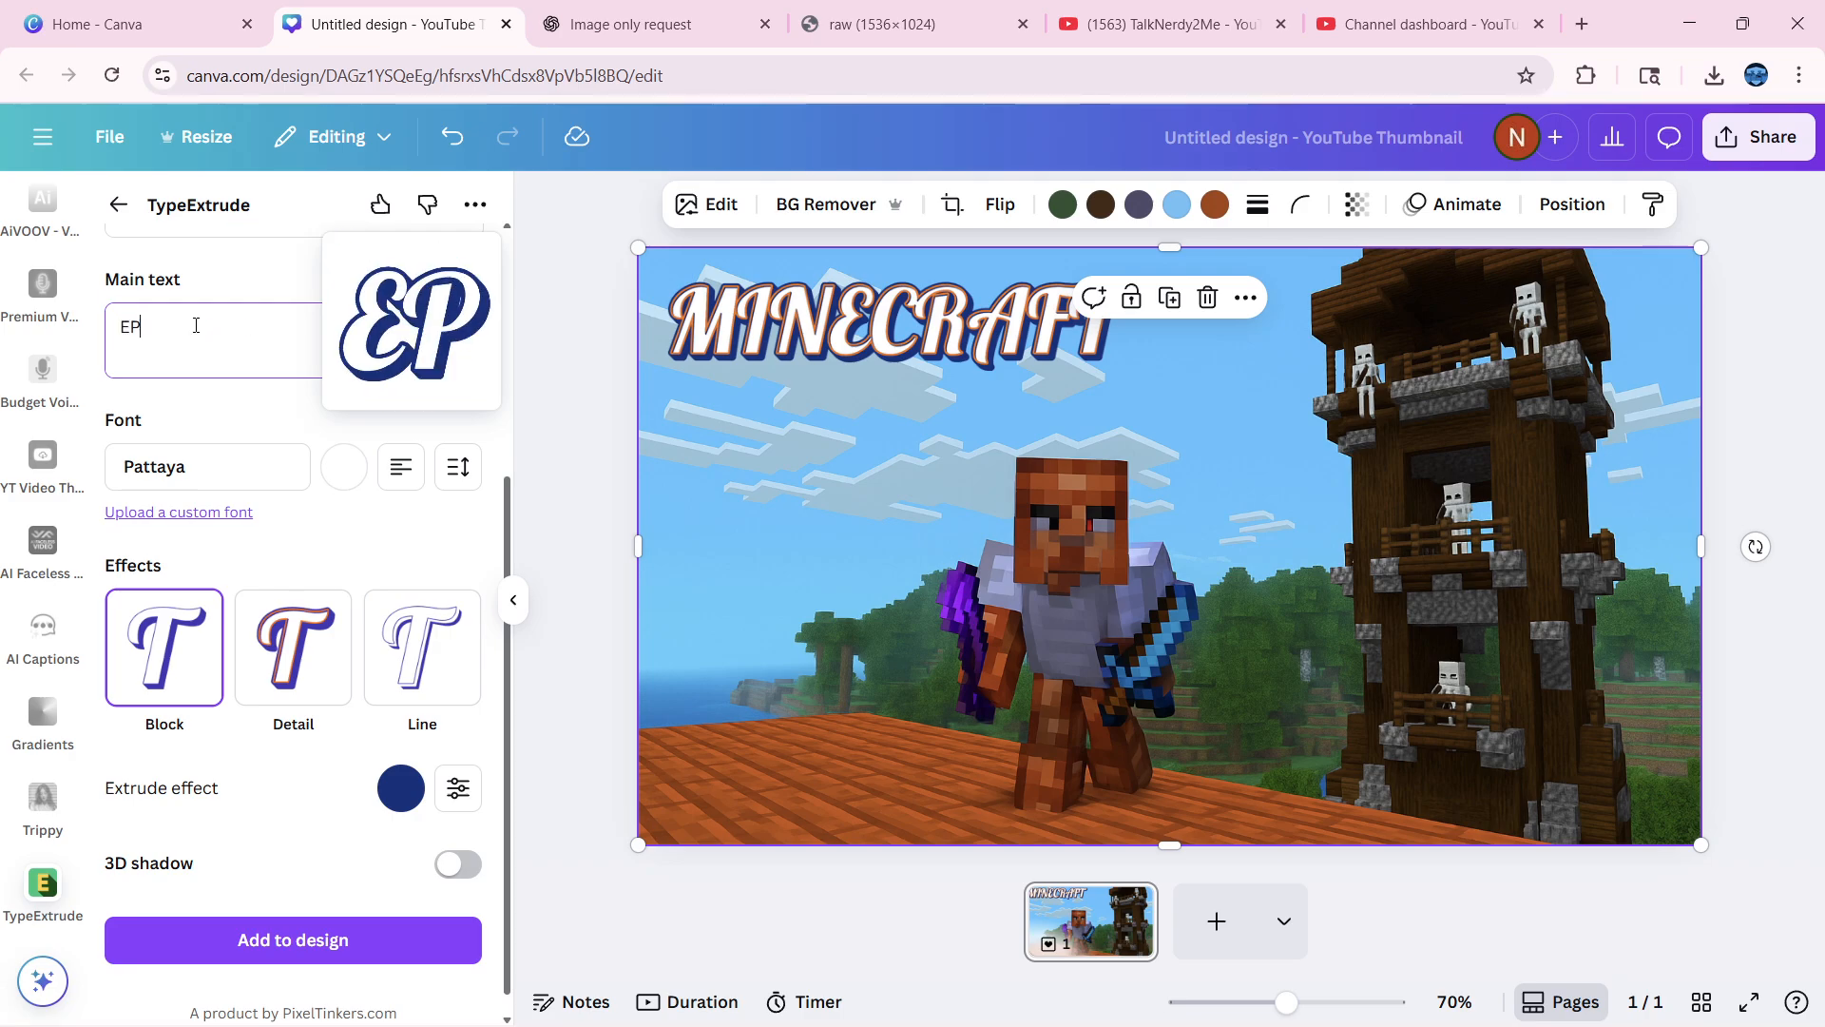
{"action": "type", "text": "IDSO"}
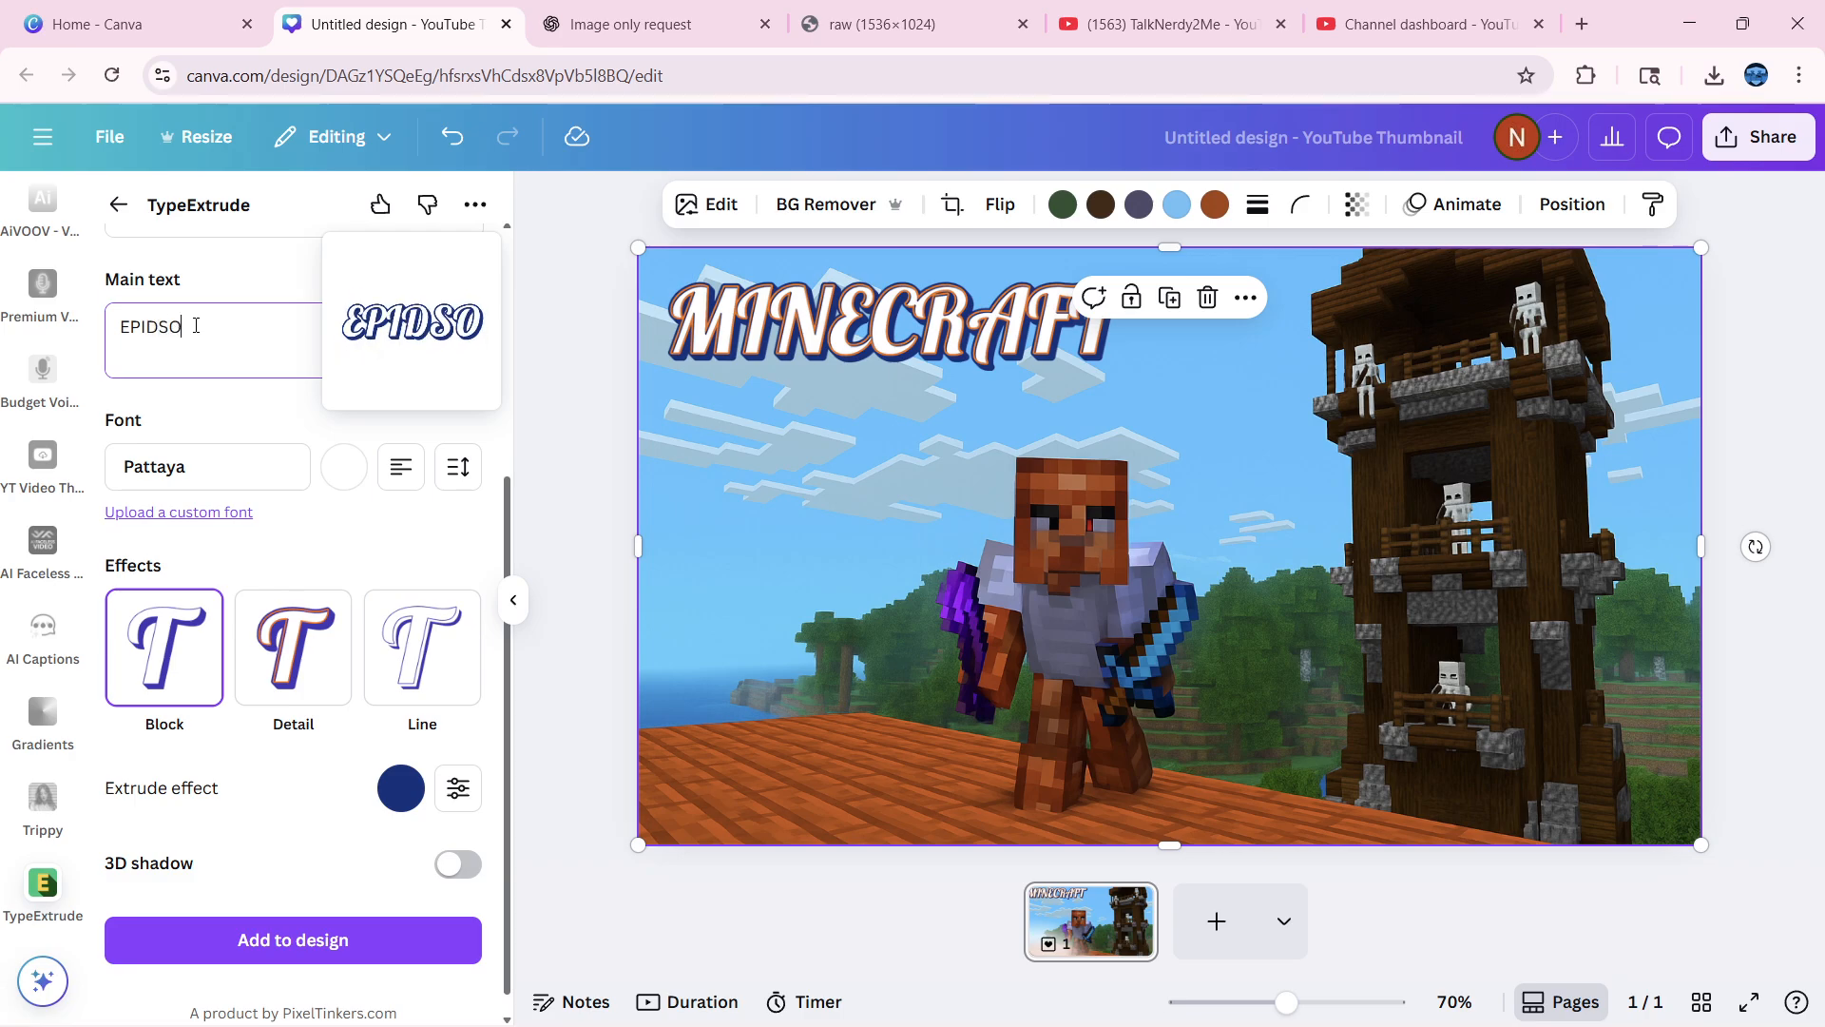
{"action": "type", "text": "DE 3"}
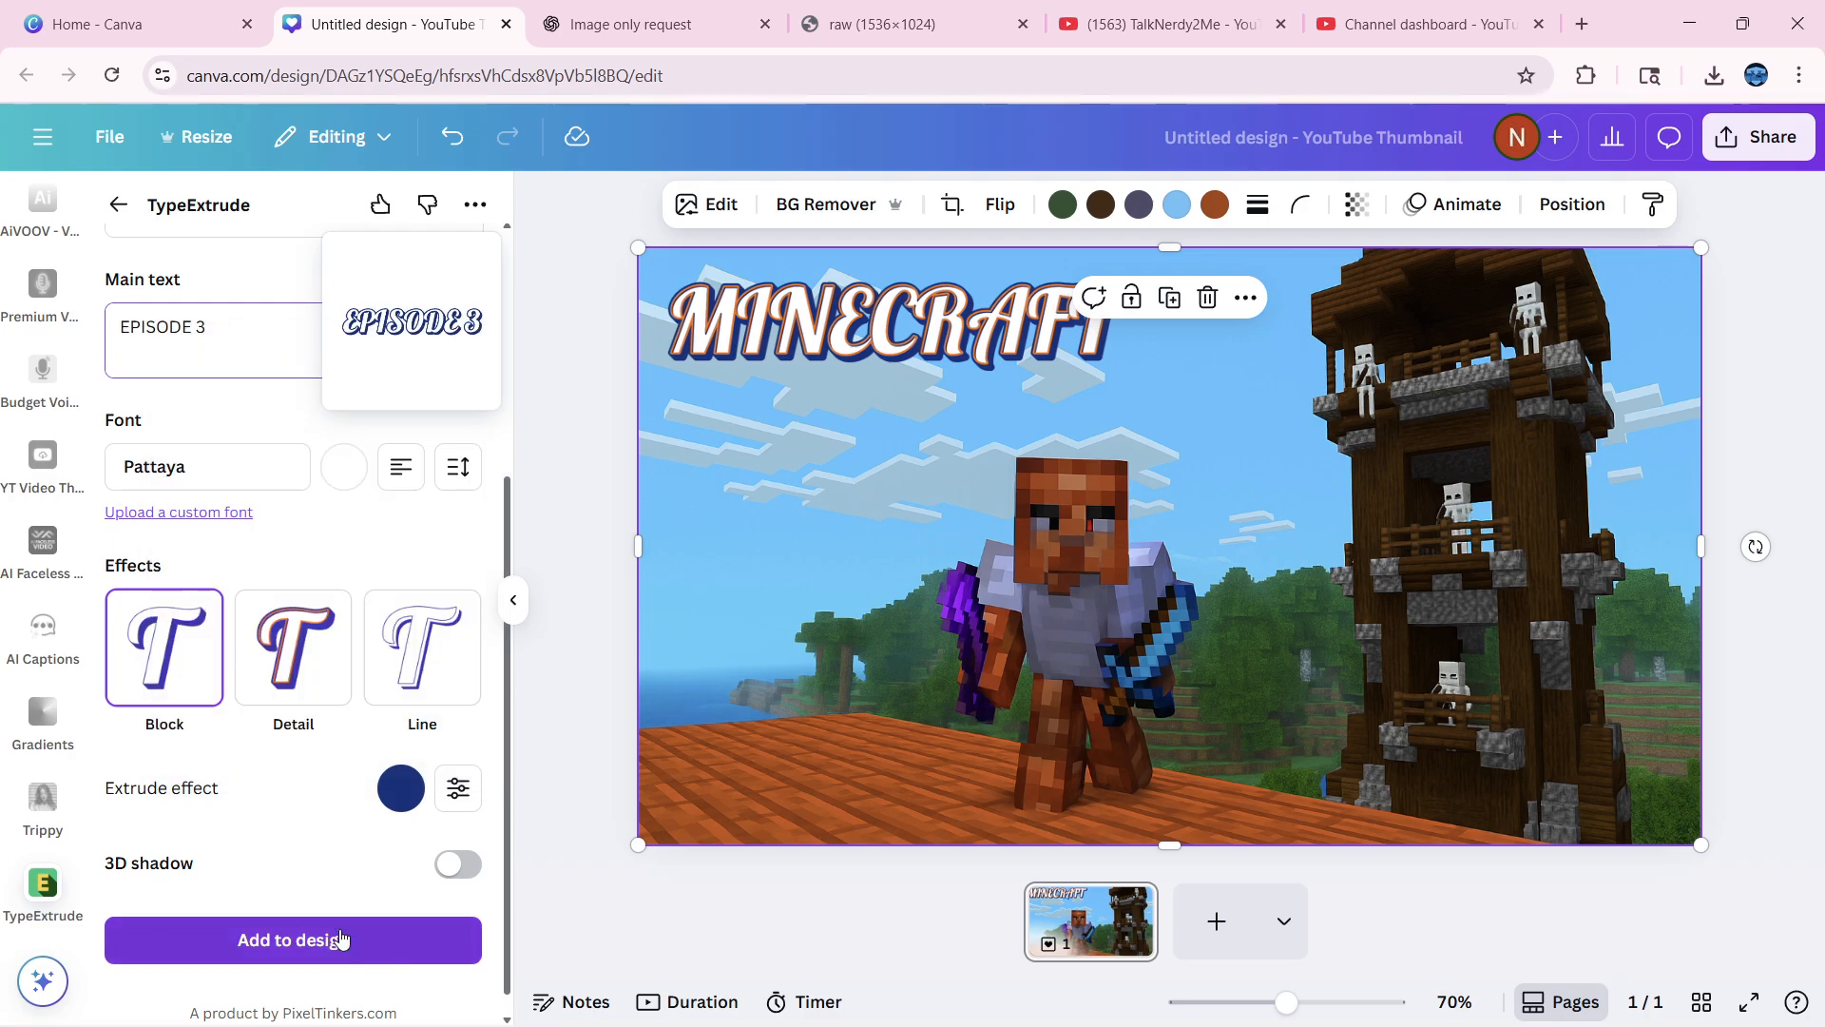
{"action": "left_click", "coordinate": [293, 939]}
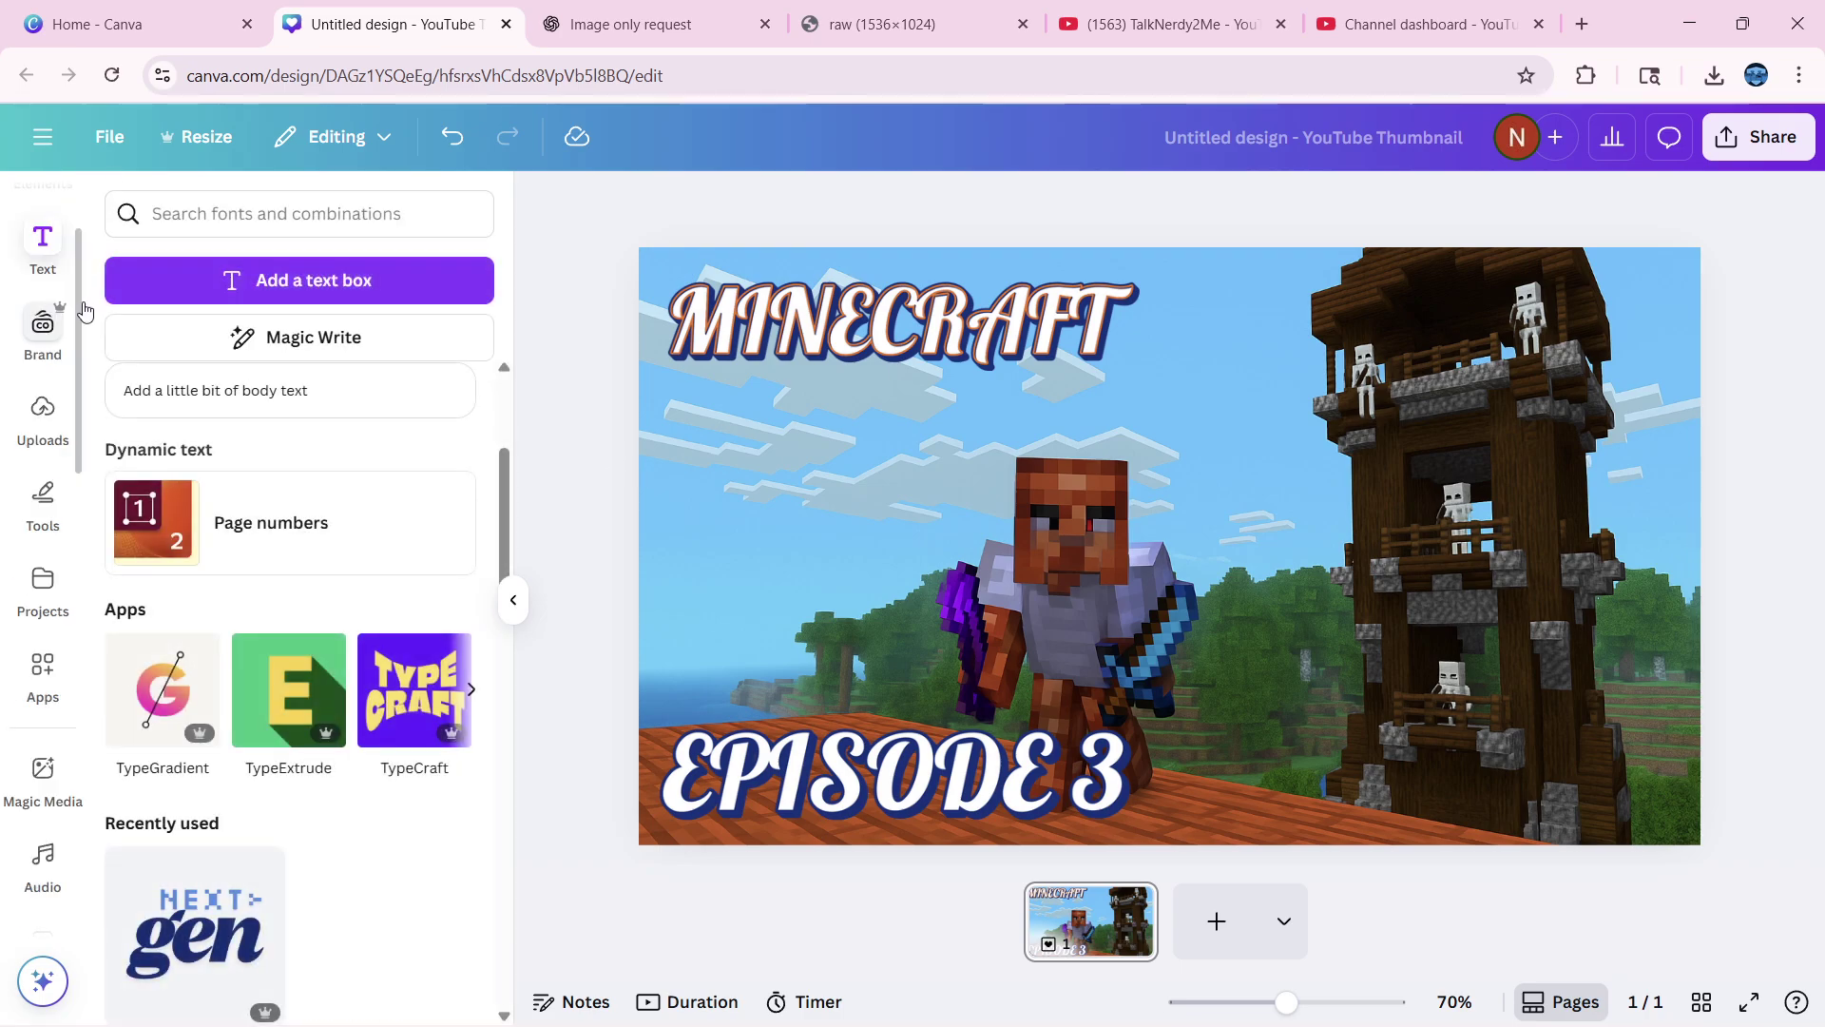
Place the blocky MINECRAFT logo upload with its white background removed at the top
{"action": "left_click", "coordinate": [42, 419]}
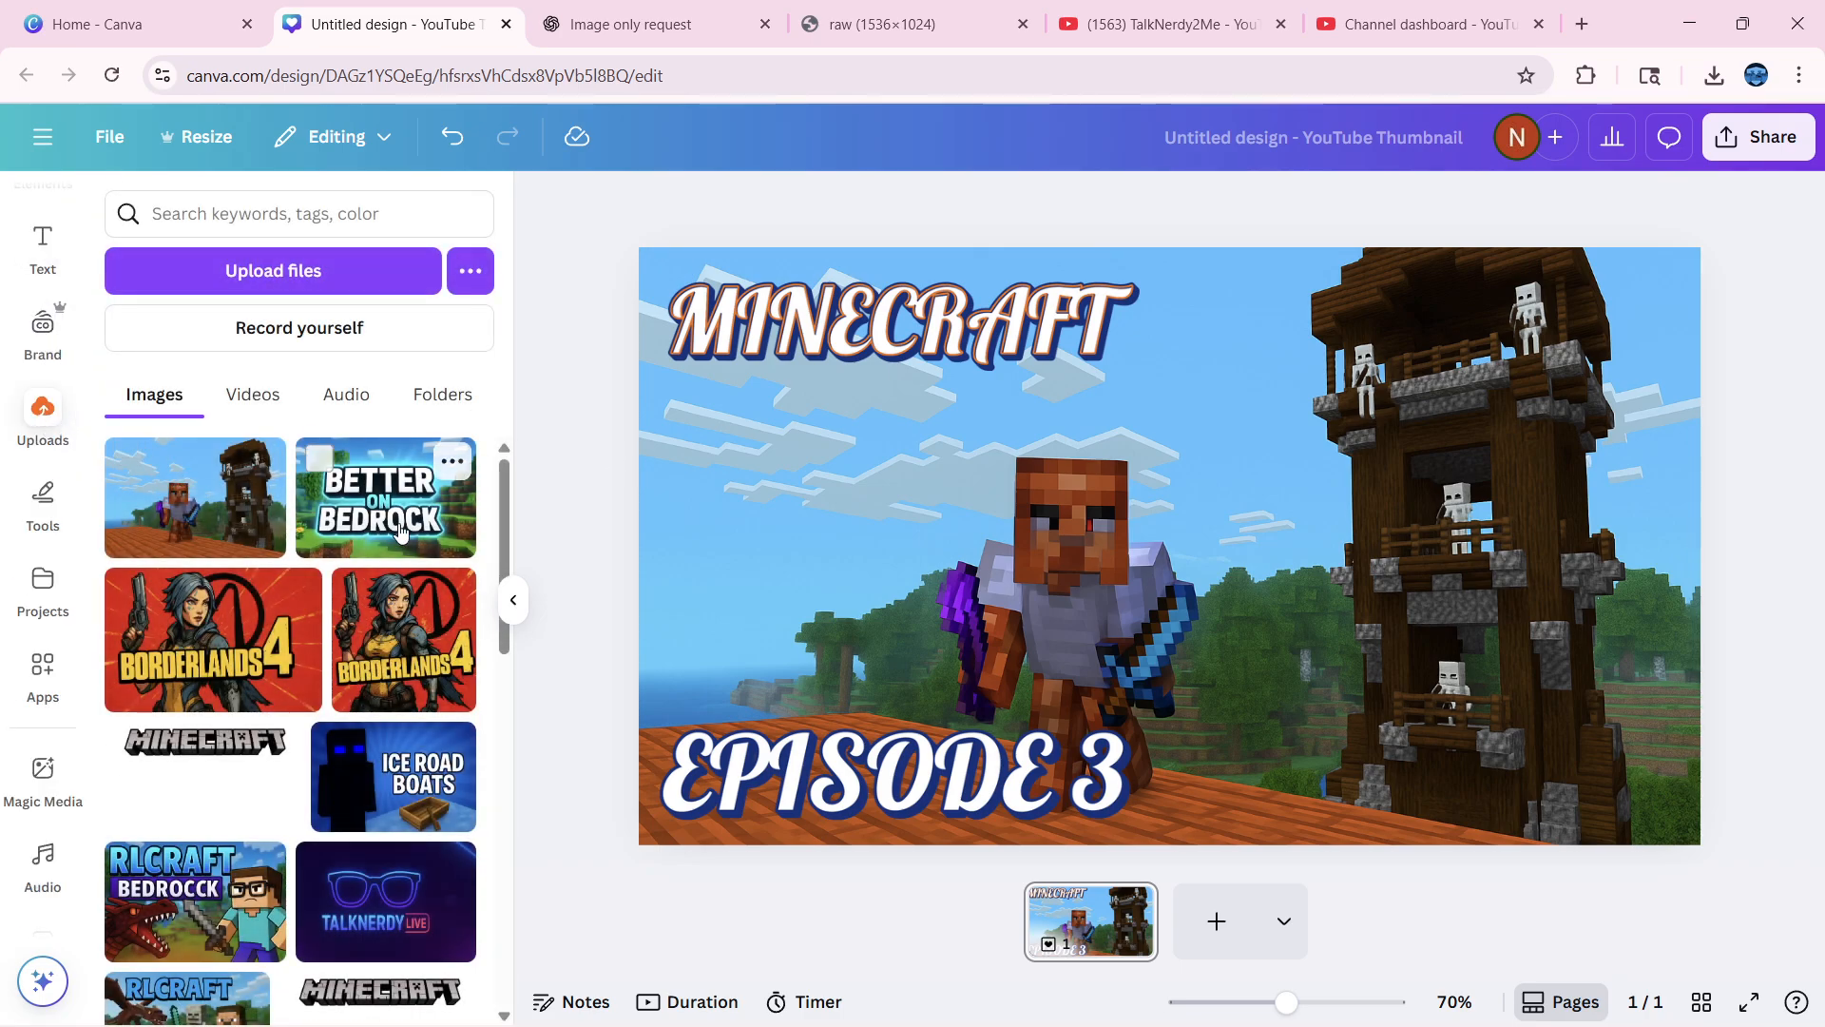
{"action": "left_click", "coordinate": [198, 744]}
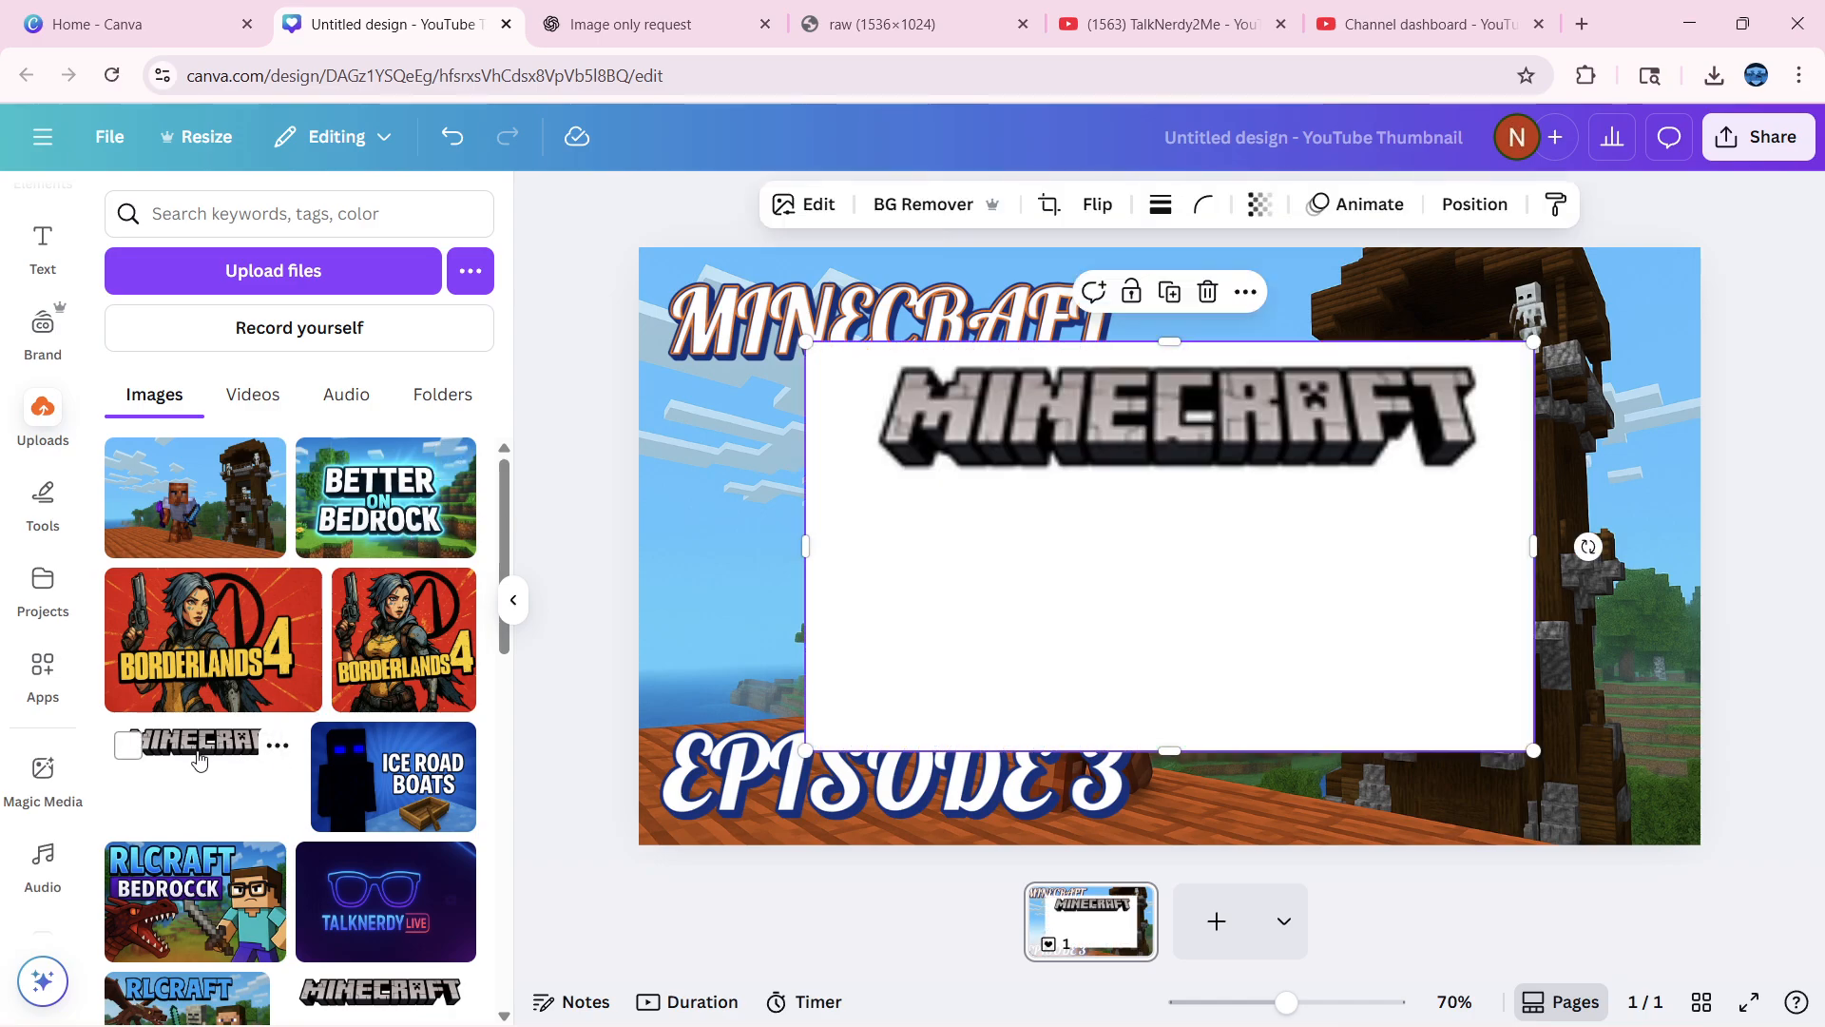
{"action": "left_click", "coordinate": [1169, 419]}
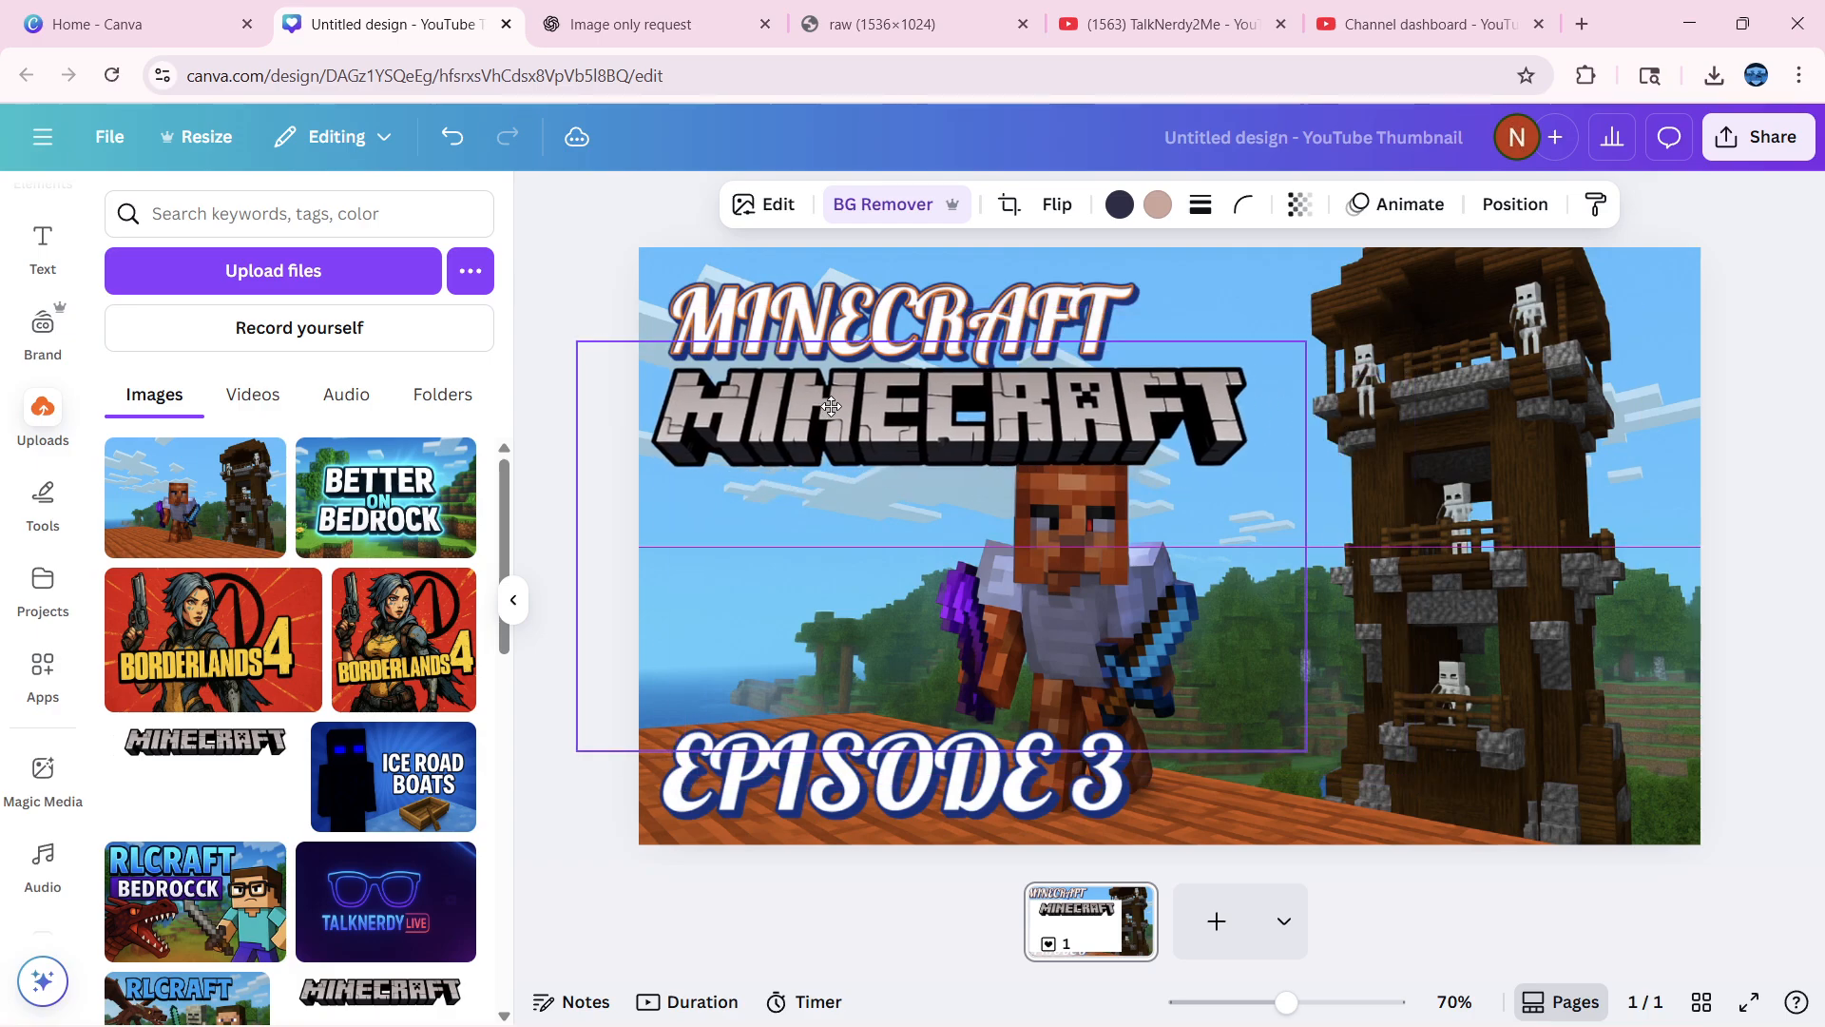
{"action": "left_click", "coordinate": [894, 325]}
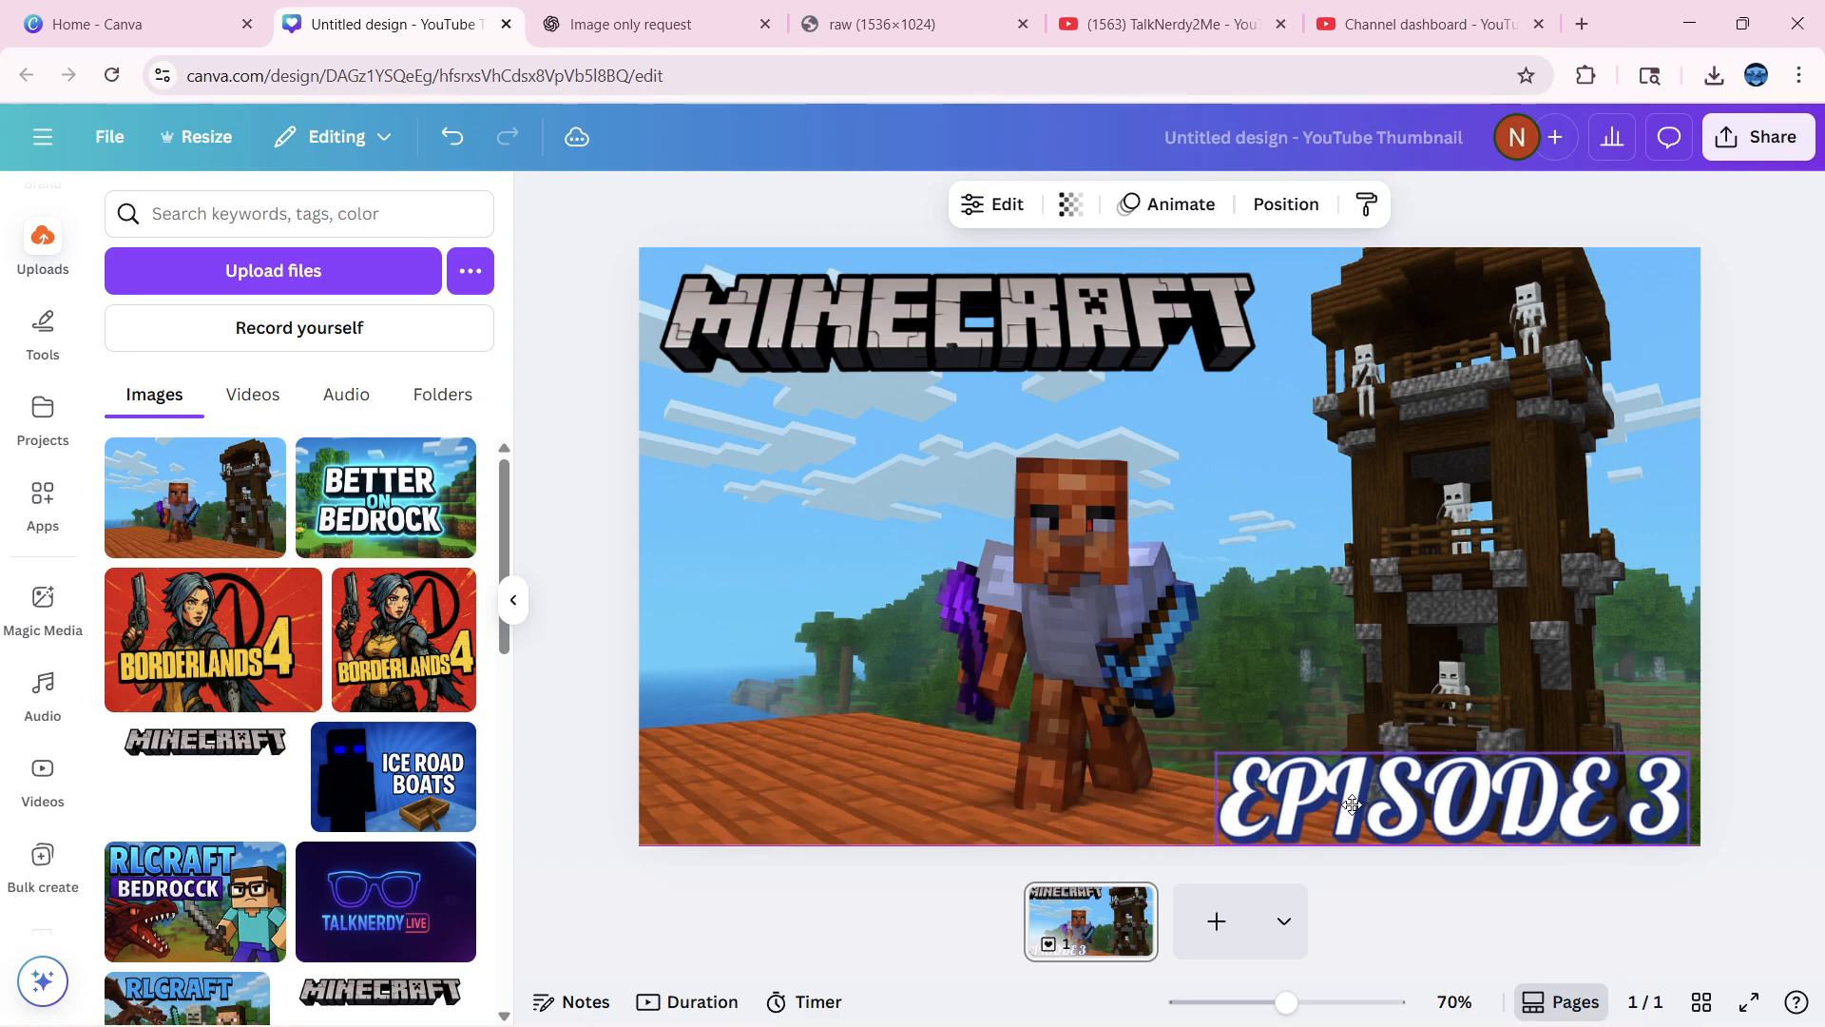
{"action": "left_click", "coordinate": [1350, 800]}
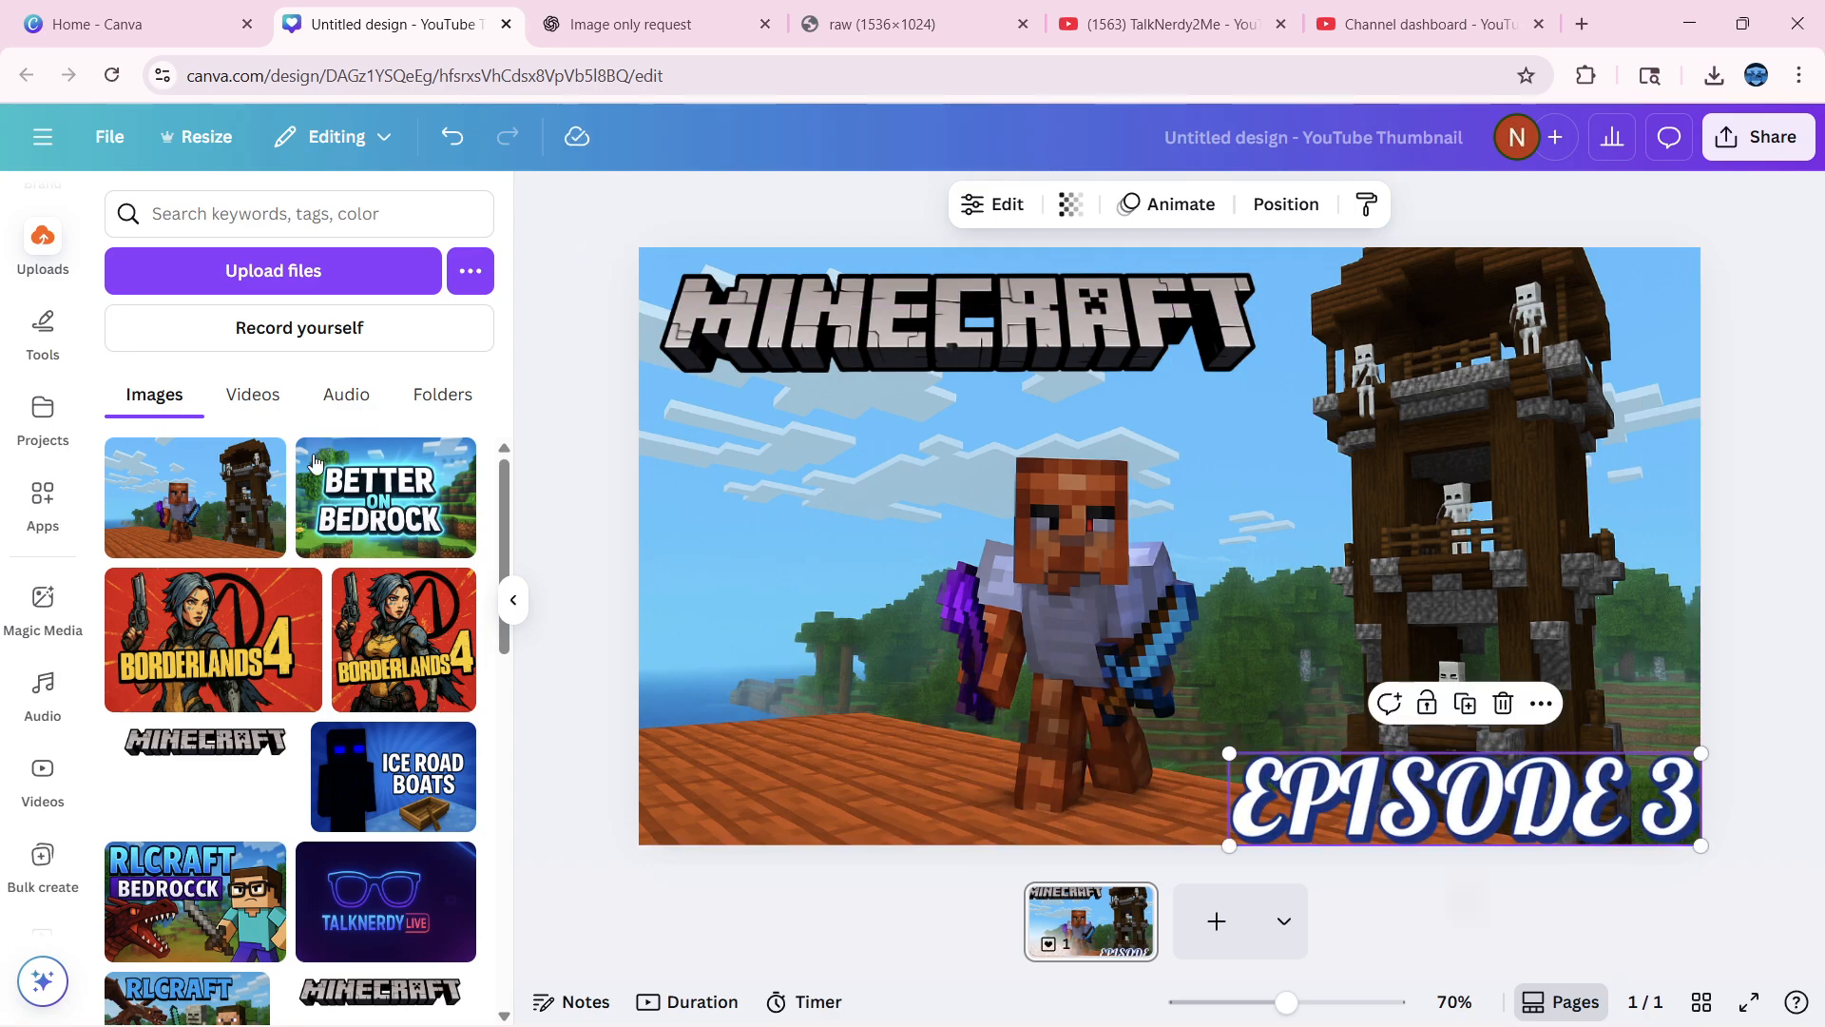
{"action": "mouse_move", "coordinate": [42, 328]}
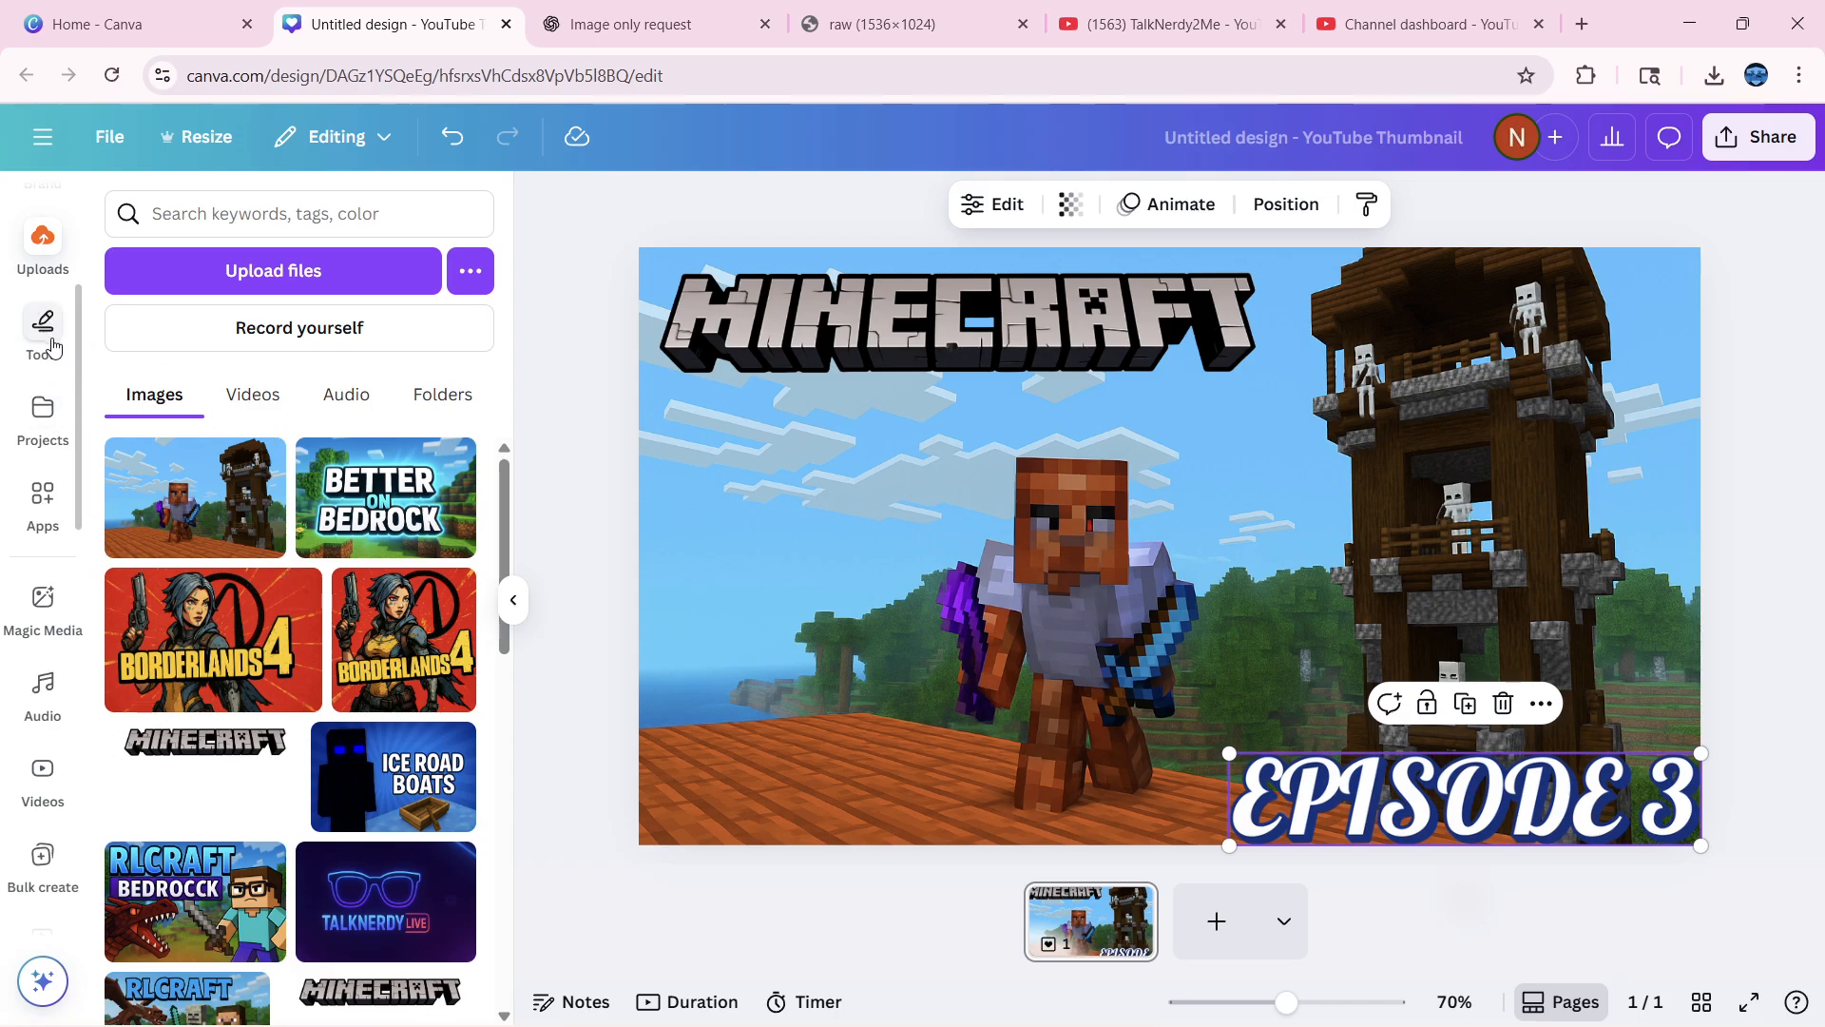
{"action": "left_click", "coordinate": [42, 331]}
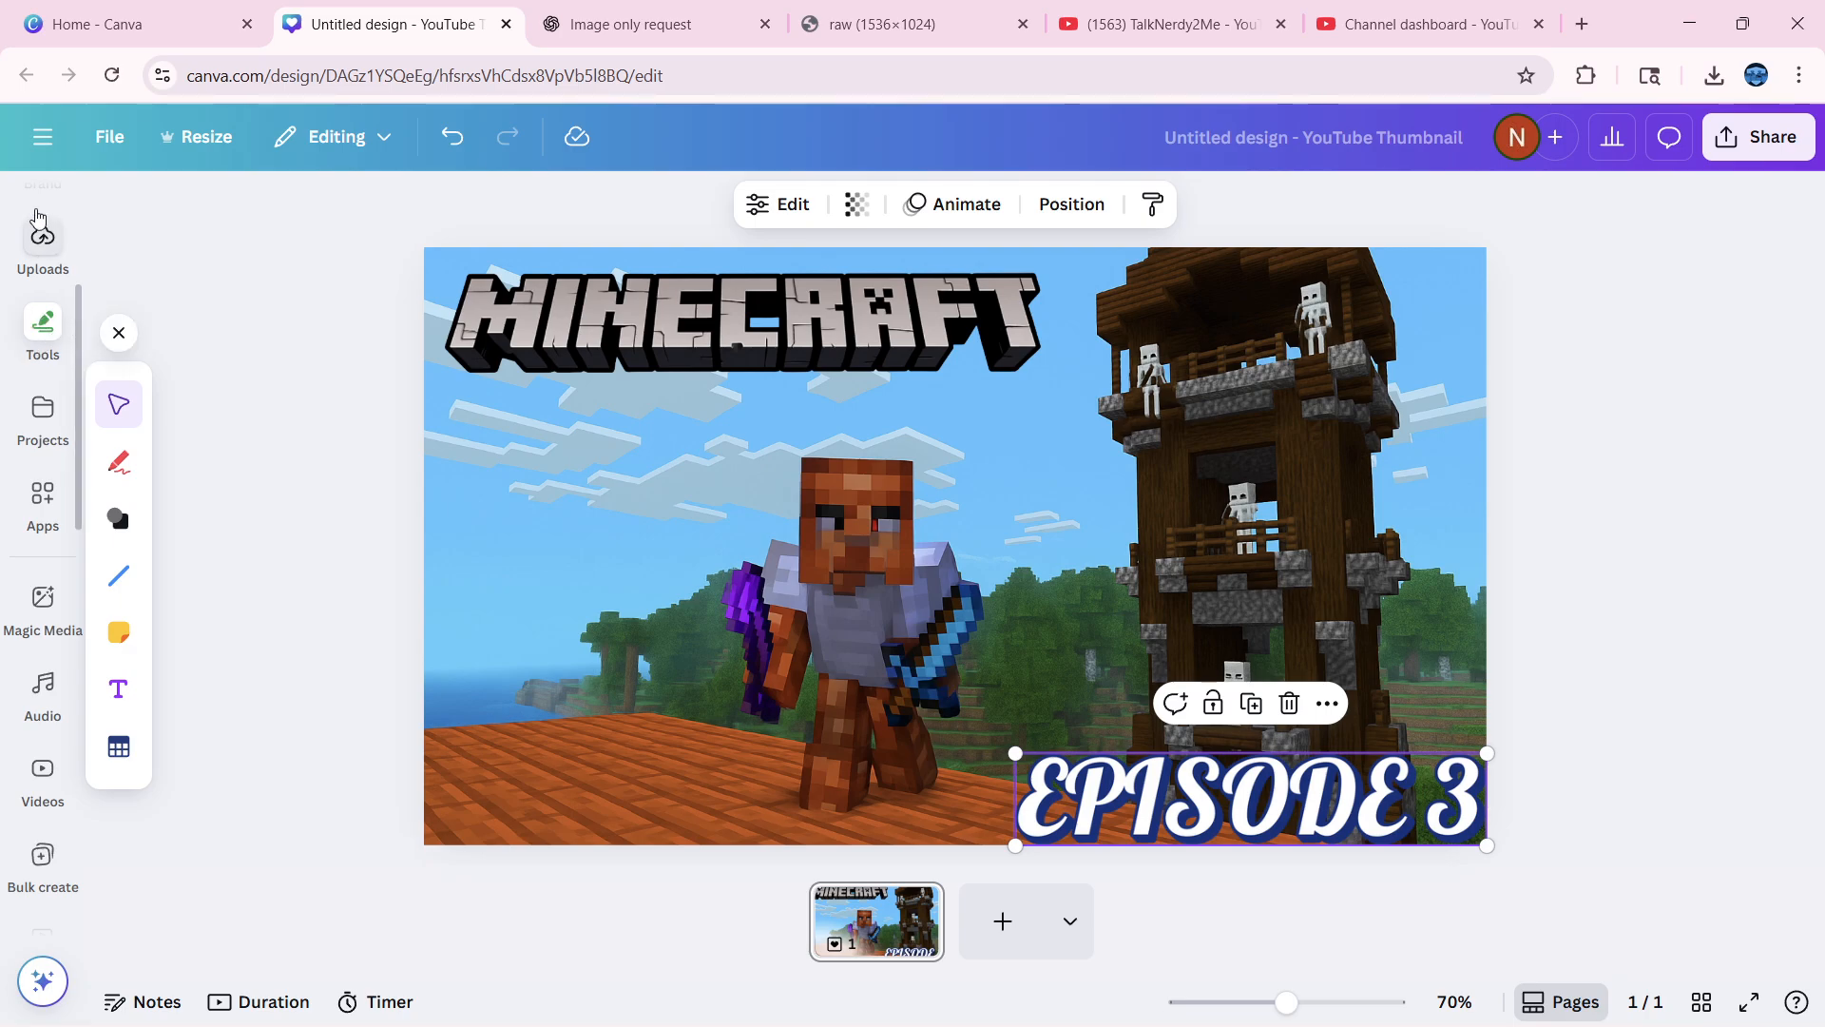
{"action": "left_click", "coordinate": [118, 332]}
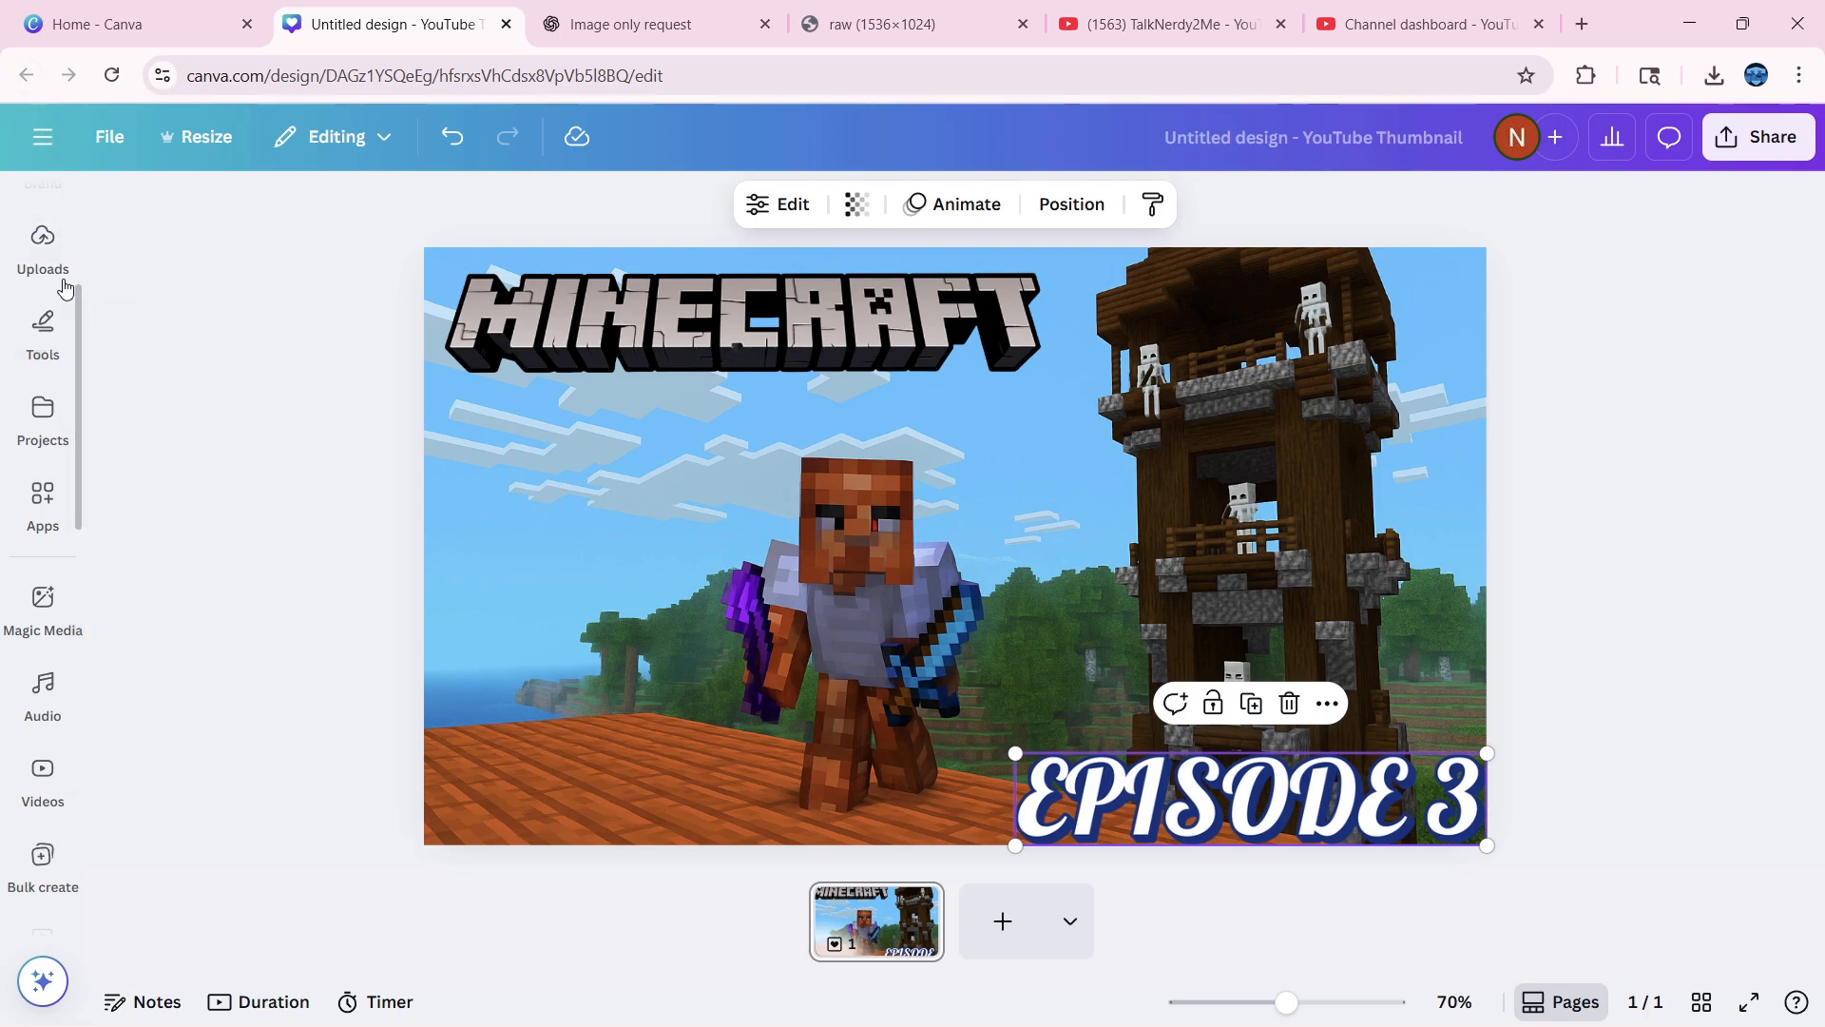
{"action": "left_click", "coordinate": [42, 495]}
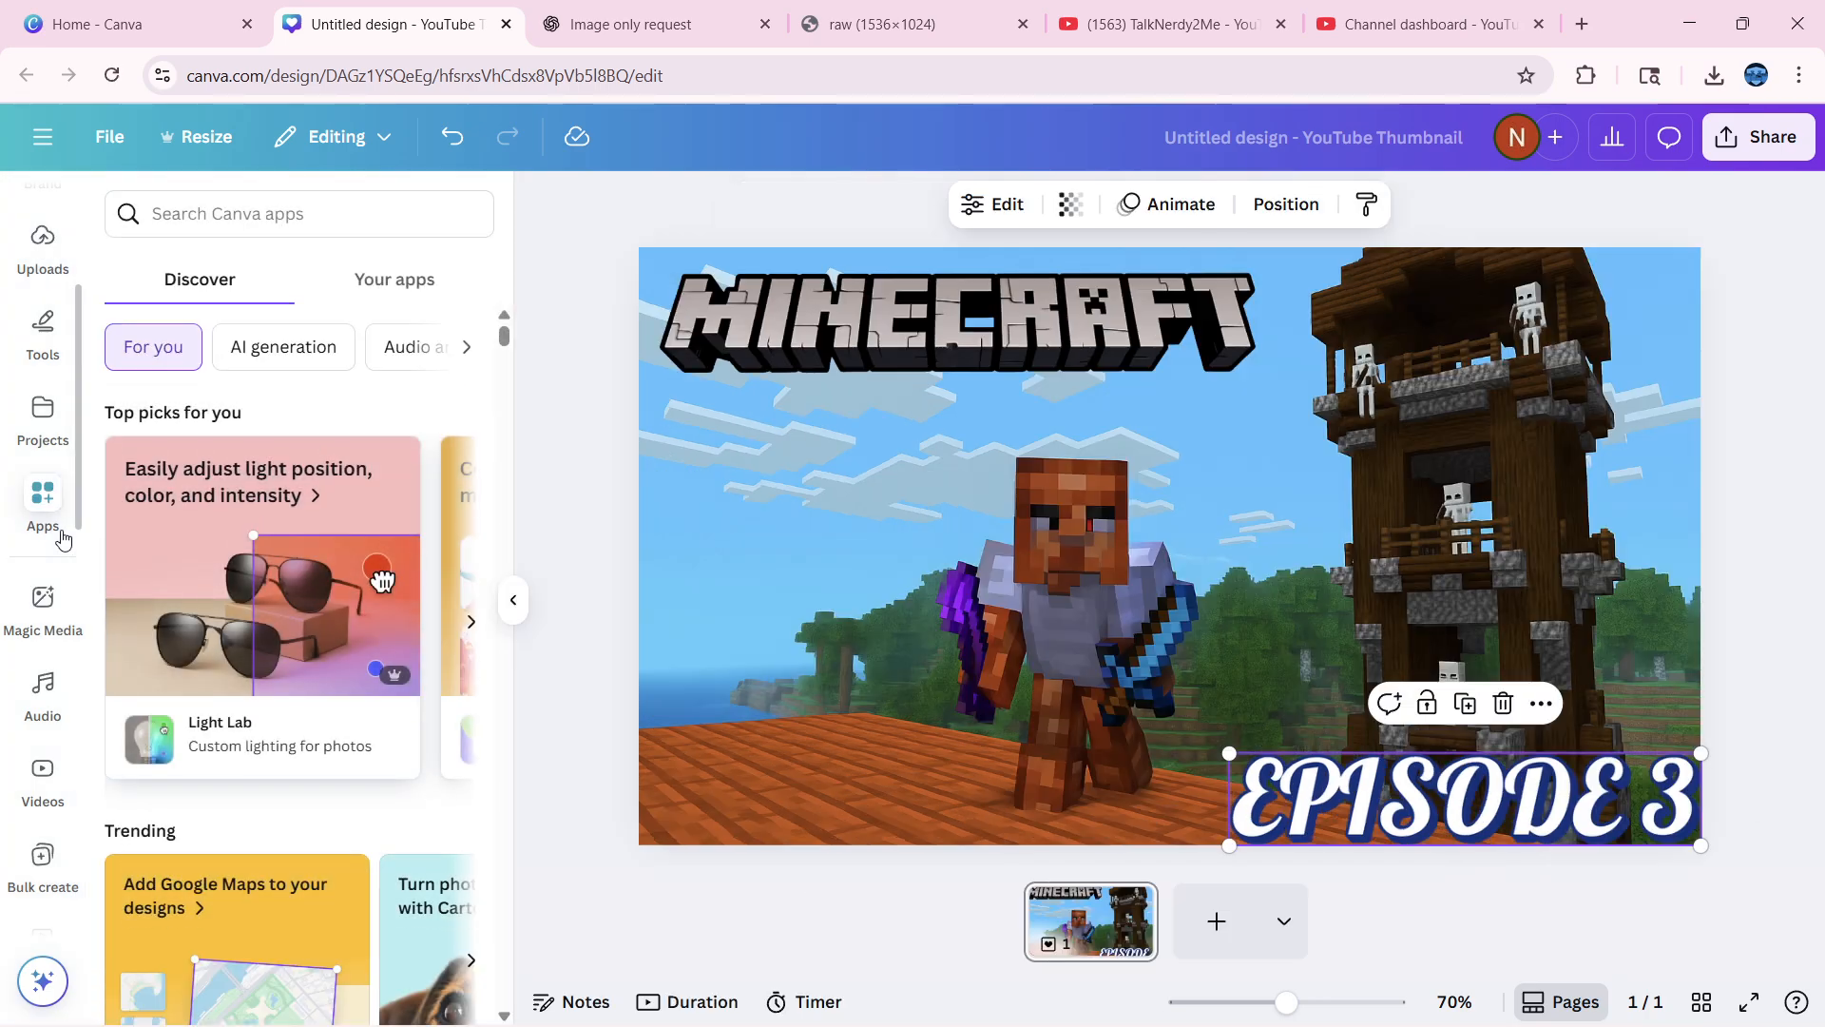
{"action": "left_click", "coordinate": [42, 604]}
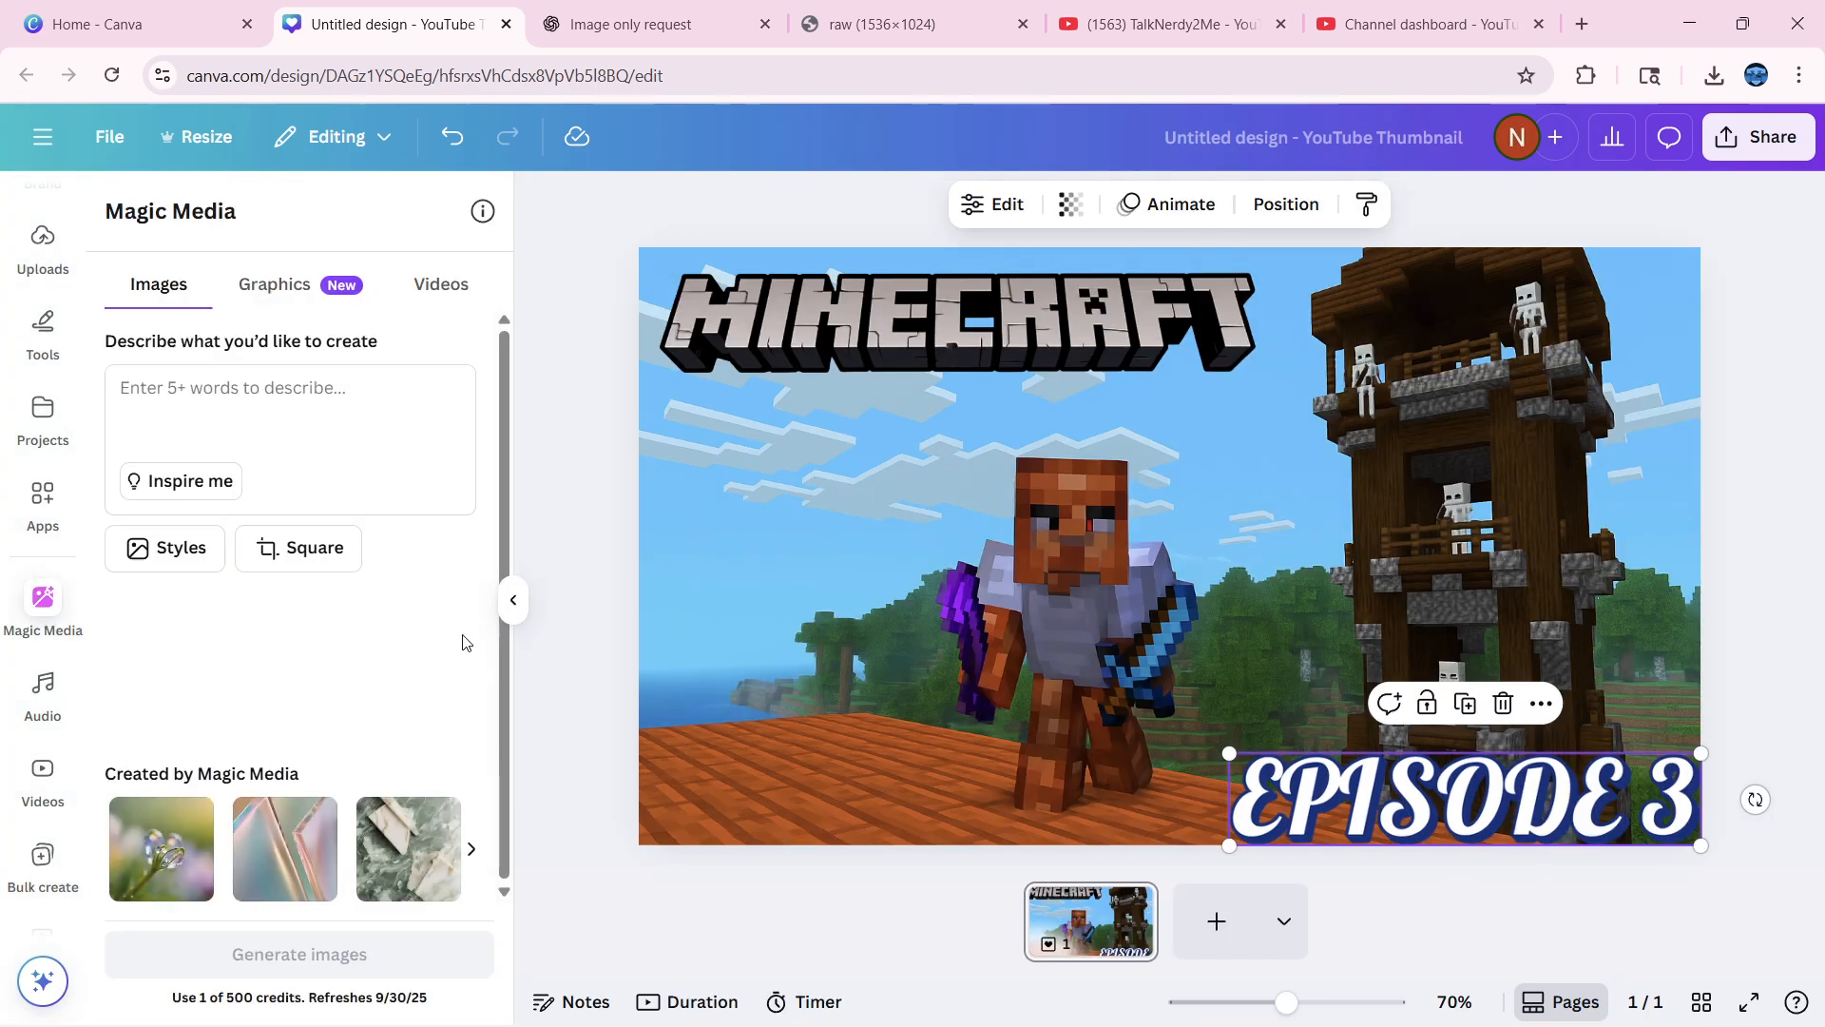
{"action": "left_click", "coordinate": [42, 500]}
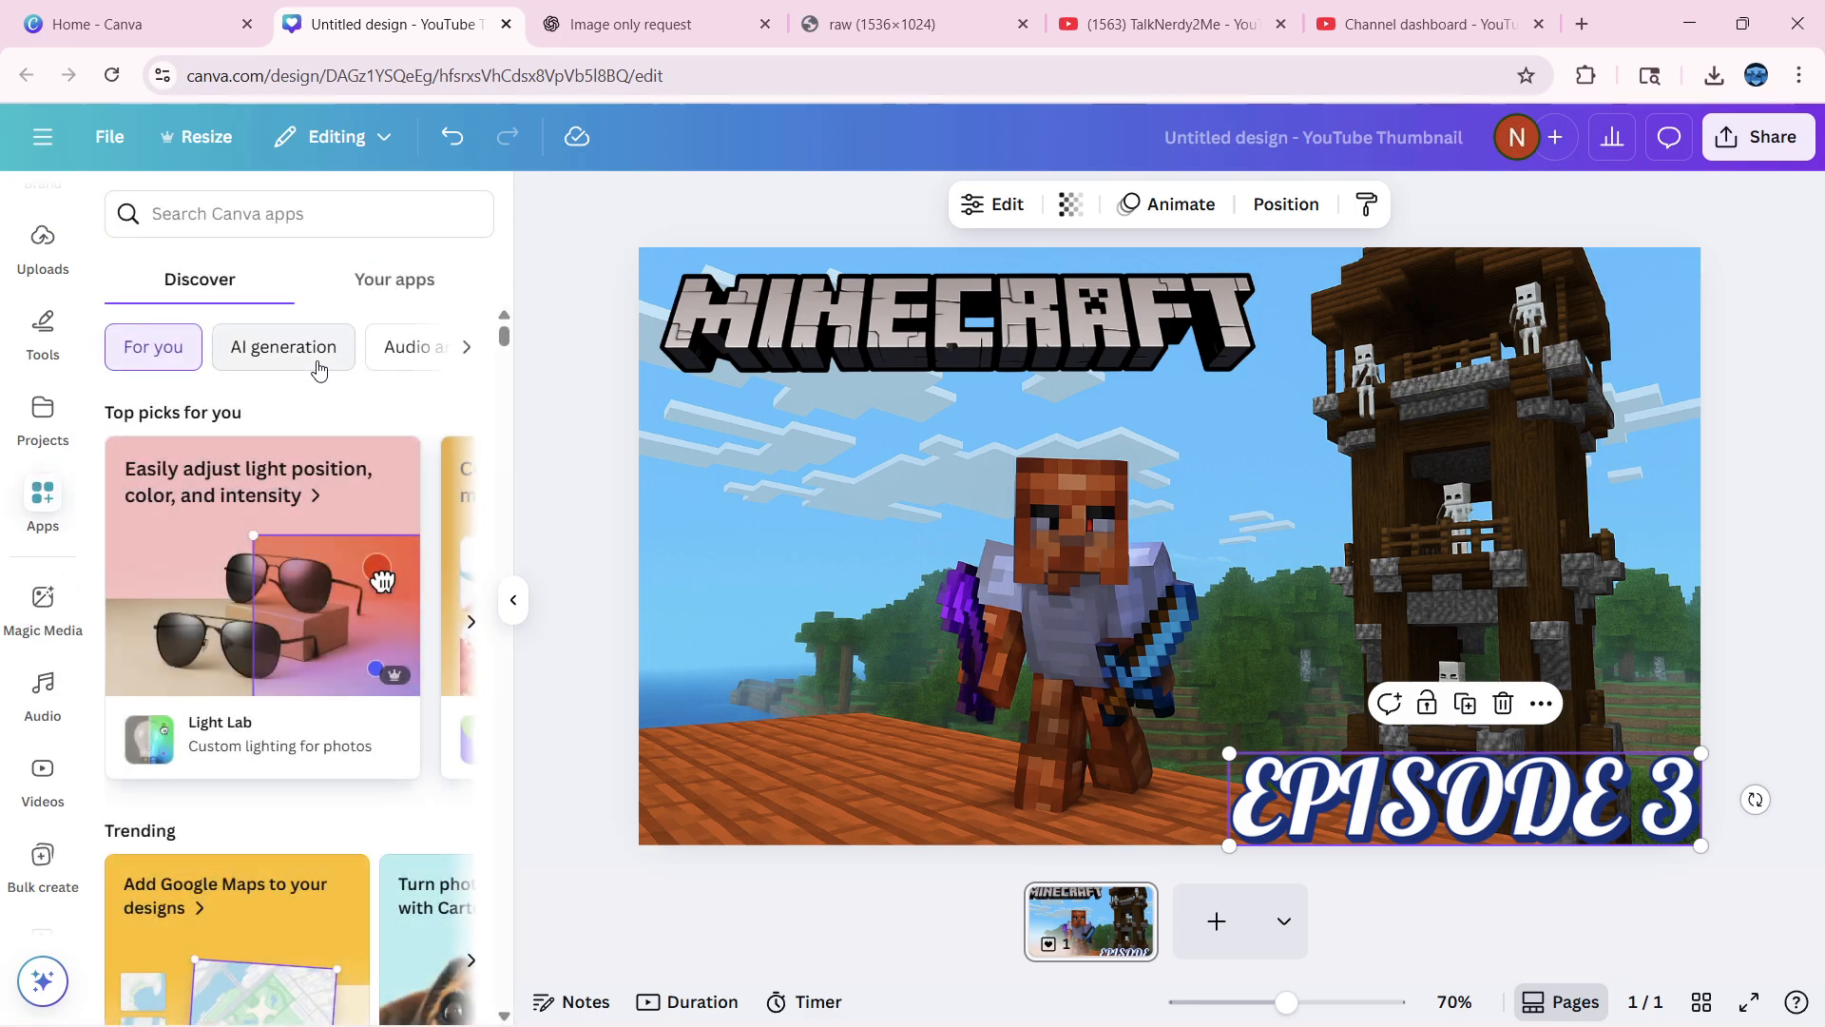
{"action": "mouse_move", "coordinate": [74, 340]}
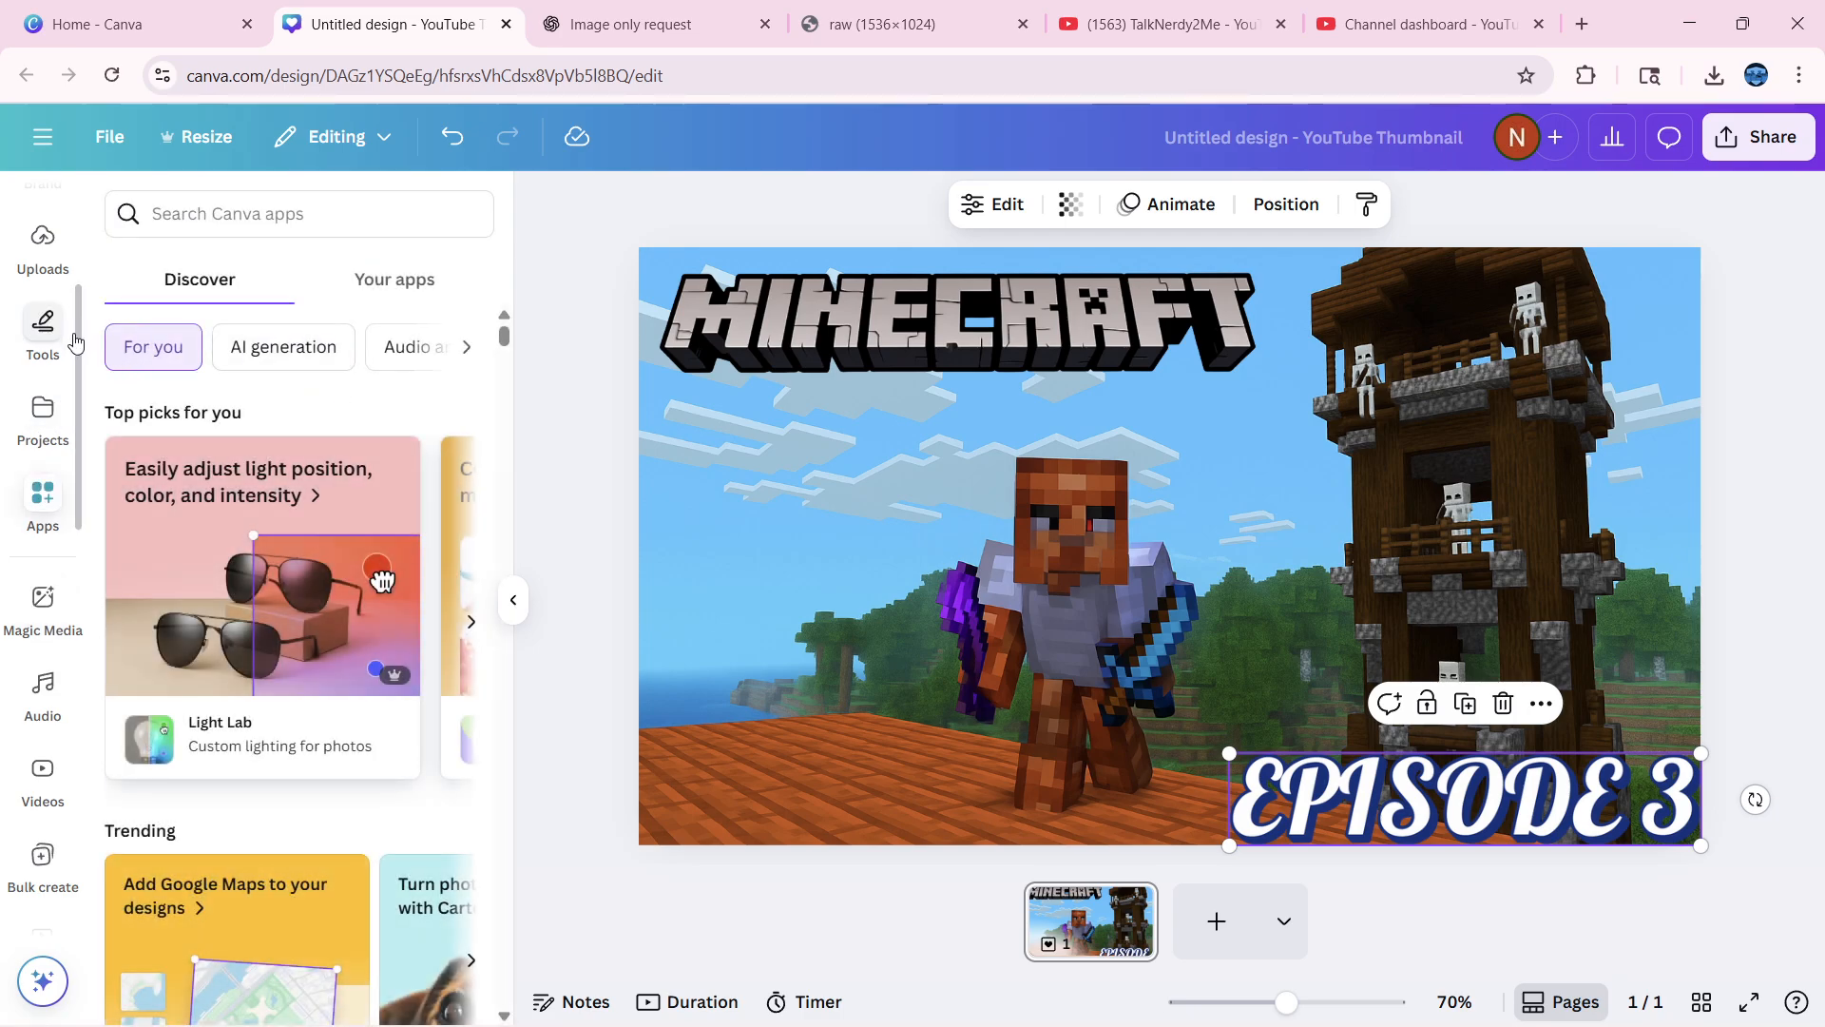
{"action": "left_click", "coordinate": [40, 330]}
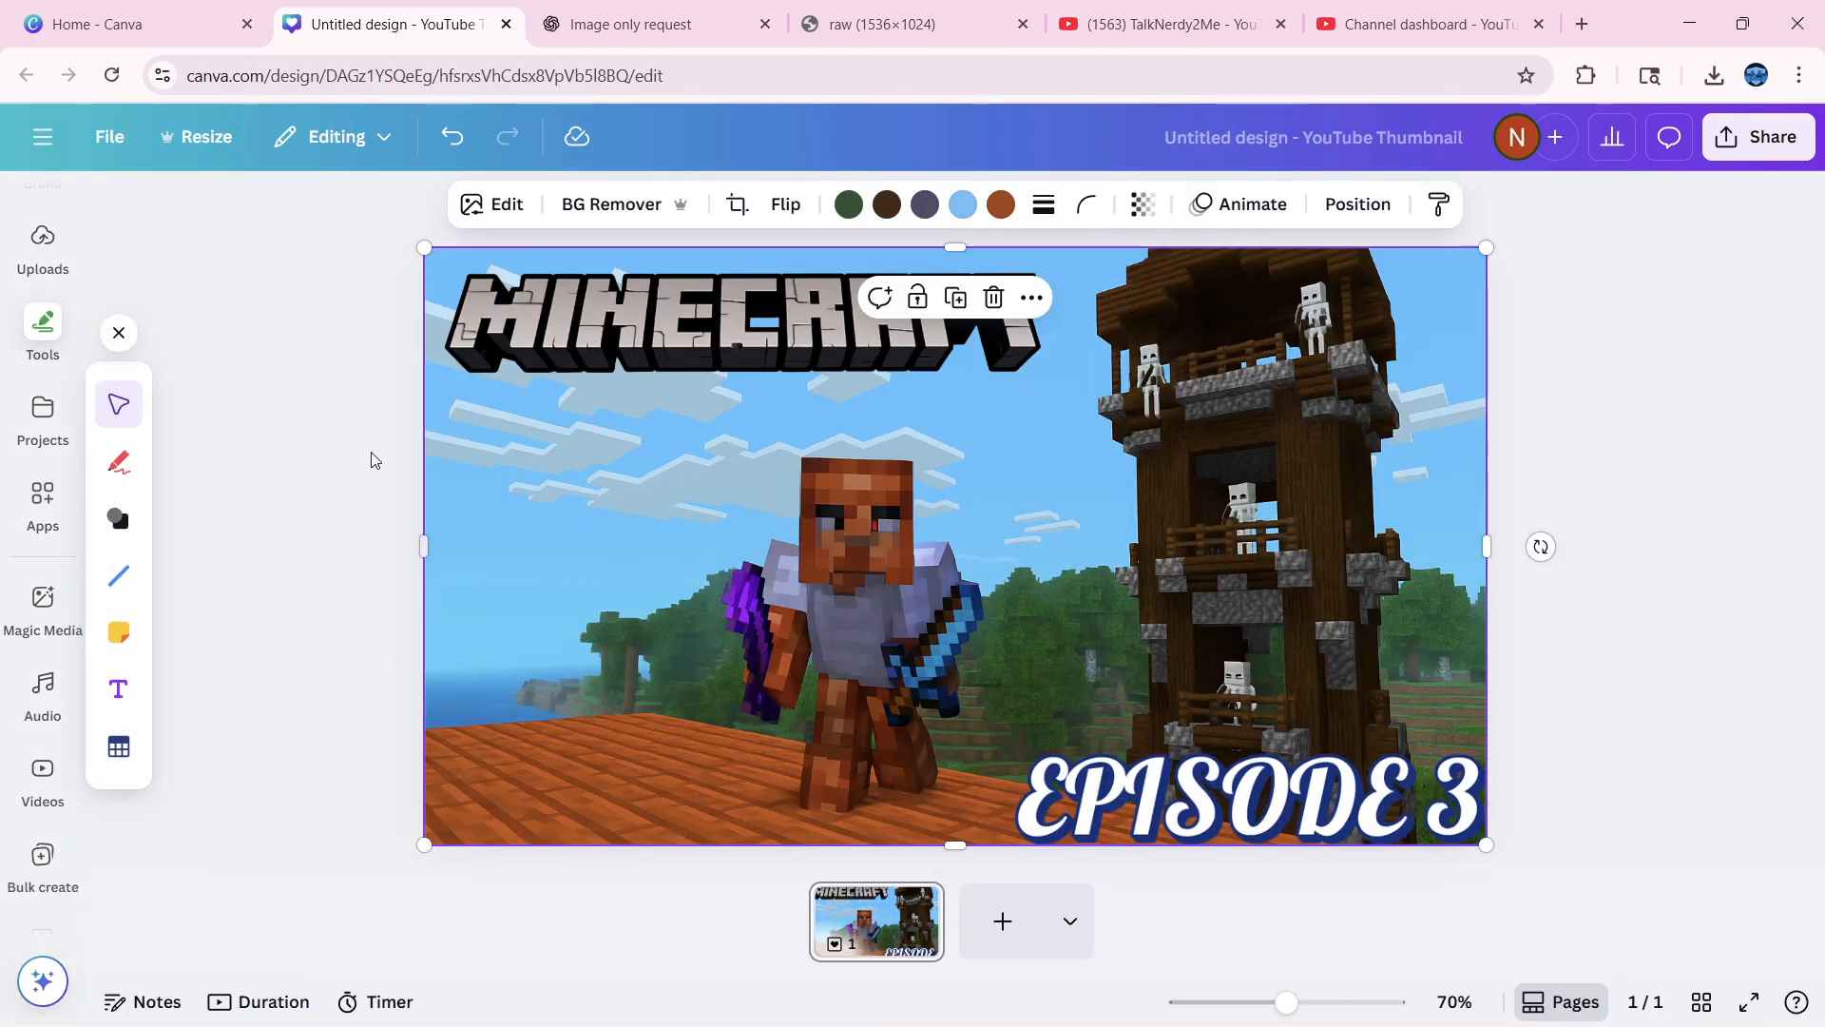
{"action": "mouse_move", "coordinate": [118, 333]}
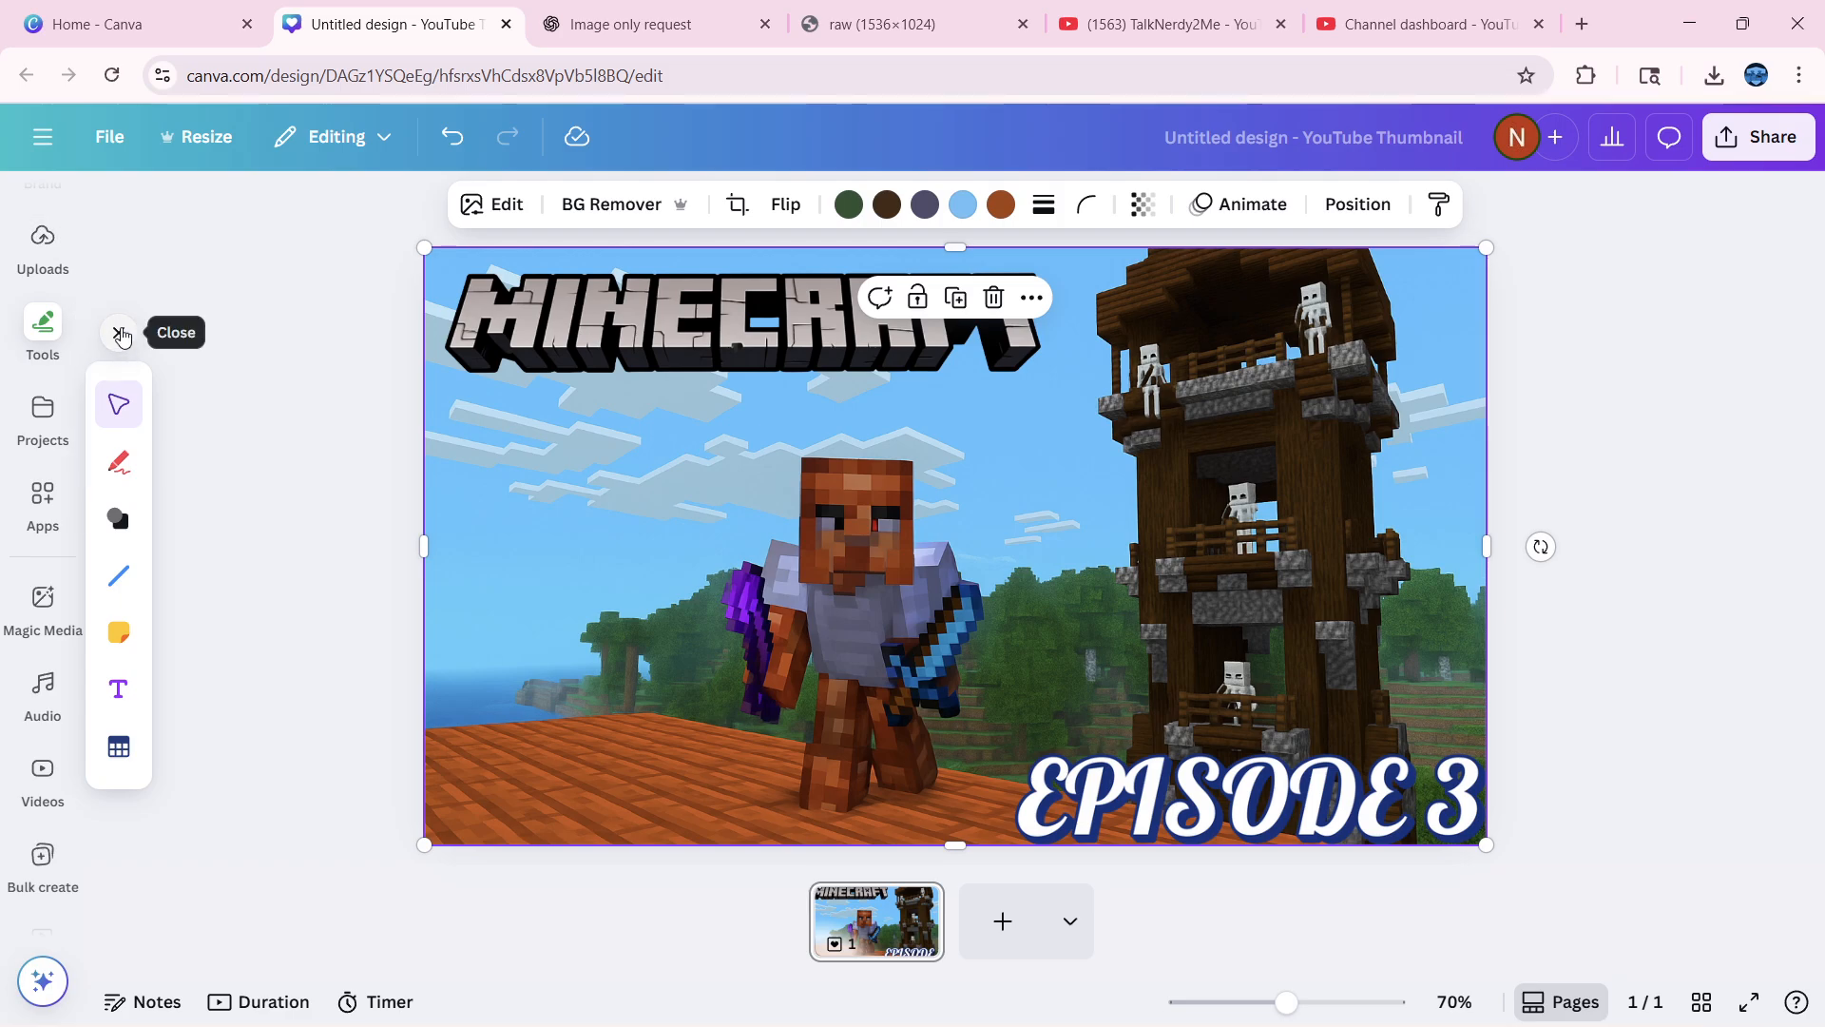
{"action": "left_click", "coordinate": [42, 240]}
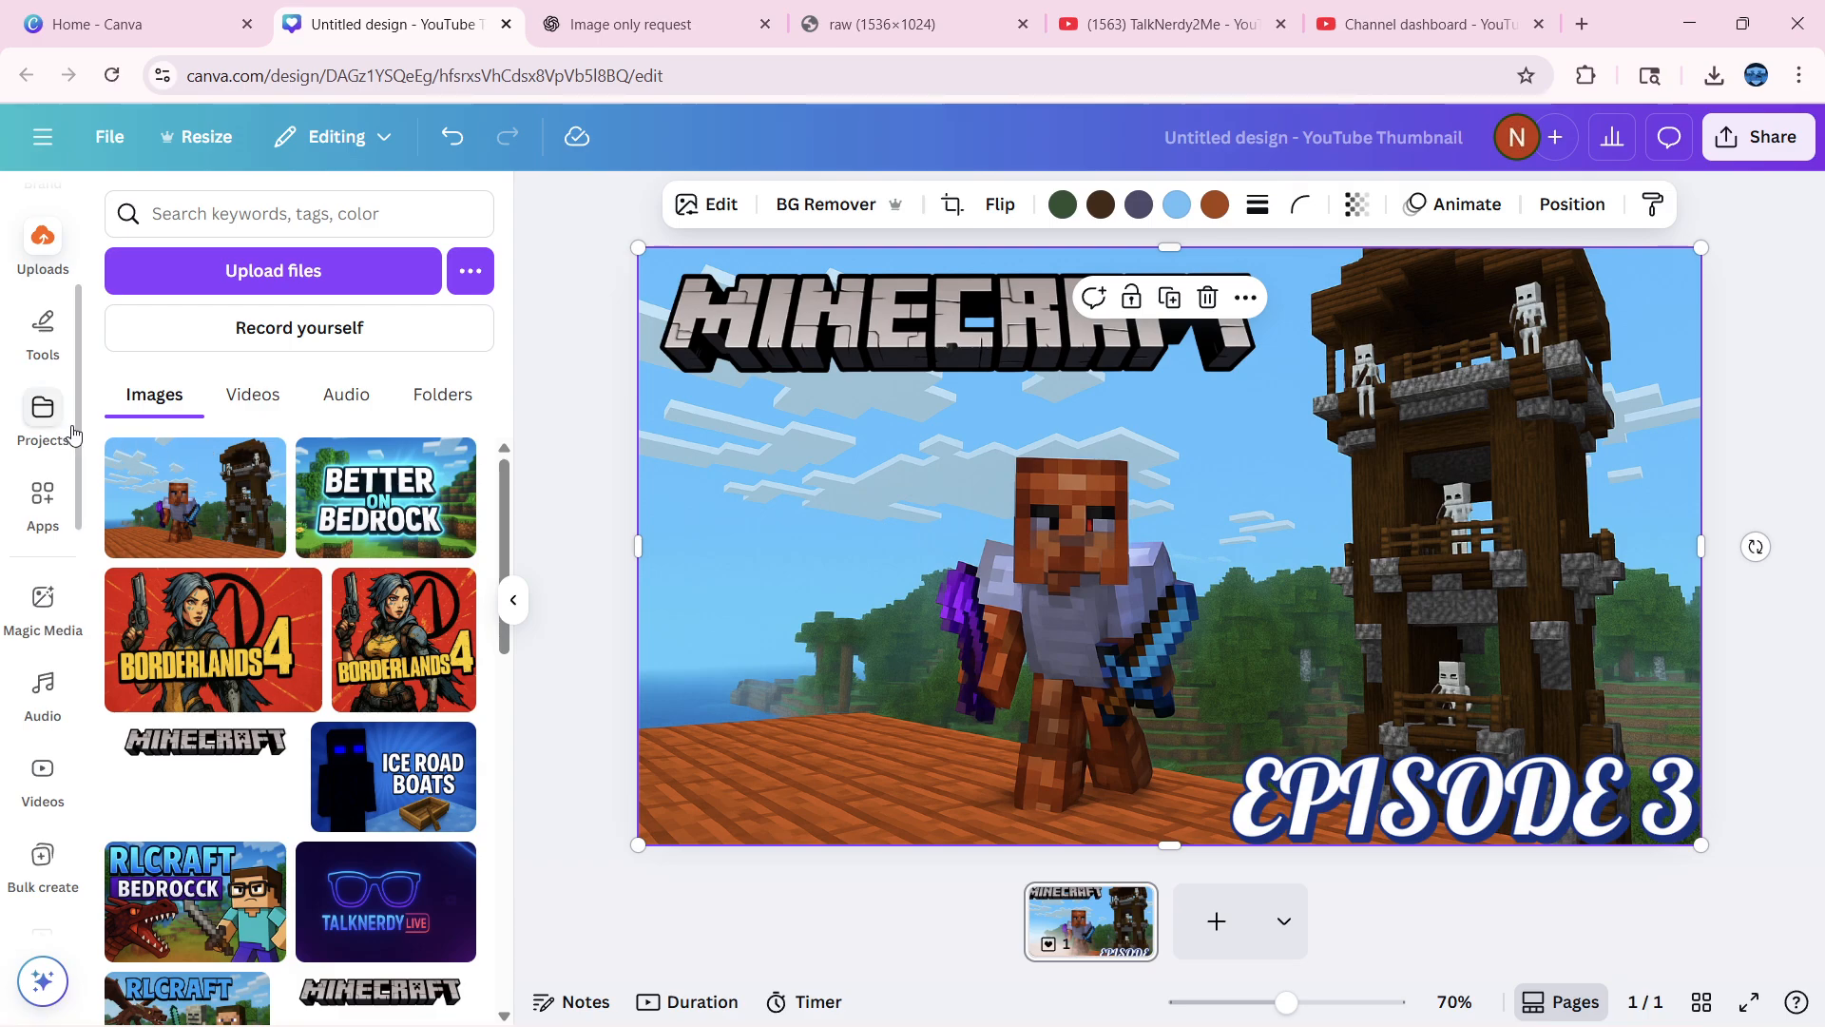
{"action": "mouse_move", "coordinate": [74, 471]}
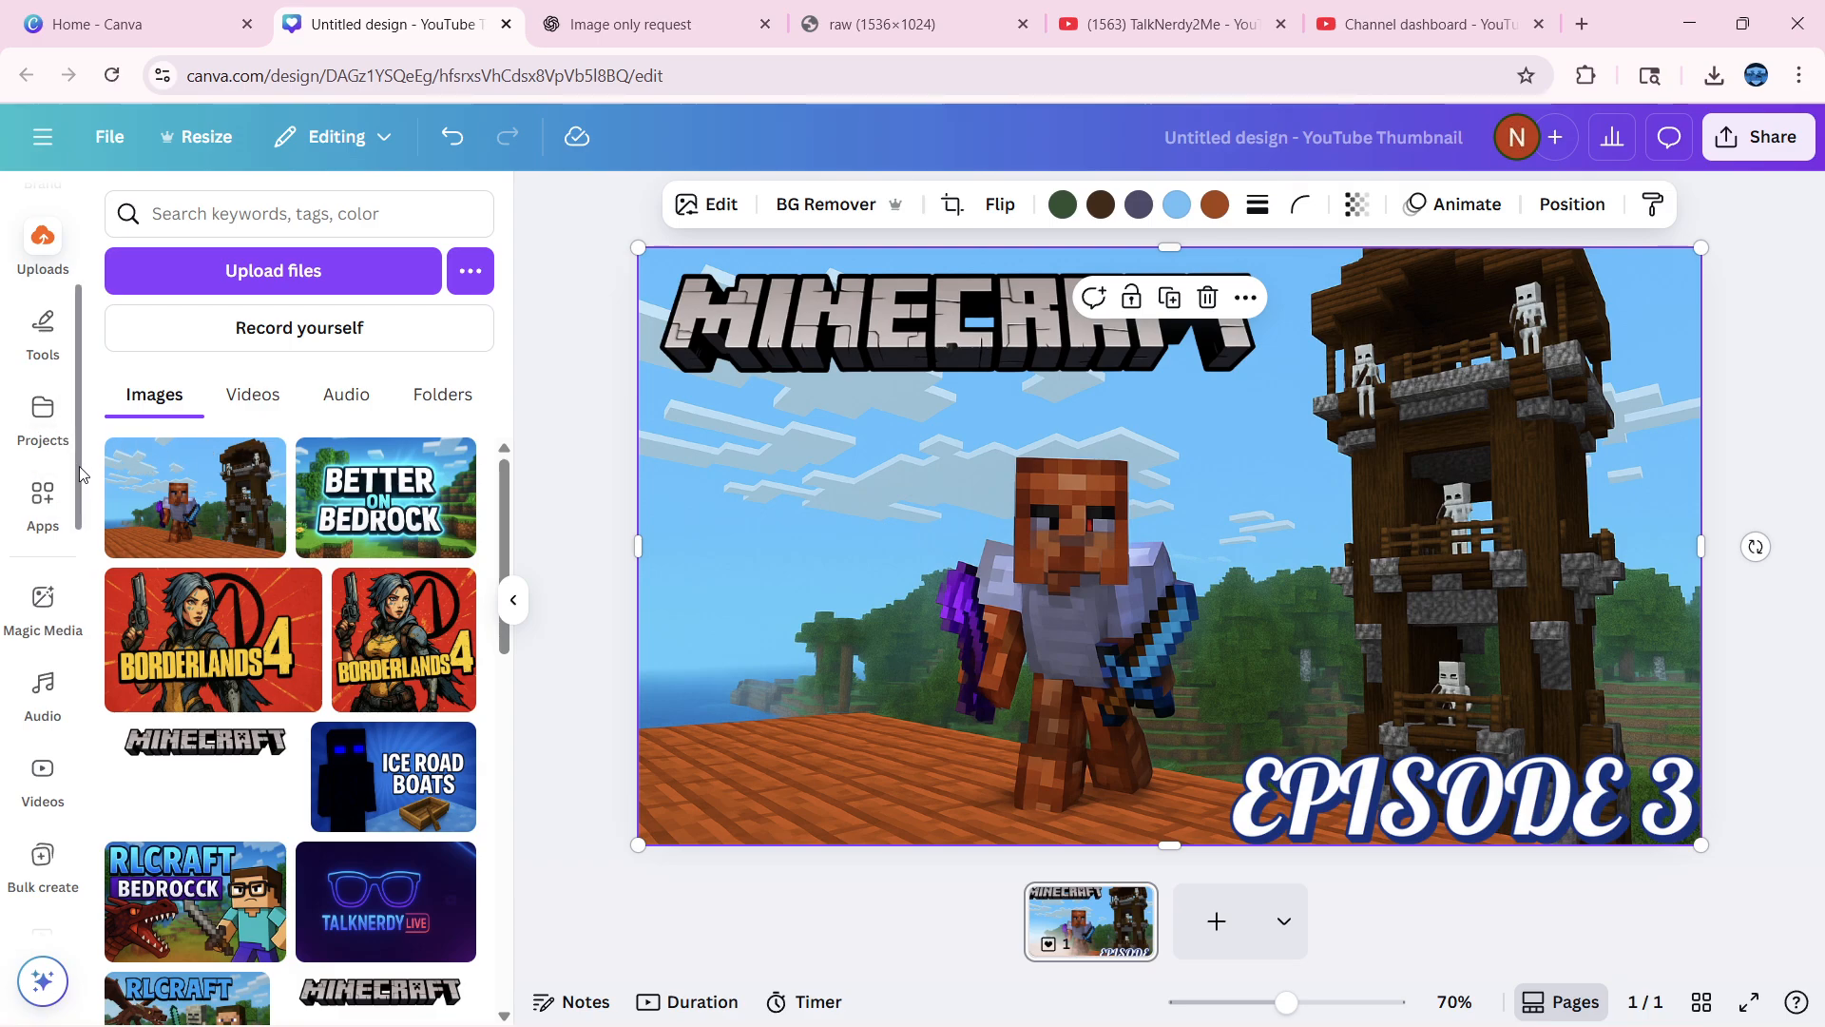
{"action": "scroll", "scroll_direction": "down", "scroll_amount": 3}
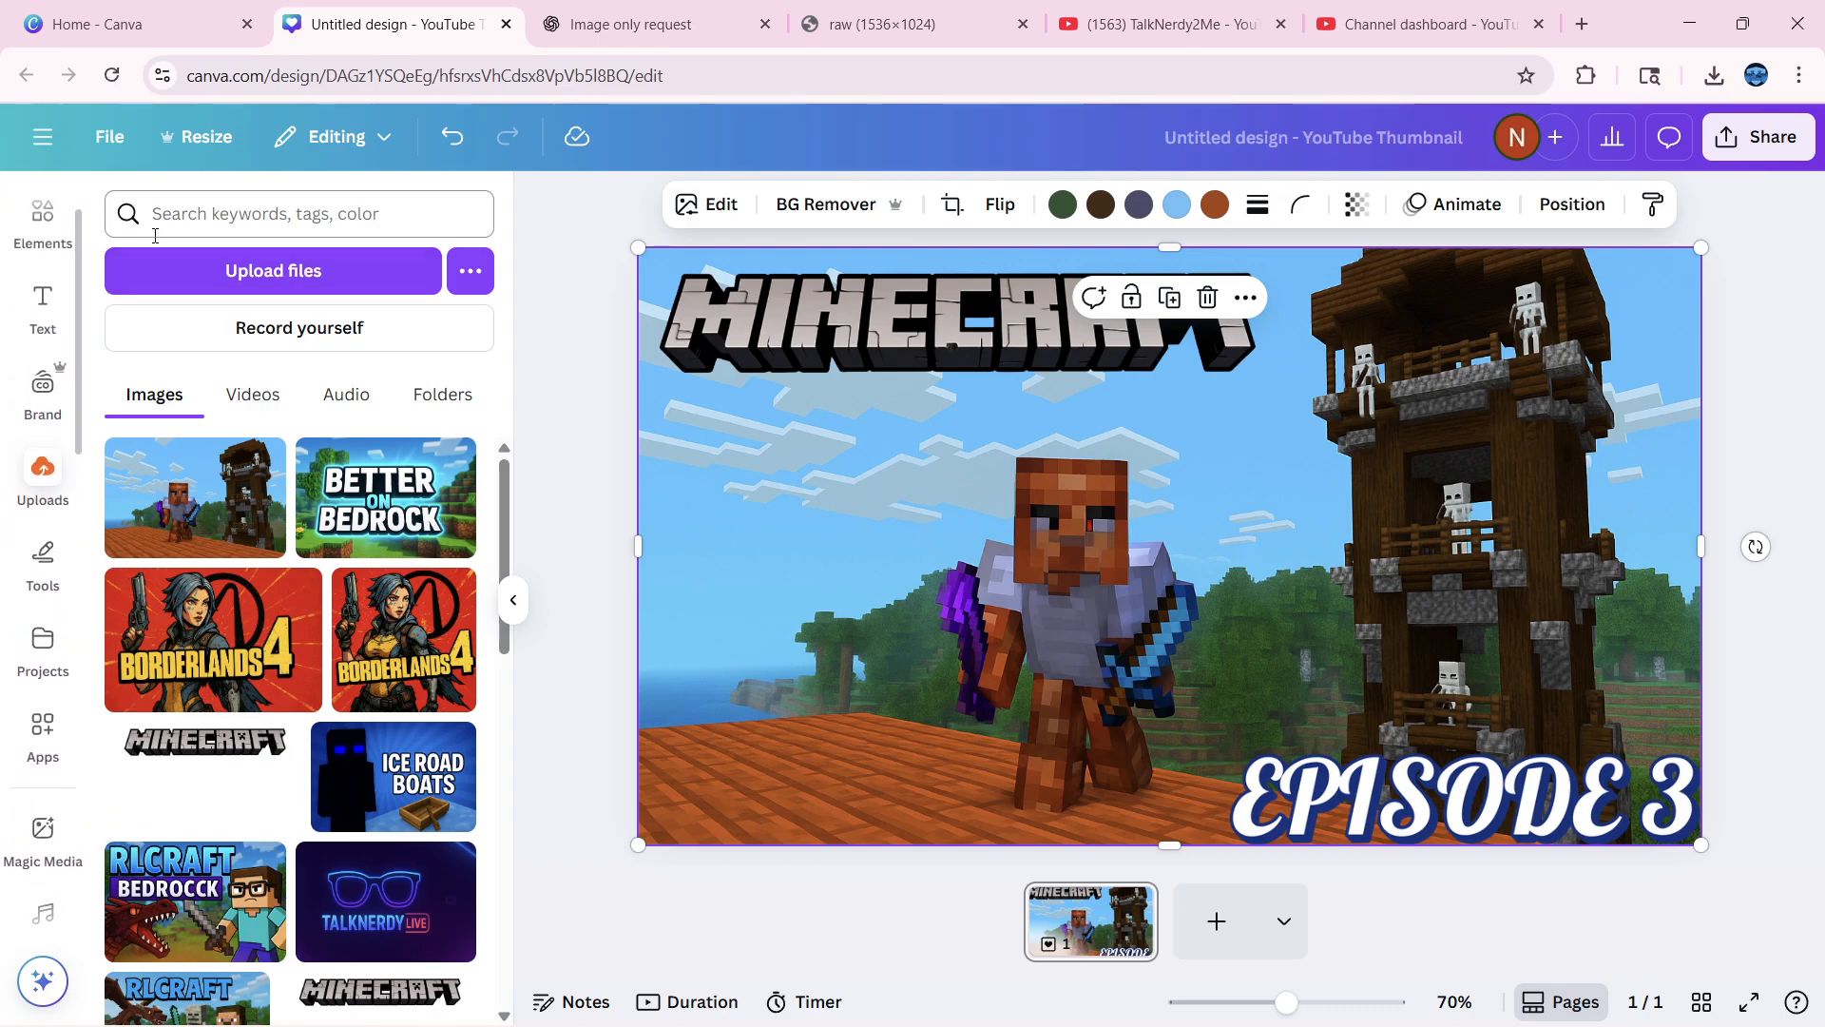
{"action": "mouse_move", "coordinate": [154, 285]}
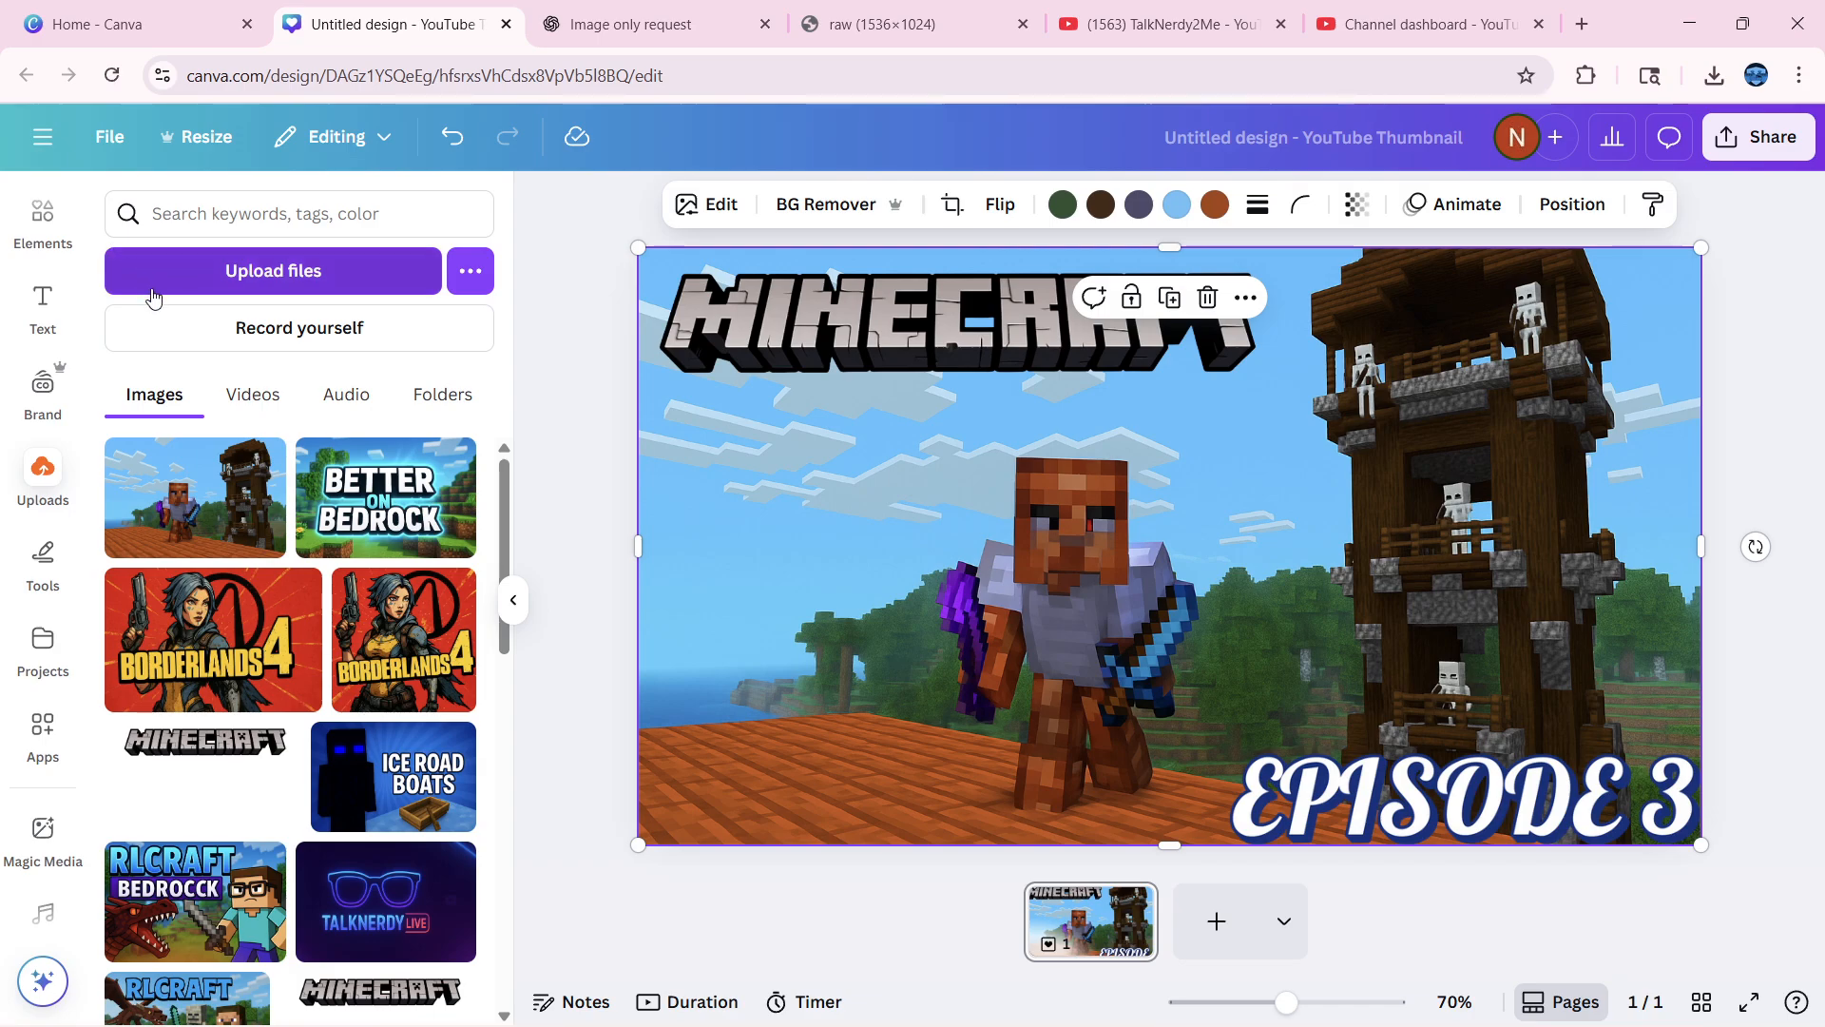
{"action": "mouse_move", "coordinate": [42, 304]}
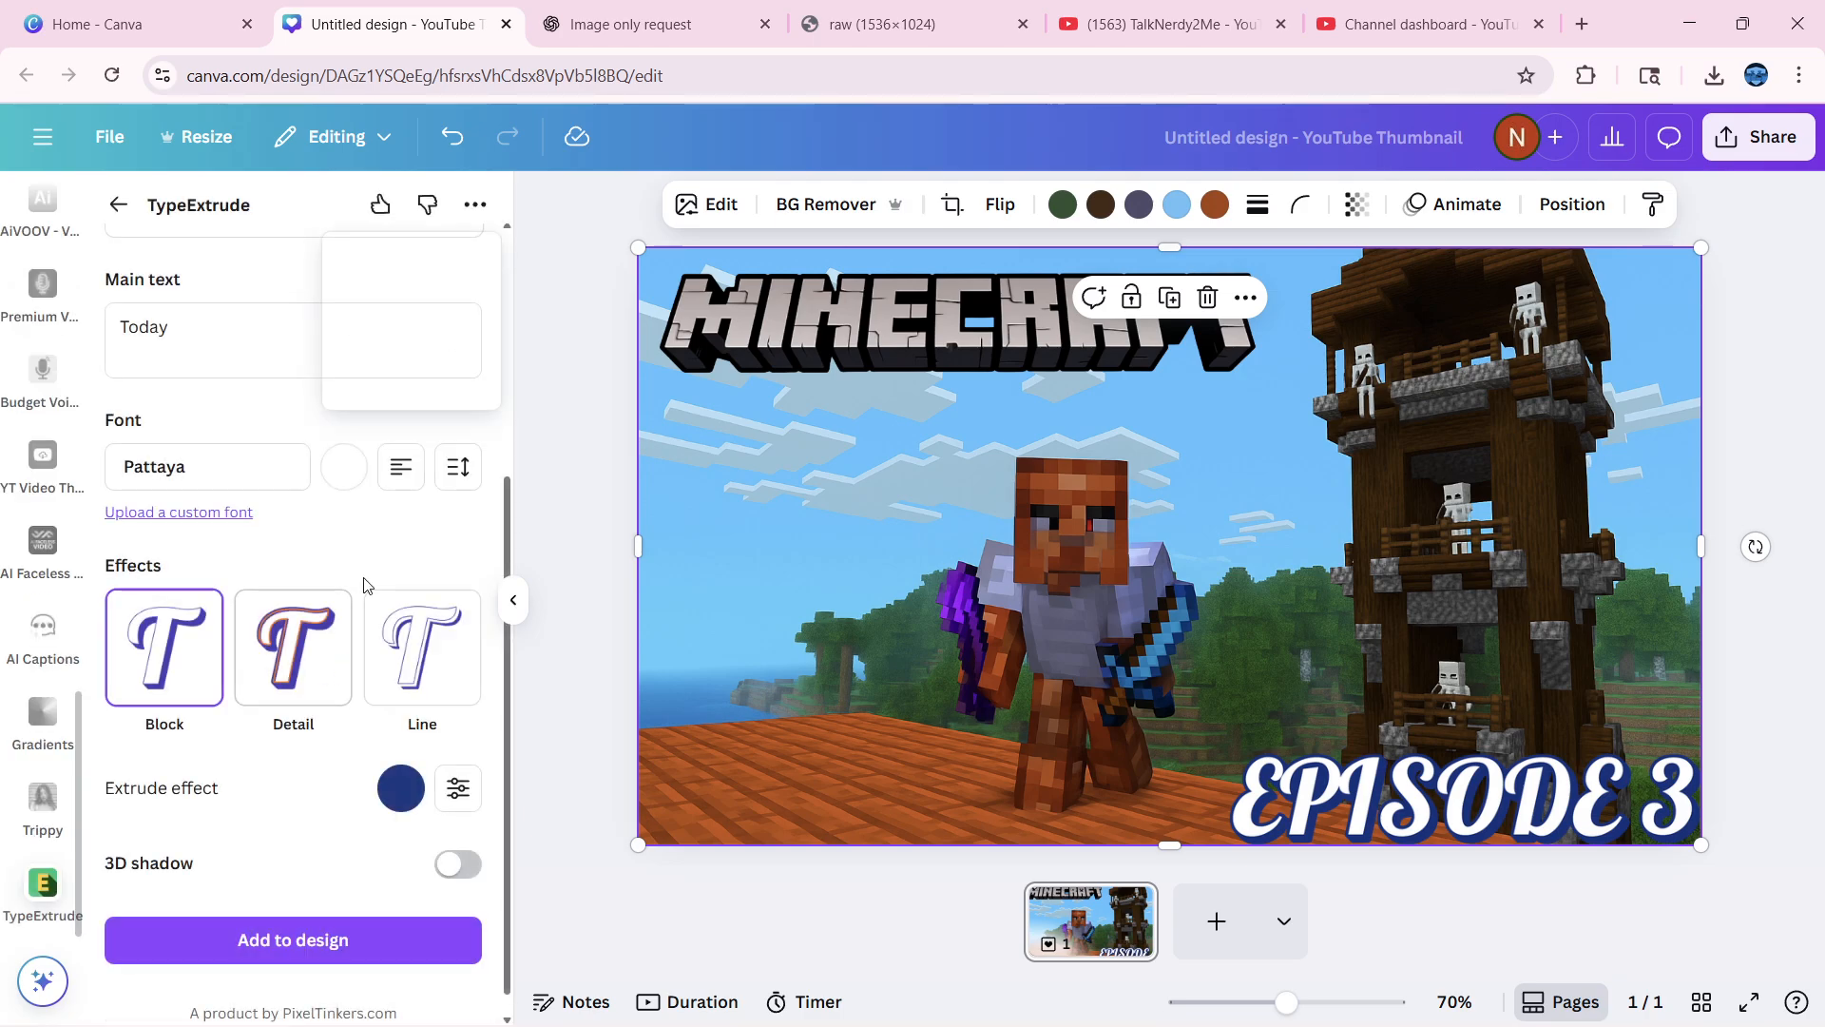
Add extruded BETTER ON BEDROCK text in Detail style to the design
{"action": "key", "text": "Backspace"}
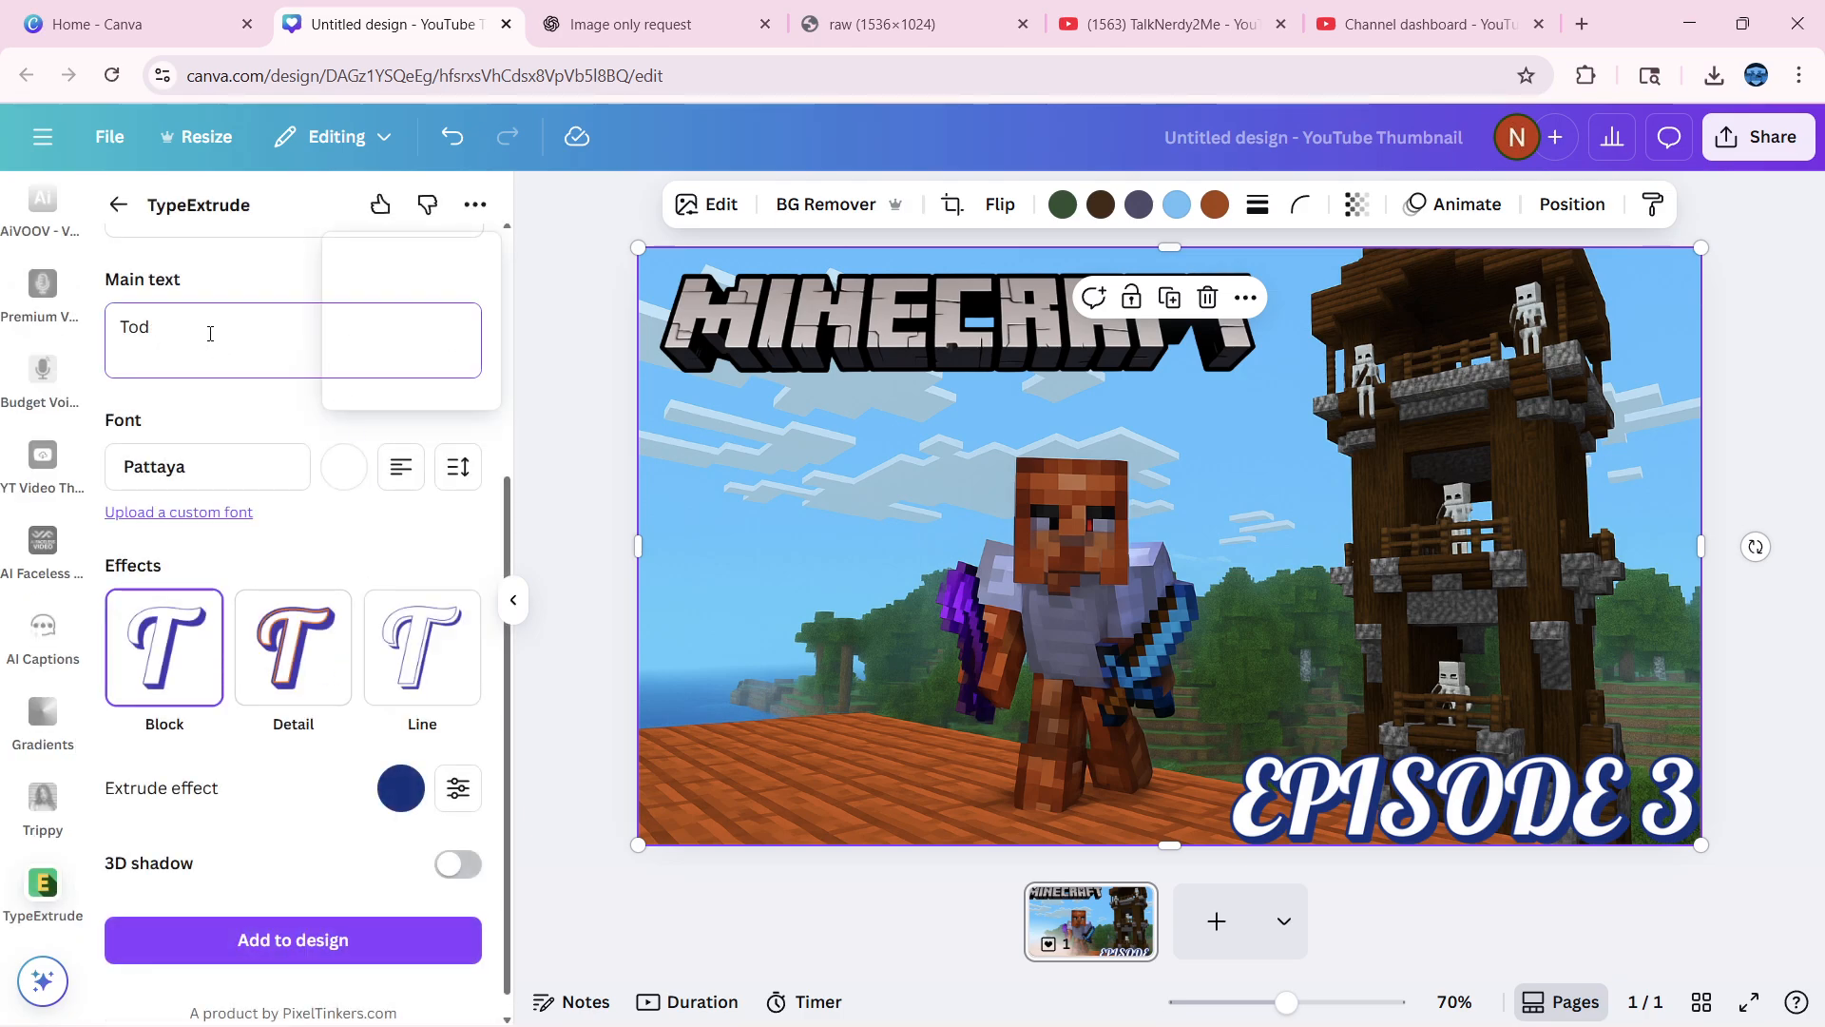
{"action": "type", "text": "bE"}
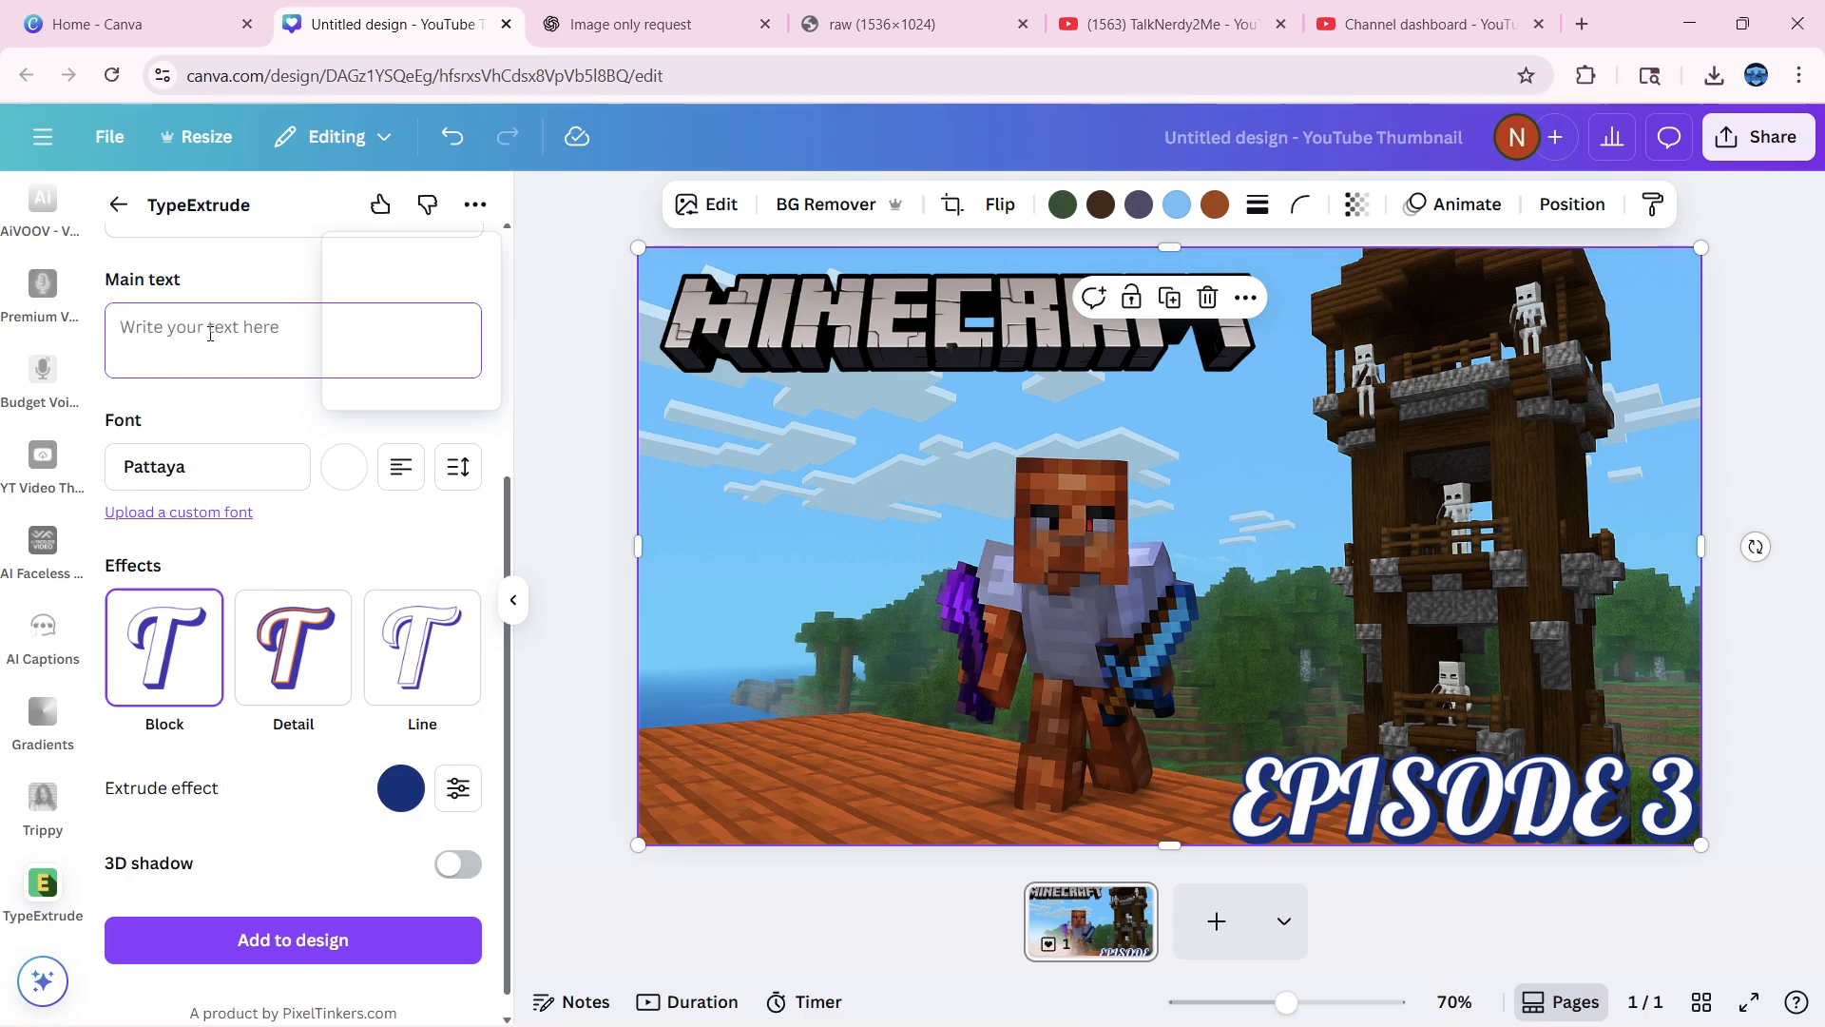
{"action": "type", "text": "BETTER ON"}
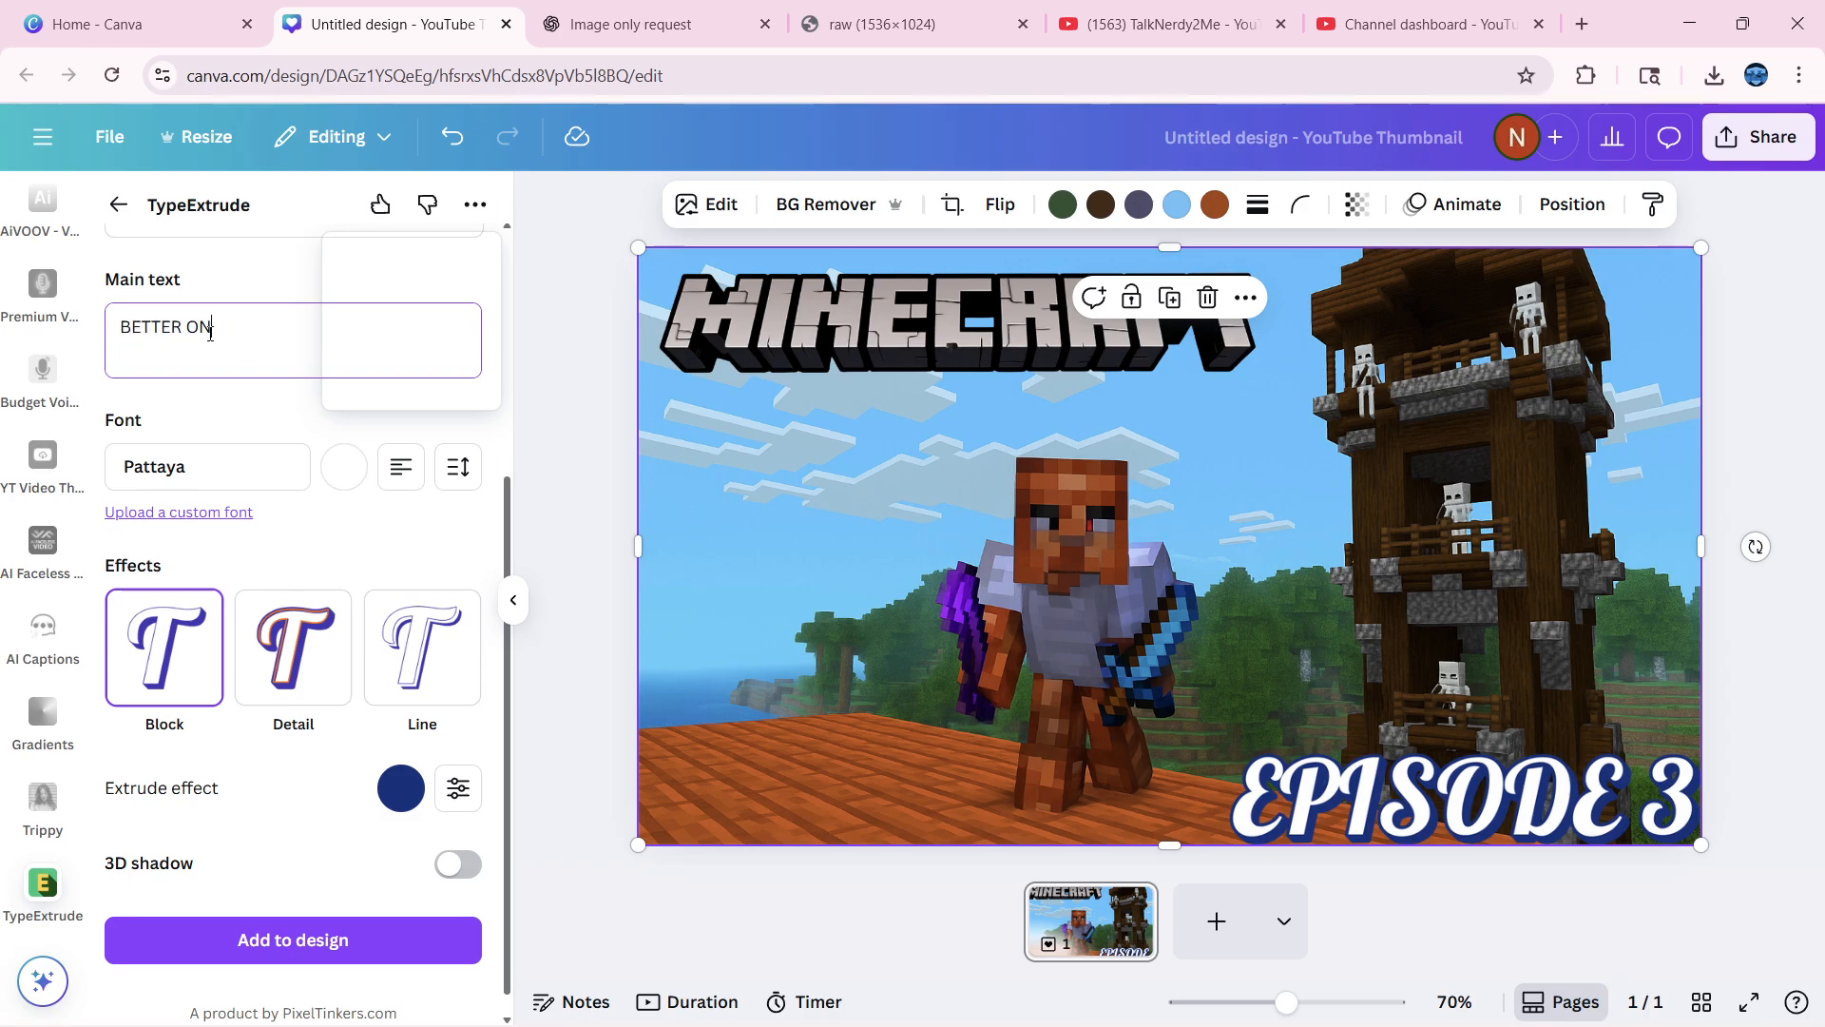
{"action": "type", "text": "BEDRO"}
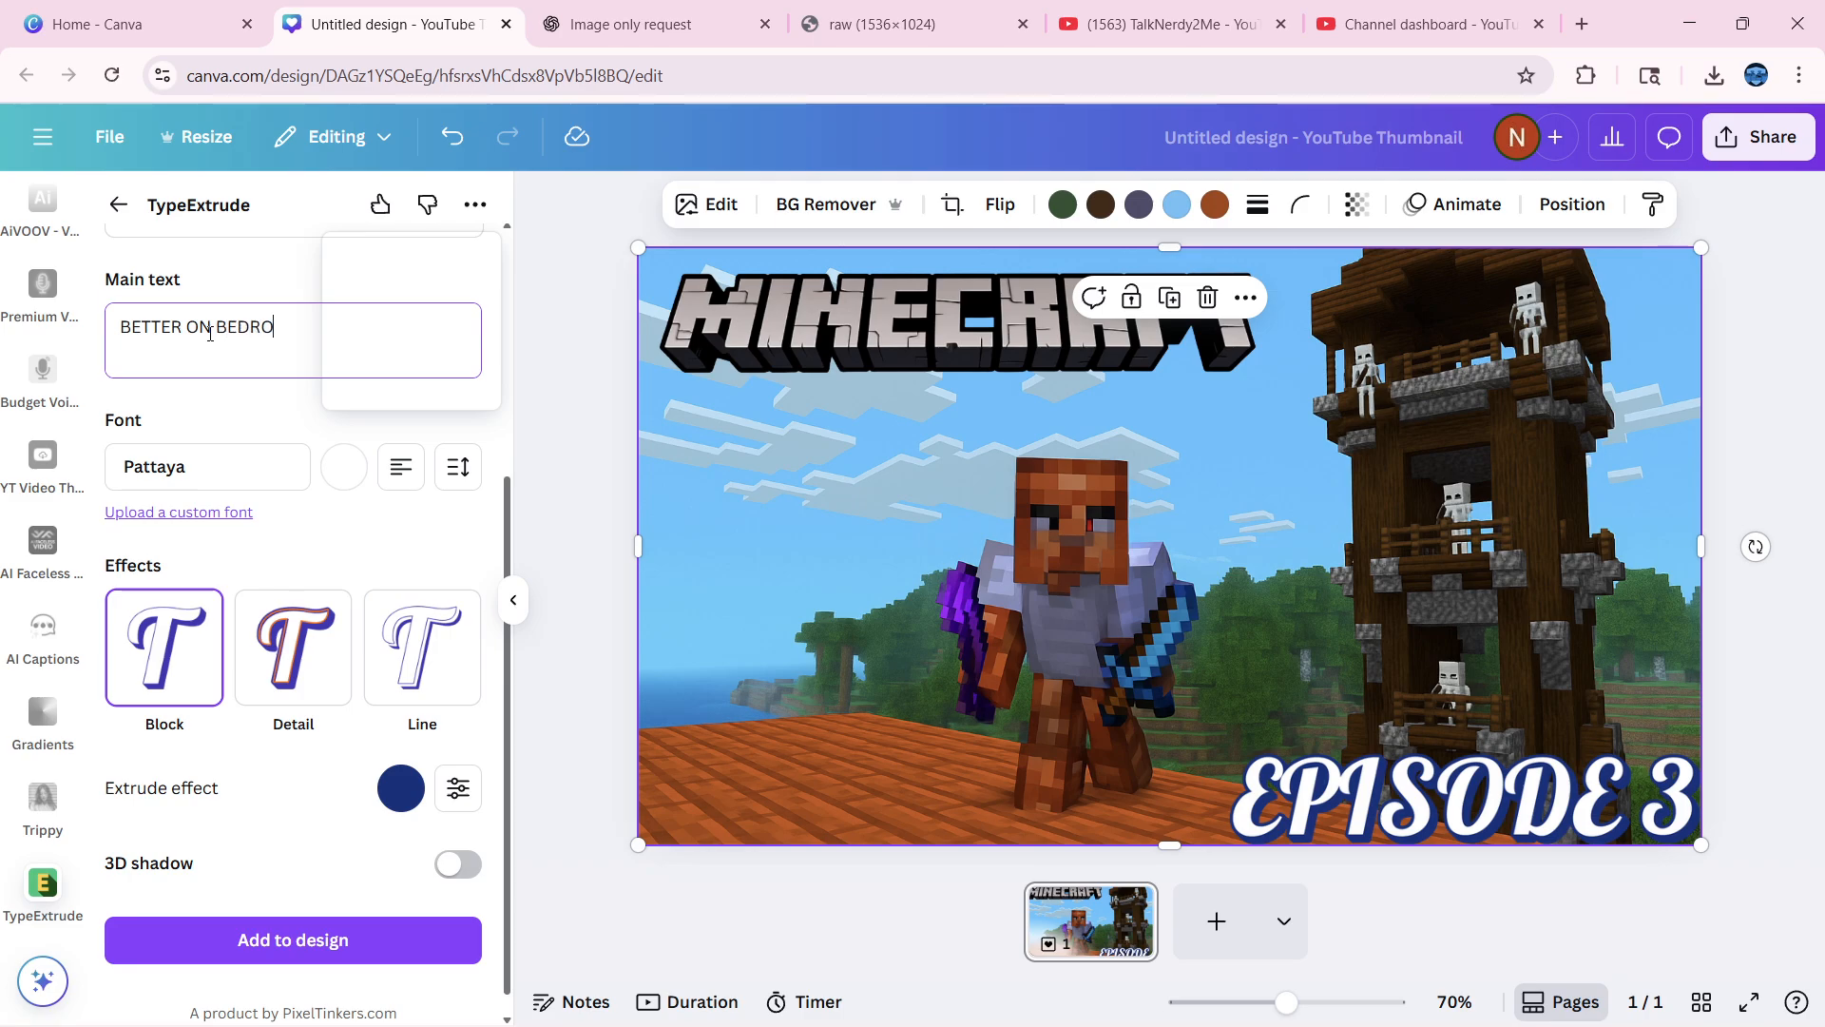
{"action": "type", "text": "CK"}
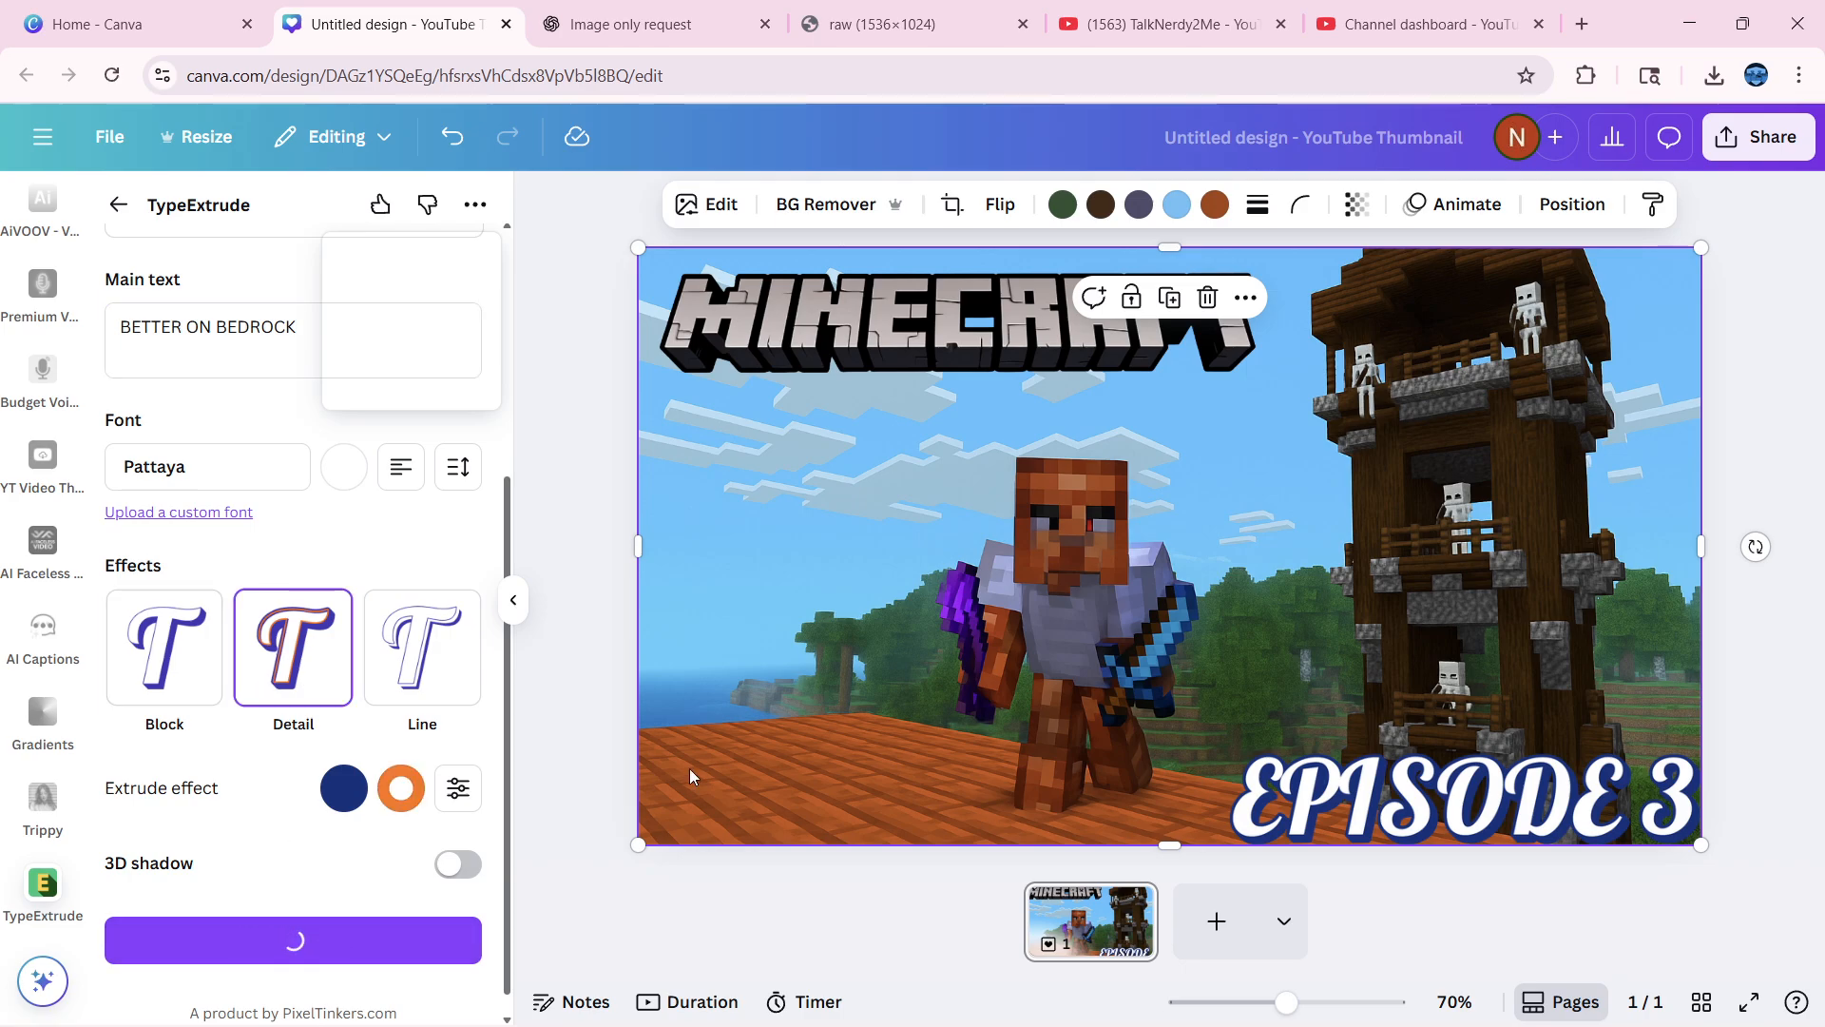
{"action": "left_click", "coordinate": [293, 939]}
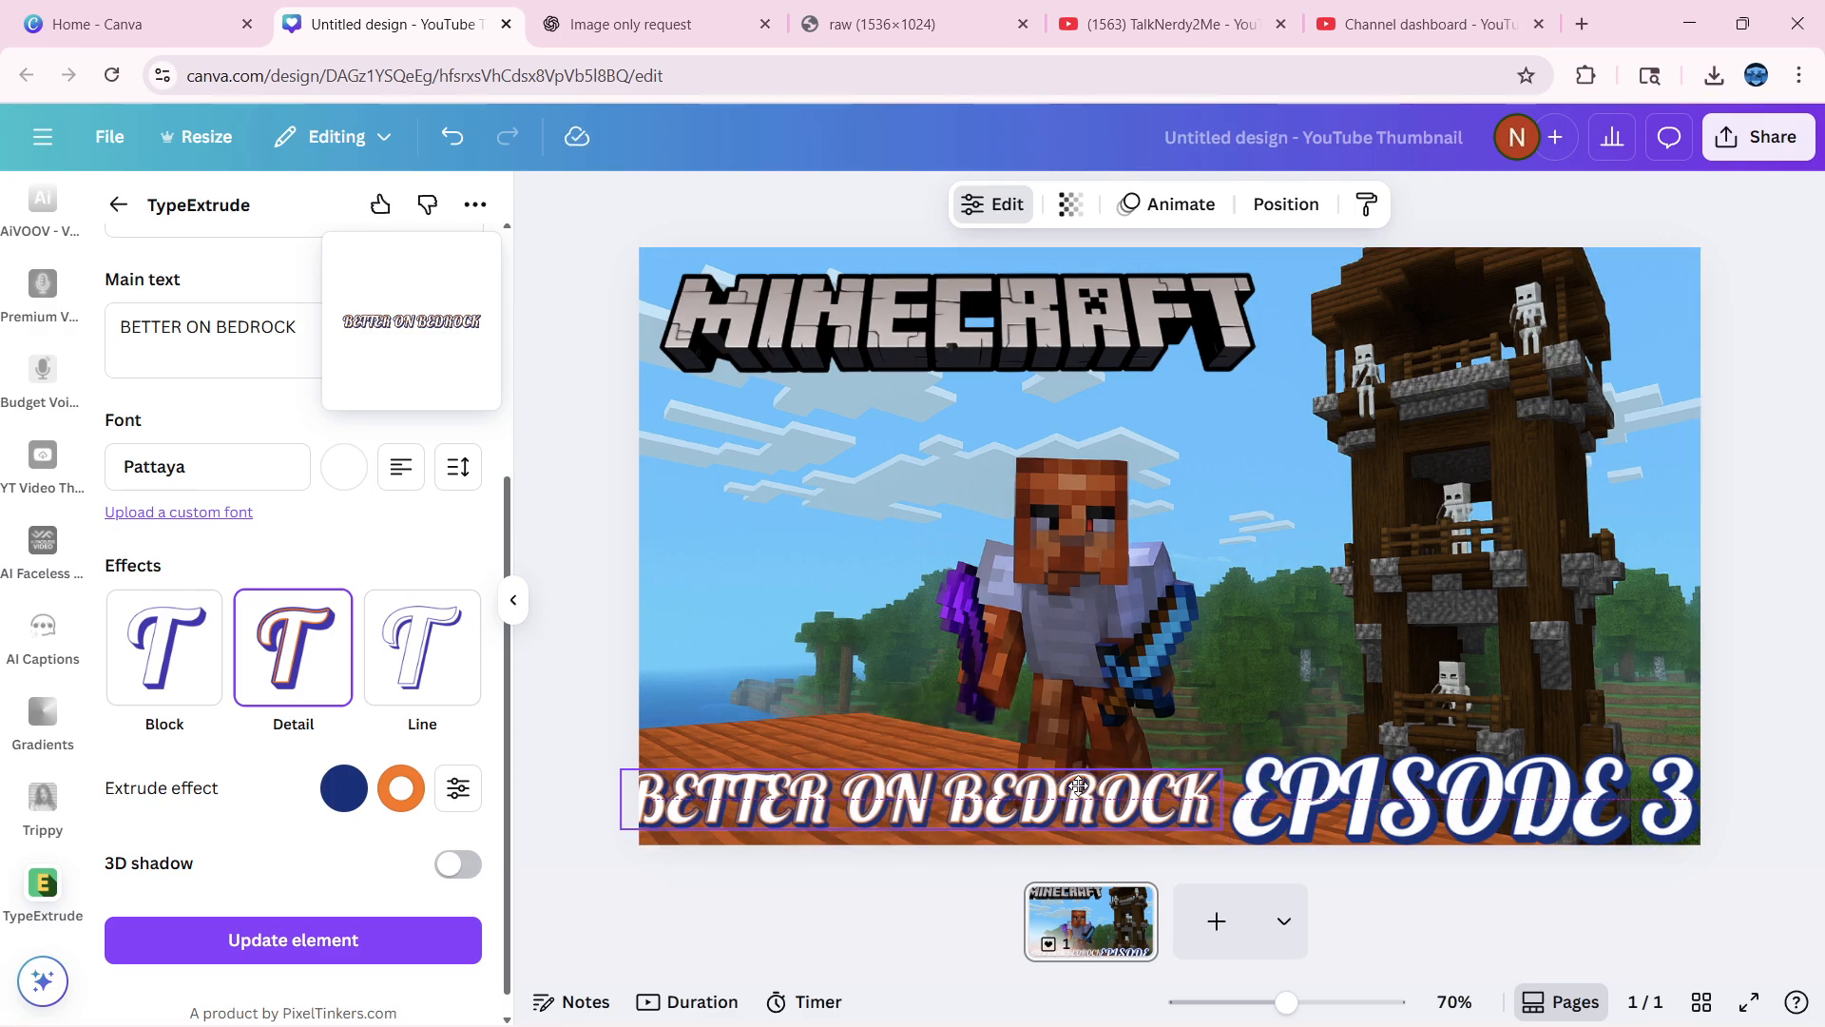
Resize and align BETTER ON BEDROCK and EPISODE 3 into one evenly spaced bottom row
{"action": "left_click", "coordinate": [920, 799]}
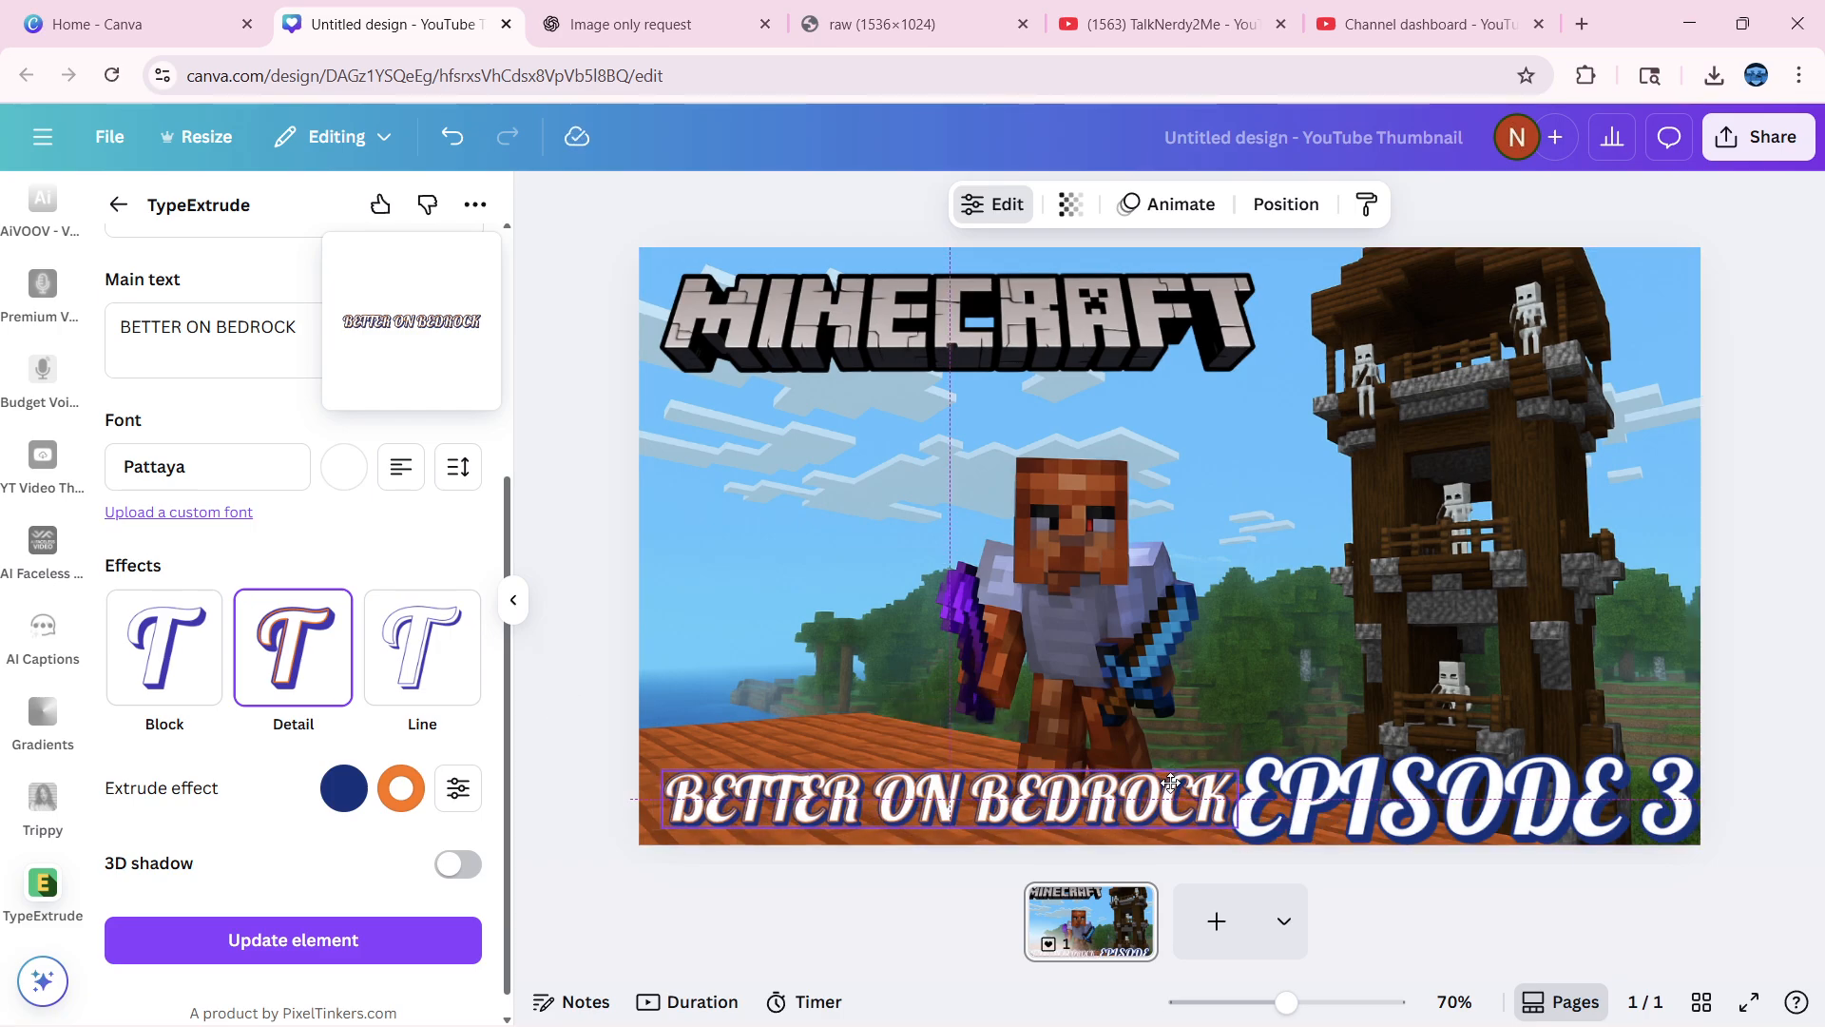
{"action": "left_click", "coordinate": [1466, 796]}
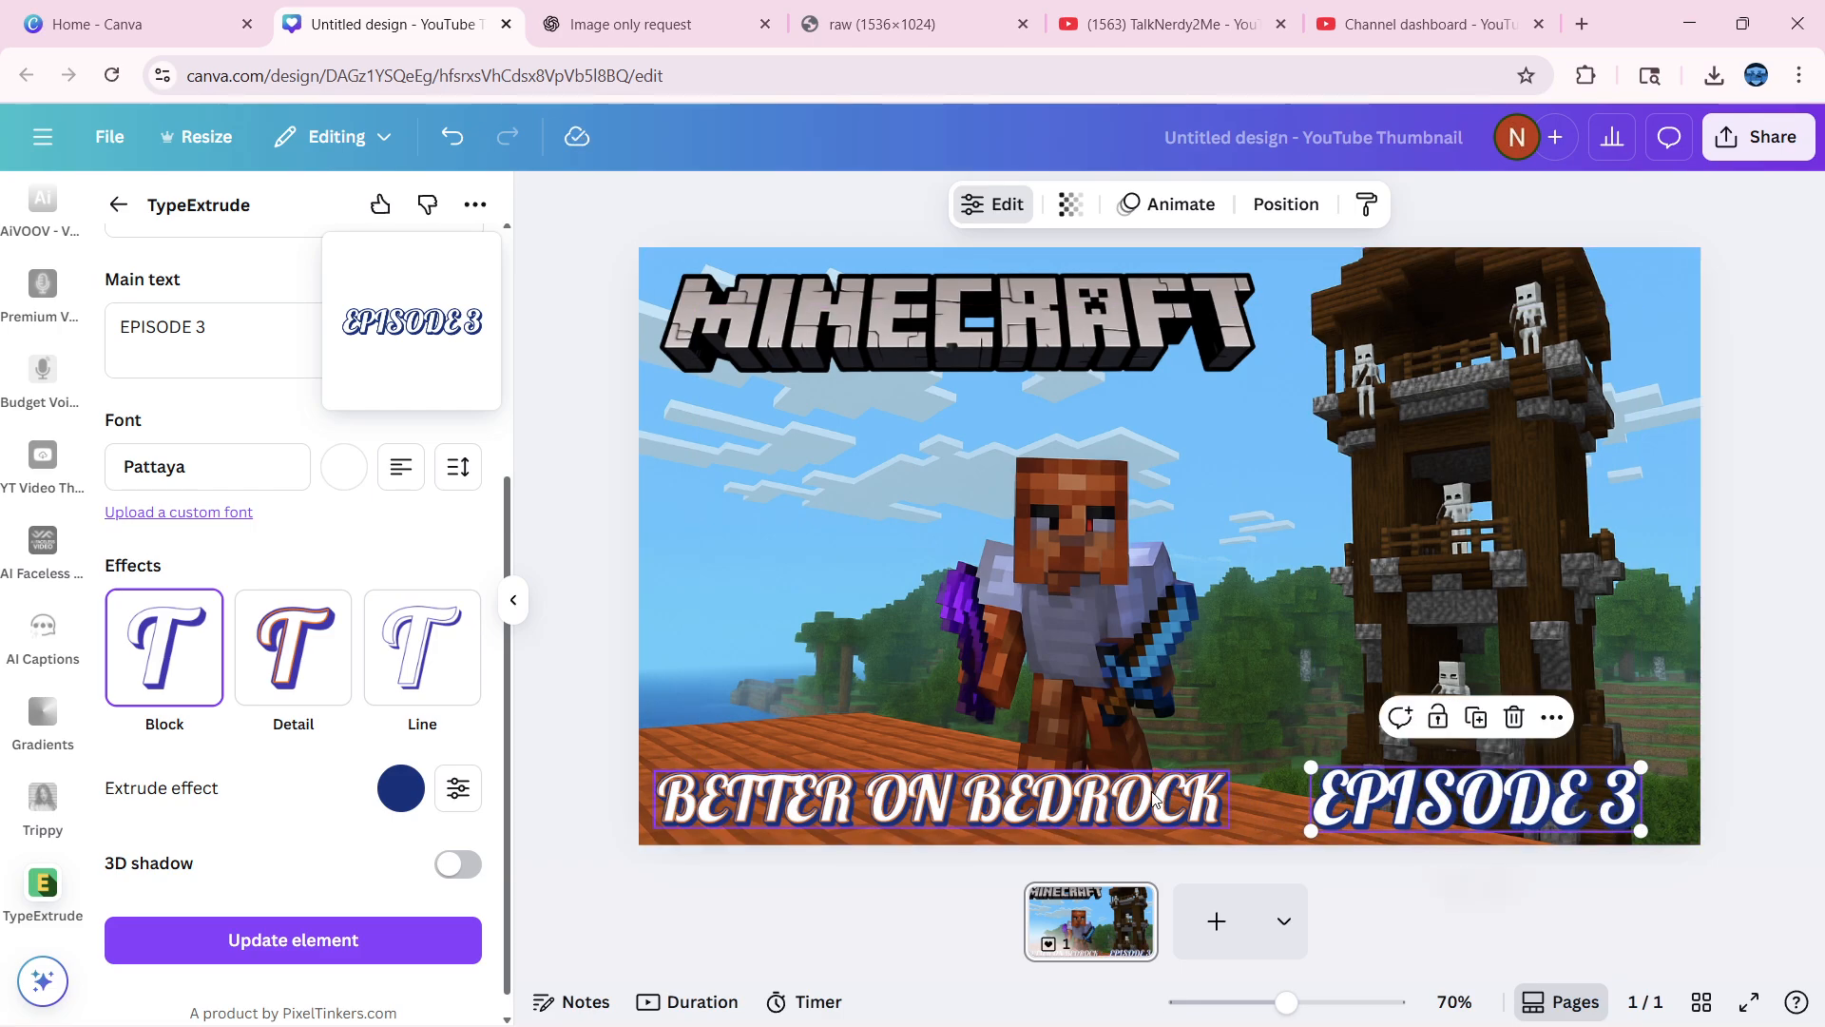
{"action": "left_click", "coordinate": [931, 801]}
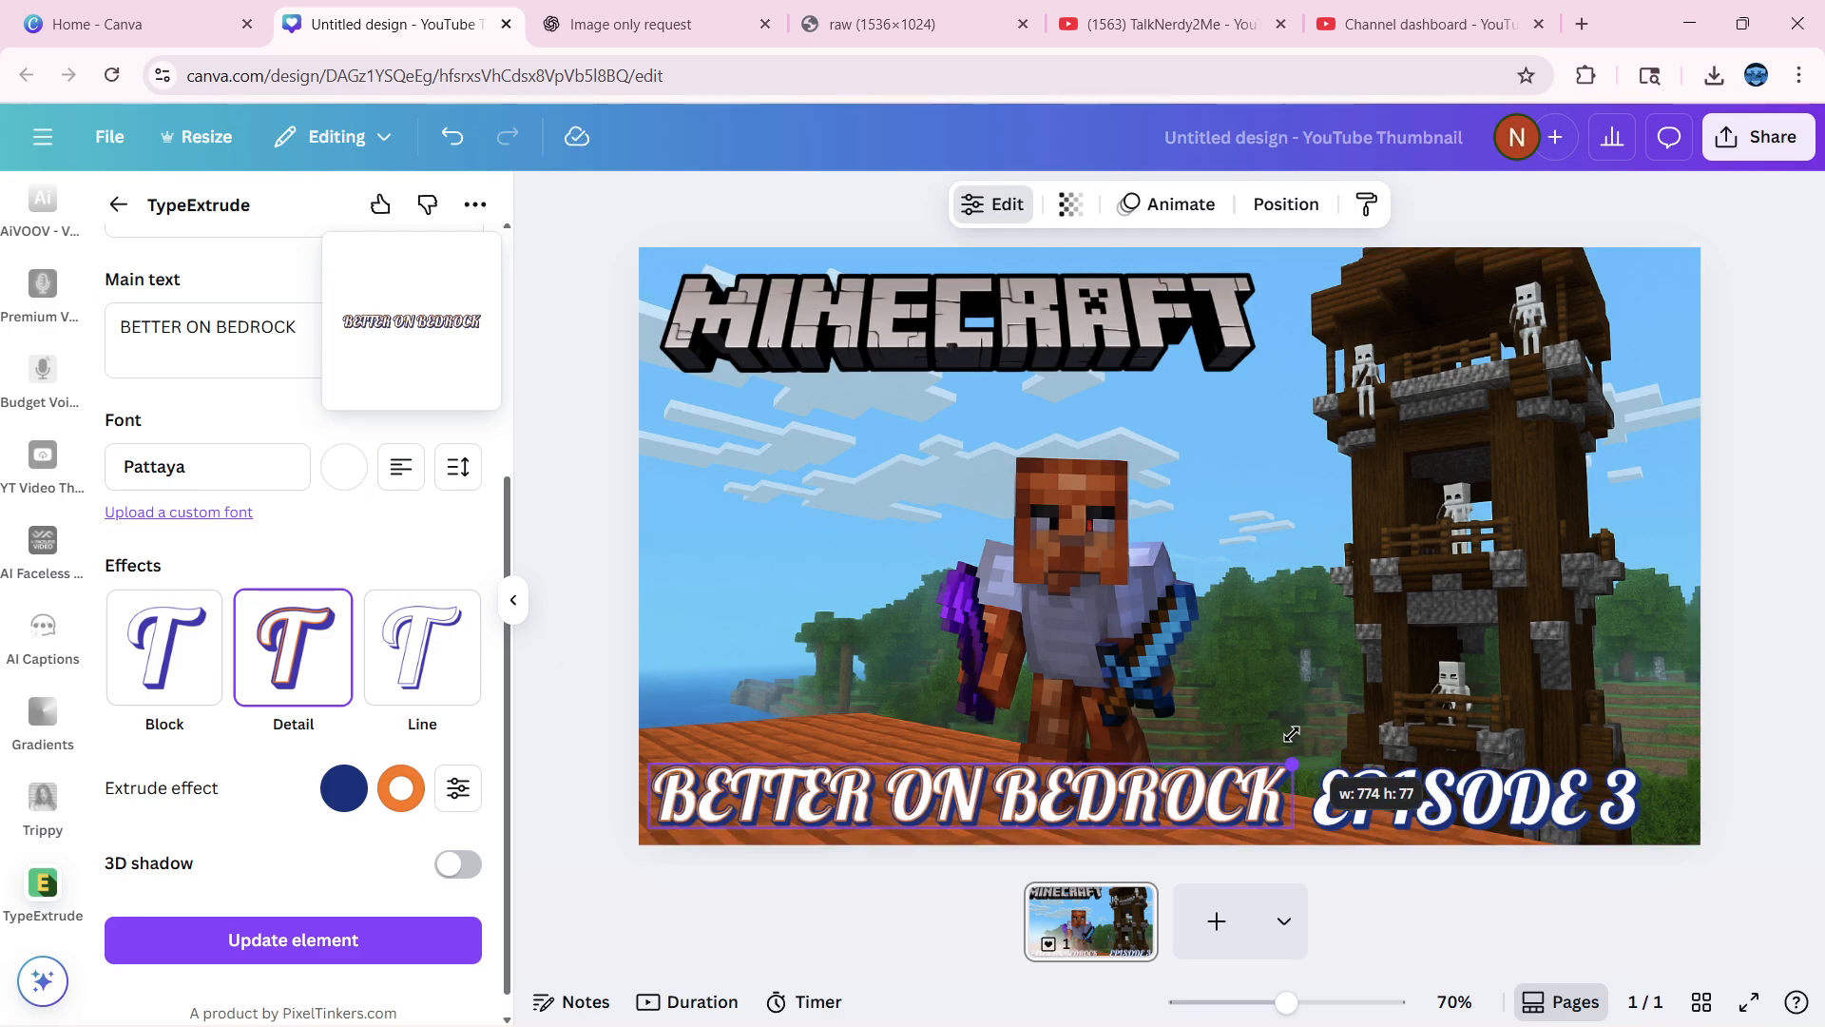
{"action": "left_click", "coordinate": [966, 796]}
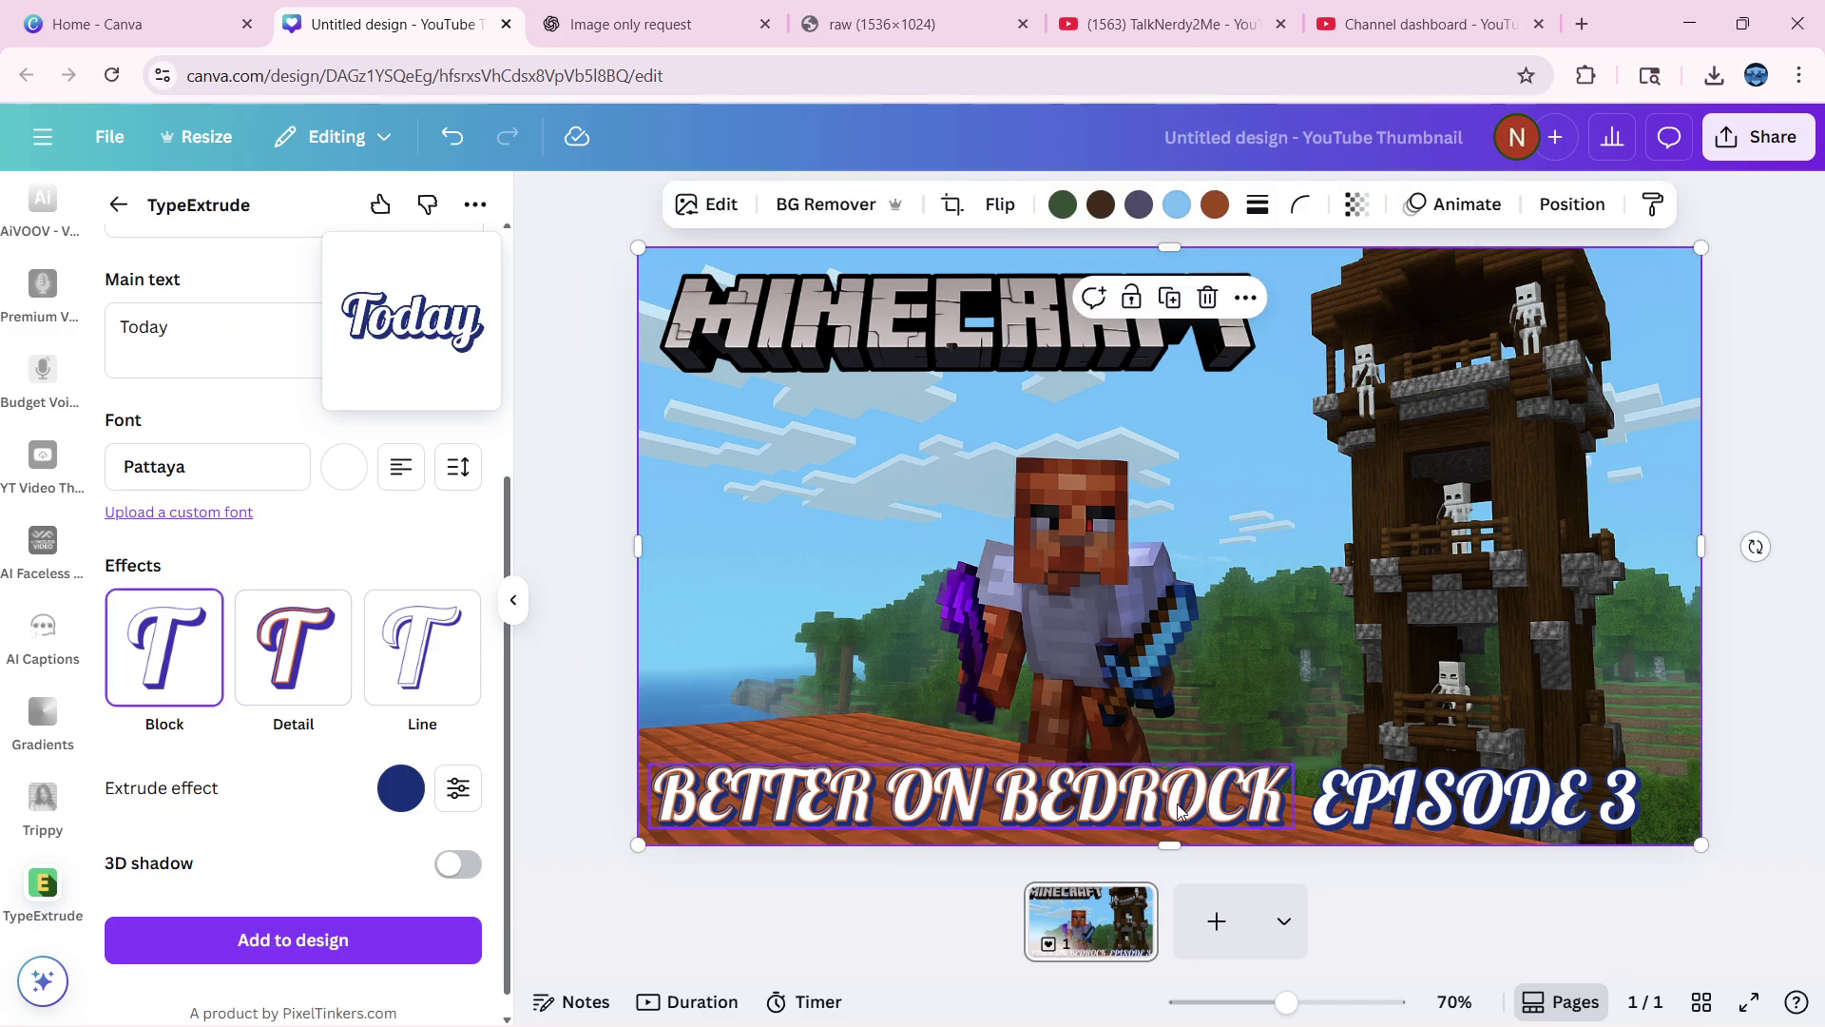
{"action": "left_click", "coordinate": [1469, 798]}
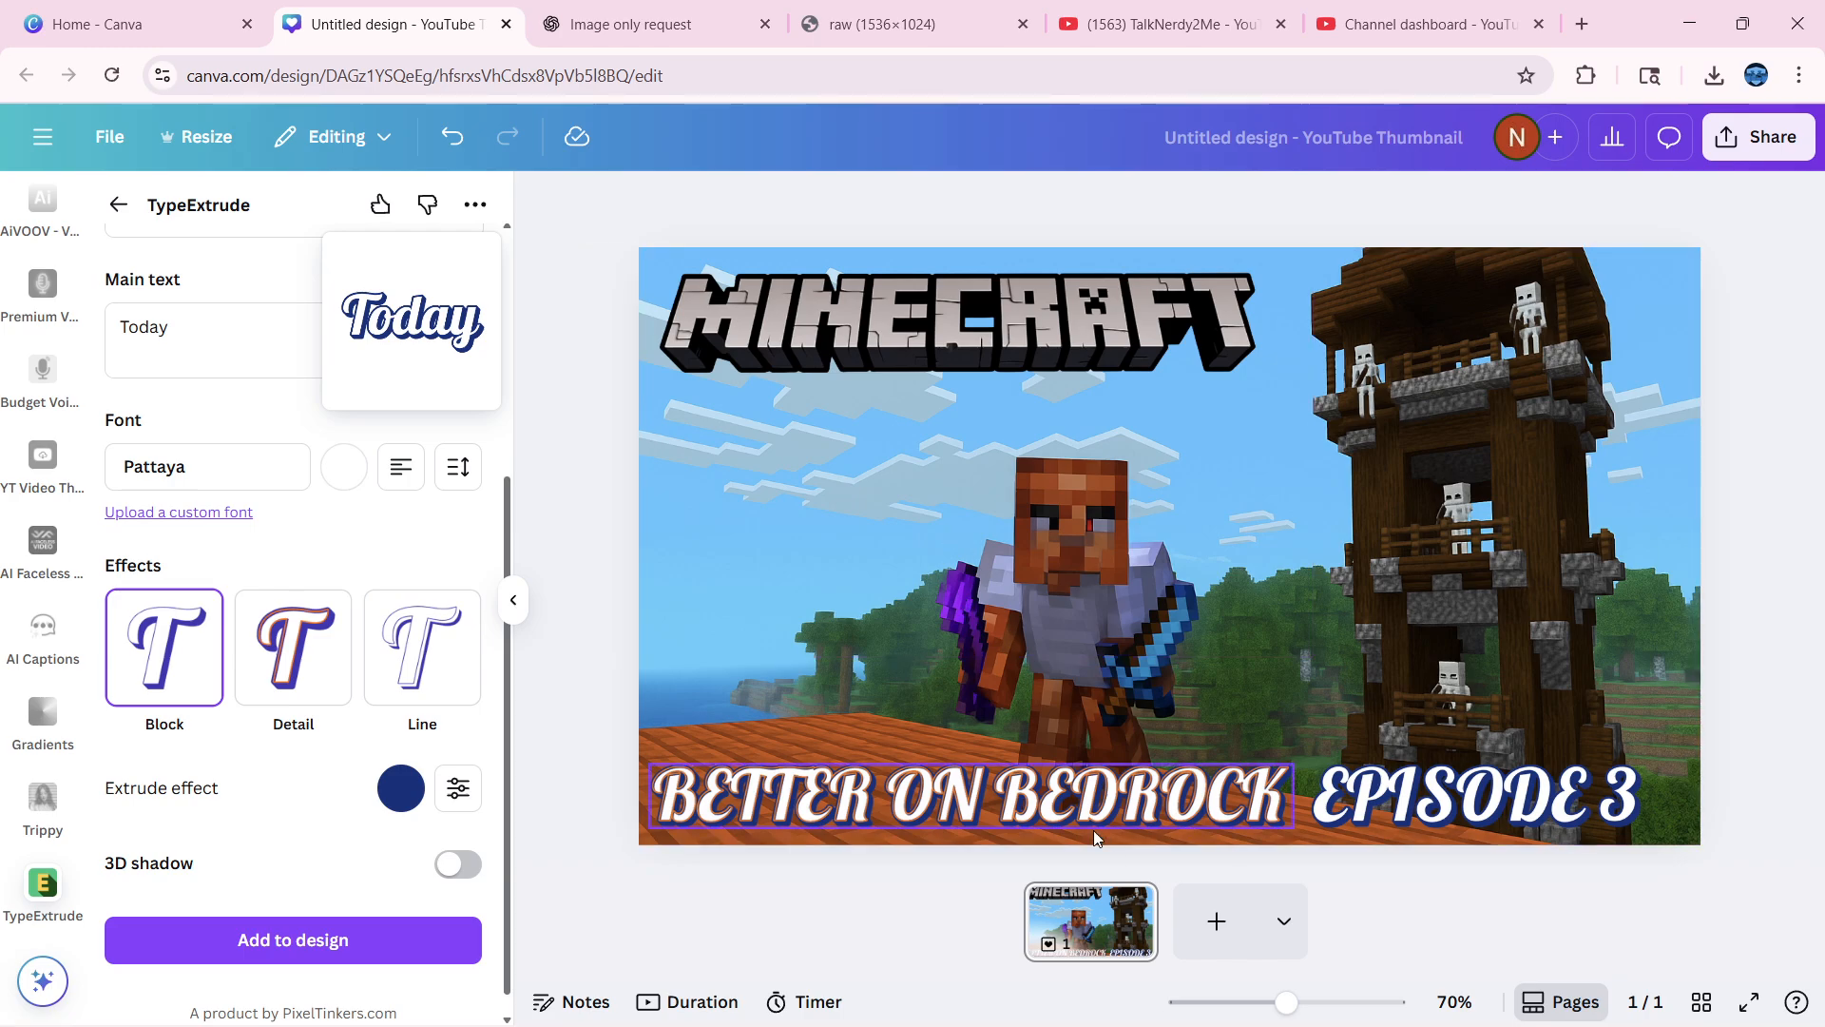
Rename the design to 'BOB3' from the top-bar title, leaving the canvas unchanged
{"action": "left_click", "coordinate": [1175, 390]}
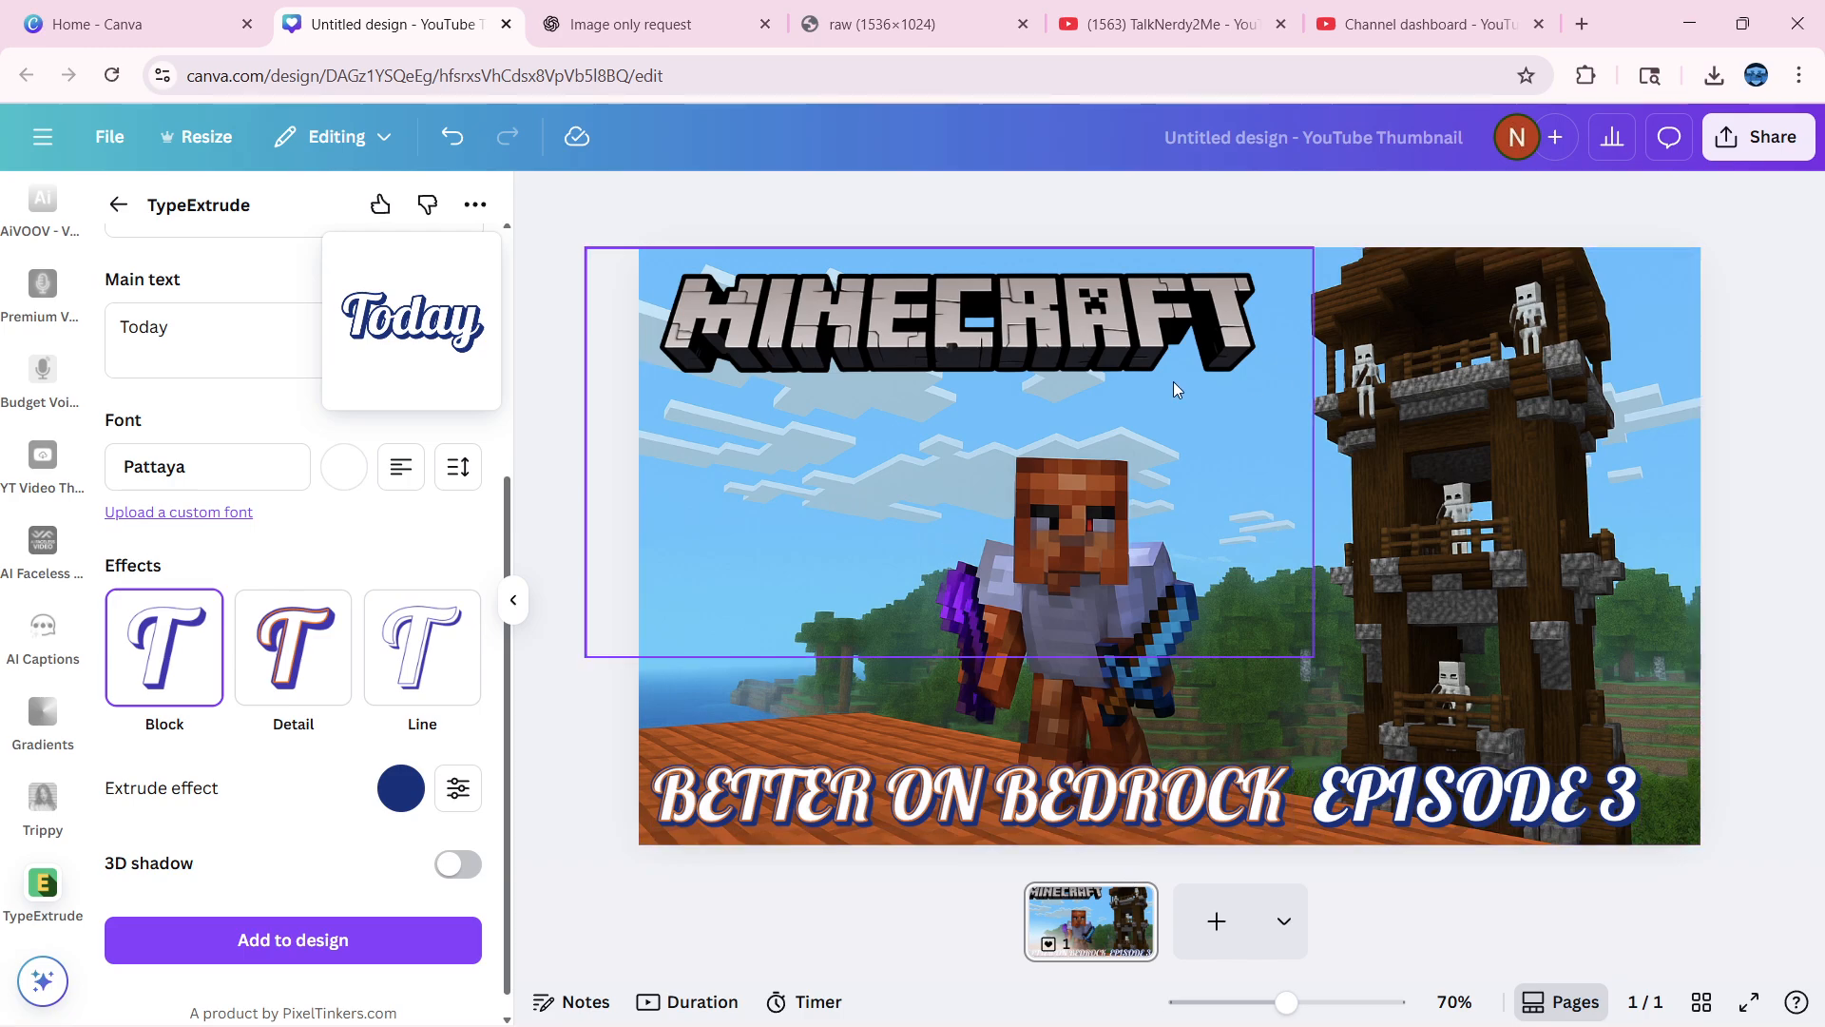
{"action": "left_click", "coordinate": [1042, 715]}
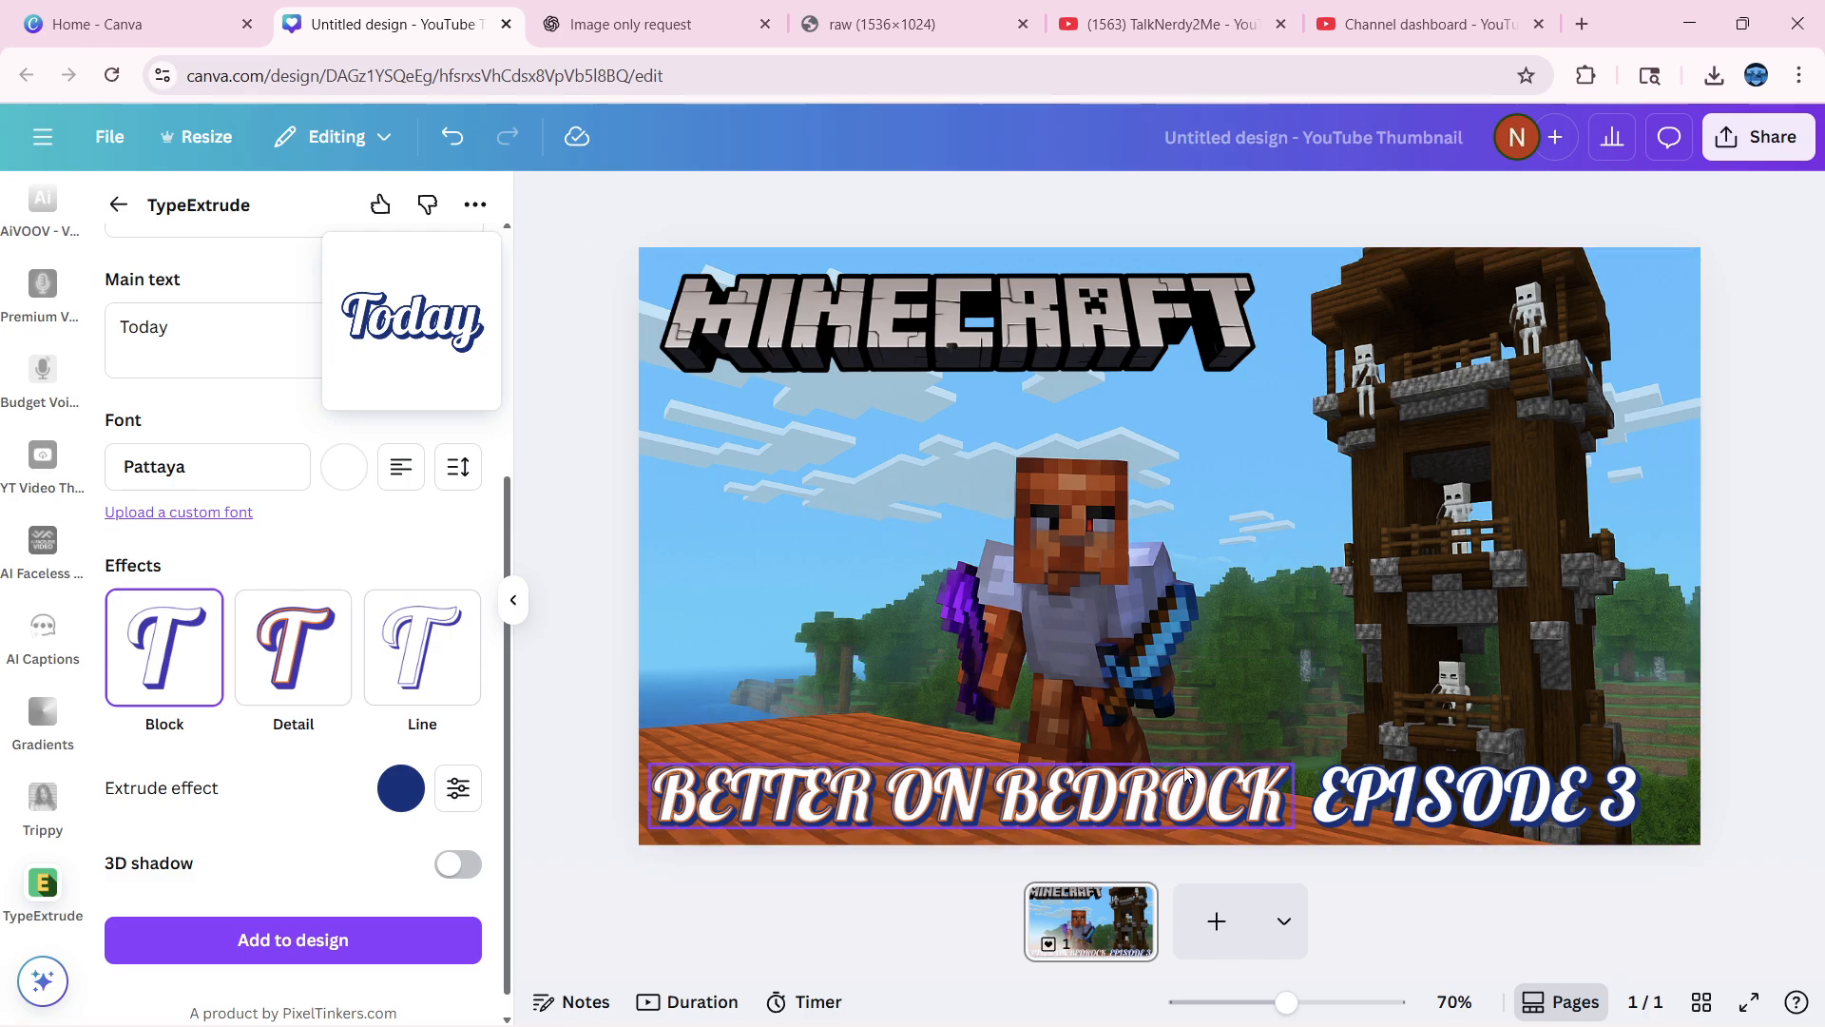
{"action": "left_click", "coordinate": [1158, 734]}
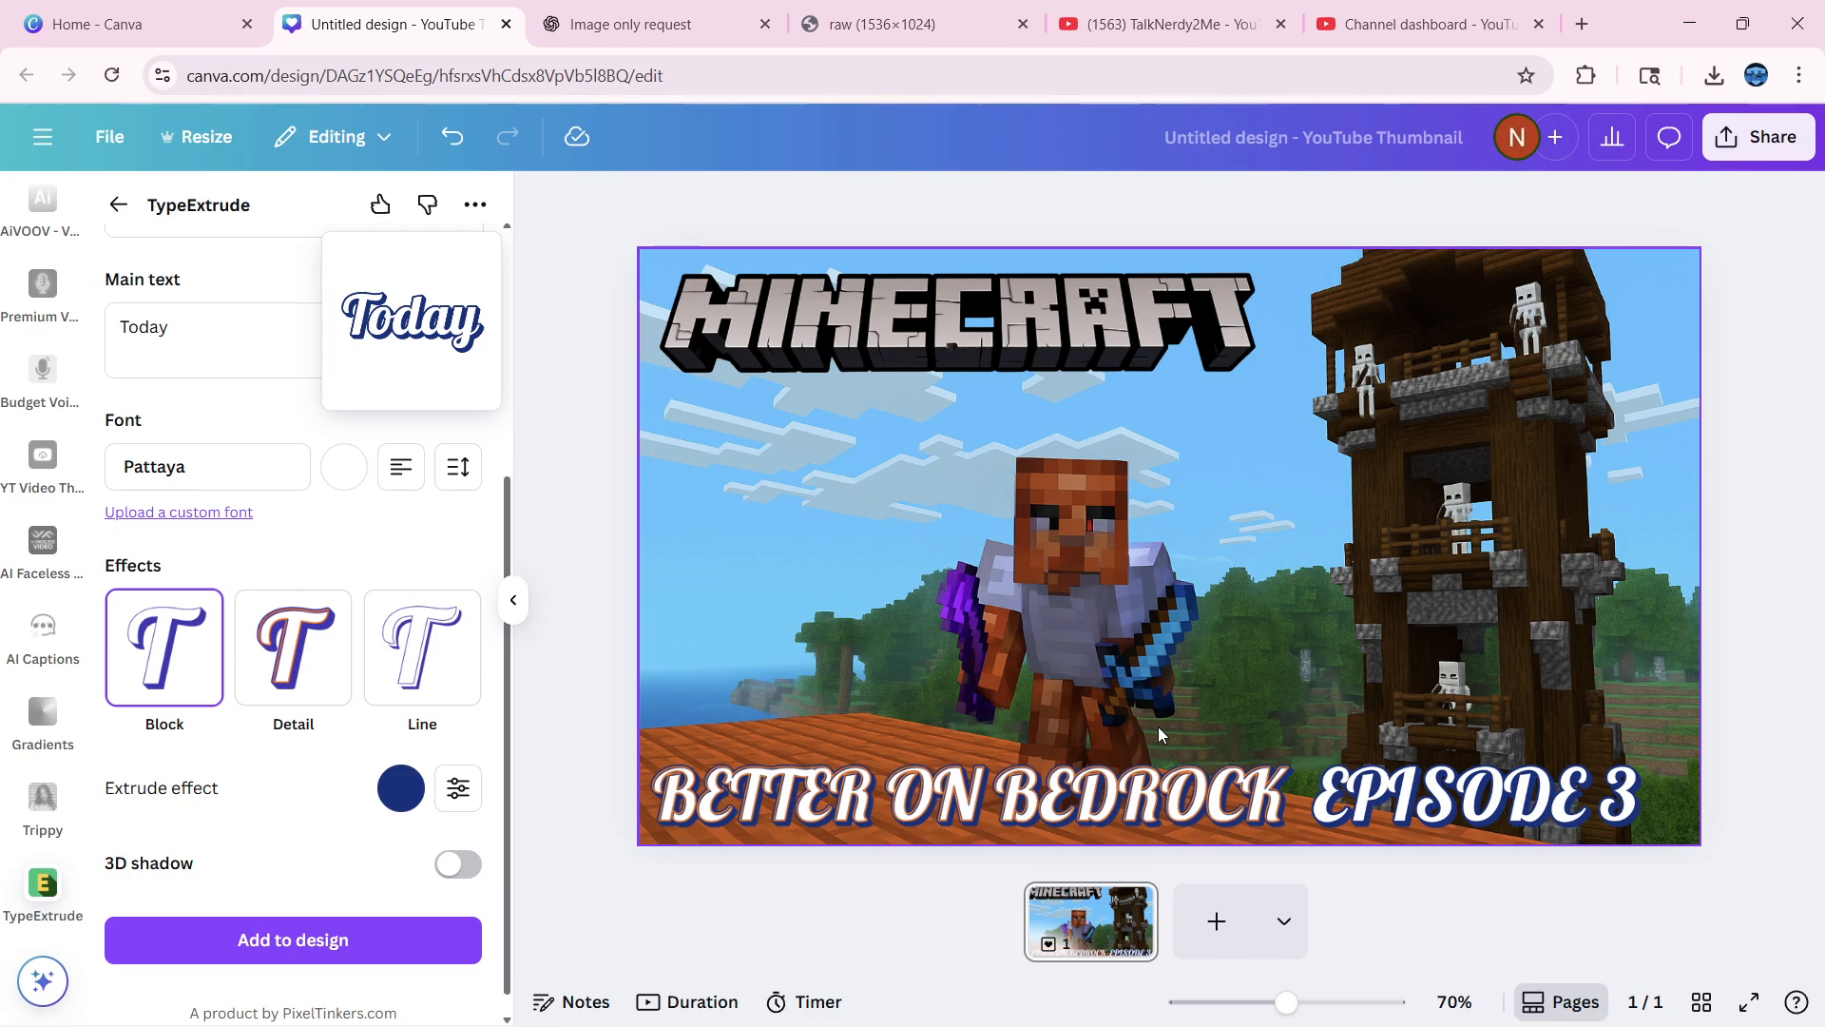
{"action": "mouse_move", "coordinate": [998, 671]}
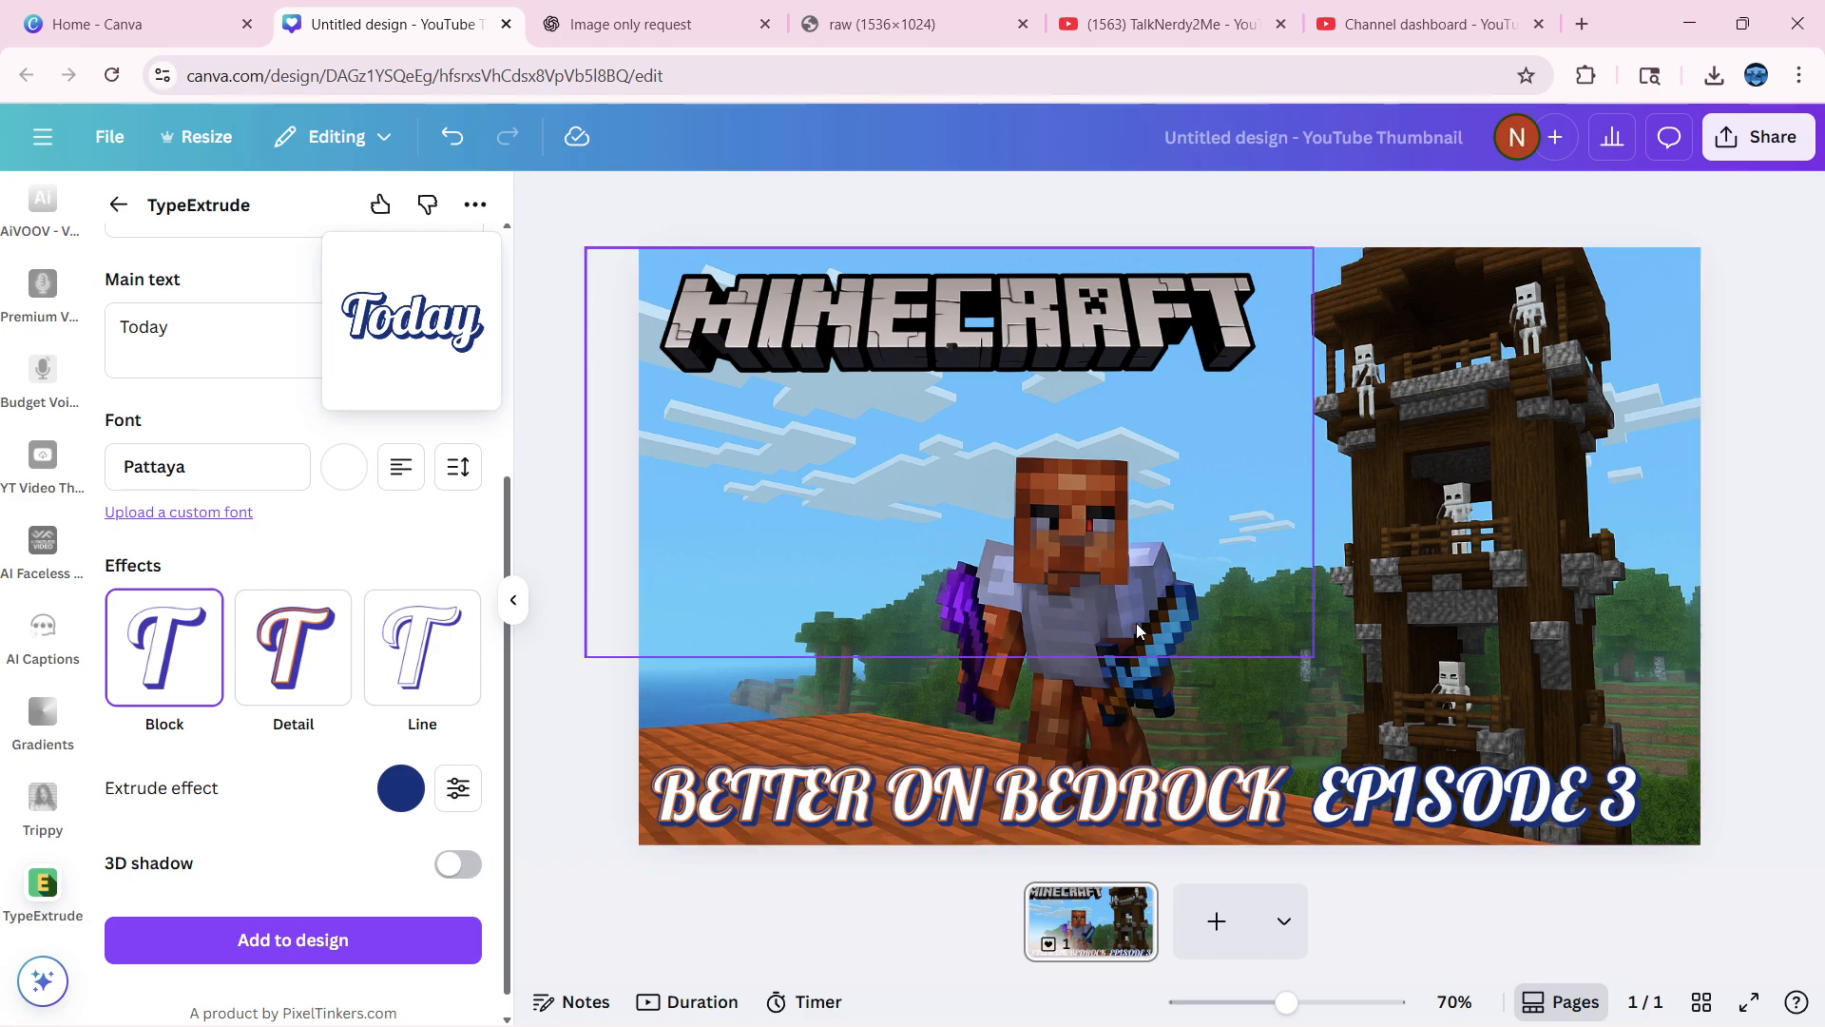
{"action": "left_click", "coordinate": [1036, 698]}
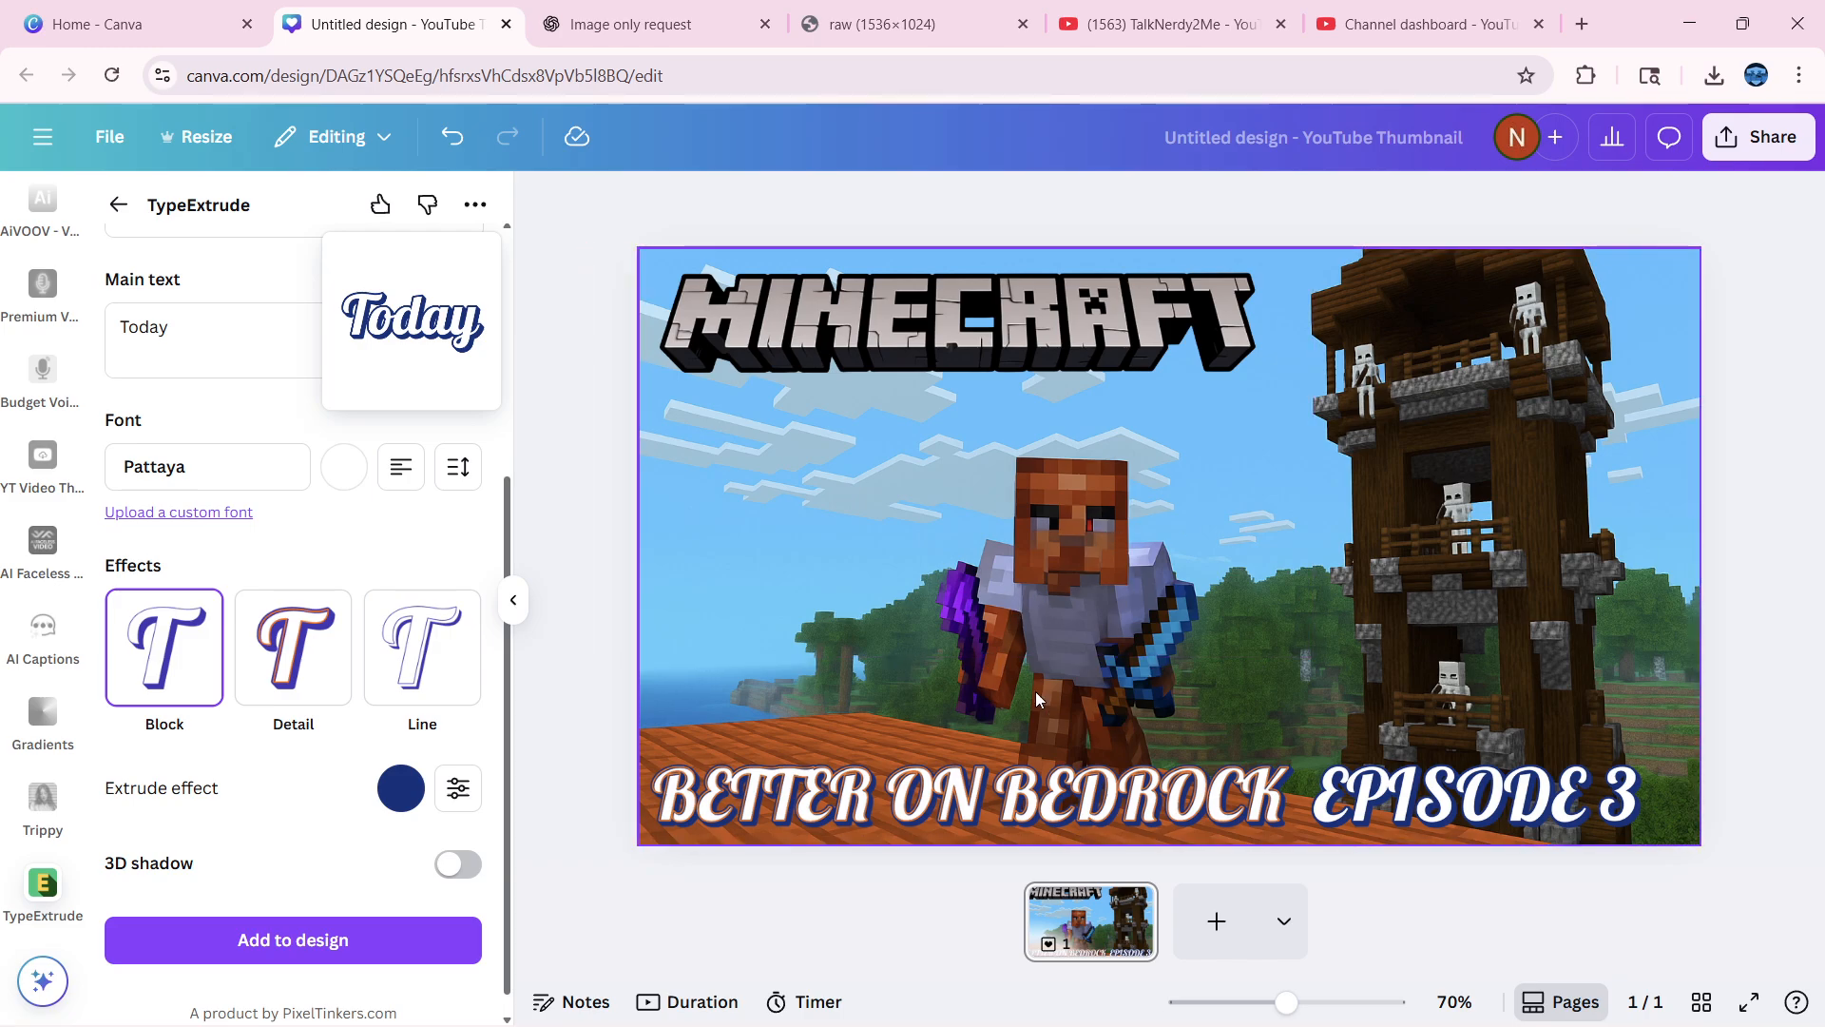
{"action": "left_click", "coordinate": [942, 481]}
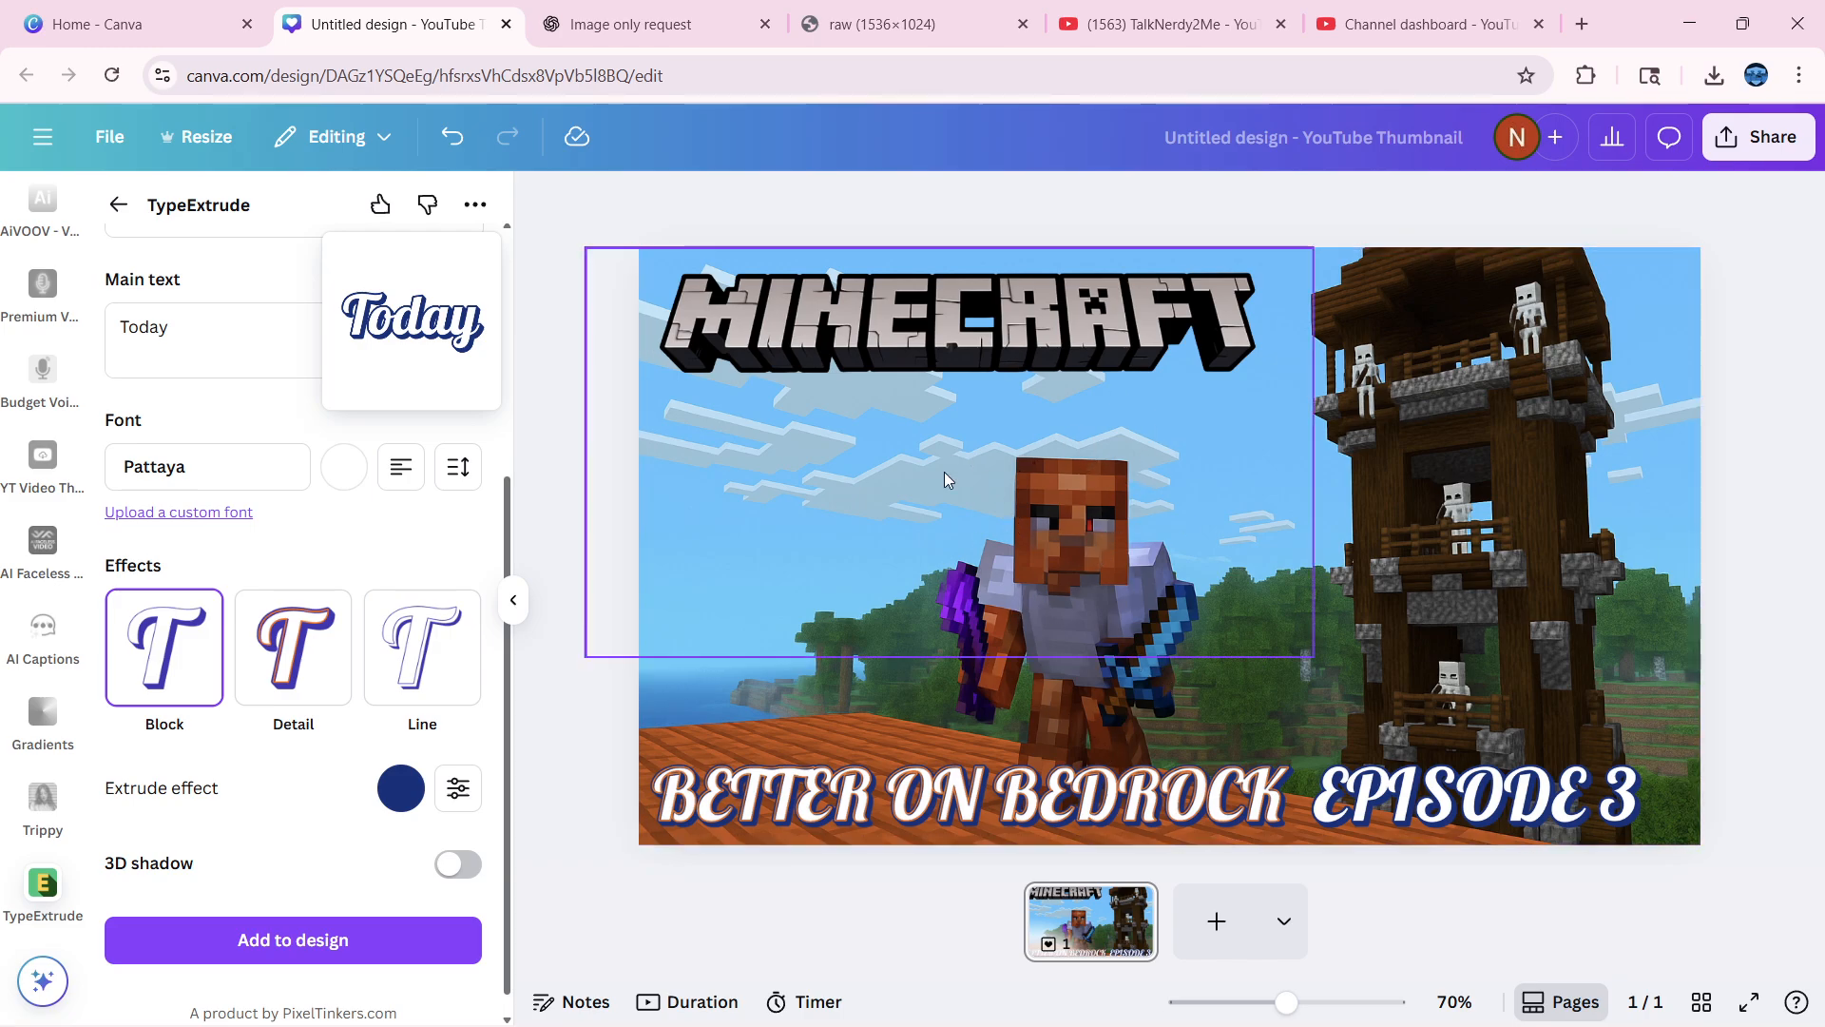
{"action": "mouse_move", "coordinate": [1072, 638]}
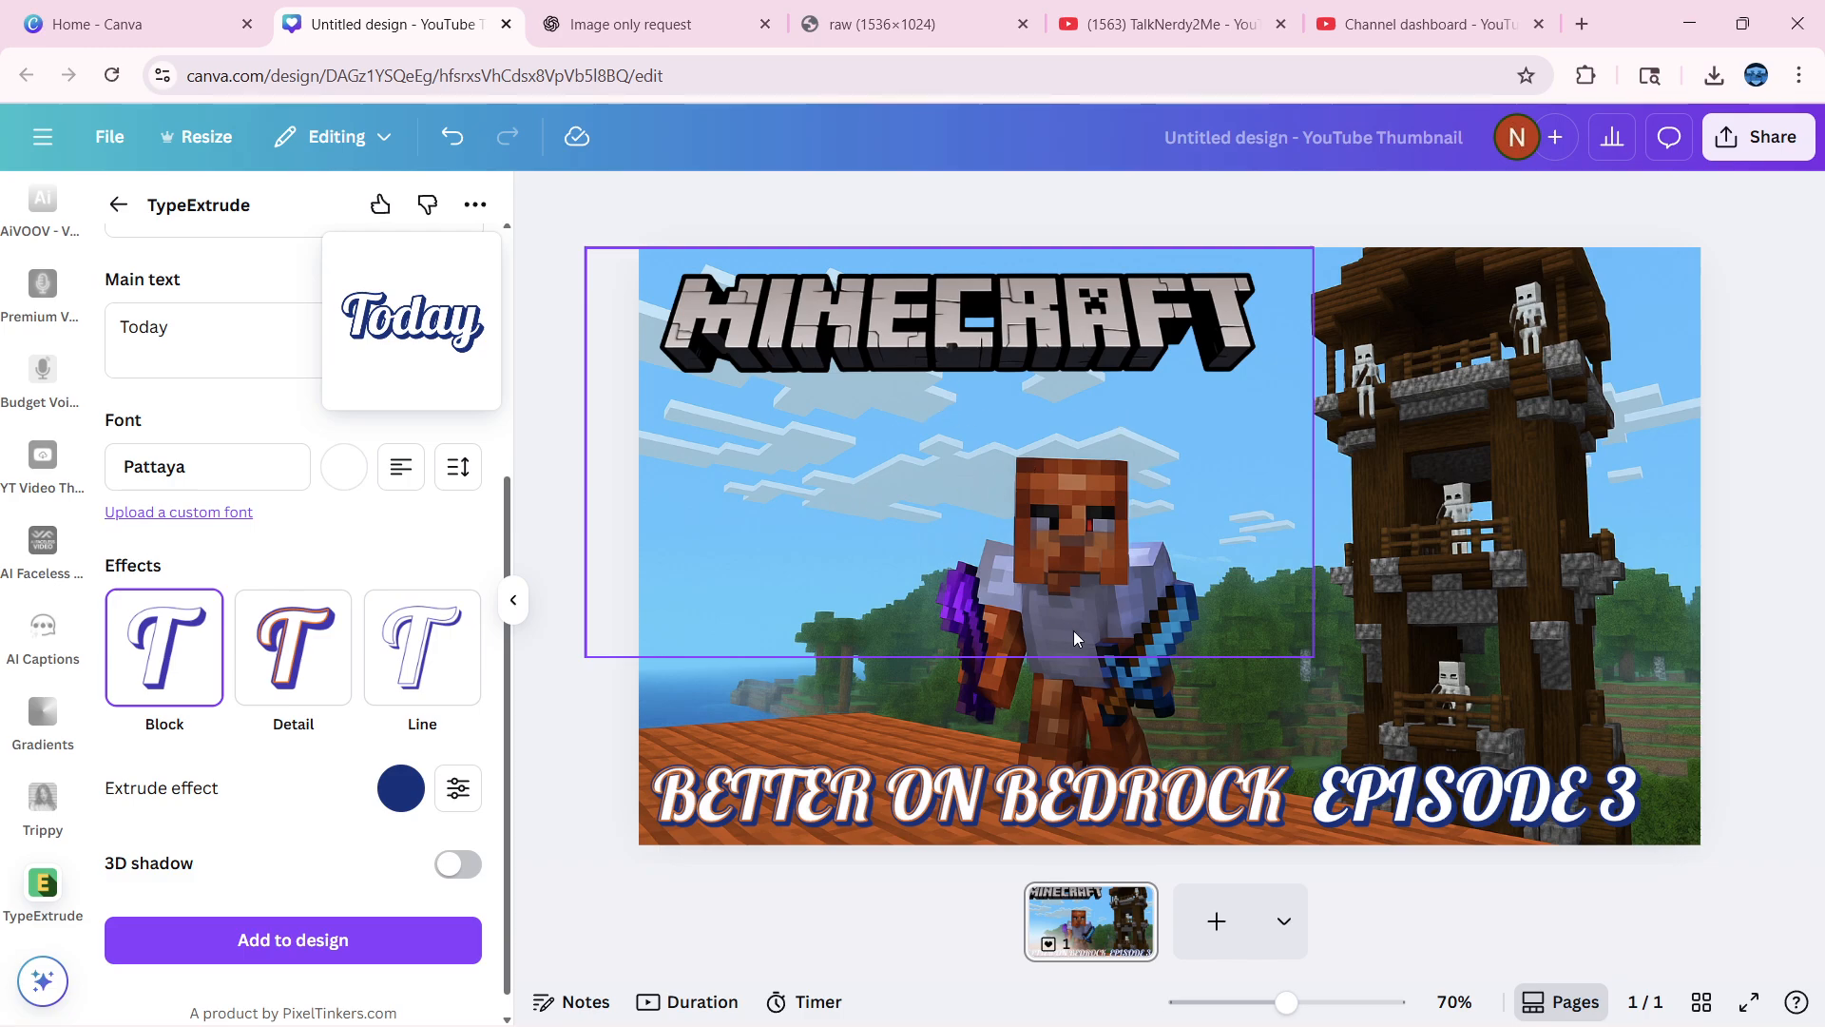
{"action": "mouse_move", "coordinate": [1279, 479]}
{"action": "type", "text": "BOB3"}
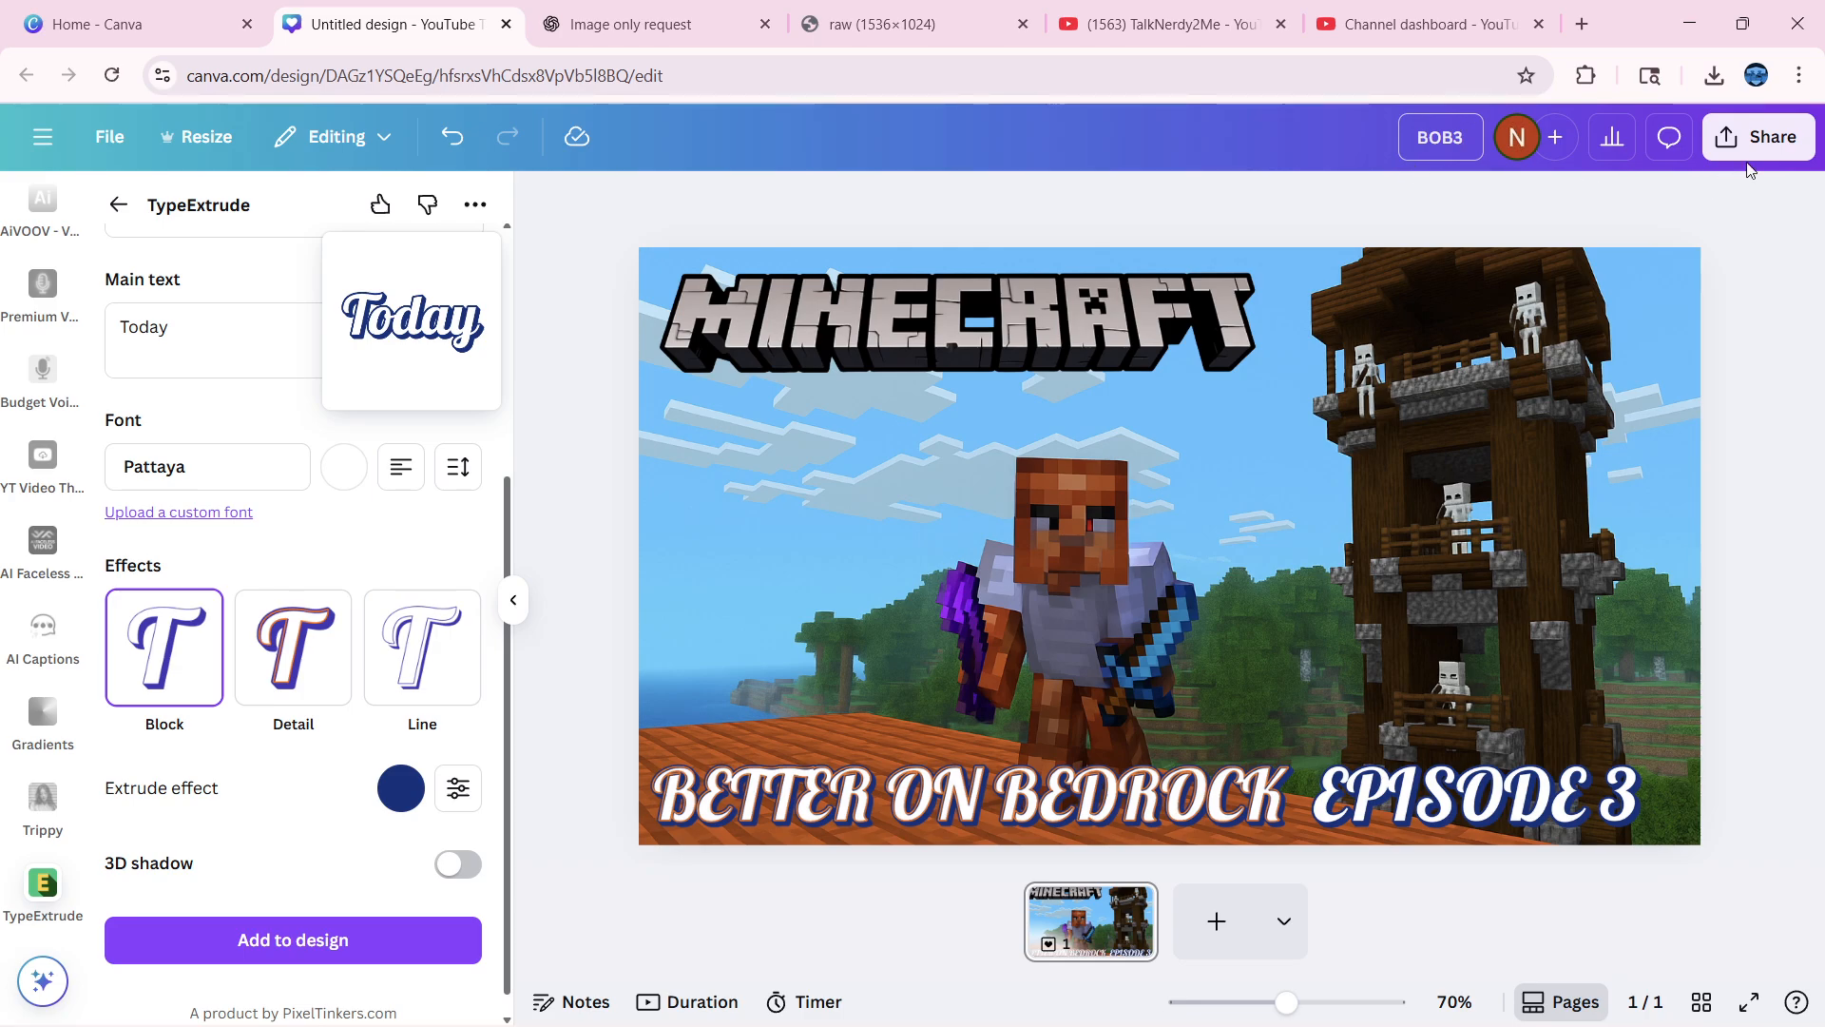
Download the BOB3 thumbnail as a PNG via Share, then switch to YouTube Studio
{"action": "left_click", "coordinate": [1758, 137]}
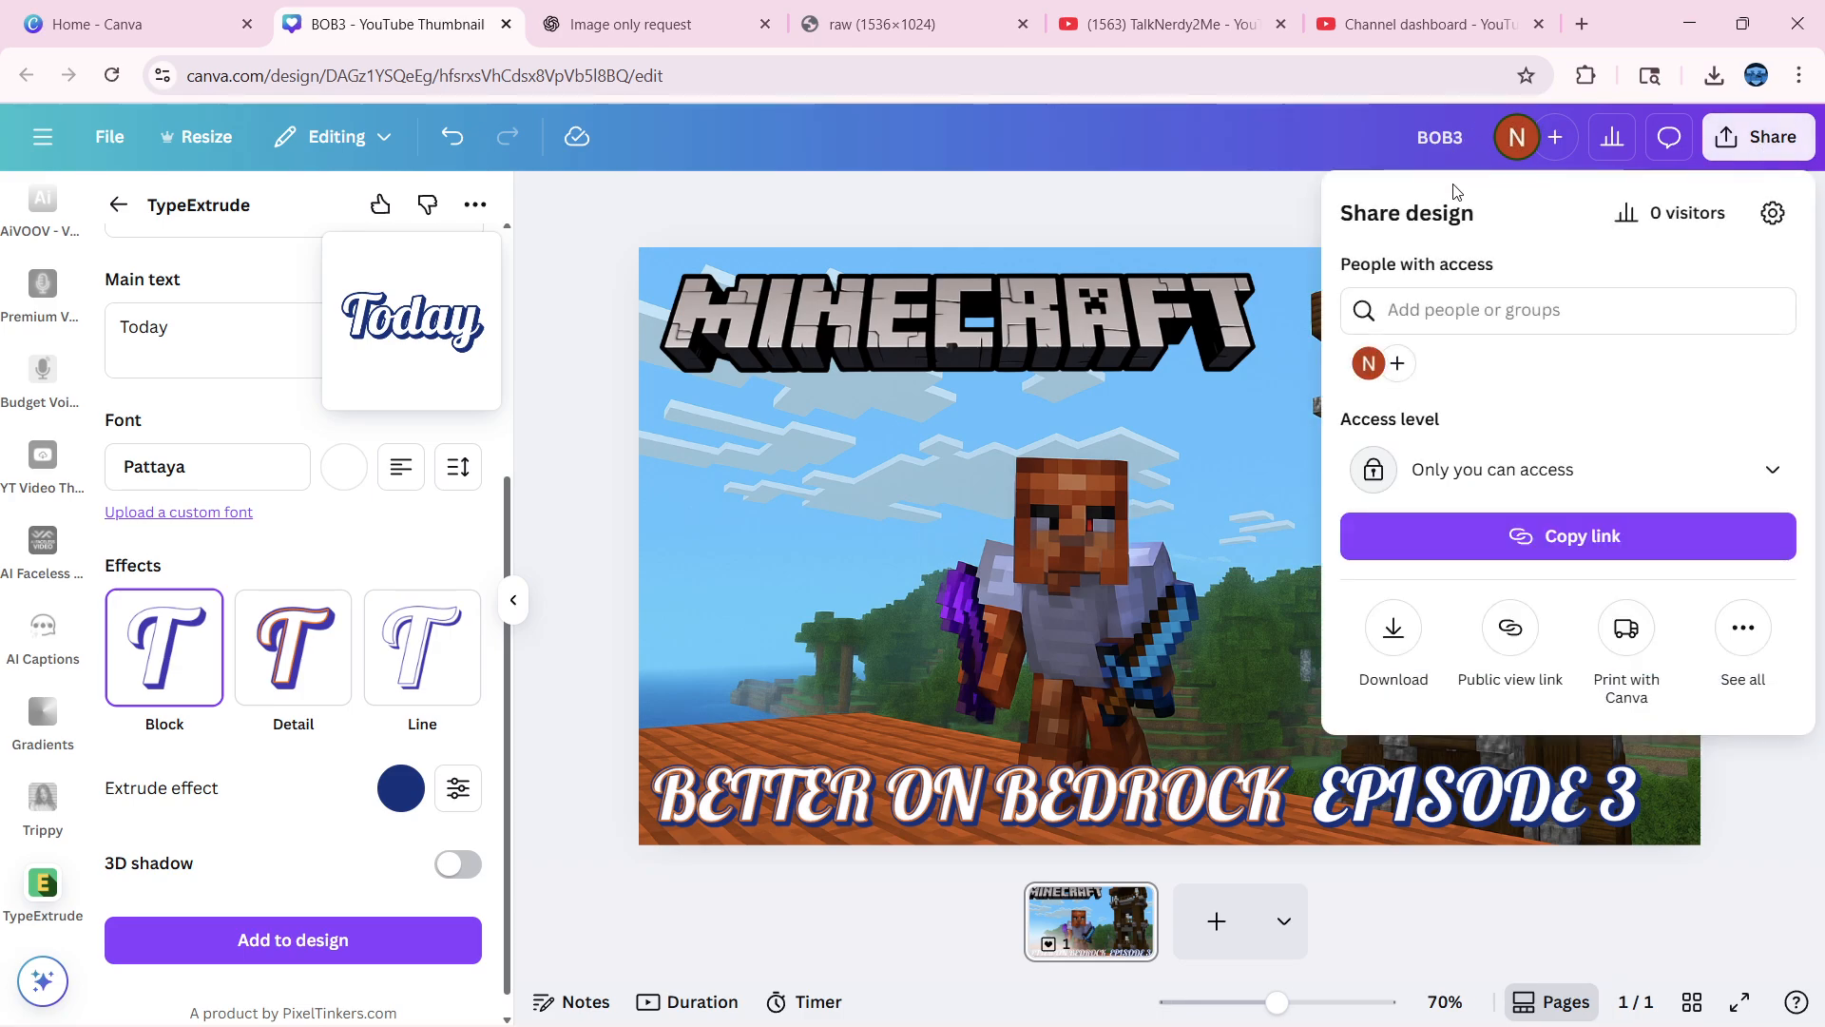
{"action": "left_click", "coordinate": [1392, 629]}
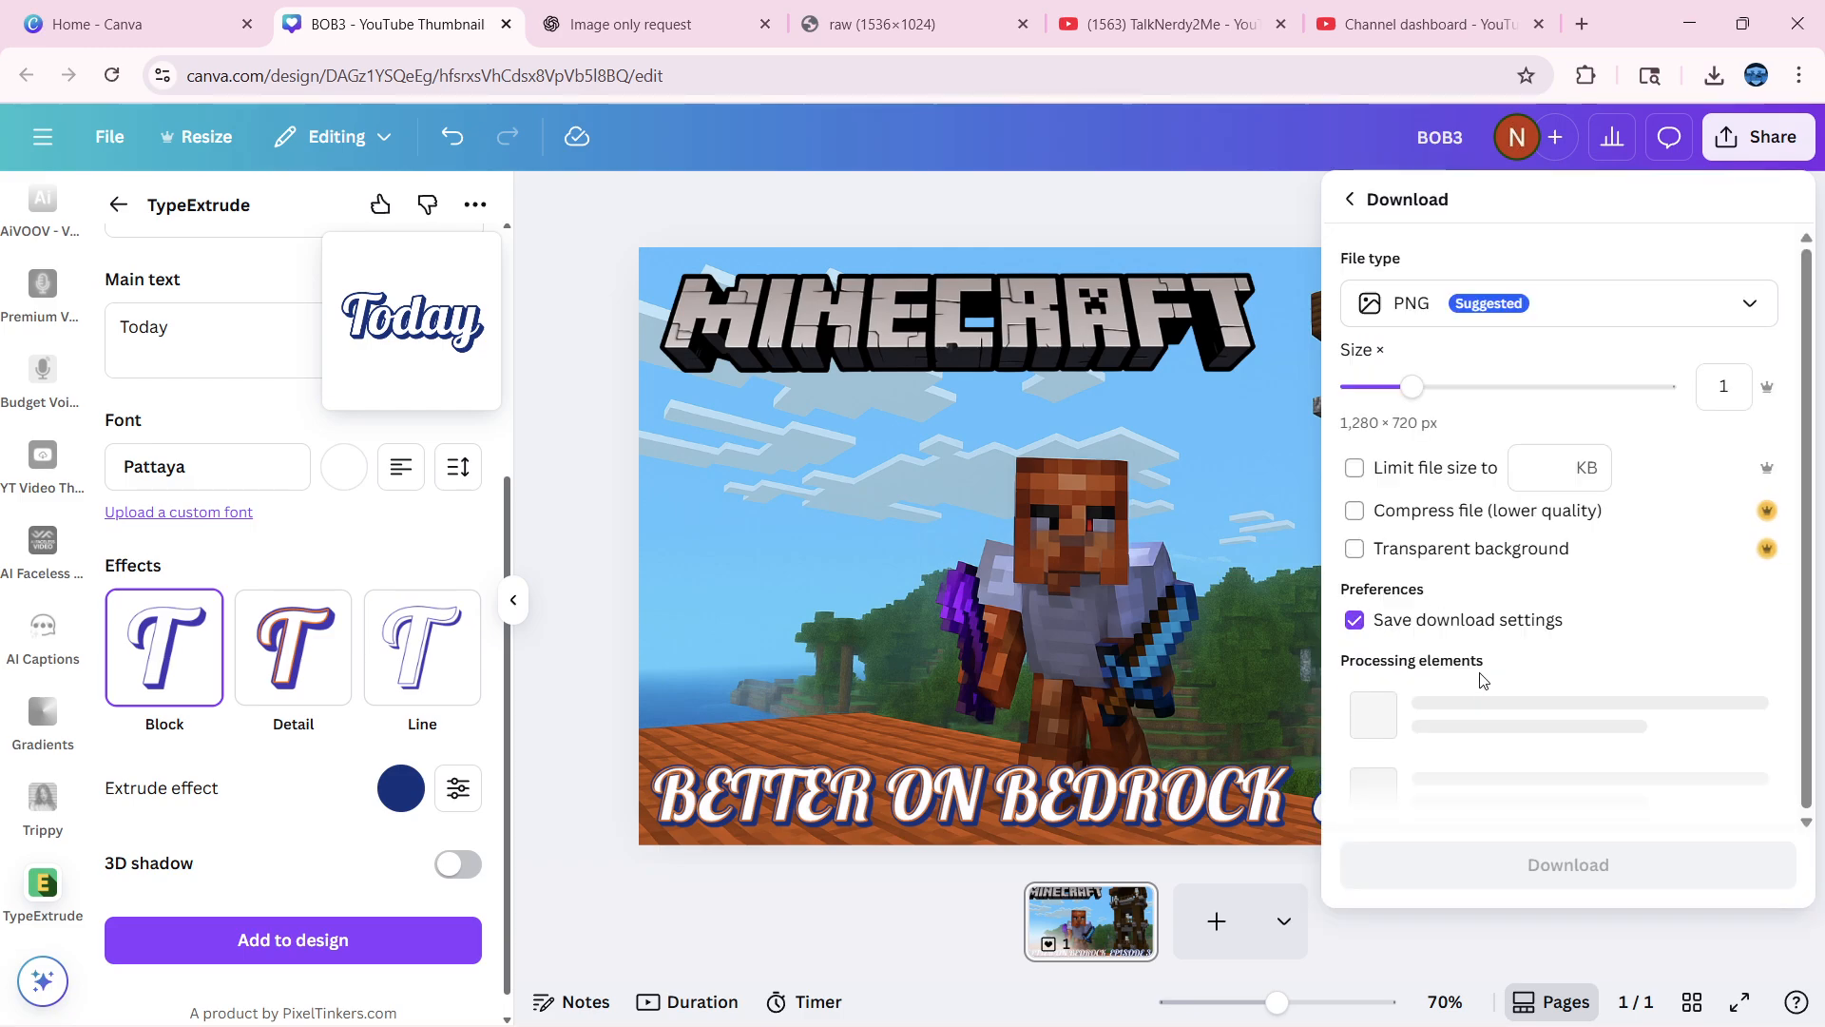
{"action": "left_click", "coordinate": [1566, 863]}
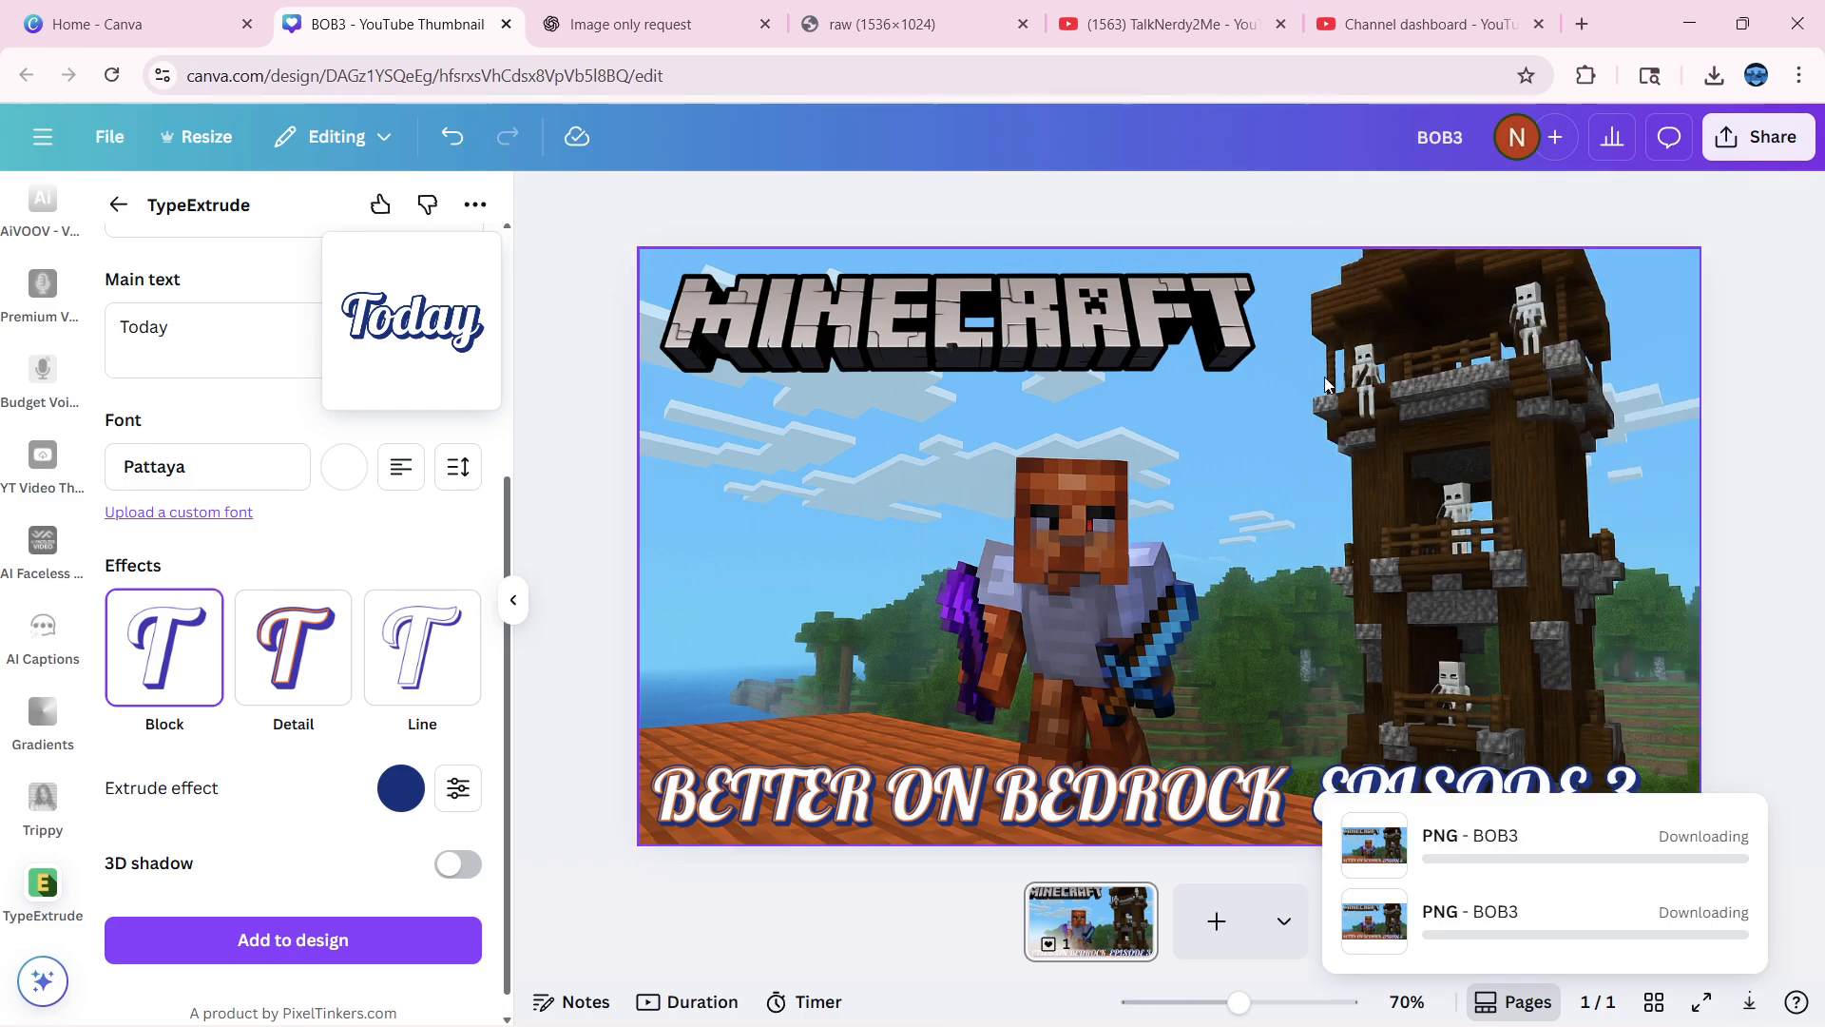
{"action": "left_click", "coordinate": [1429, 23]}
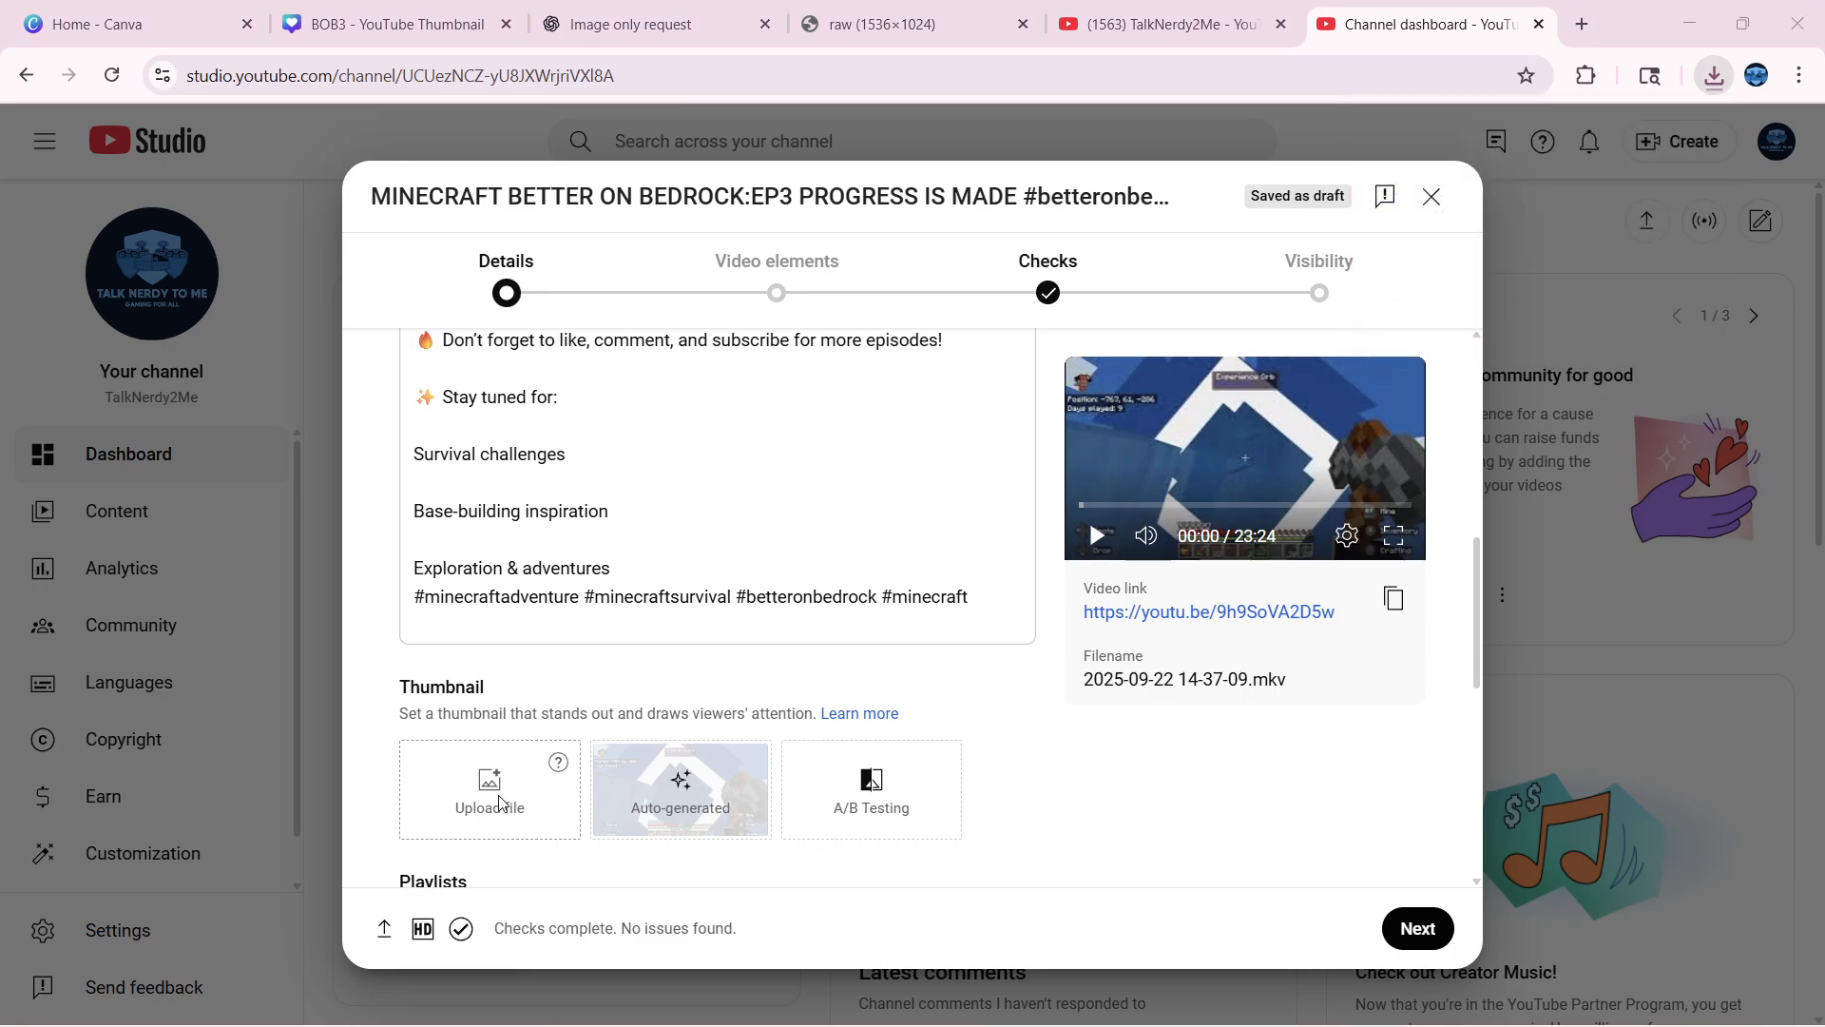
Upload BOB3 as the episode 3 video thumbnail and continue to Video elements
{"action": "left_click", "coordinate": [489, 787]}
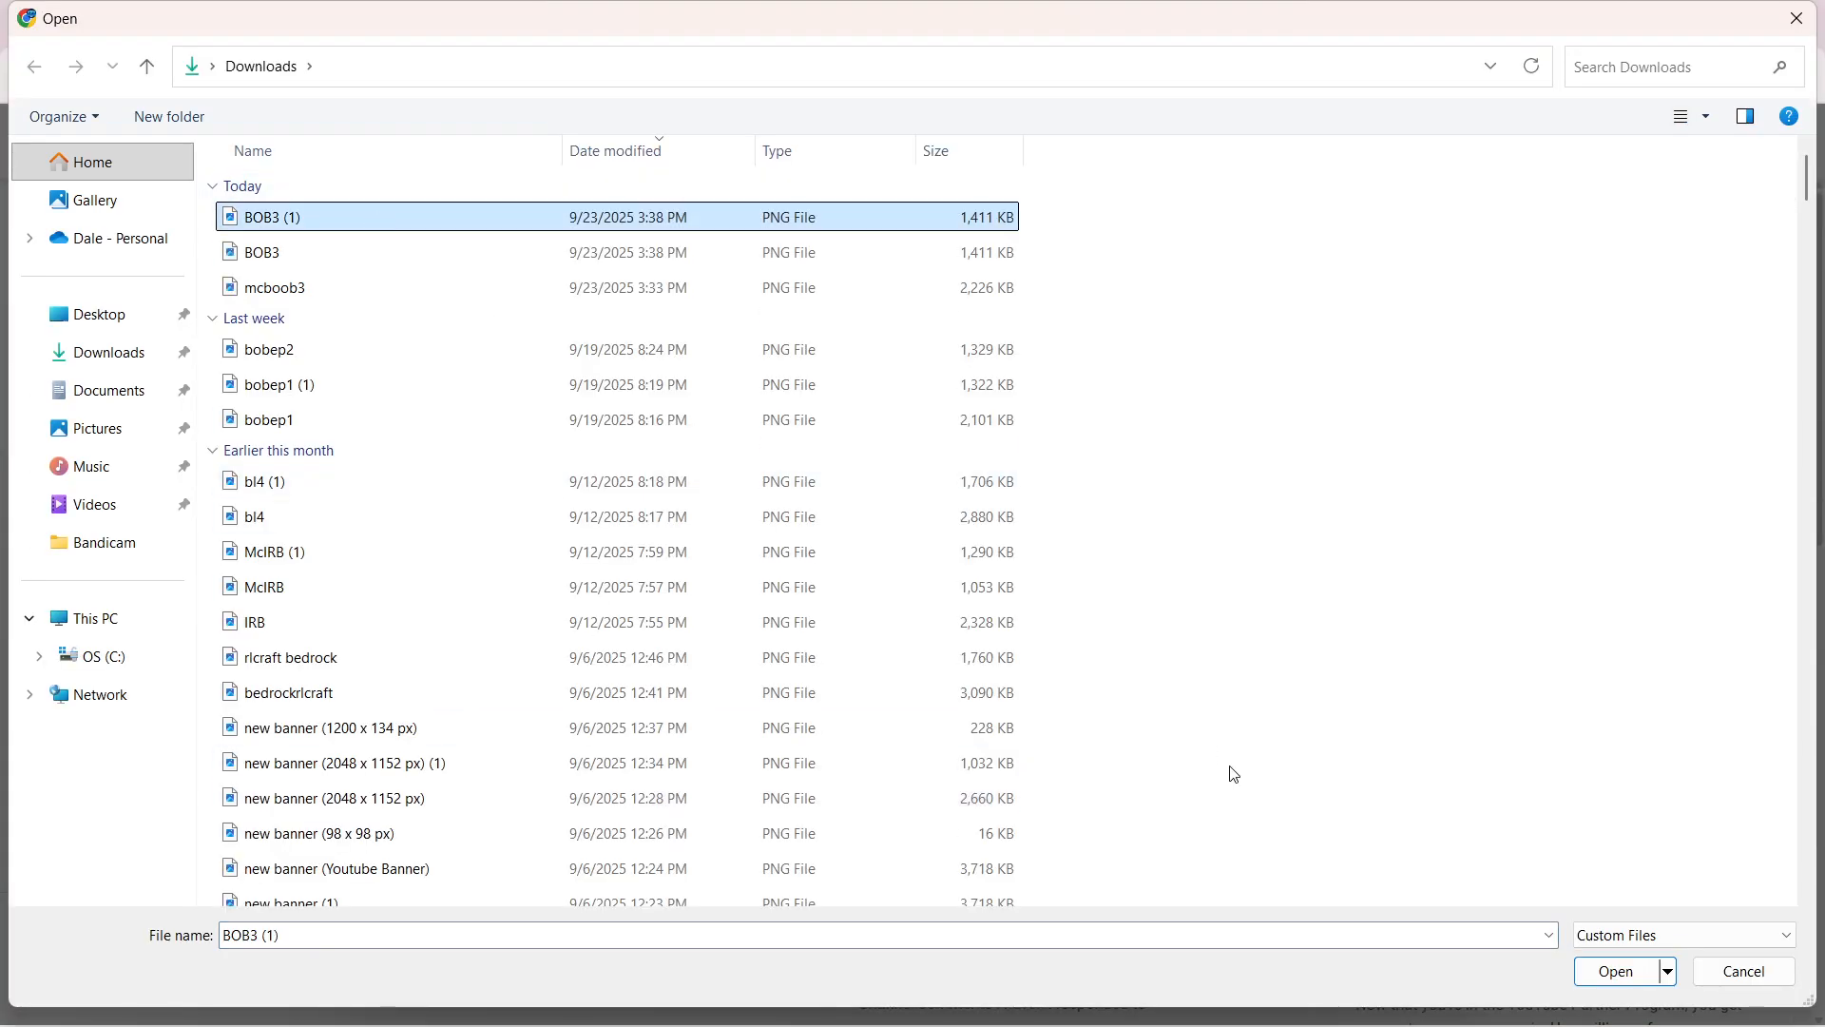
{"action": "left_click", "coordinate": [1616, 969]}
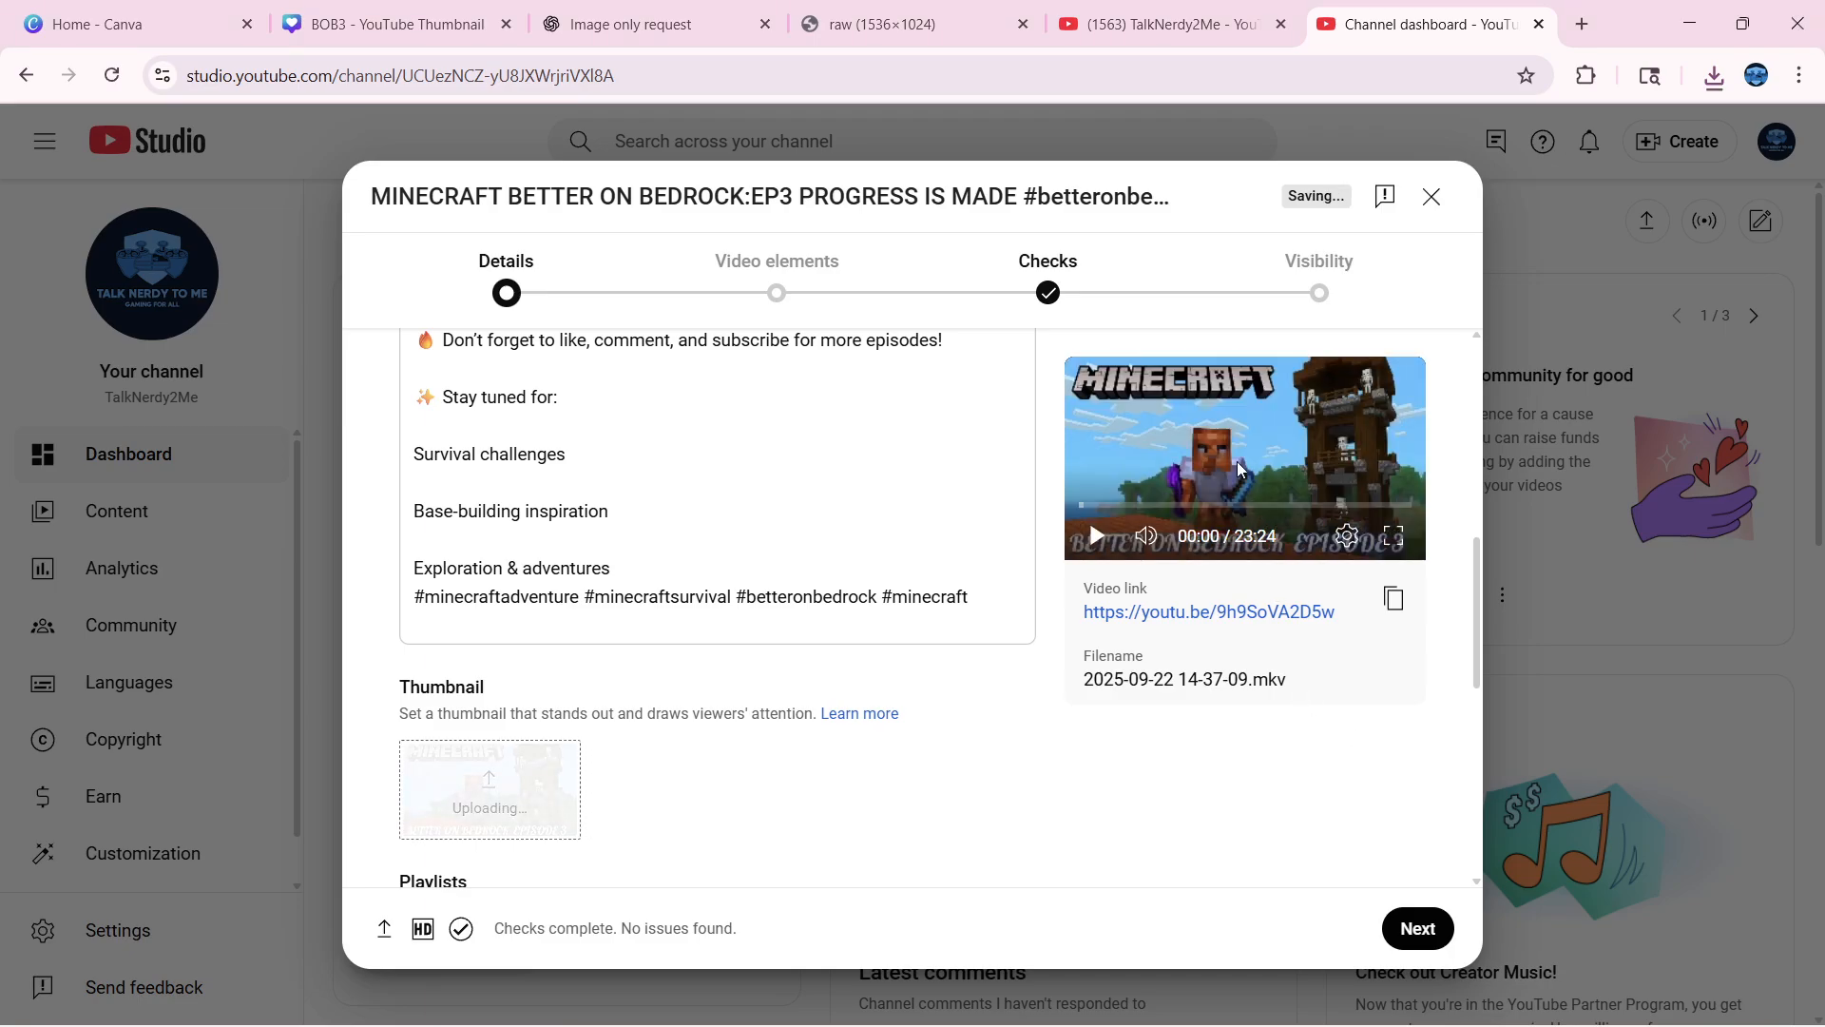
{"action": "scroll", "scroll_direction": "down", "scroll_amount": 3}
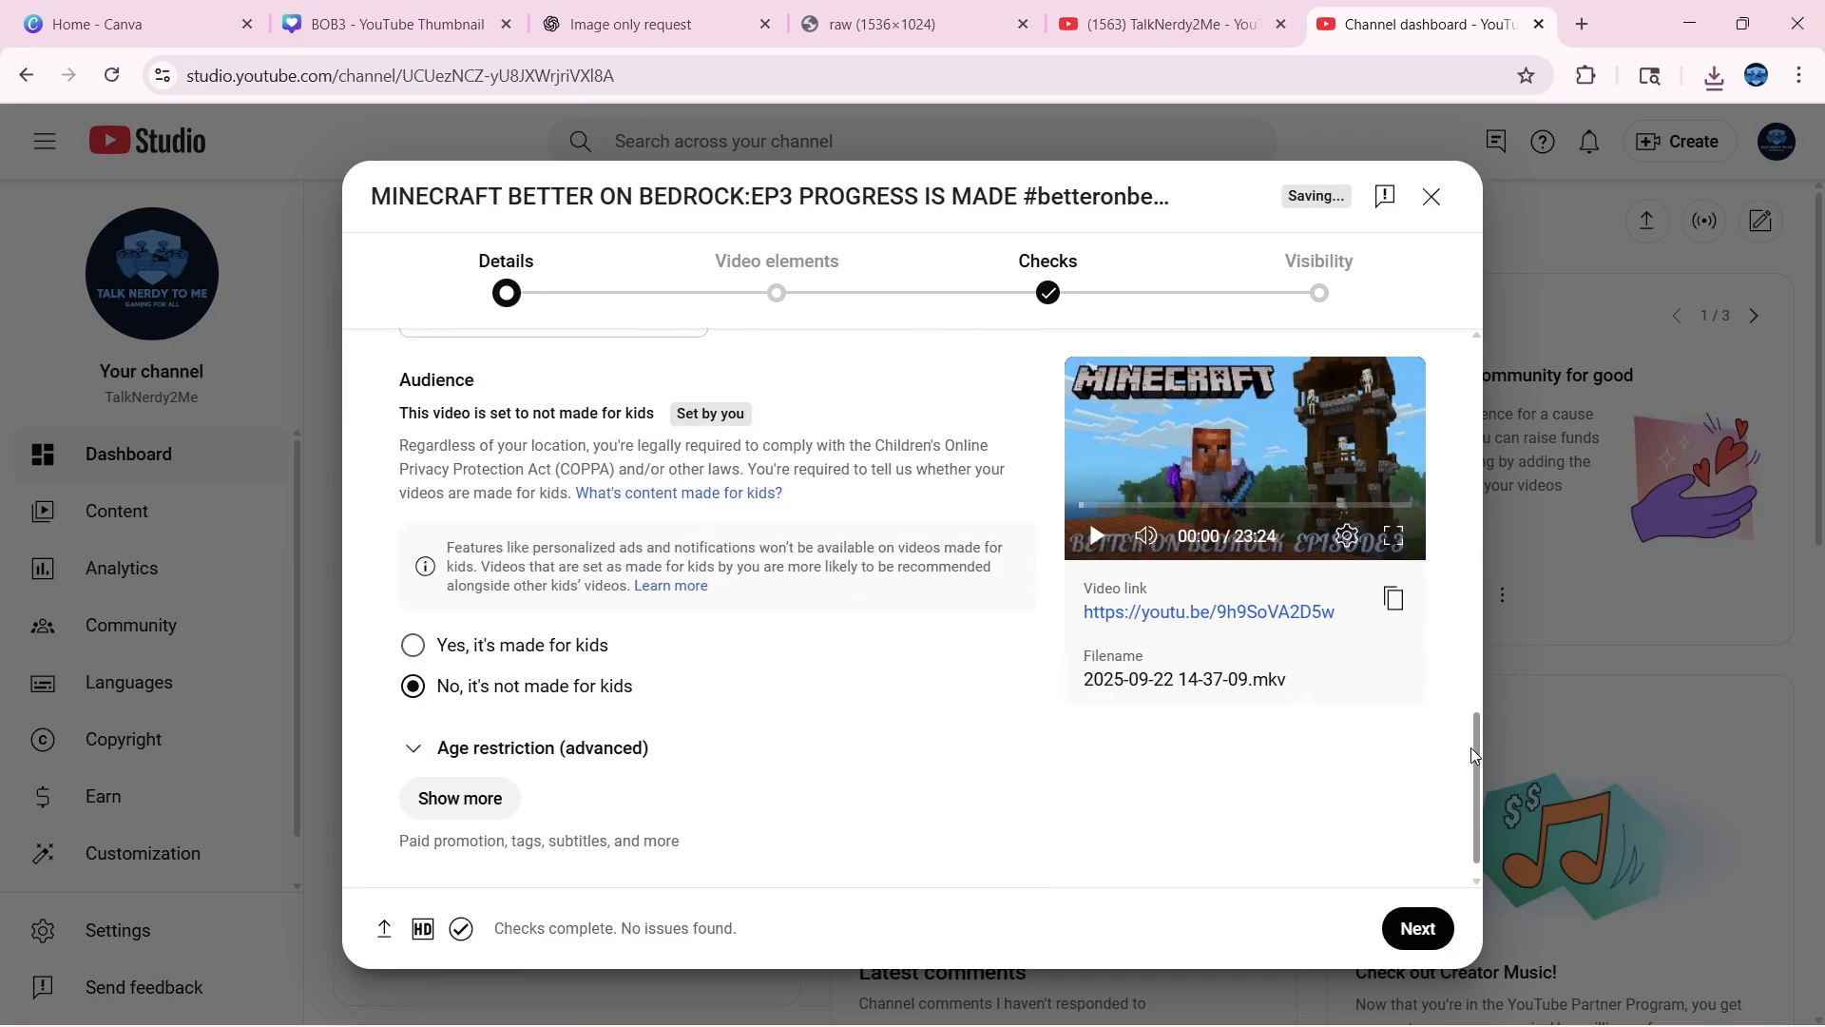
{"action": "scroll", "scroll_direction": "up", "scroll_amount": 3}
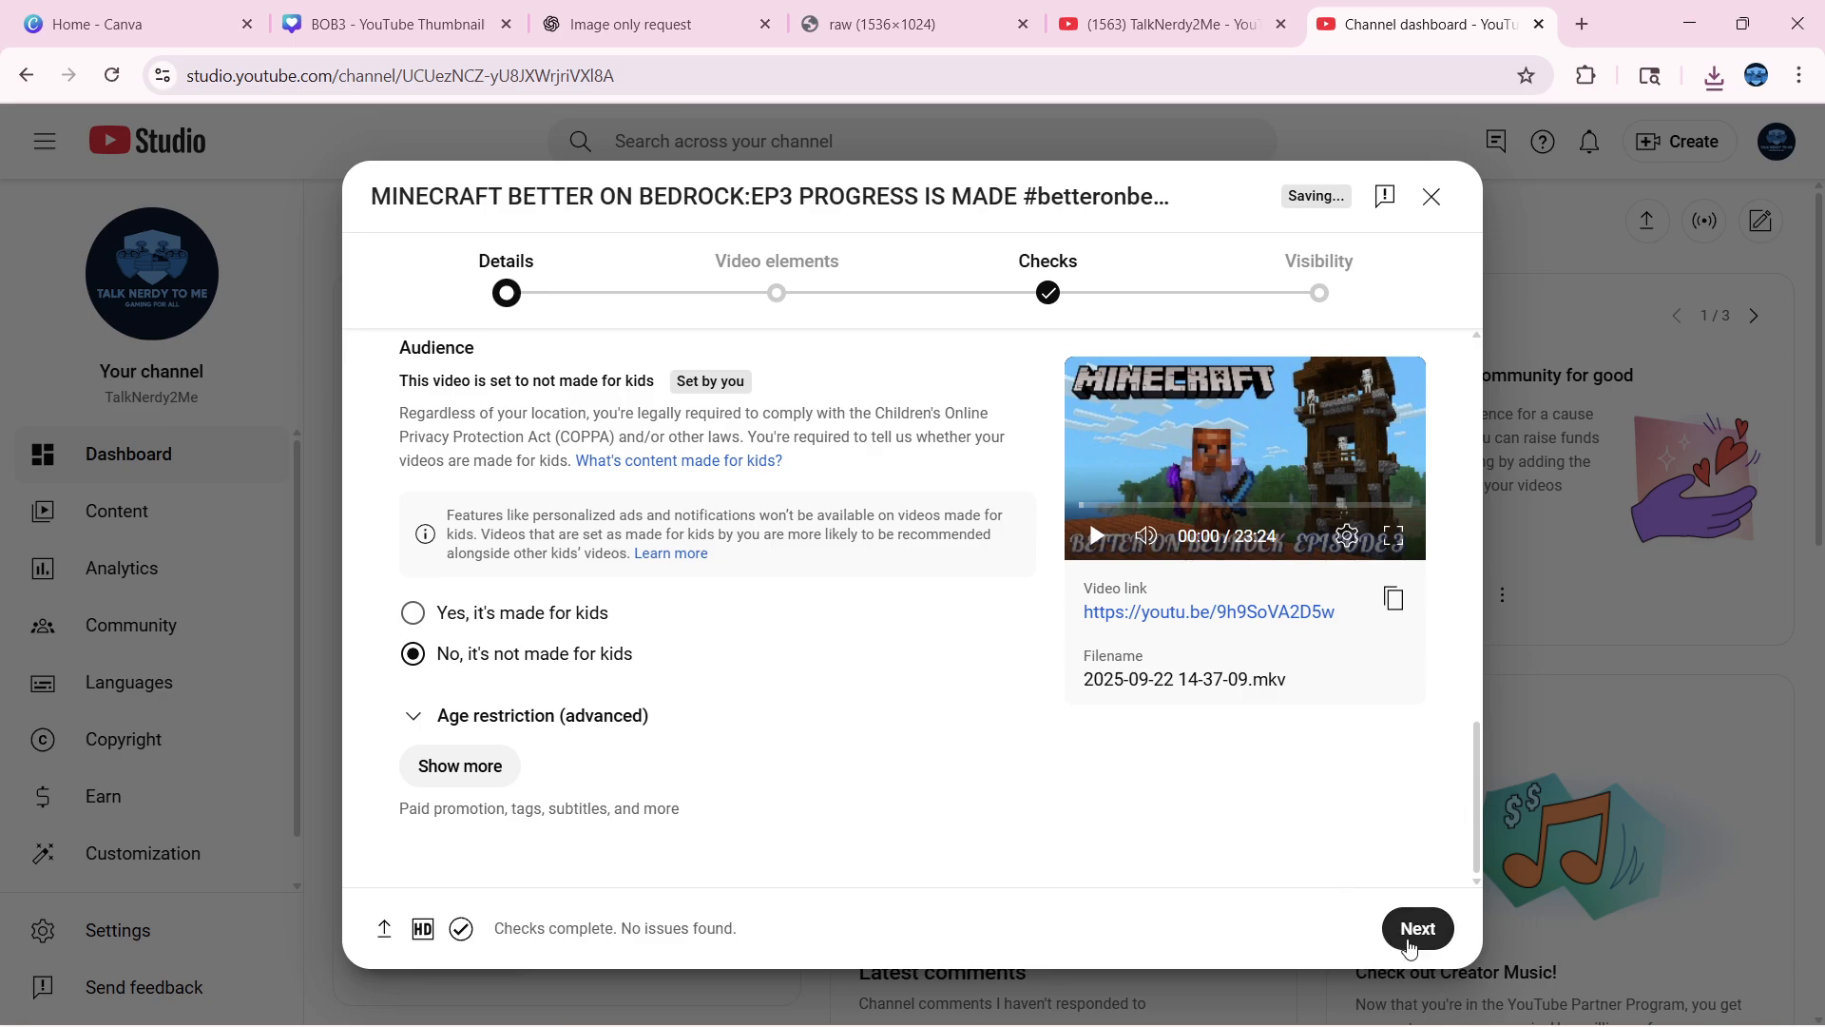
{"action": "mouse_move", "coordinate": [1409, 939]}
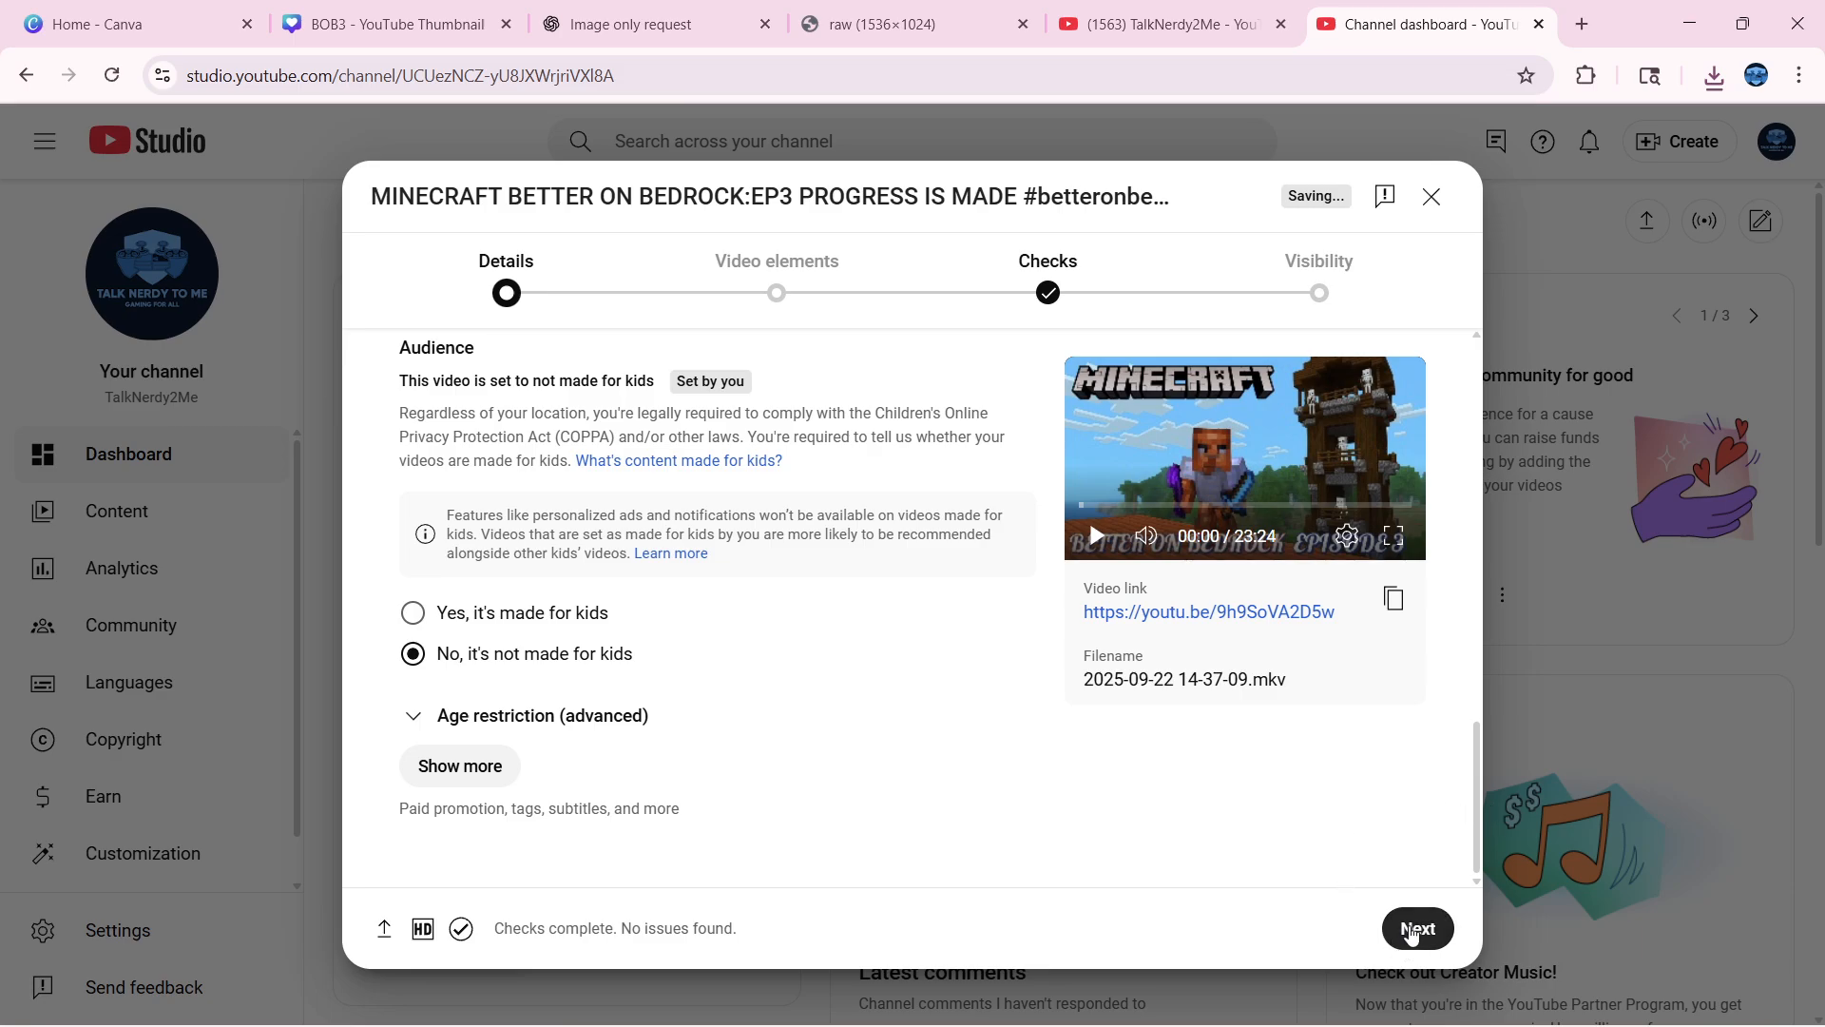
{"action": "left_click", "coordinate": [1416, 928]}
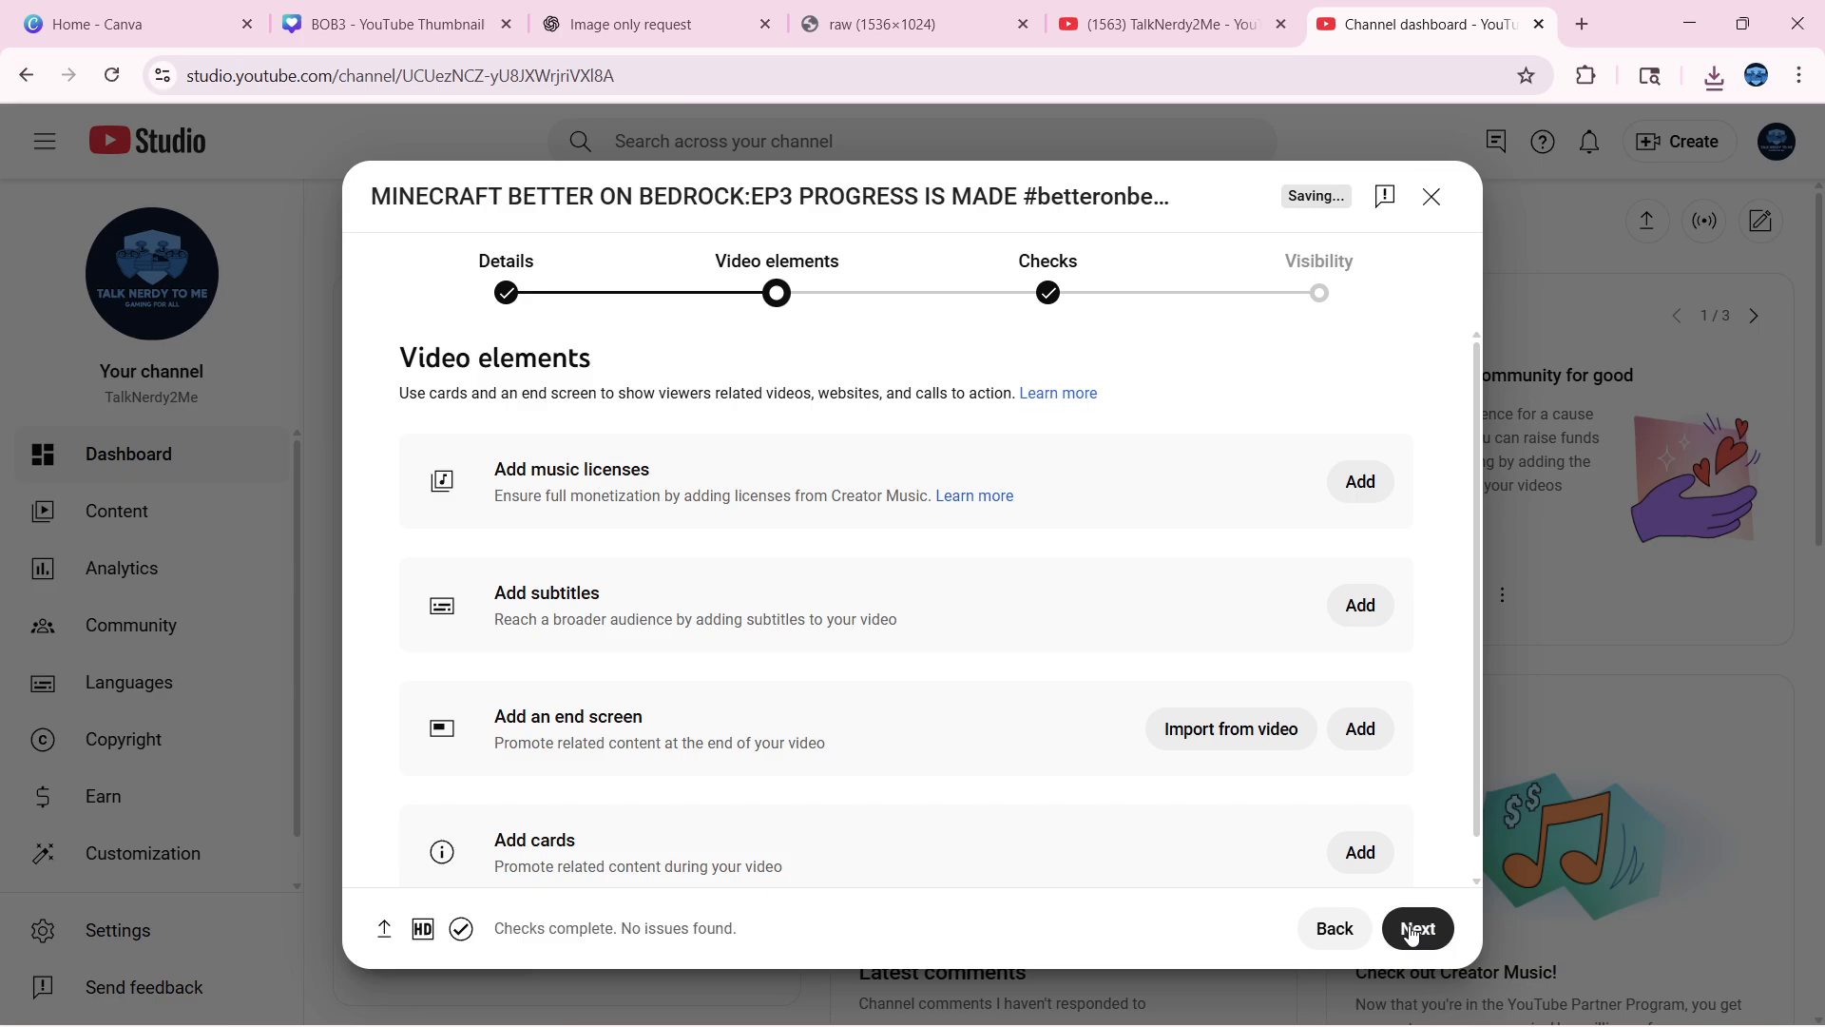